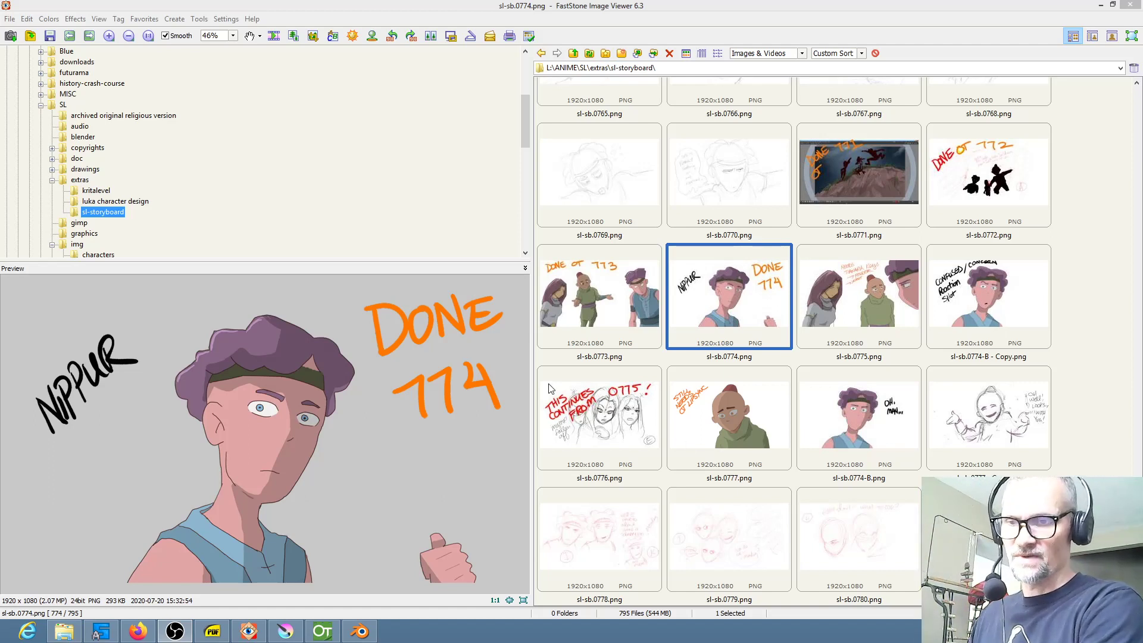
{"action": "mouse_move", "coordinate": [285, 630]}
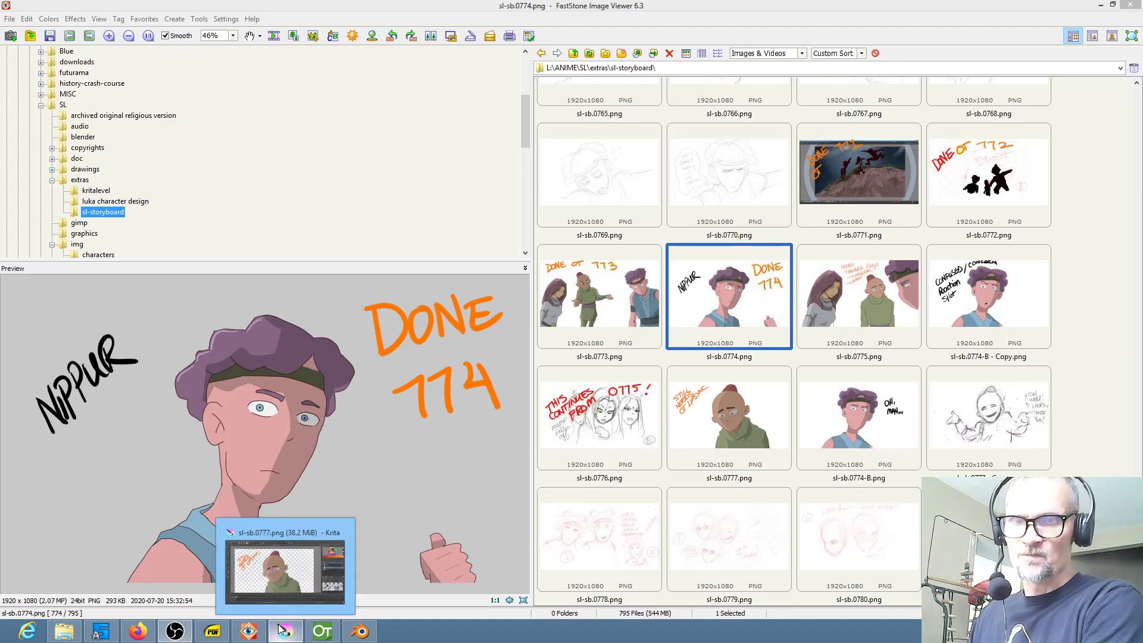
{"action": "mouse_move", "coordinate": [1041, 153]}
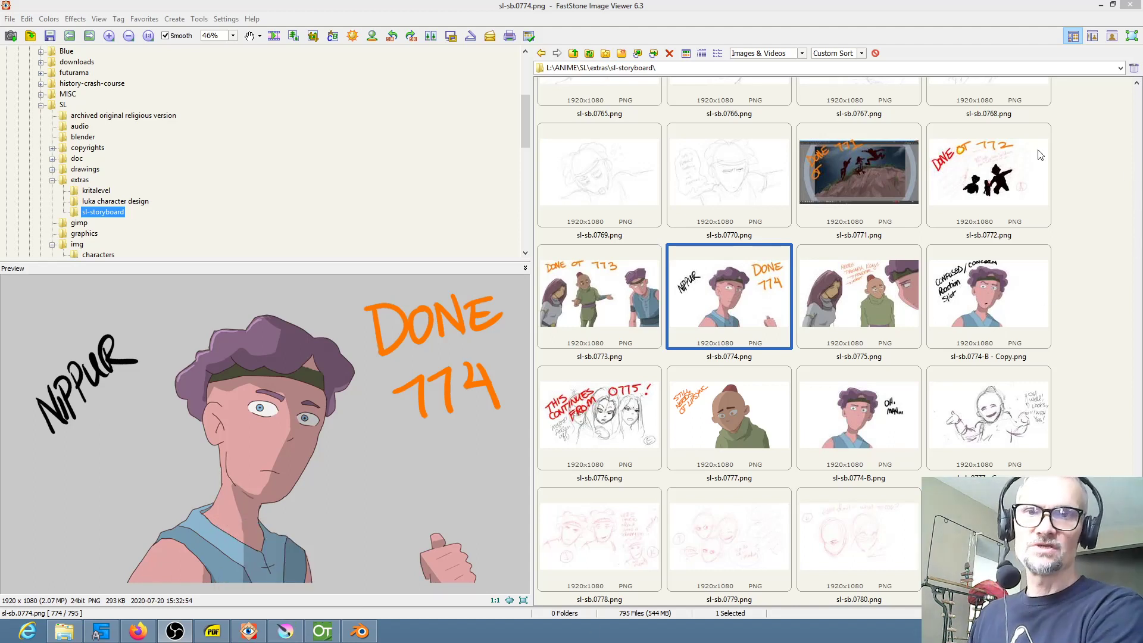
Scroll the FastStone thumbnail grid through the later storyboard frames 0776–0792.
{"action": "scroll", "scroll_direction": "up", "scroll_amount": 3}
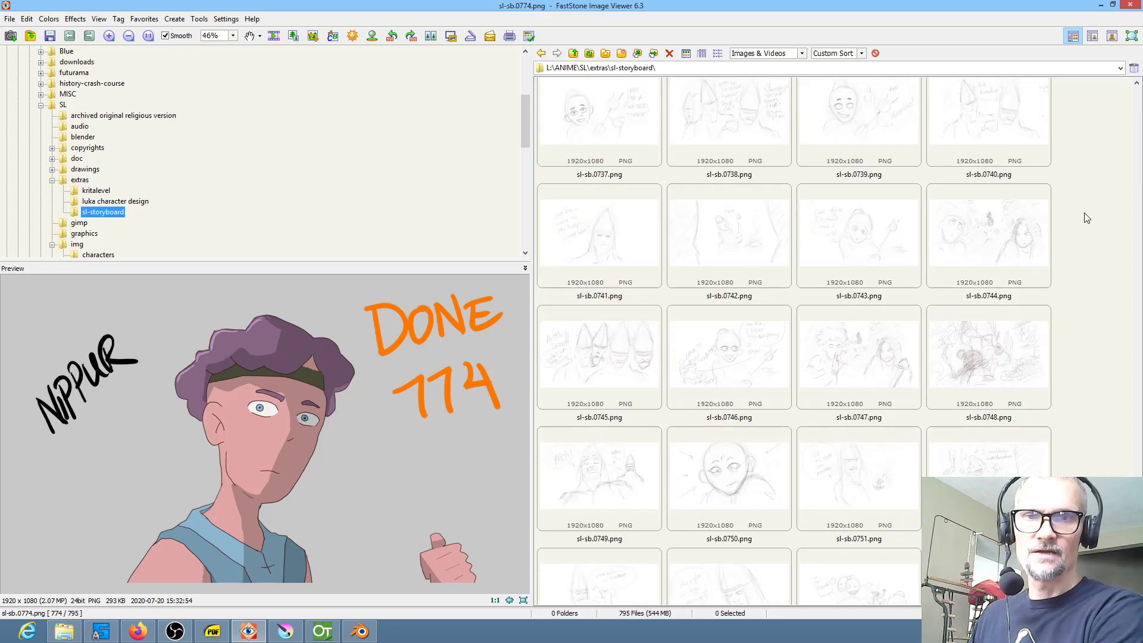
{"action": "scroll", "scroll_direction": "down", "scroll_amount": 3}
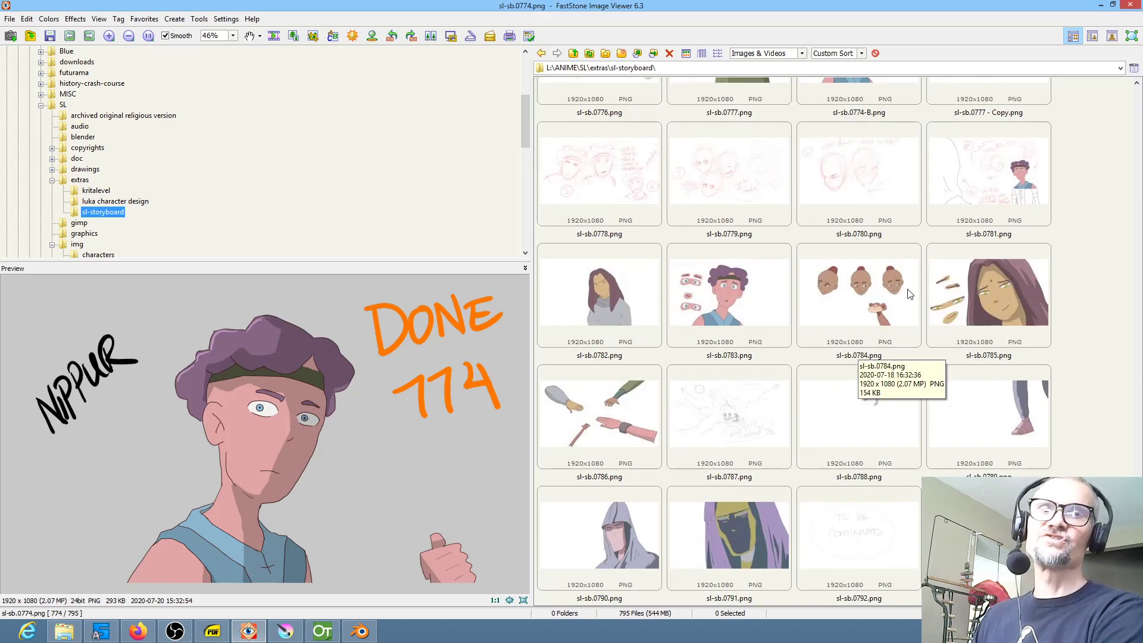
{"action": "mouse_move", "coordinate": [618, 348]}
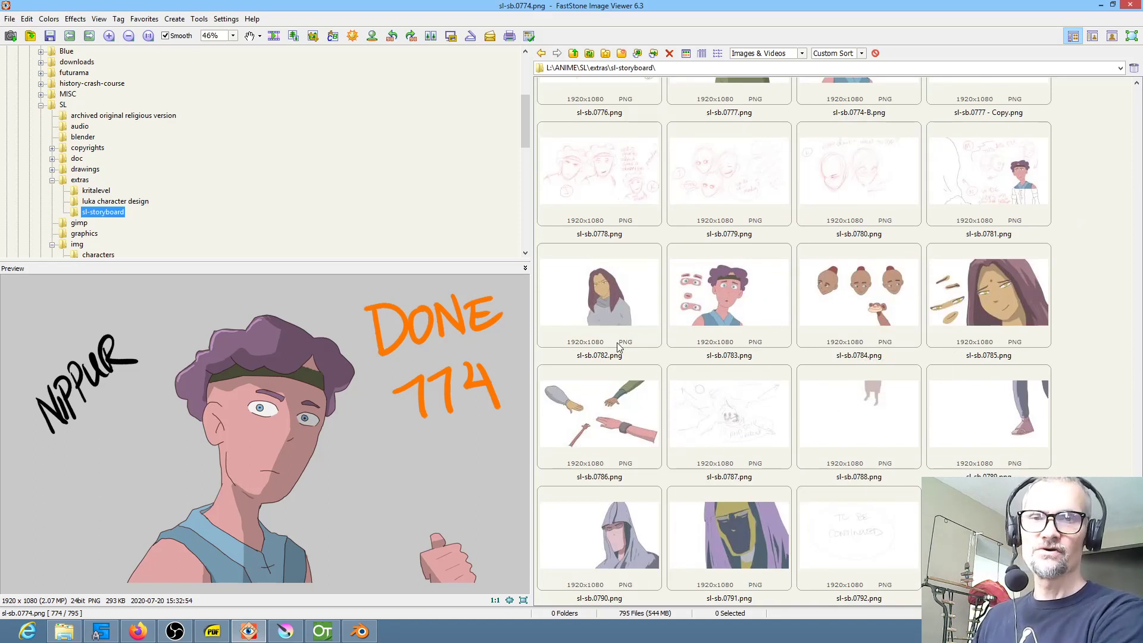
{"action": "mouse_move", "coordinate": [921, 302]}
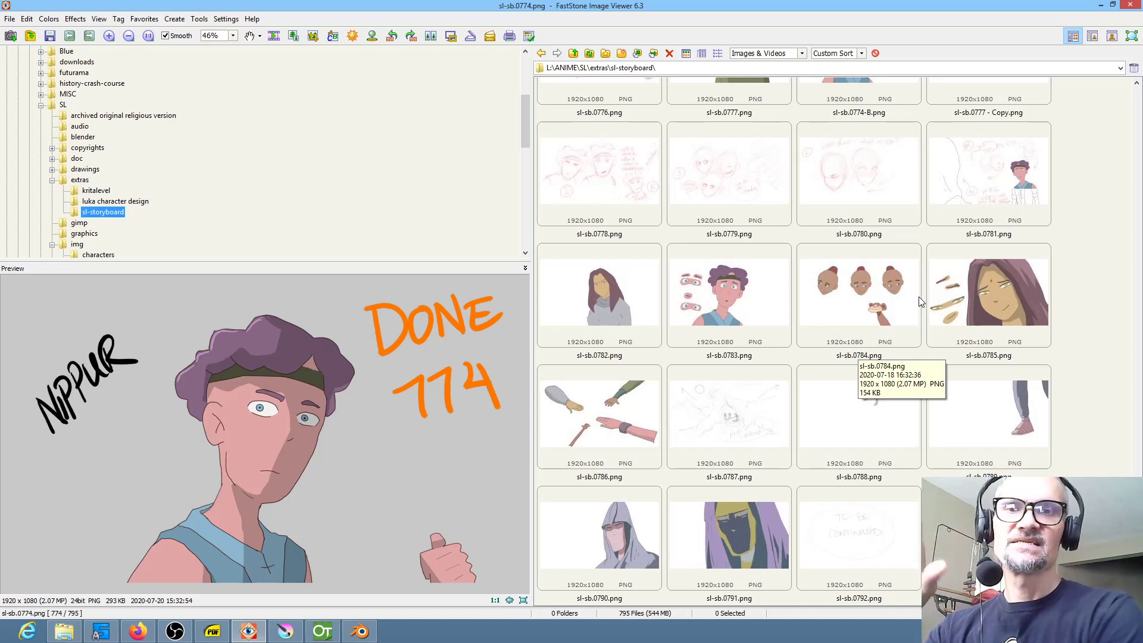
{"action": "mouse_move", "coordinate": [867, 285]}
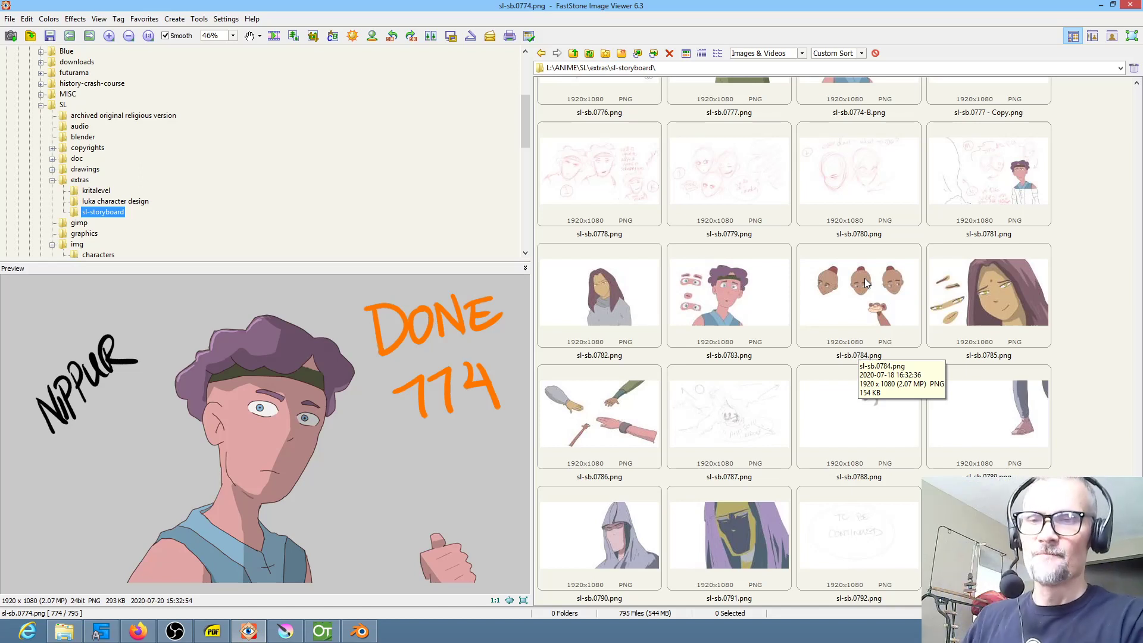
{"action": "mouse_move", "coordinate": [867, 283]}
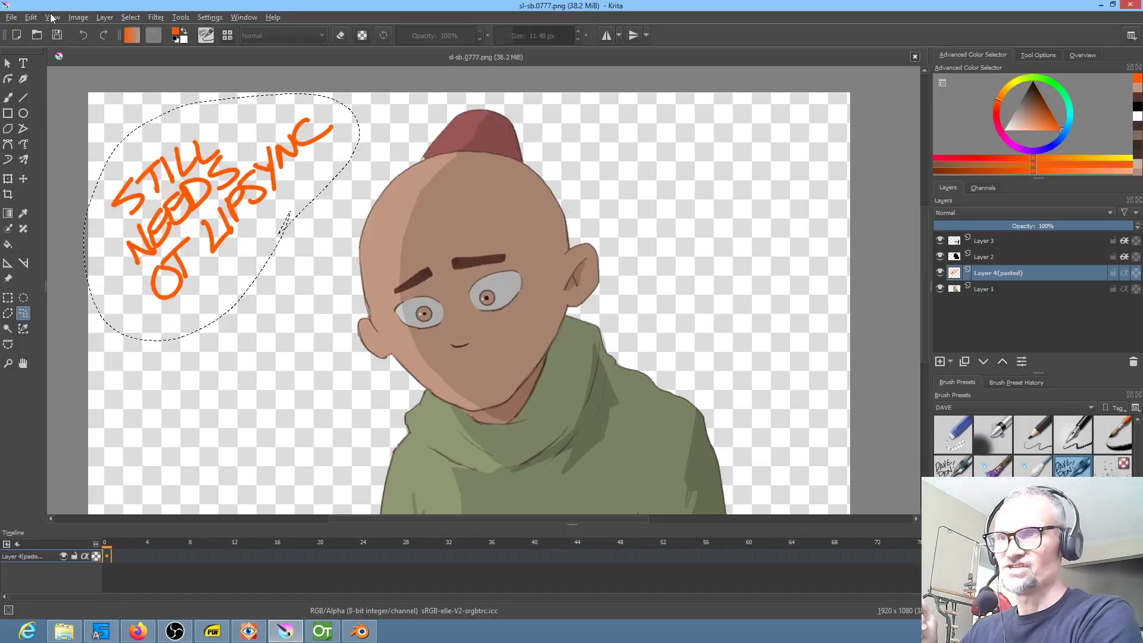
Open Krita's file dialog on the scenes folder and preview storyboard frame 0773.
{"action": "left_click", "coordinate": [11, 17]}
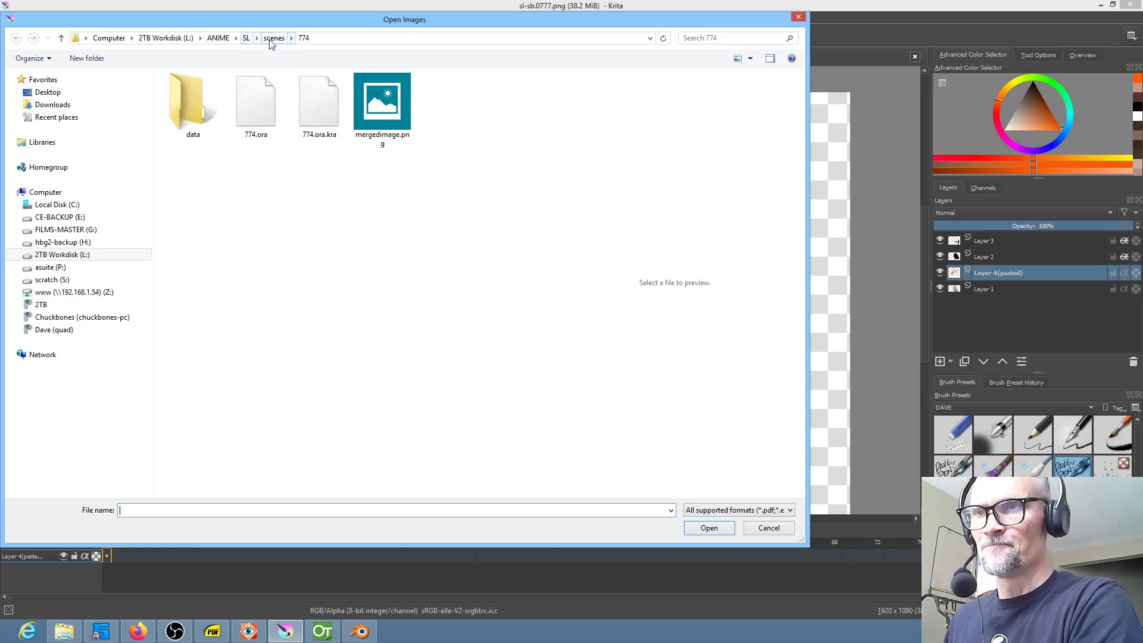
{"action": "left_click", "coordinate": [274, 38]}
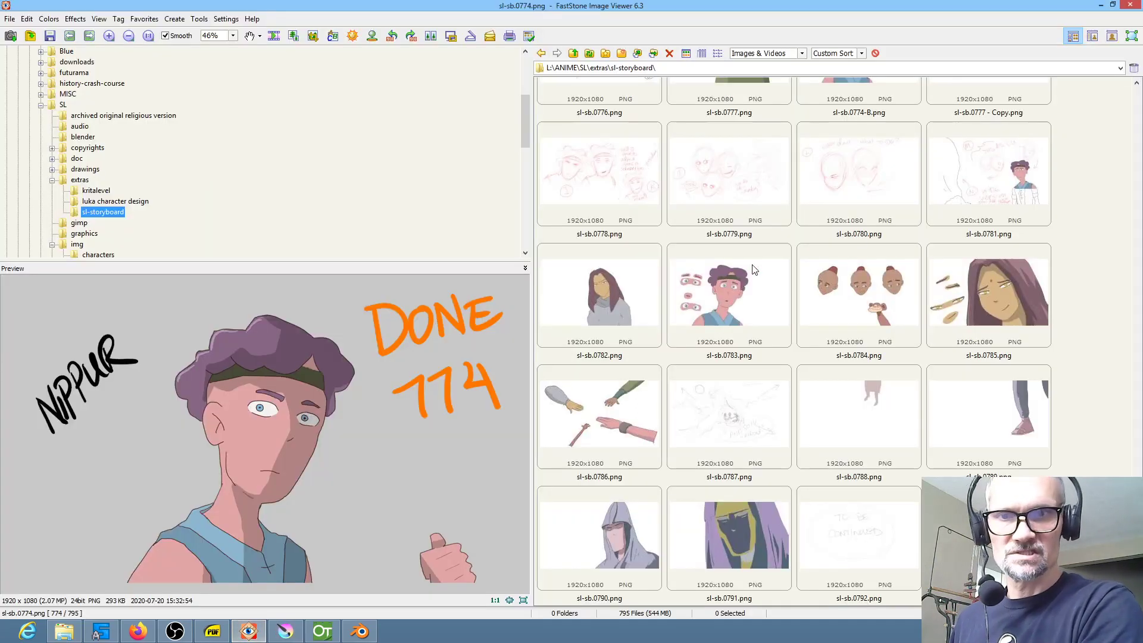
{"action": "scroll", "scroll_direction": "up", "scroll_amount": 3}
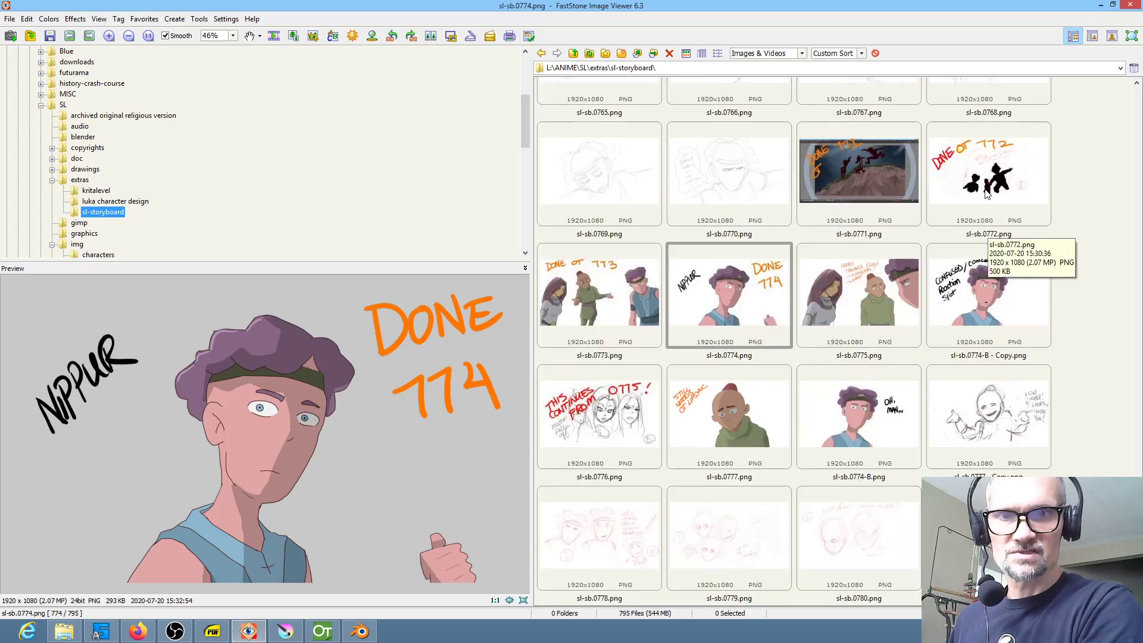
{"action": "left_click", "coordinate": [598, 296]}
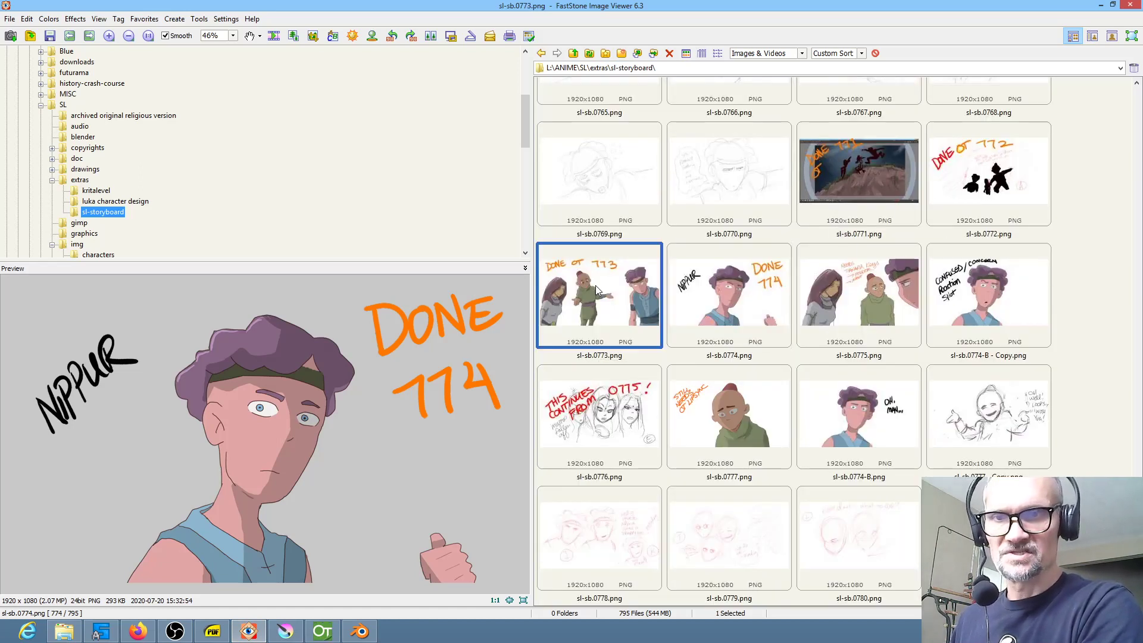
{"action": "left_click", "coordinate": [598, 294]}
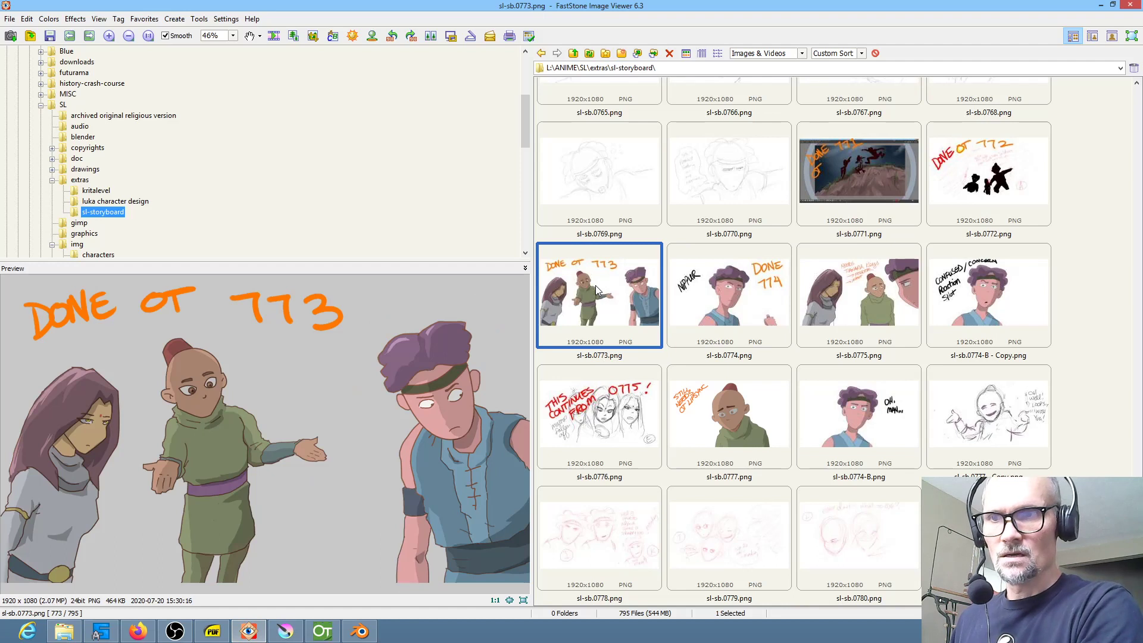
{"action": "mouse_move", "coordinate": [842, 289]}
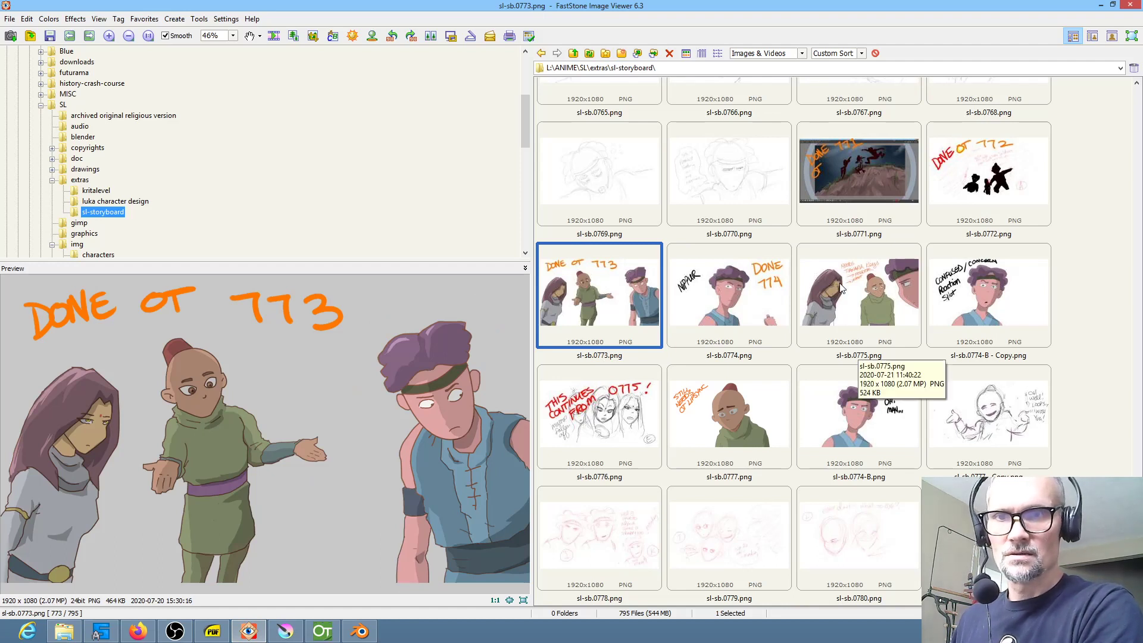
Open scene file 775.ora.kra from the 775 folder.
{"action": "left_click", "coordinate": [858, 295]}
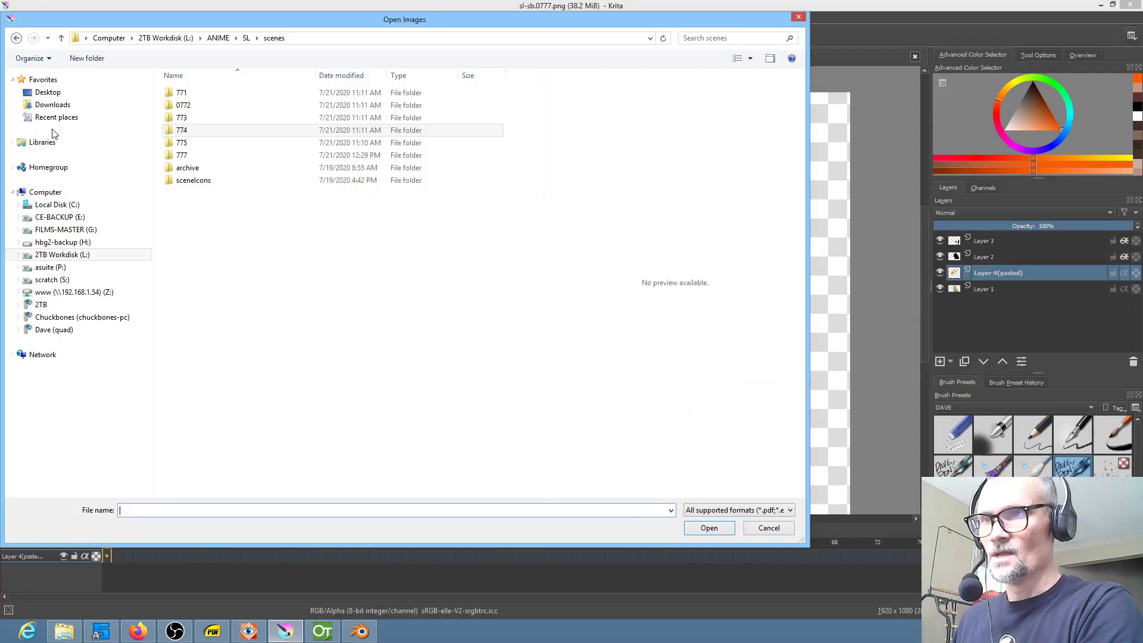
{"action": "double_click", "coordinate": [182, 142]}
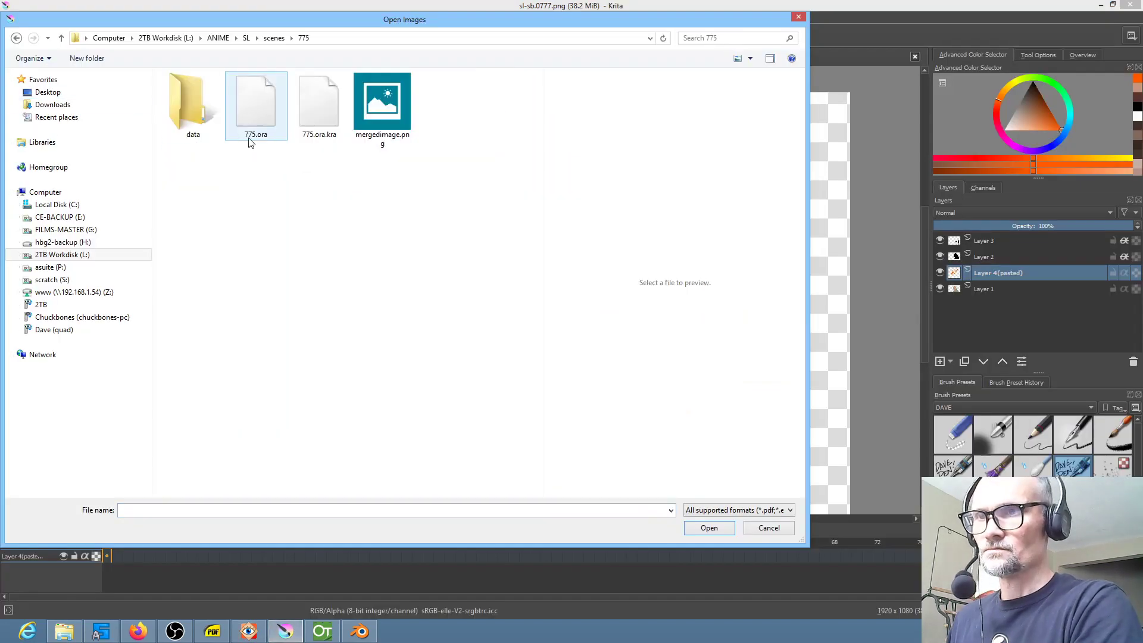
{"action": "mouse_move", "coordinate": [318, 98]}
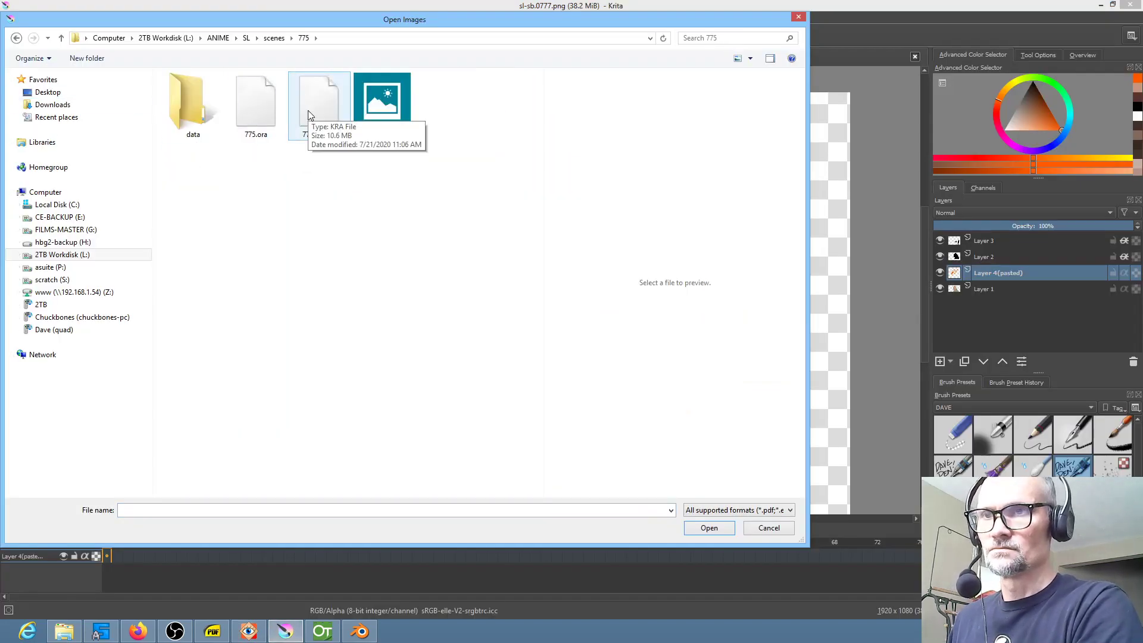
{"action": "double_click", "coordinate": [319, 97]}
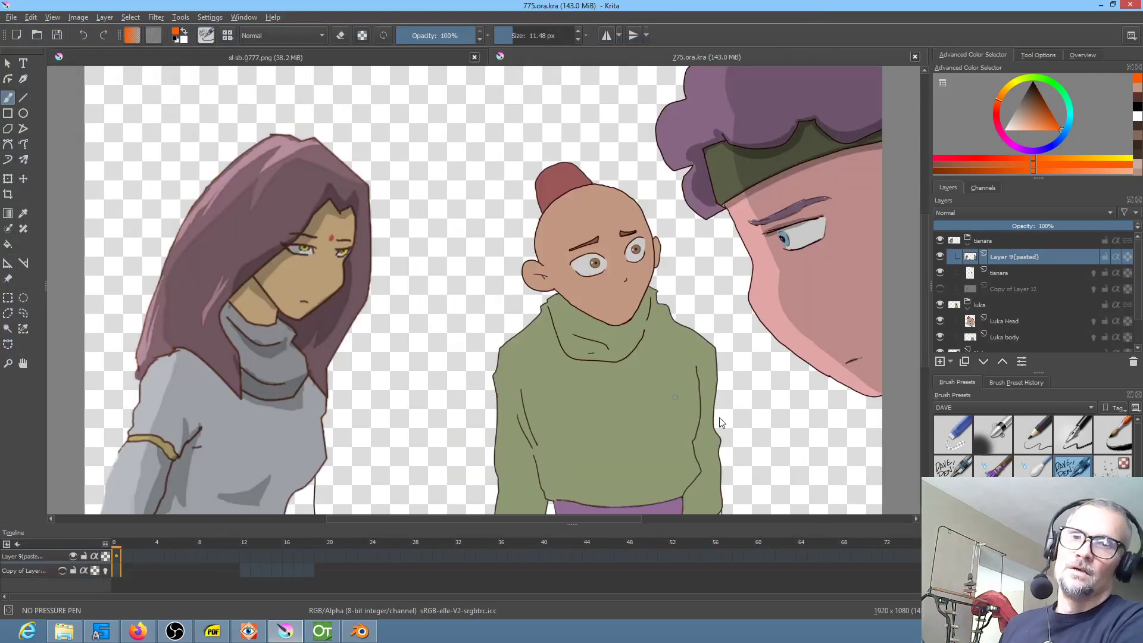
Hide the coloured Layer 9 (pasted) and make the tianara sketch layer active.
{"action": "left_click", "coordinate": [939, 240]}
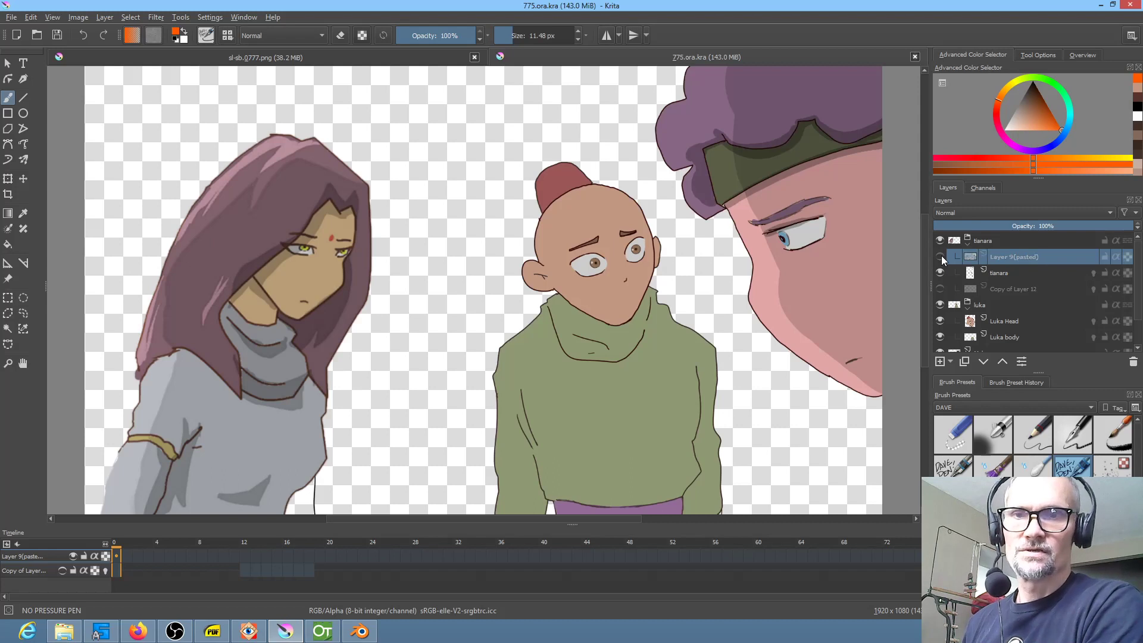
{"action": "left_click", "coordinate": [939, 273]}
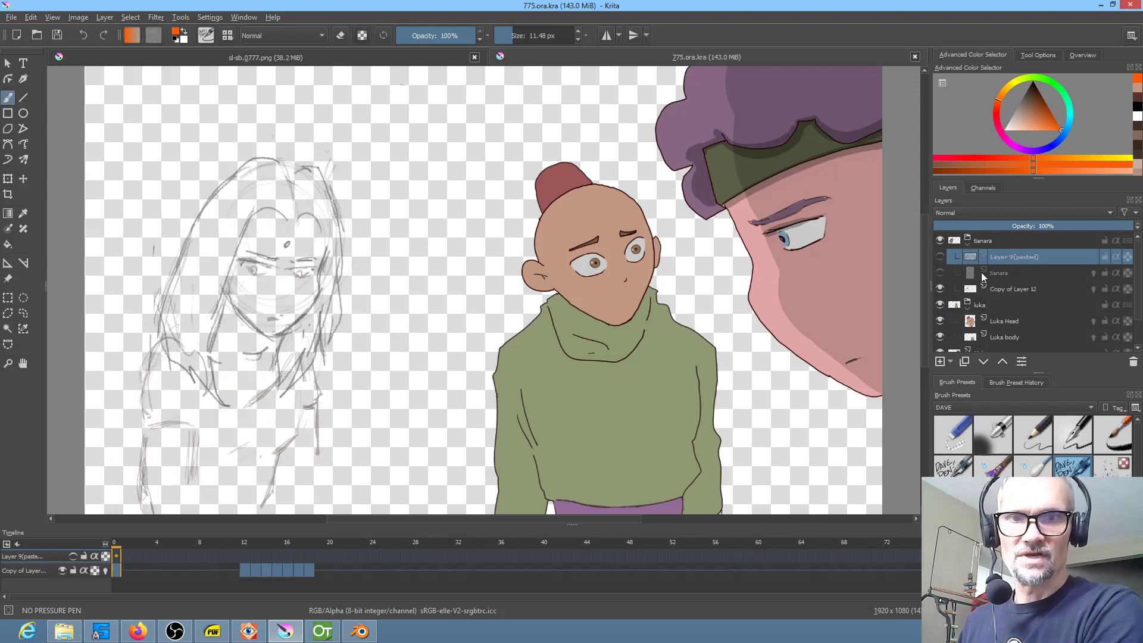
{"action": "left_click", "coordinate": [1001, 272]}
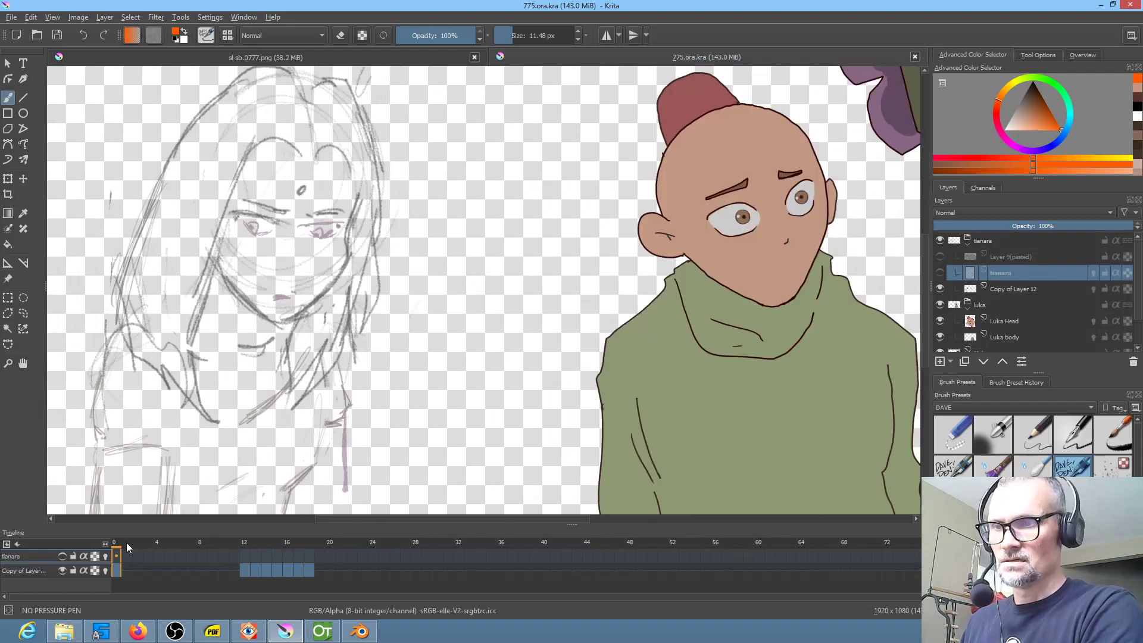
Review Tianara's sketch animation at frames 12, 20, 16 and 17.
{"action": "left_click", "coordinate": [243, 543]}
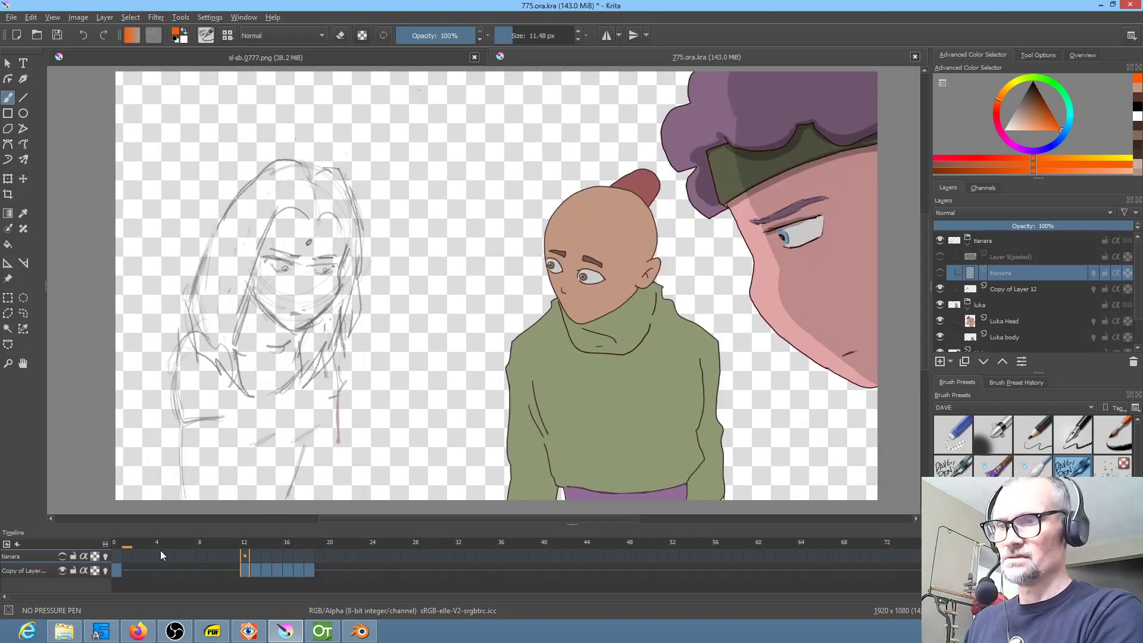
{"action": "left_click", "coordinate": [329, 557]}
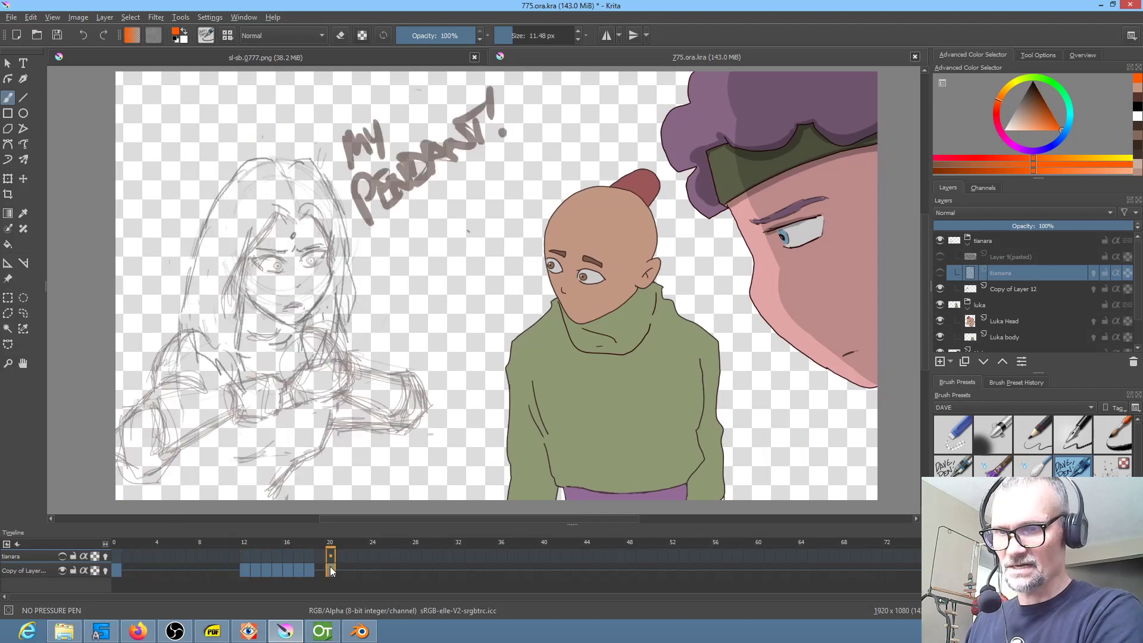
{"action": "left_click", "coordinate": [114, 556]}
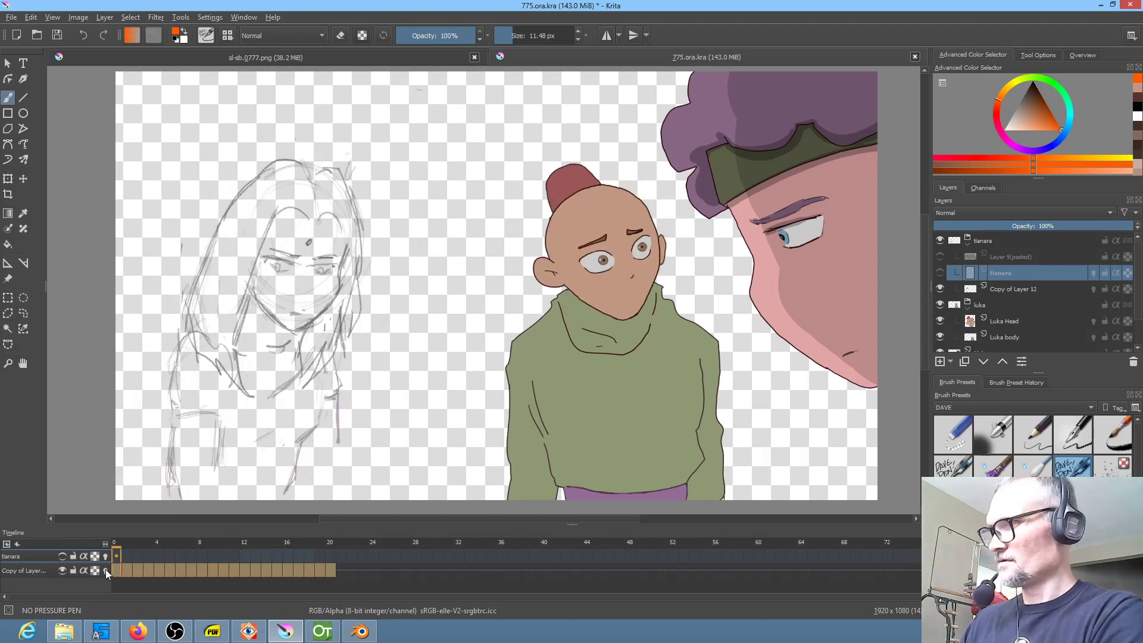
{"action": "left_click", "coordinate": [224, 556]}
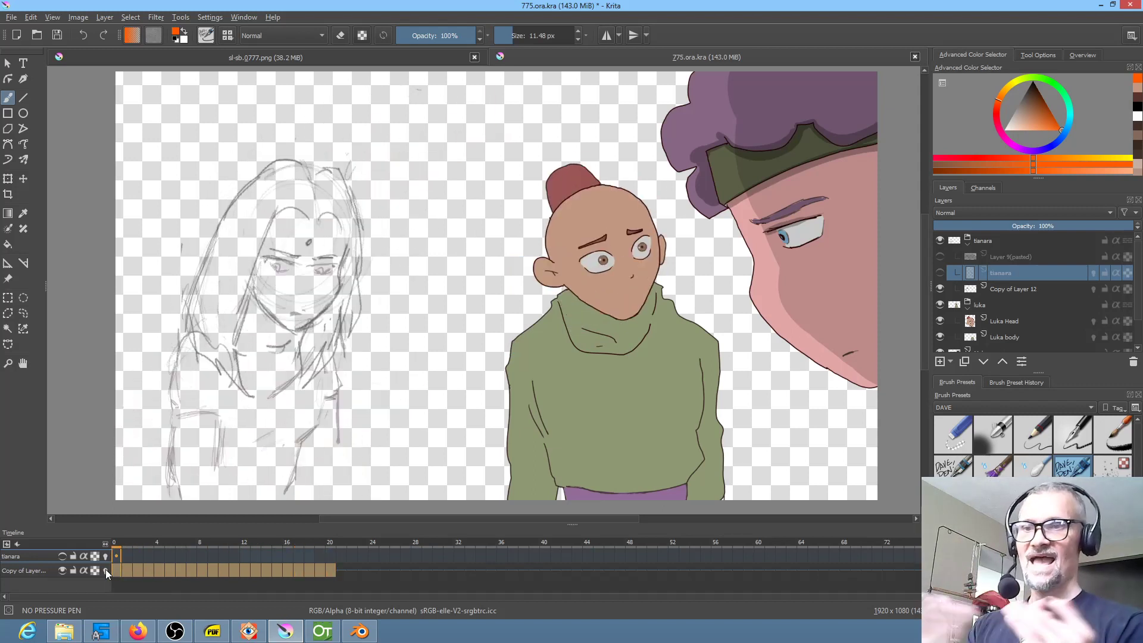
{"action": "left_click", "coordinate": [287, 555]}
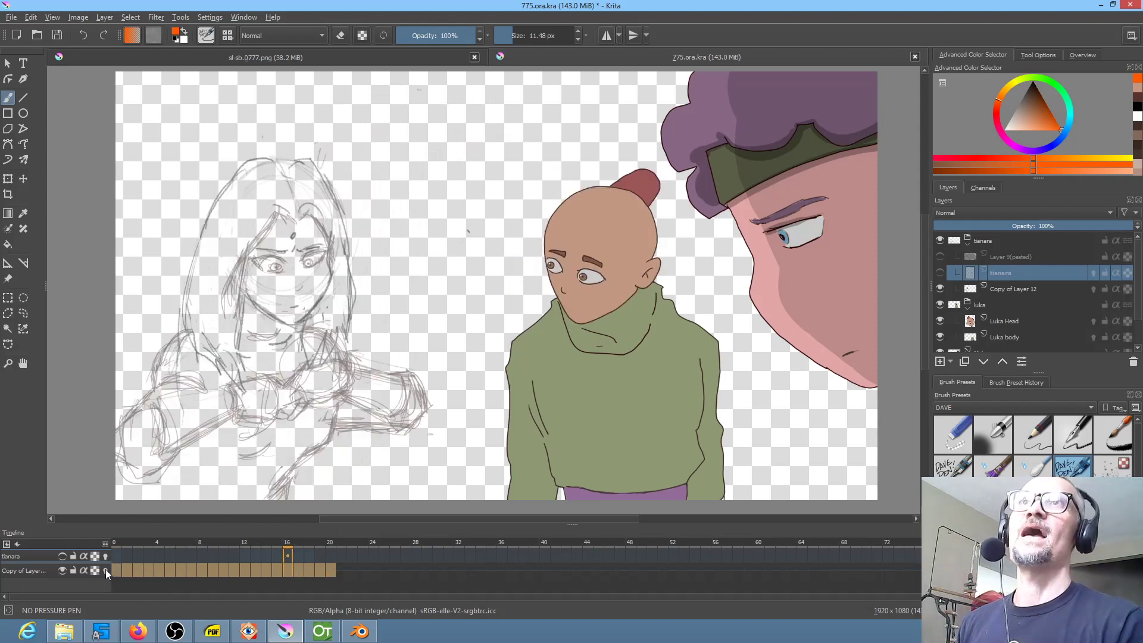
{"action": "left_click", "coordinate": [234, 556]}
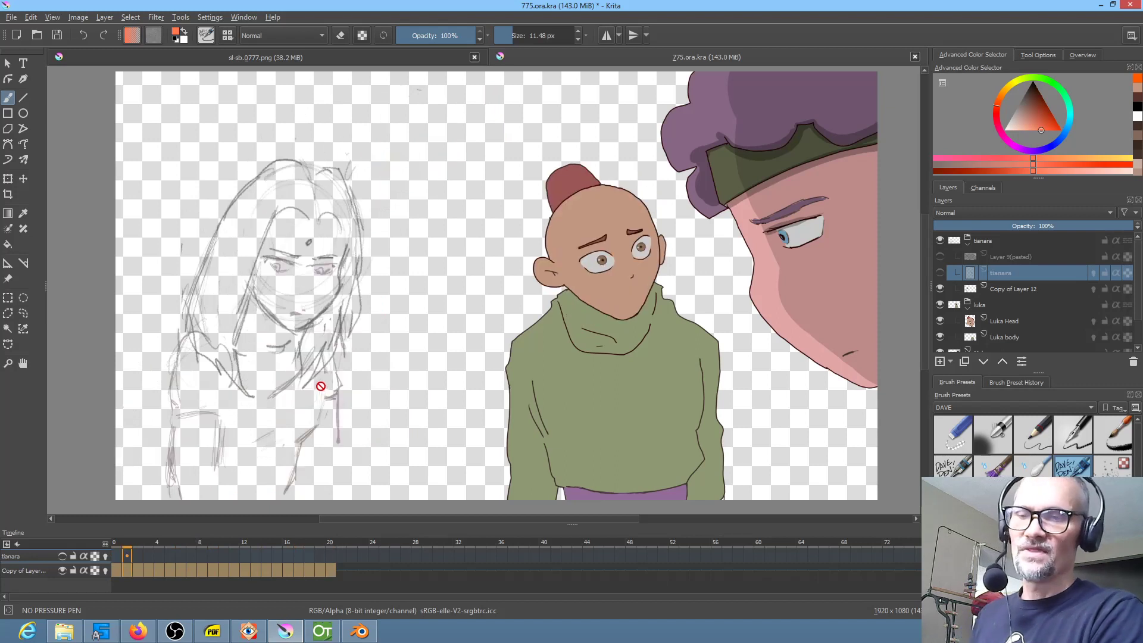
{"action": "left_click", "coordinate": [297, 555]}
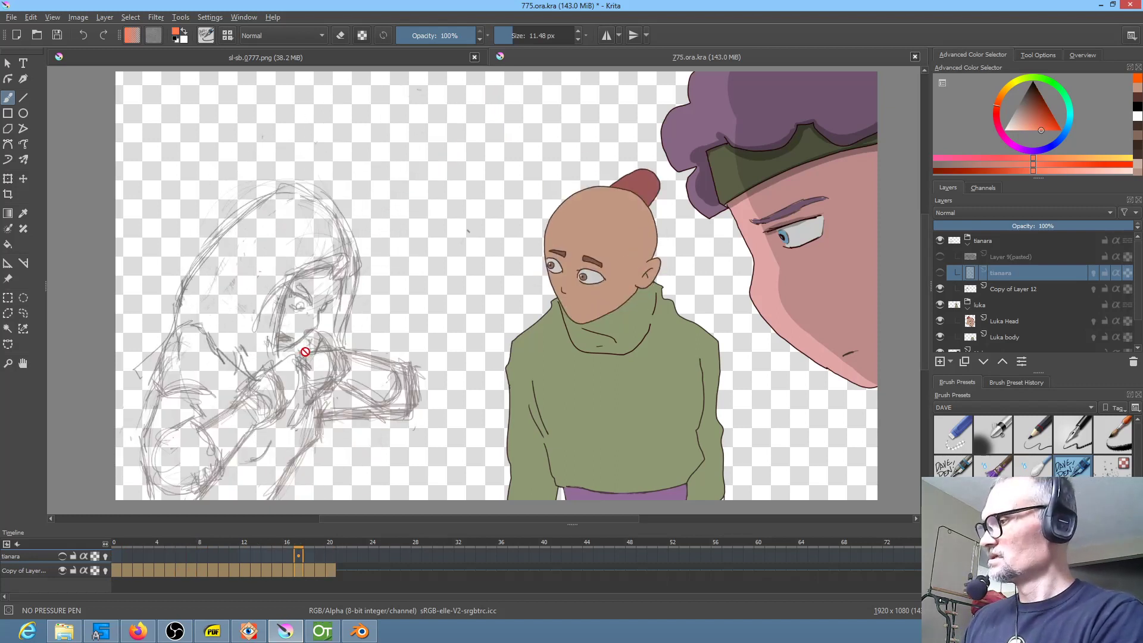
{"action": "left_click", "coordinate": [114, 542]}
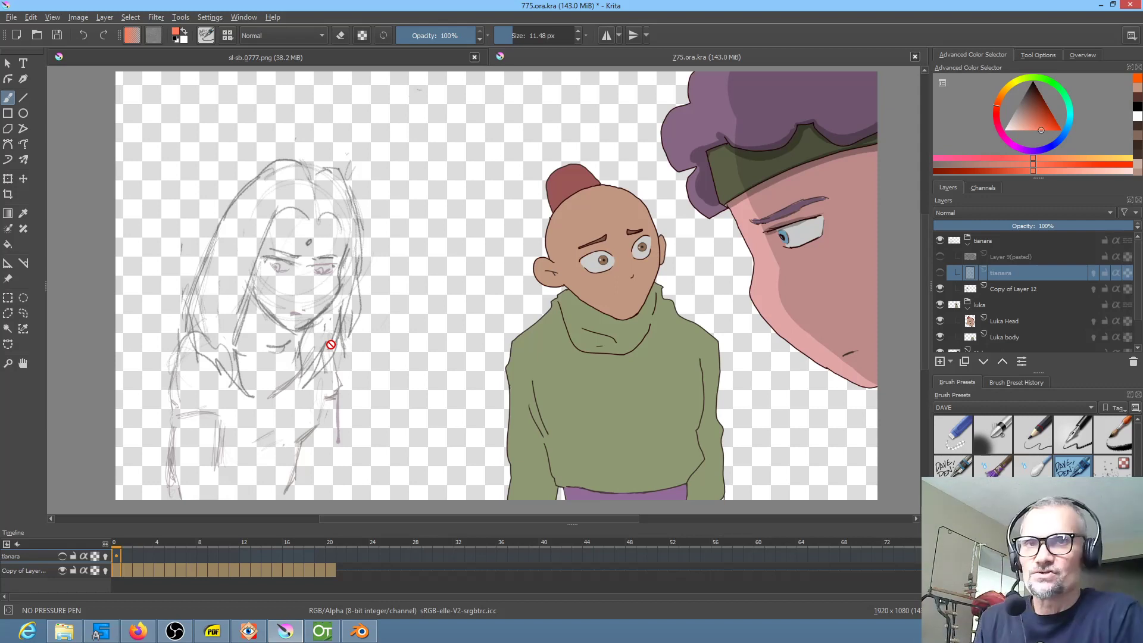
{"action": "mouse_move", "coordinate": [405, 618]}
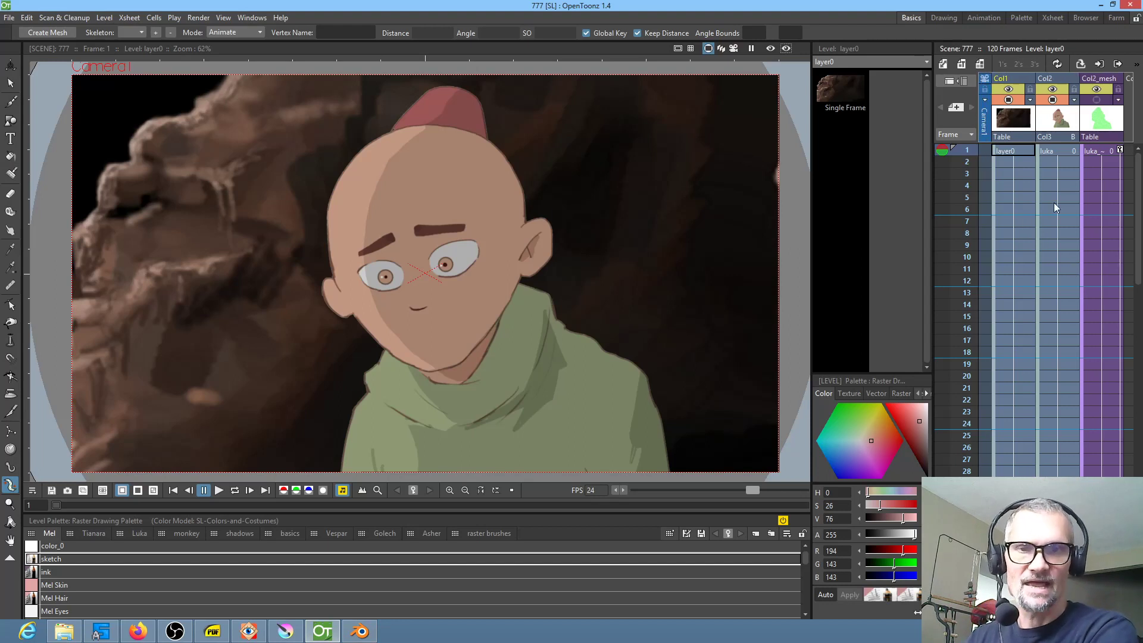
{"action": "mouse_move", "coordinate": [1058, 175]}
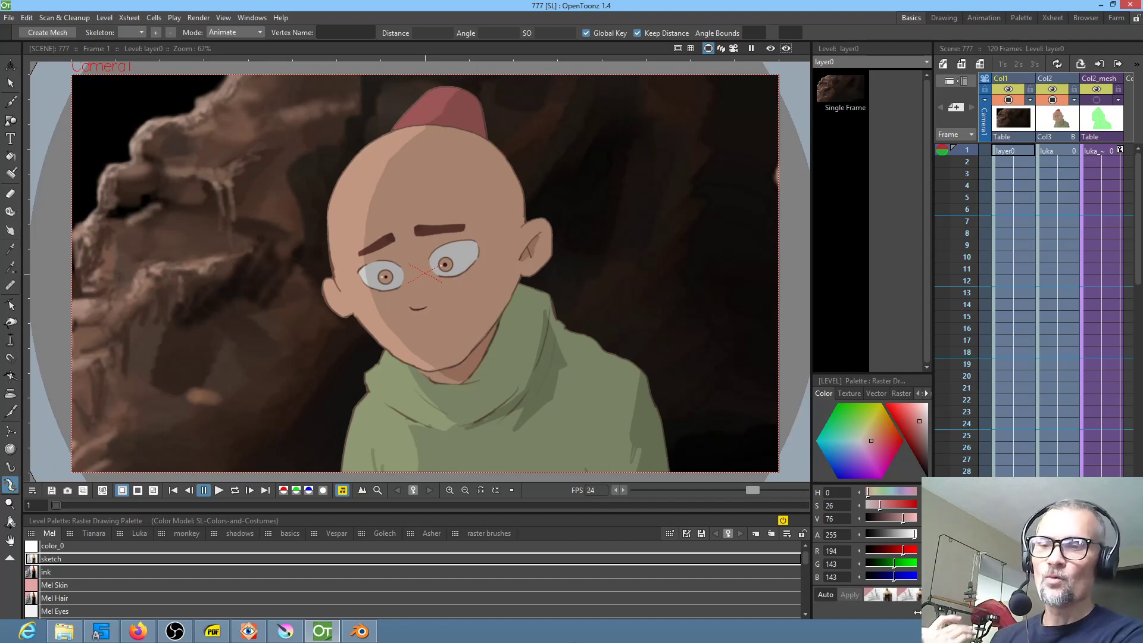
{"action": "left_click", "coordinate": [285, 631]}
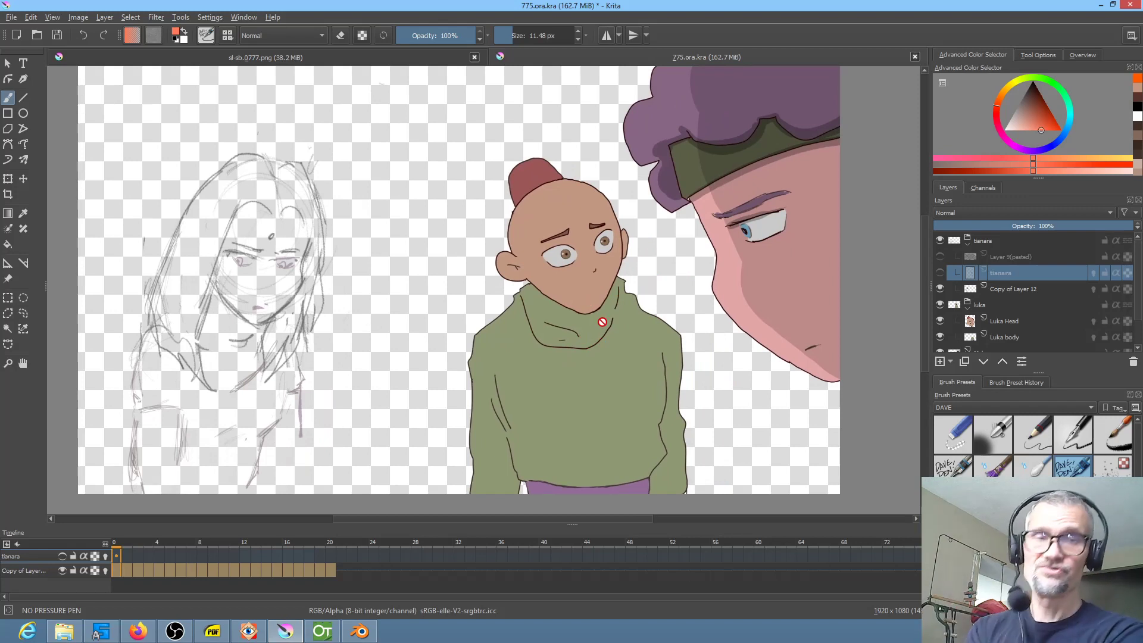
{"action": "mouse_move", "coordinate": [279, 279]}
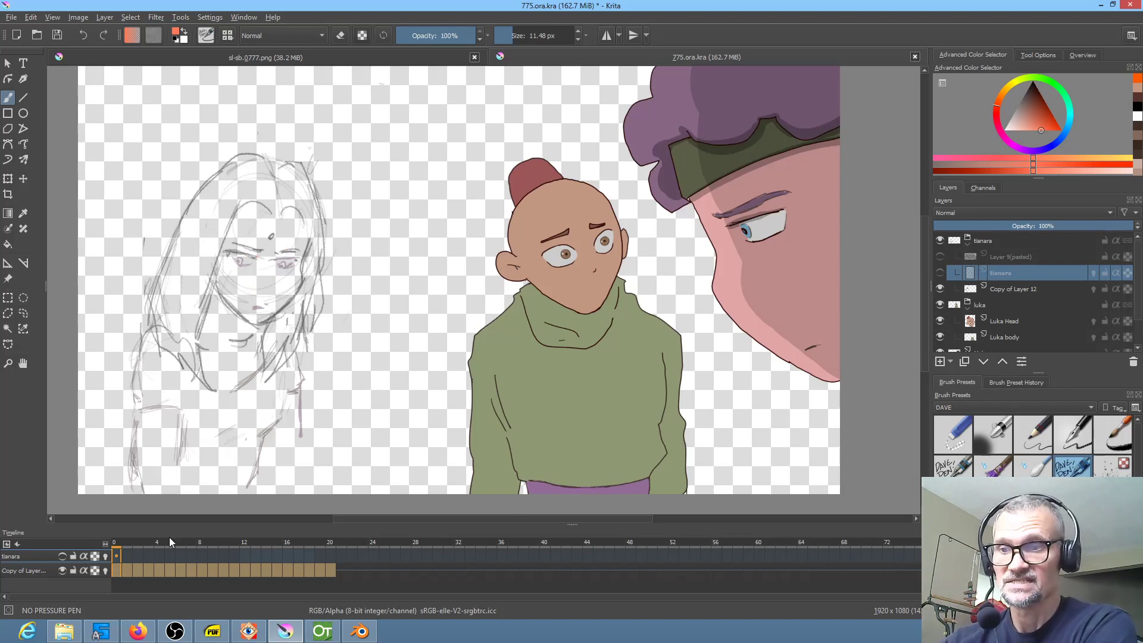
Scrub the storyboard timeline to frames 8 and 12, checking Luka's turn and Tianara's pose.
{"action": "left_click", "coordinate": [199, 555]}
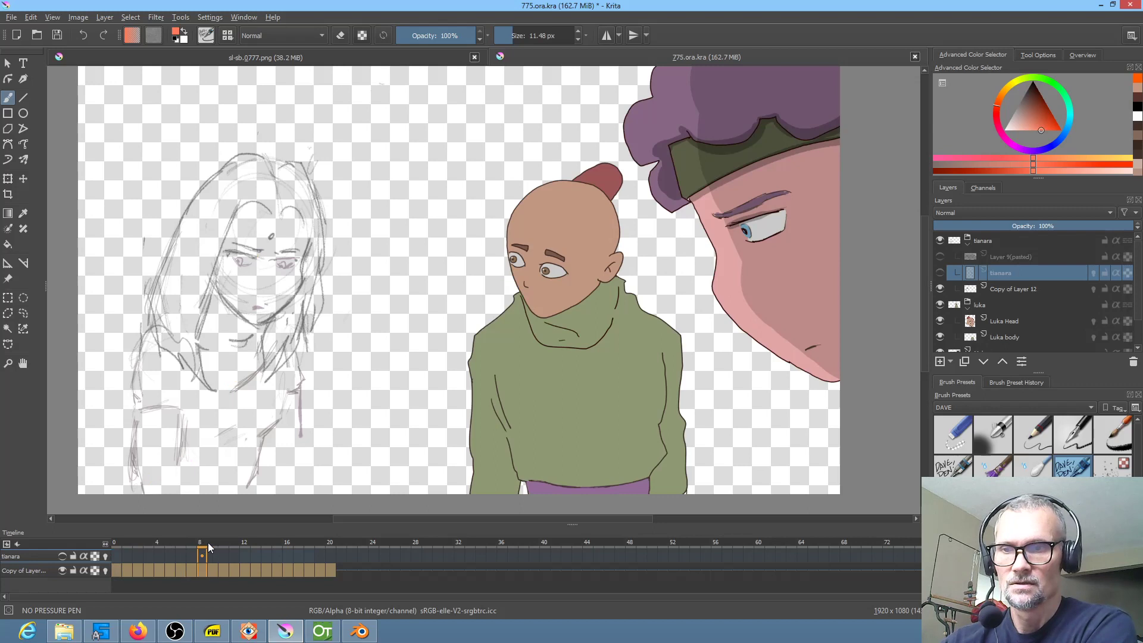
{"action": "left_click", "coordinate": [244, 556]}
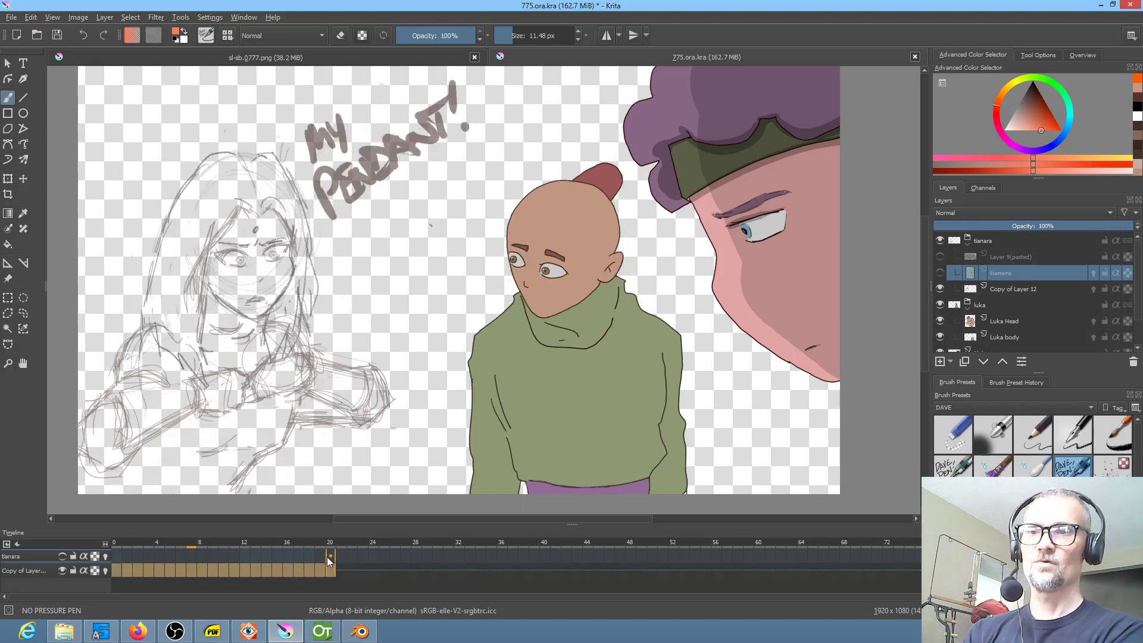
{"action": "left_click", "coordinate": [276, 556]}
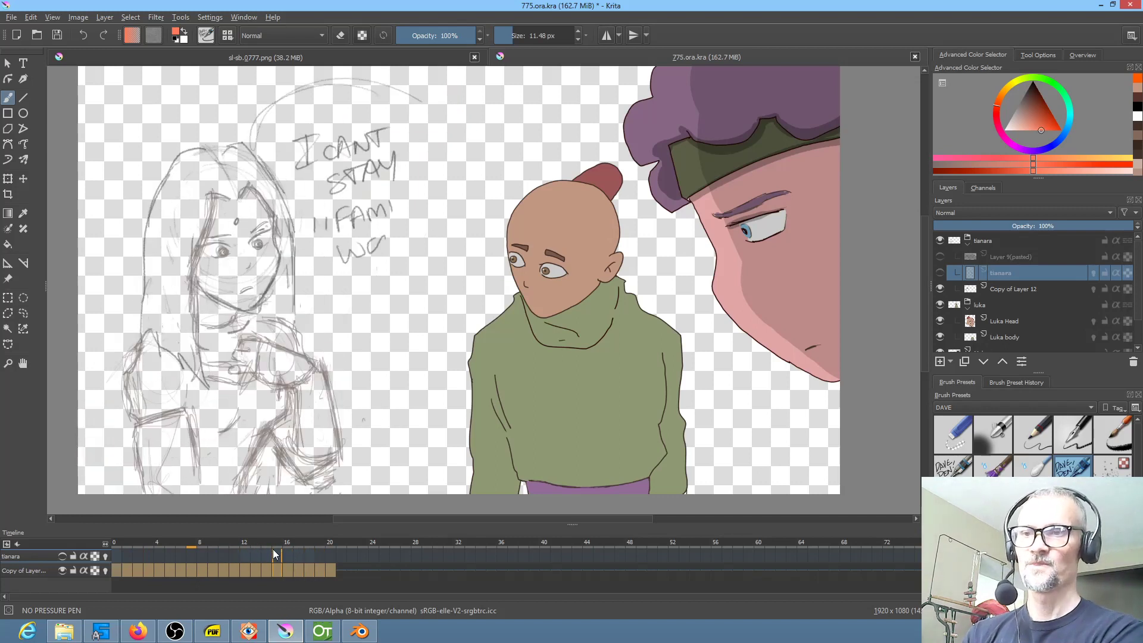
{"action": "left_click", "coordinate": [245, 542]}
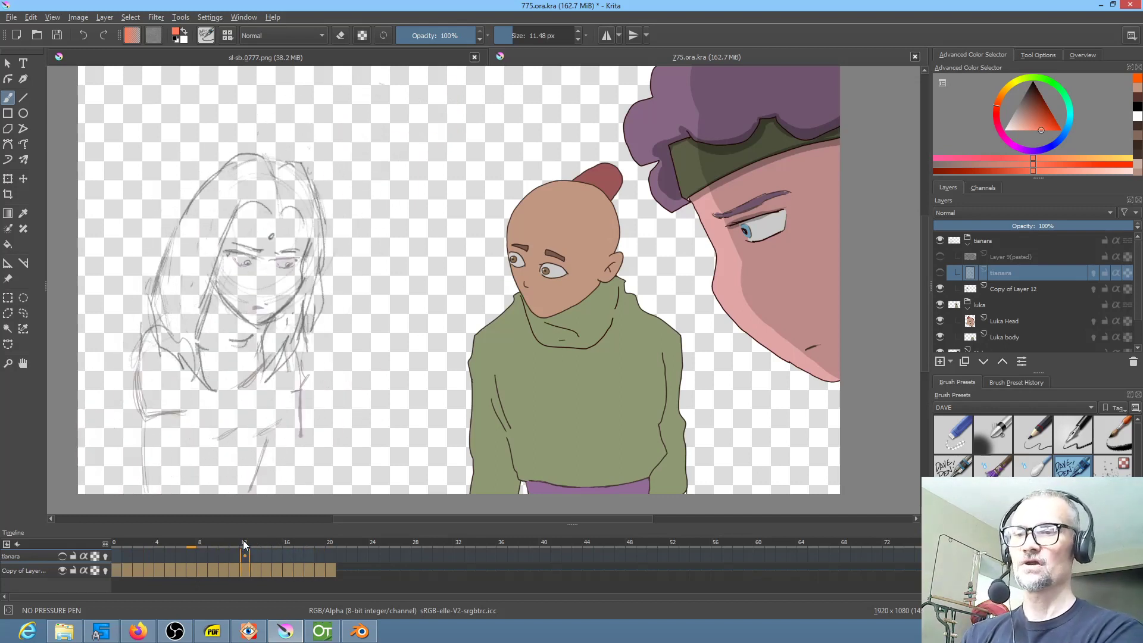
{"action": "left_click", "coordinate": [254, 543]}
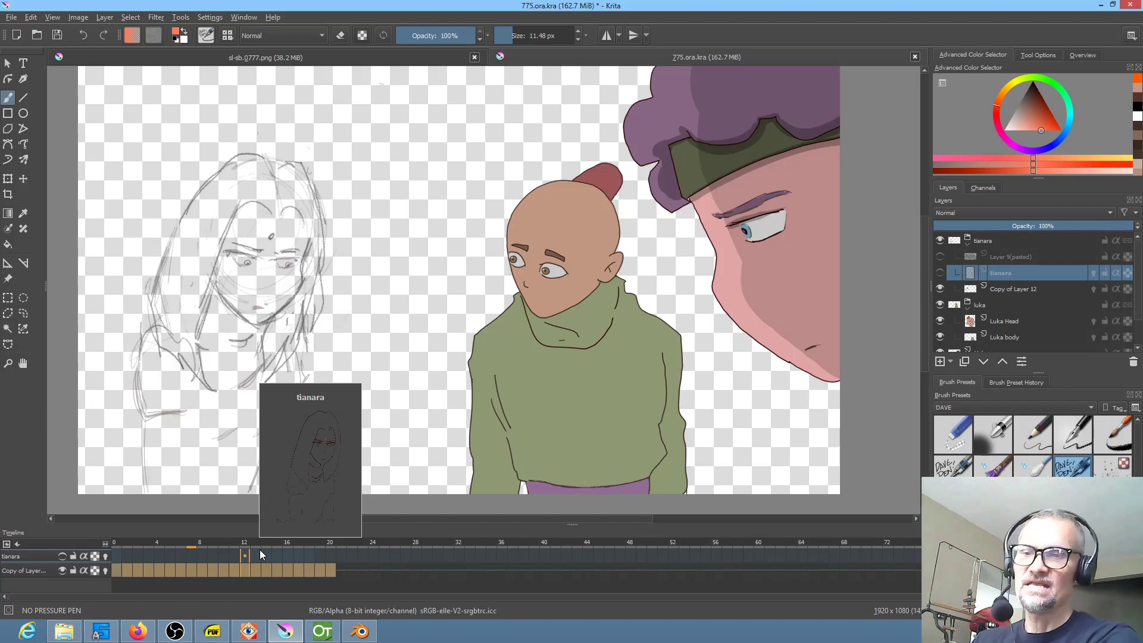
Pick the drawings at frame 12, view the MY PENDANT! frame, then switch to OpenToonz.
{"action": "left_click", "coordinate": [243, 556]}
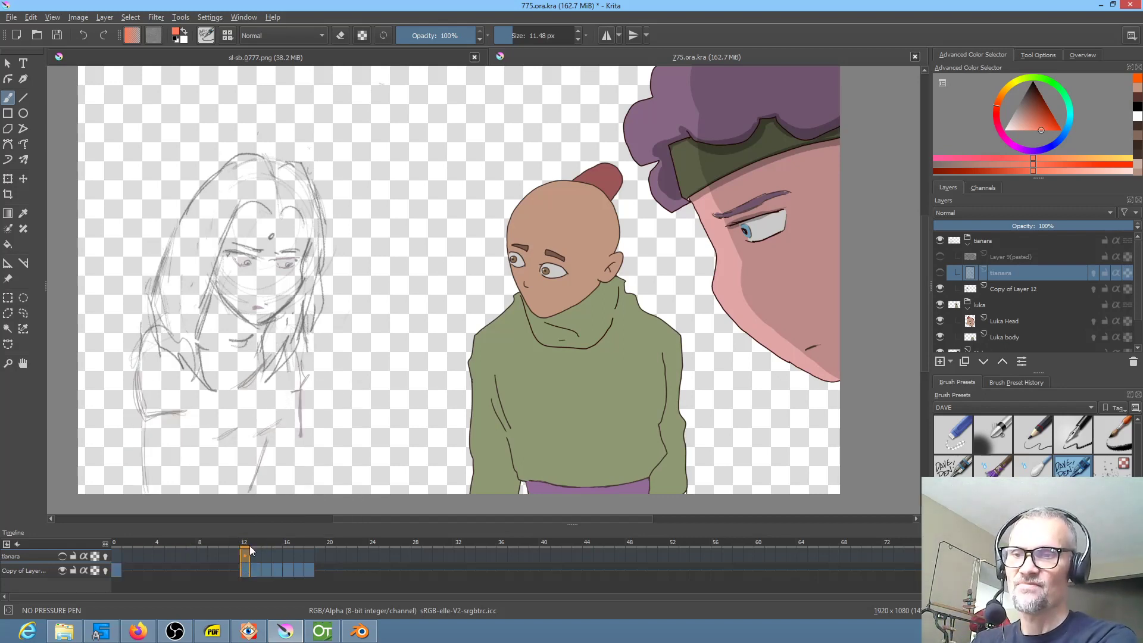
{"action": "left_click", "coordinate": [286, 555]}
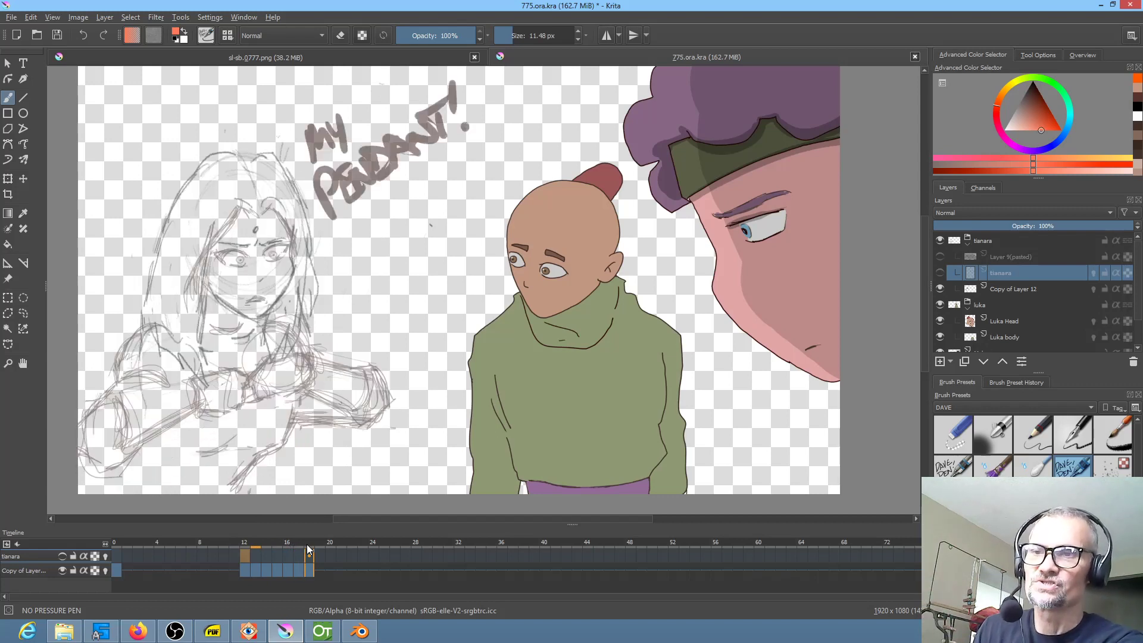
{"action": "mouse_move", "coordinate": [305, 548]}
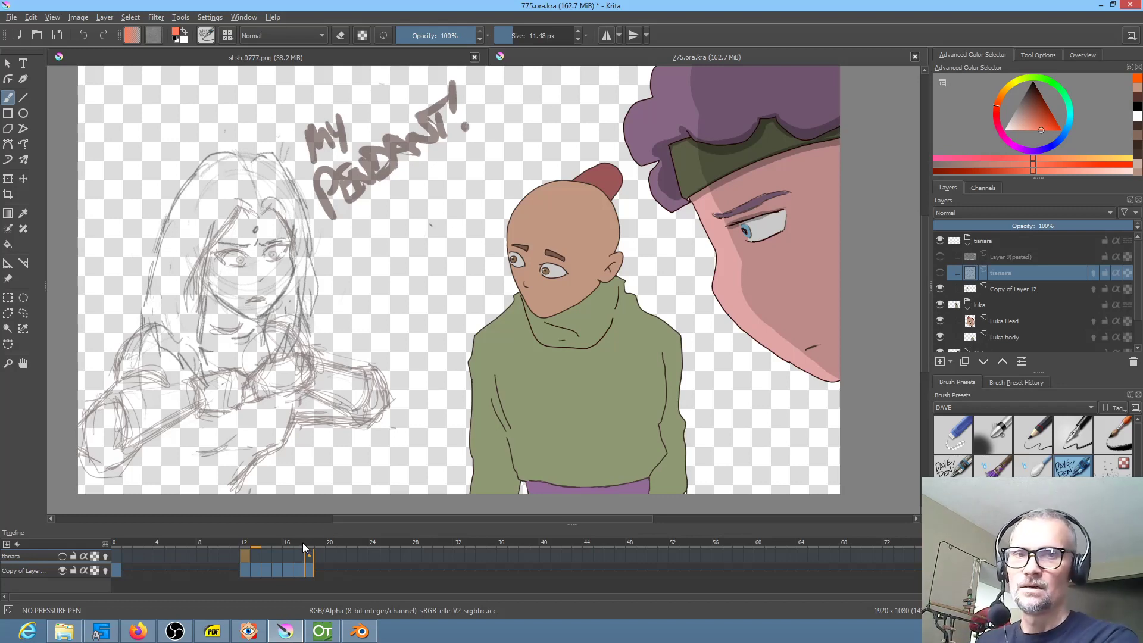
{"action": "left_click", "coordinate": [322, 631]}
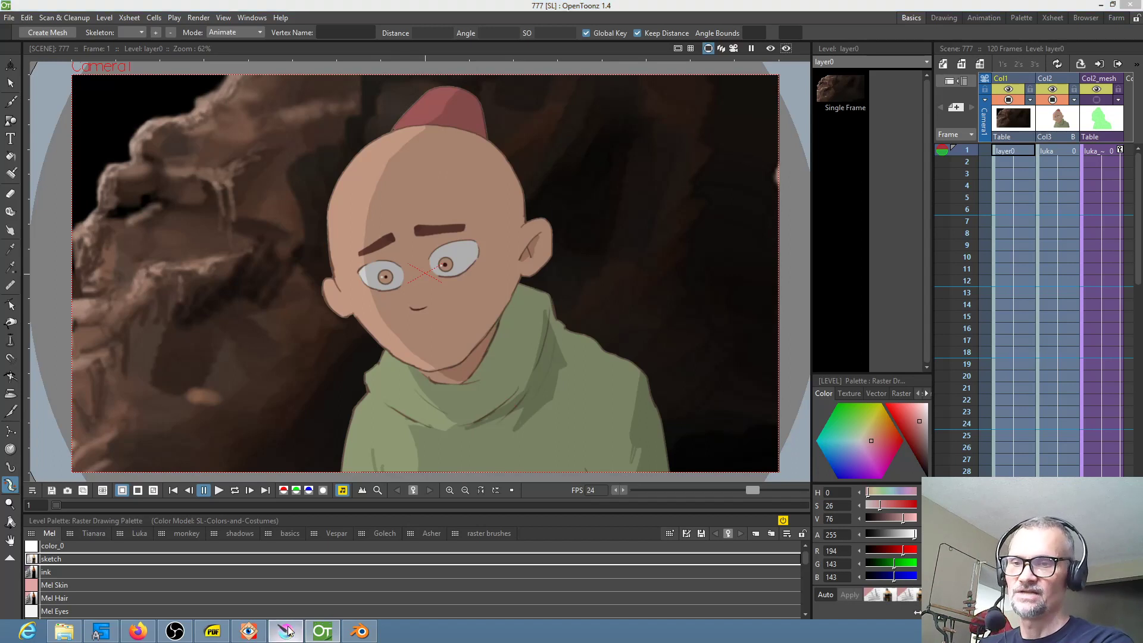
{"action": "left_click", "coordinate": [285, 631]}
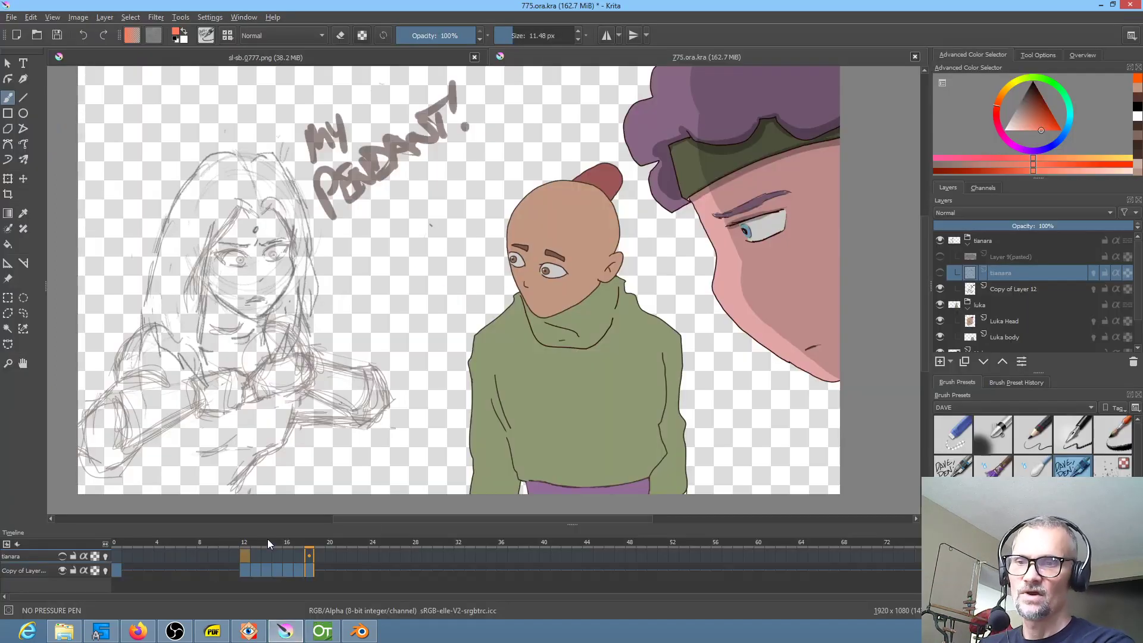
{"action": "left_click", "coordinate": [148, 544]}
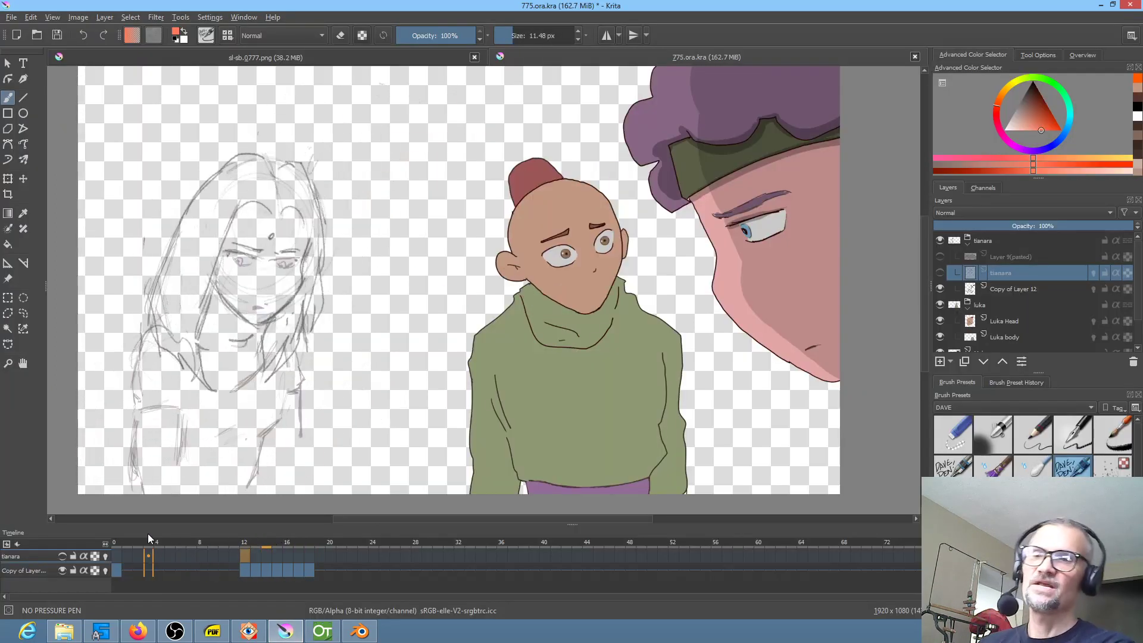
{"action": "mouse_move", "coordinate": [219, 545]}
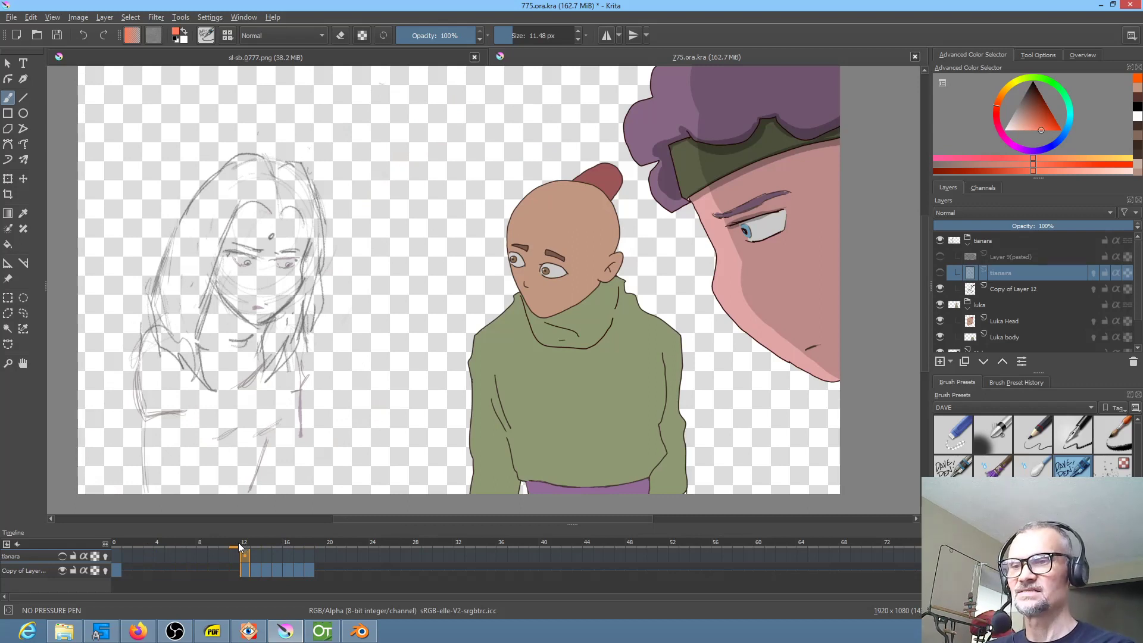
{"action": "left_click", "coordinate": [255, 555]}
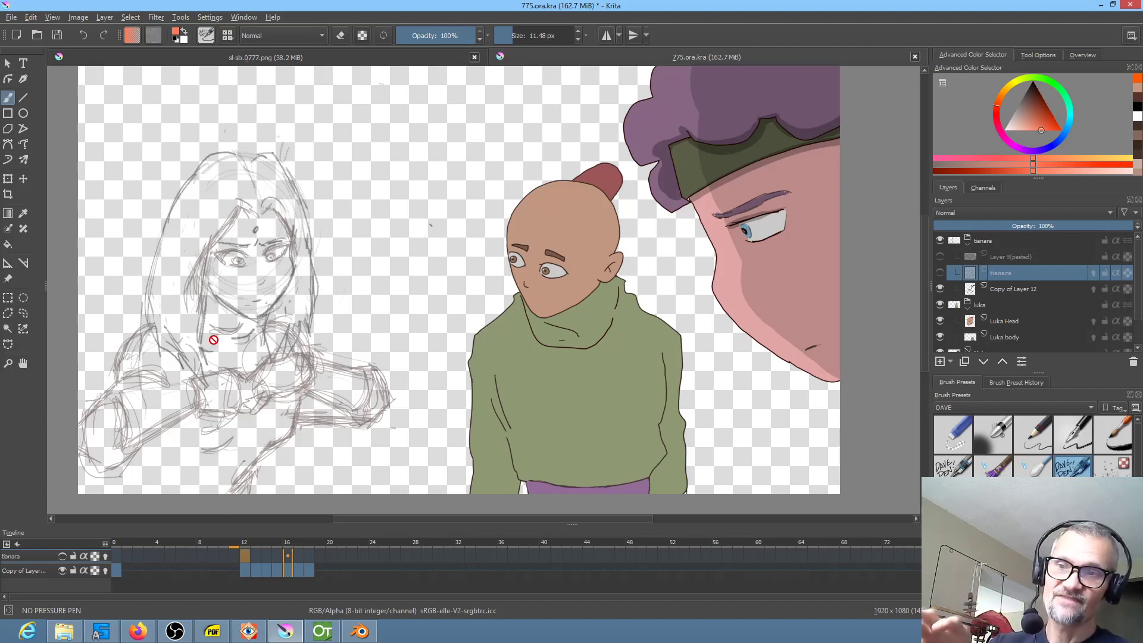
{"action": "left_click", "coordinate": [231, 555]}
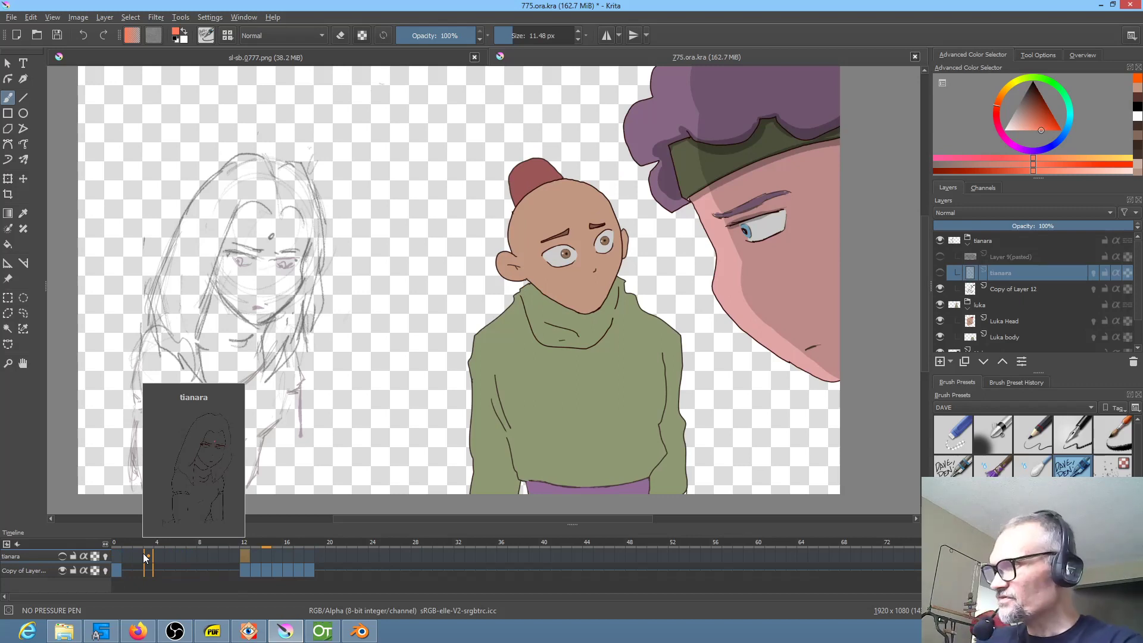
{"action": "scroll", "scroll_direction": "up", "scroll_amount": 3}
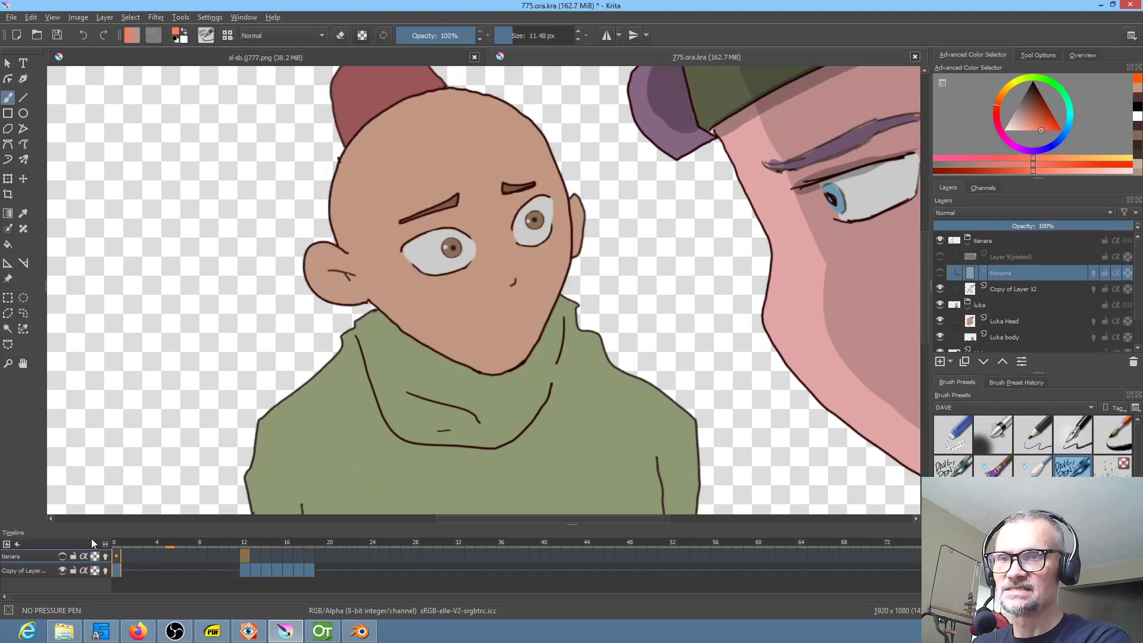
{"action": "left_click", "coordinate": [150, 542]}
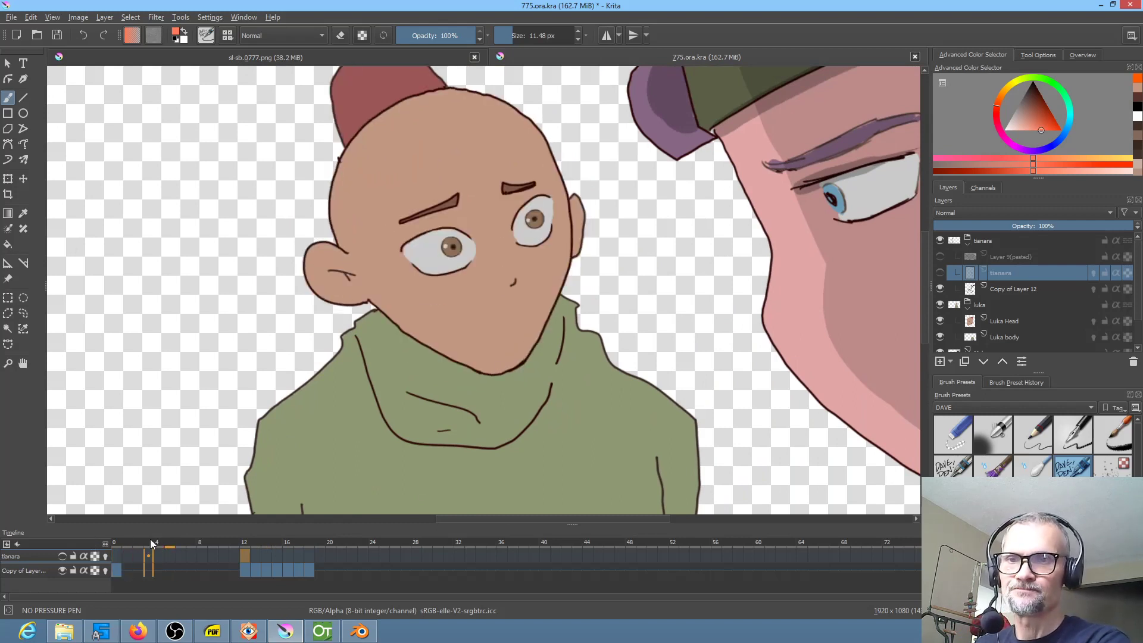
{"action": "left_click", "coordinate": [116, 557]}
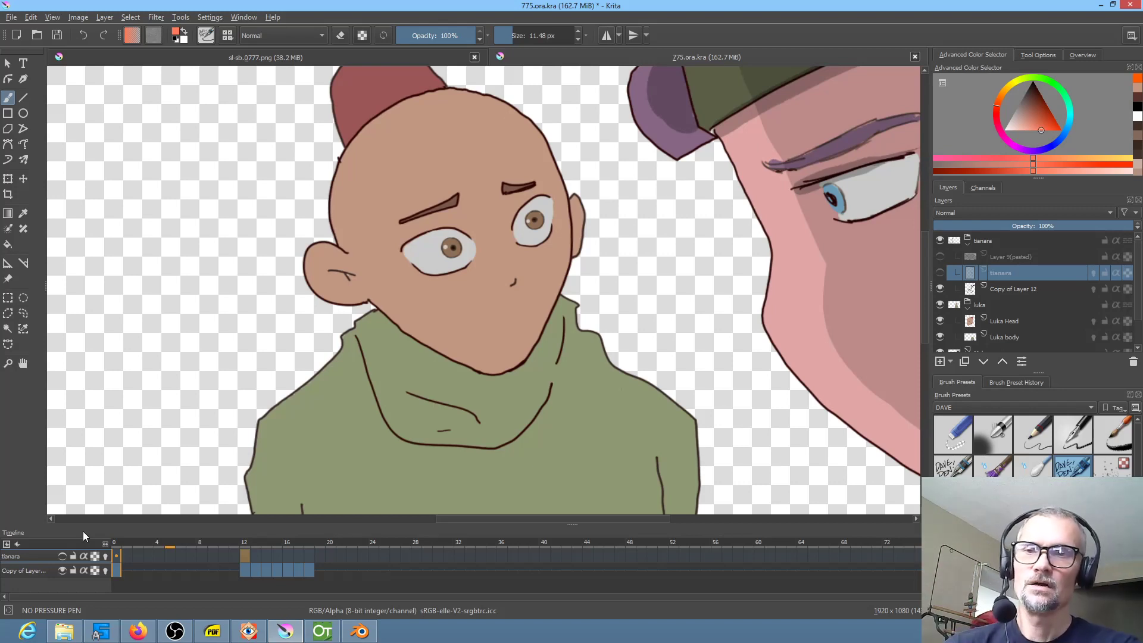
{"action": "mouse_move", "coordinate": [133, 427]}
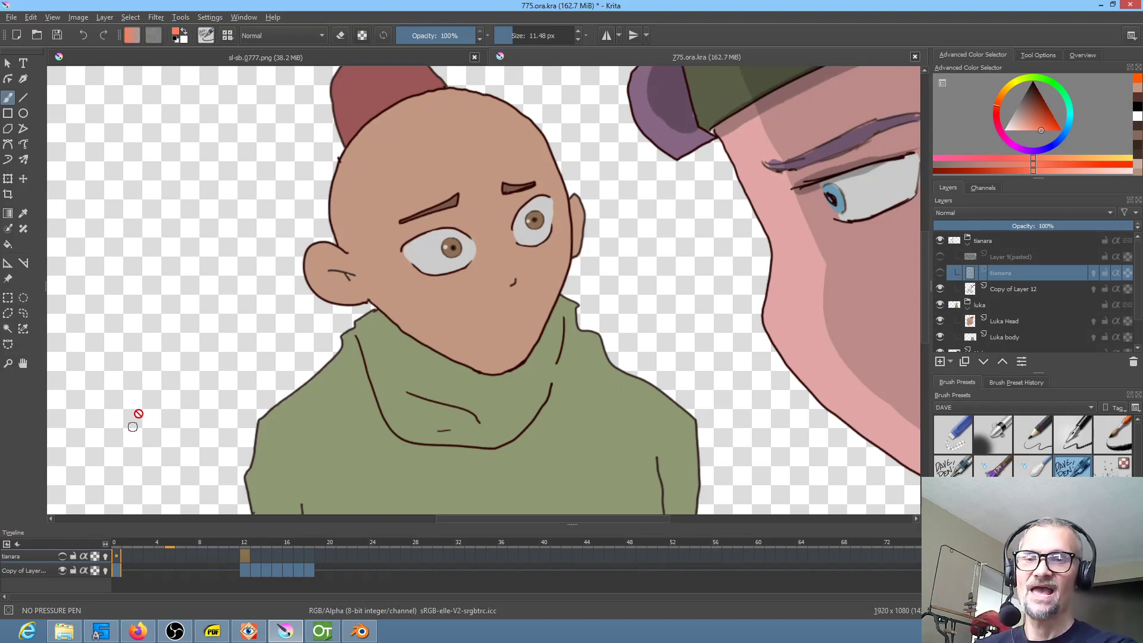
{"action": "mouse_move", "coordinate": [405, 381]}
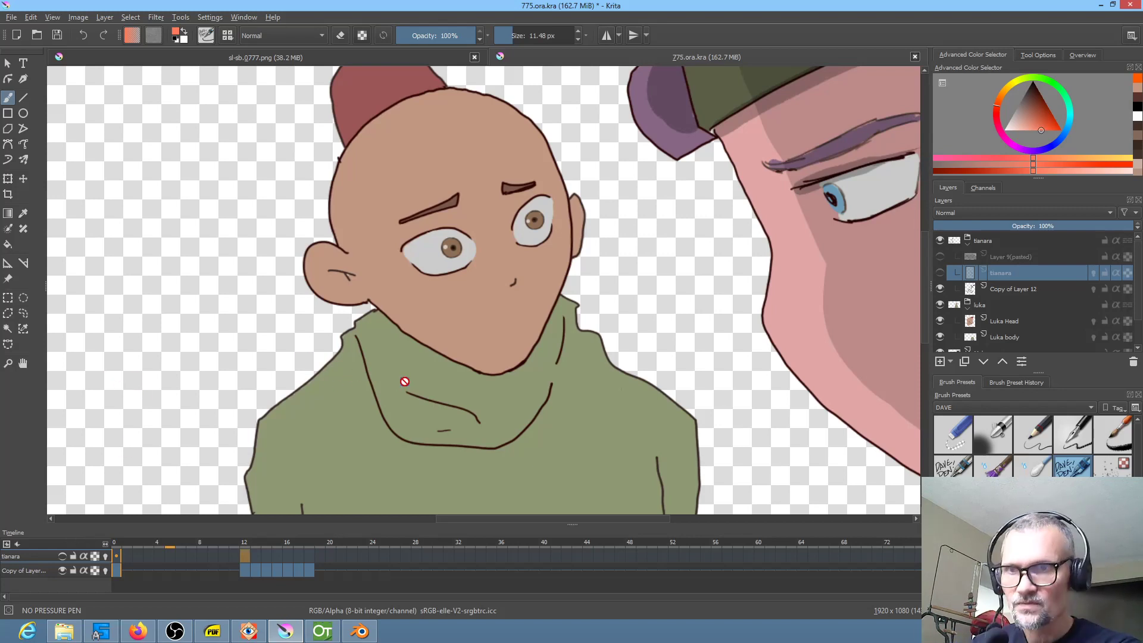
{"action": "mouse_move", "coordinate": [435, 352]}
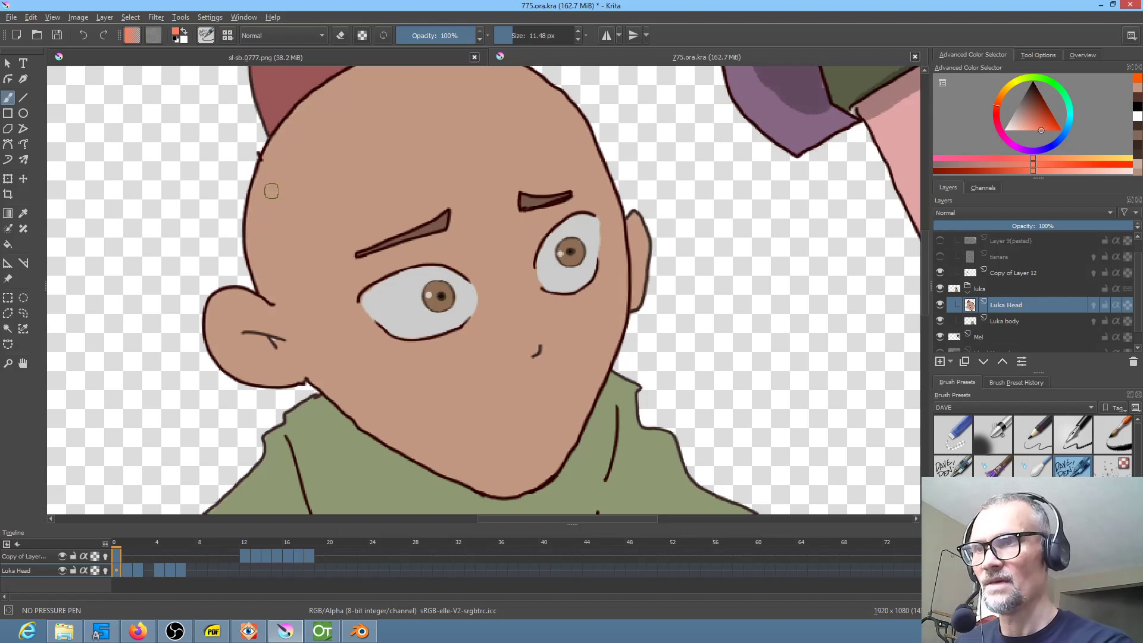
Save the storyboard, then set up Luka's pasted left-eye layer above the Luka Head layer.
{"action": "left_click", "coordinate": [55, 35]}
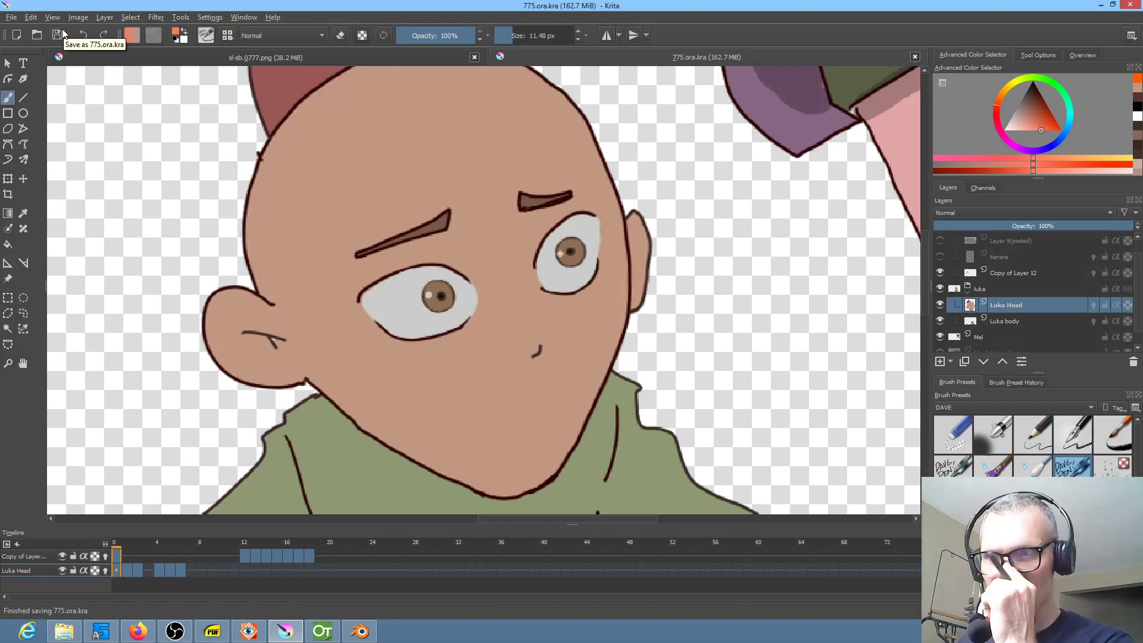
{"action": "mouse_move", "coordinate": [446, 276]}
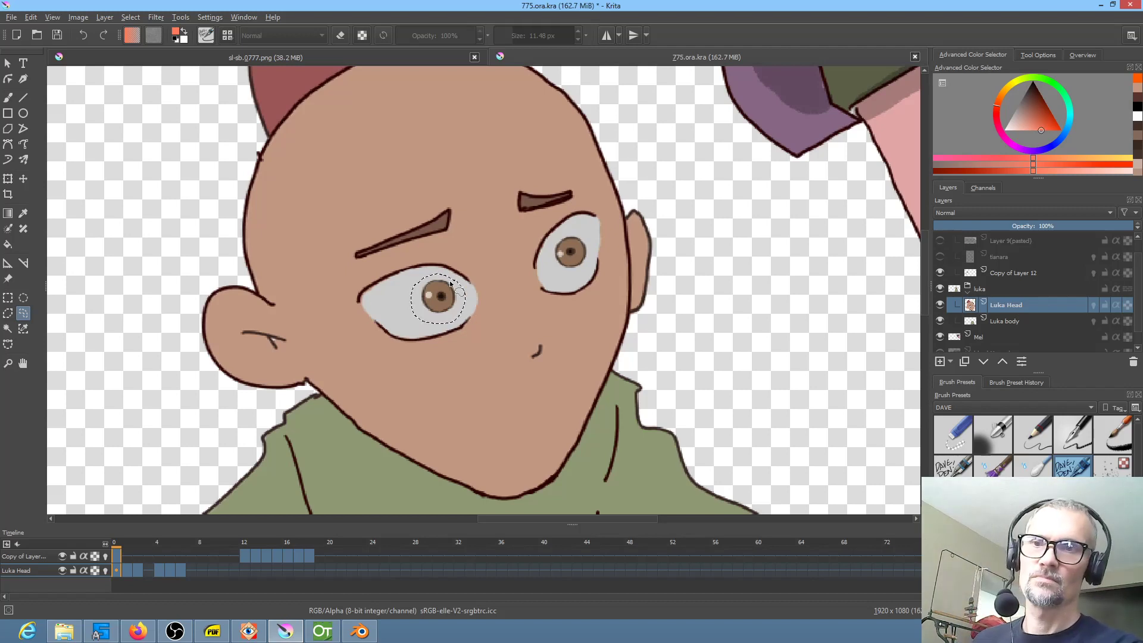
{"action": "mouse_move", "coordinate": [452, 291]}
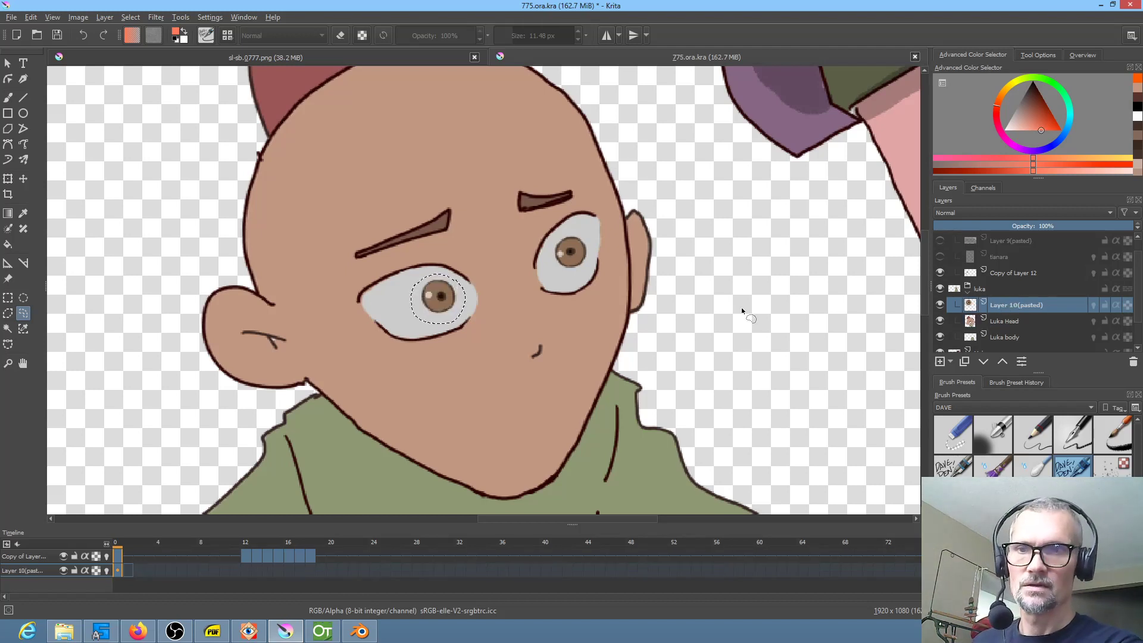
{"action": "mouse_move", "coordinate": [620, 268]}
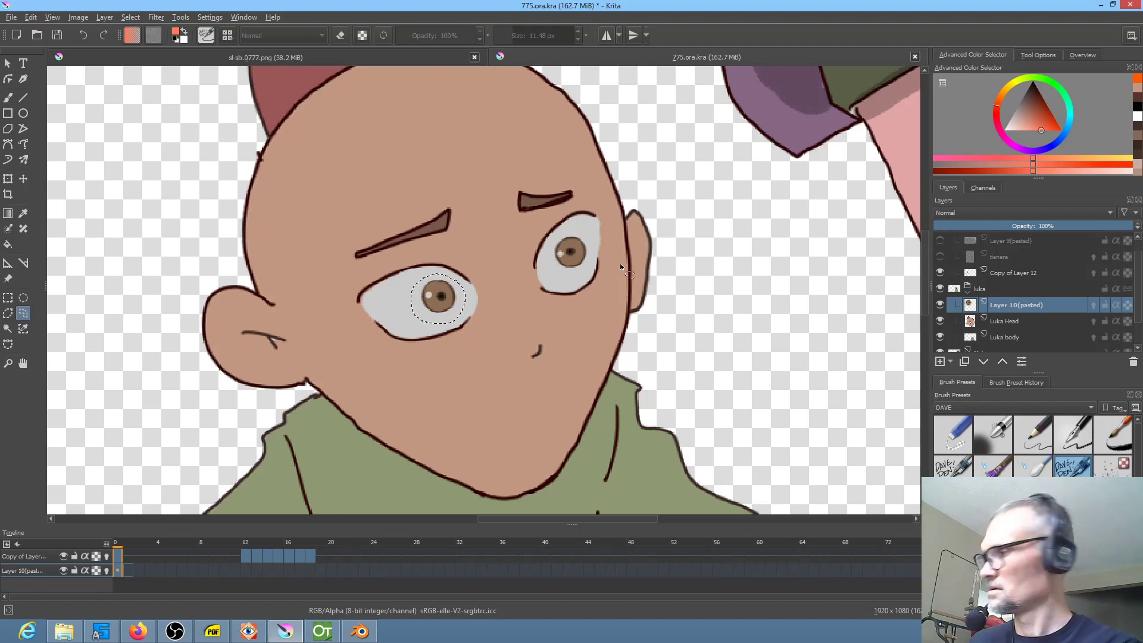
{"action": "left_click", "coordinate": [1007, 321]}
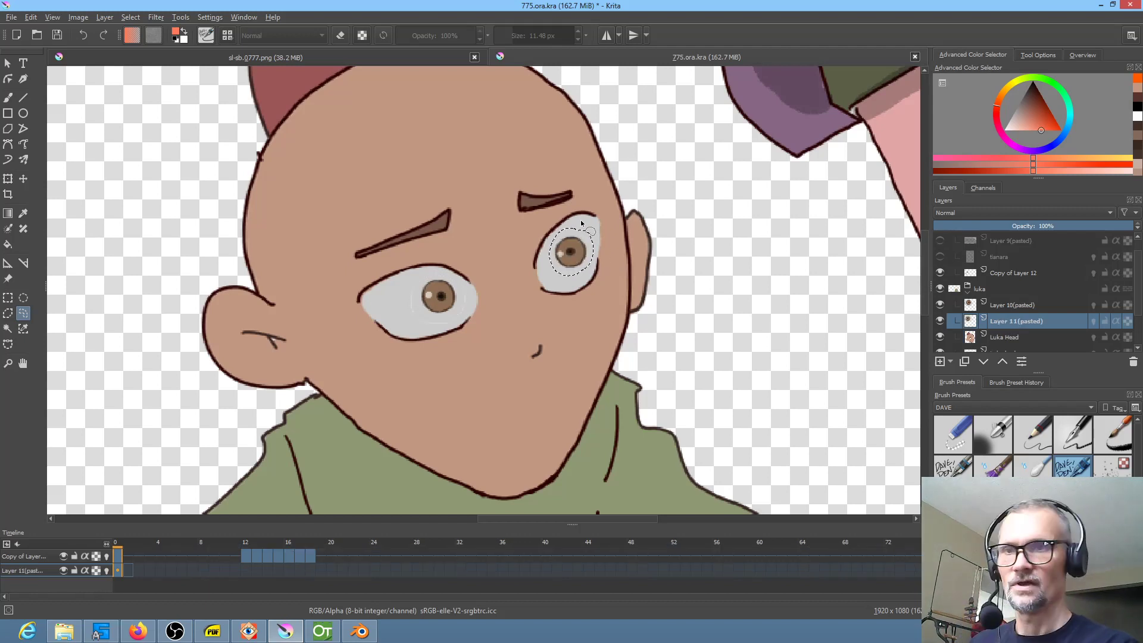
{"action": "left_click", "coordinate": [1016, 305]}
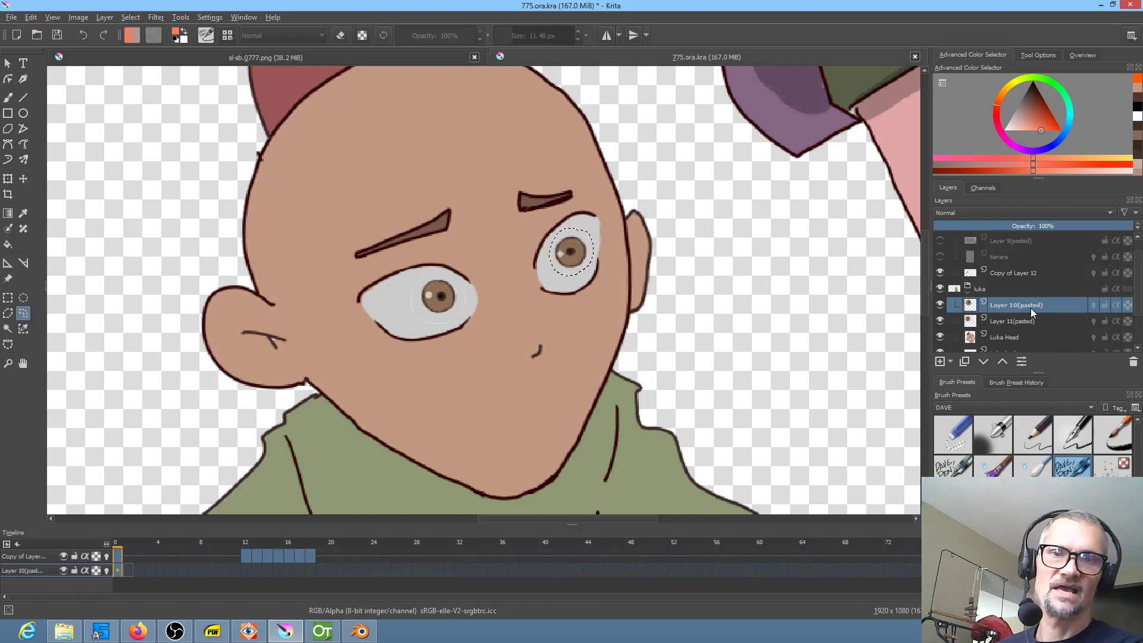
{"action": "left_click", "coordinate": [1016, 321]}
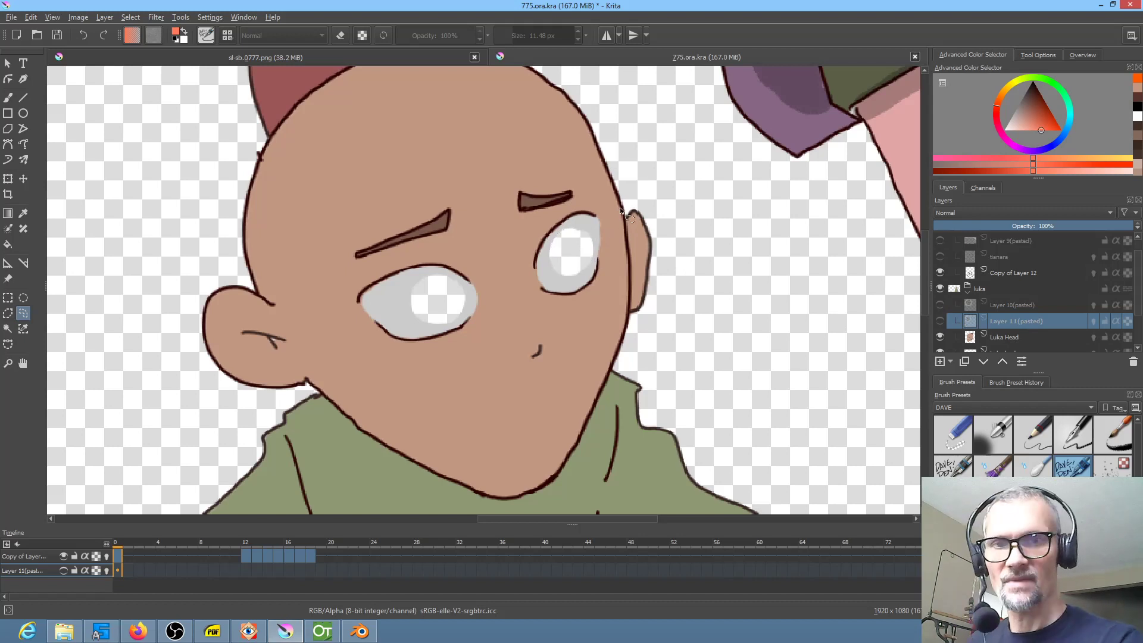
{"action": "left_click", "coordinate": [1006, 337]}
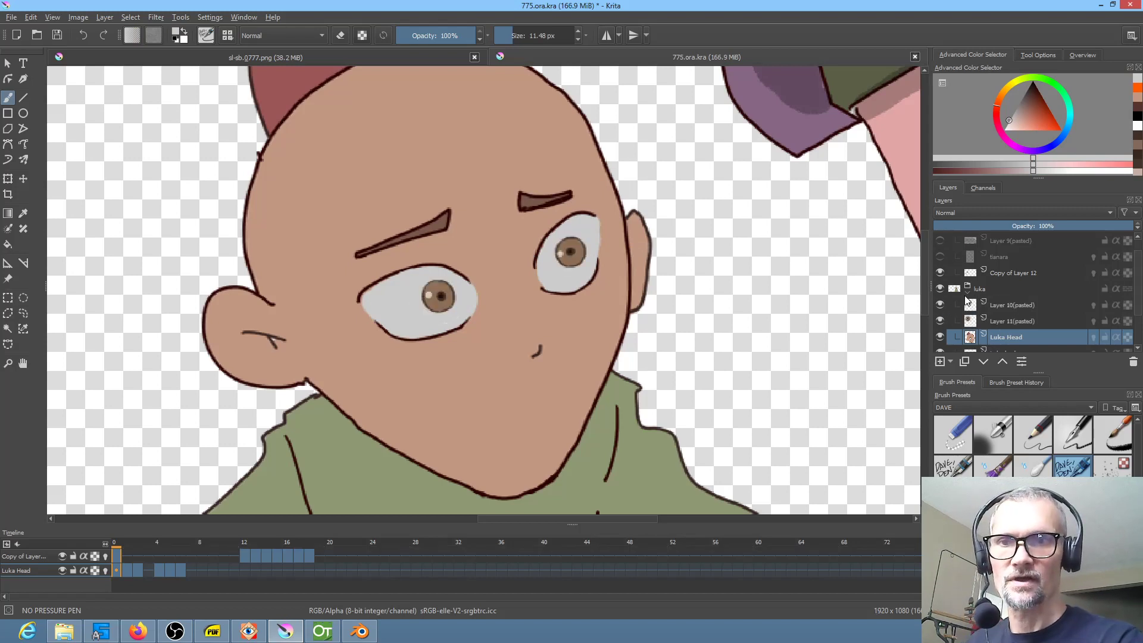
{"action": "left_click", "coordinate": [1012, 305]}
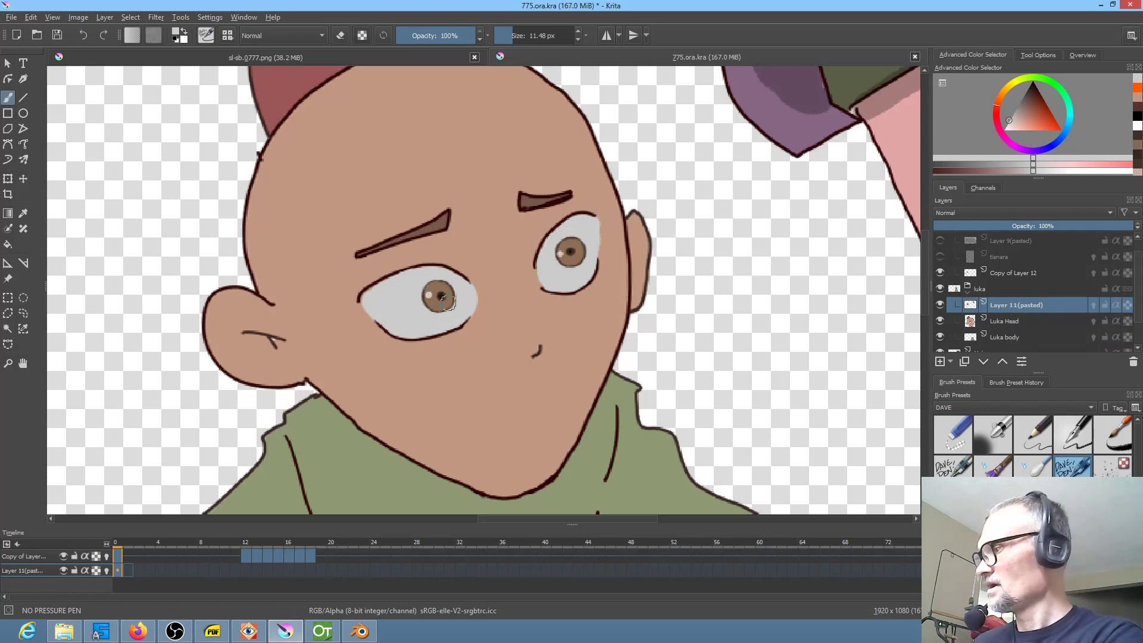
Activate the Transform tool on Luka's pasted eyes layer.
{"action": "left_click", "coordinate": [8, 179]}
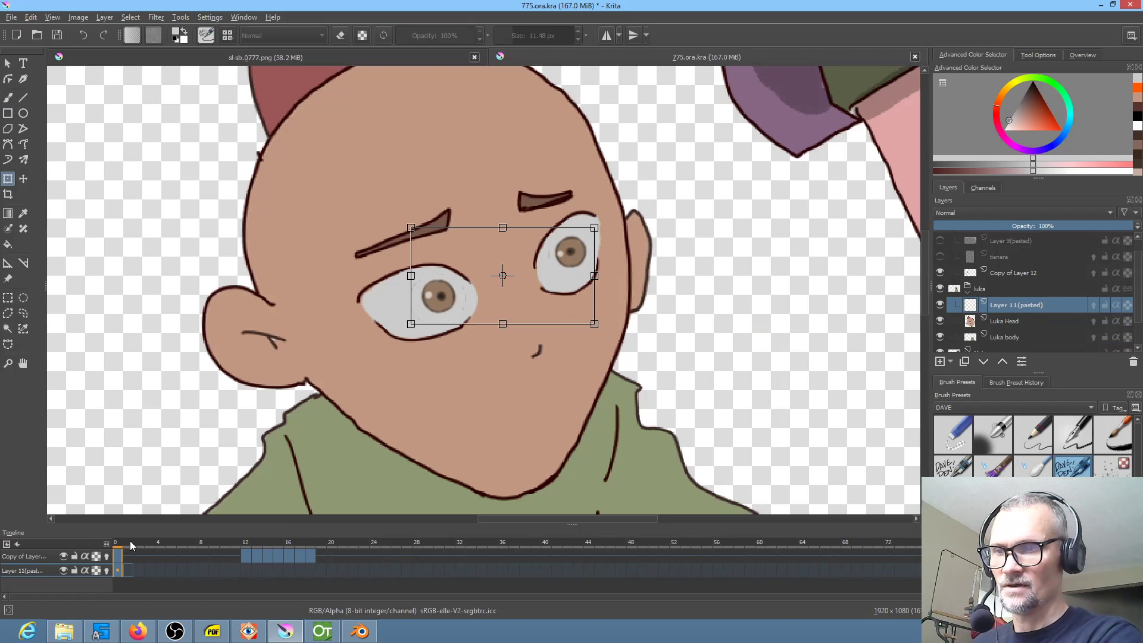
{"action": "mouse_move", "coordinate": [7, 179]}
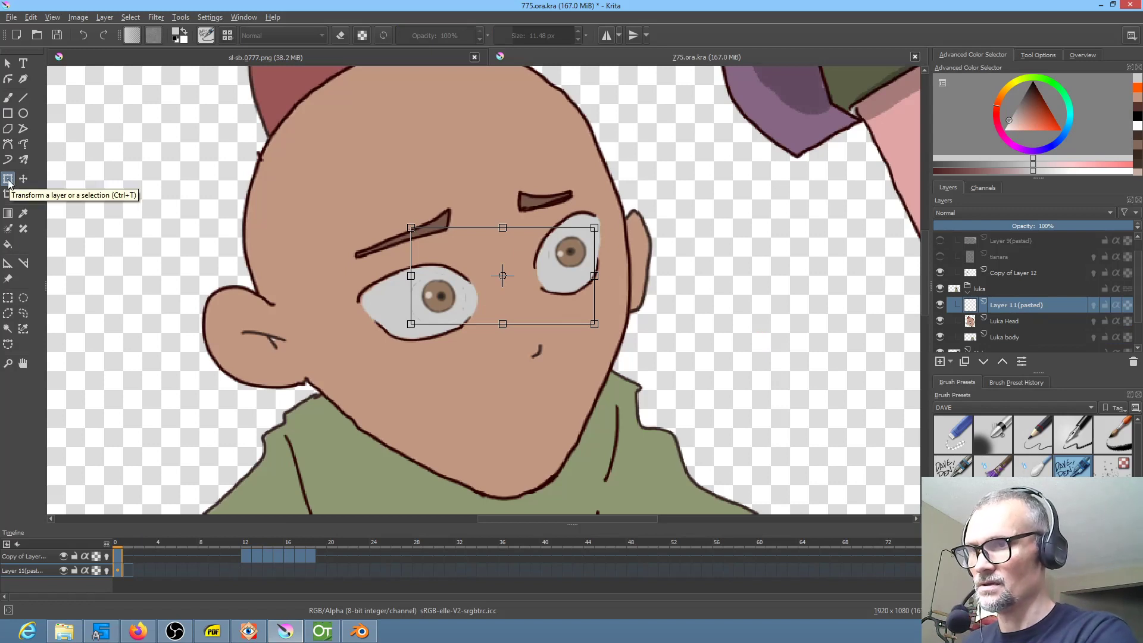
{"action": "mouse_move", "coordinate": [195, 554]}
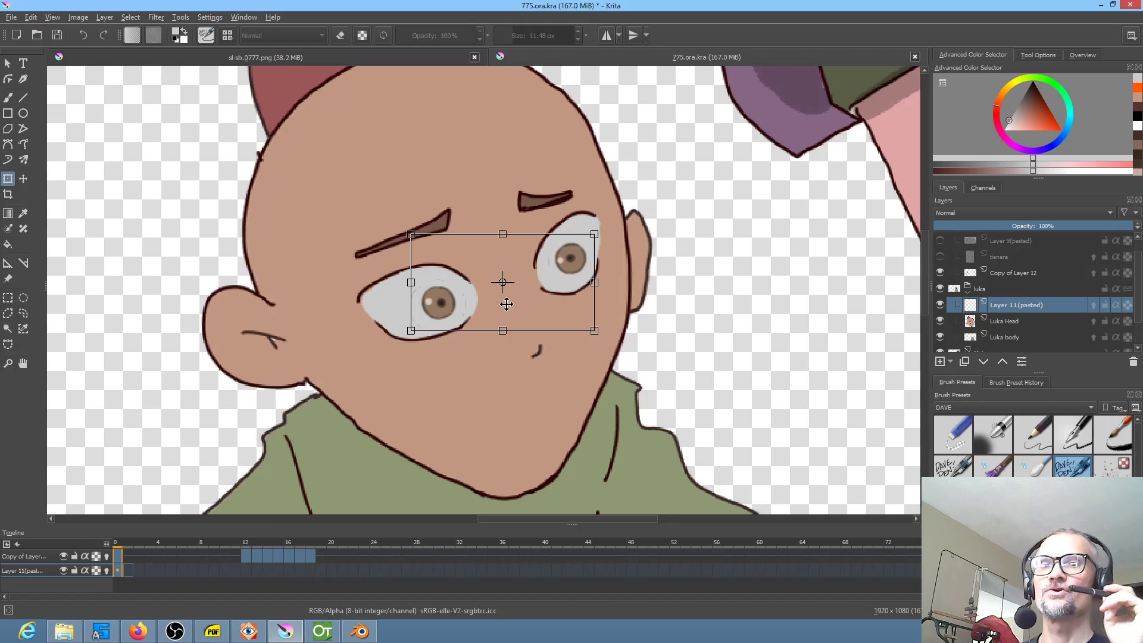
{"action": "mouse_move", "coordinate": [212, 610]}
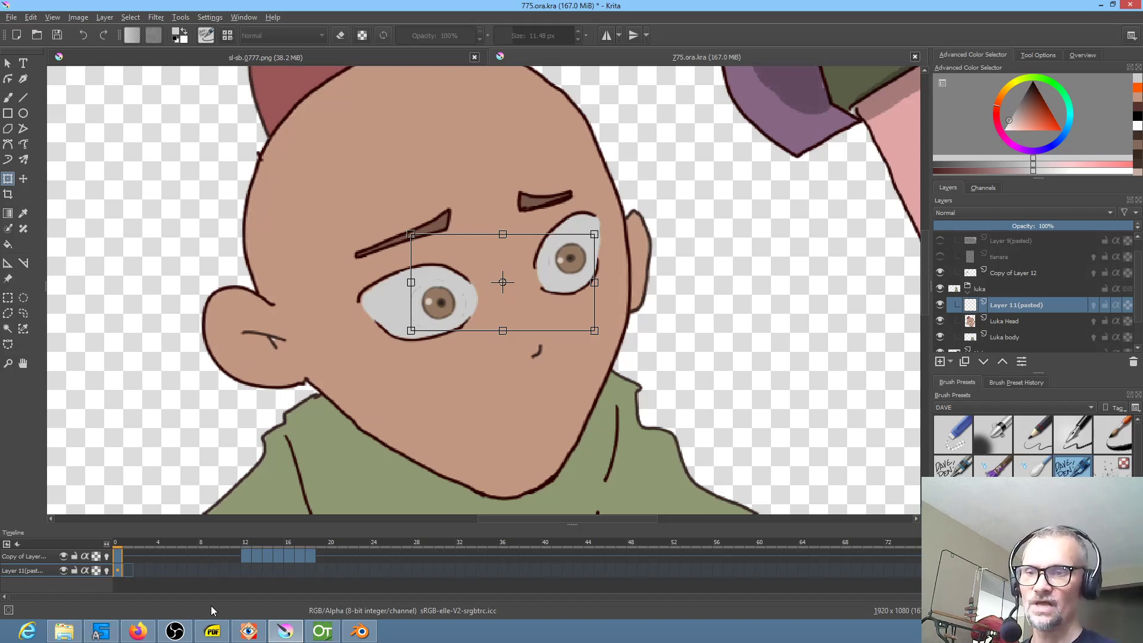
Bring FastStone Image Viewer forward, previewing storyboard frame sl-sb.0775.png.
{"action": "left_click", "coordinate": [248, 631]}
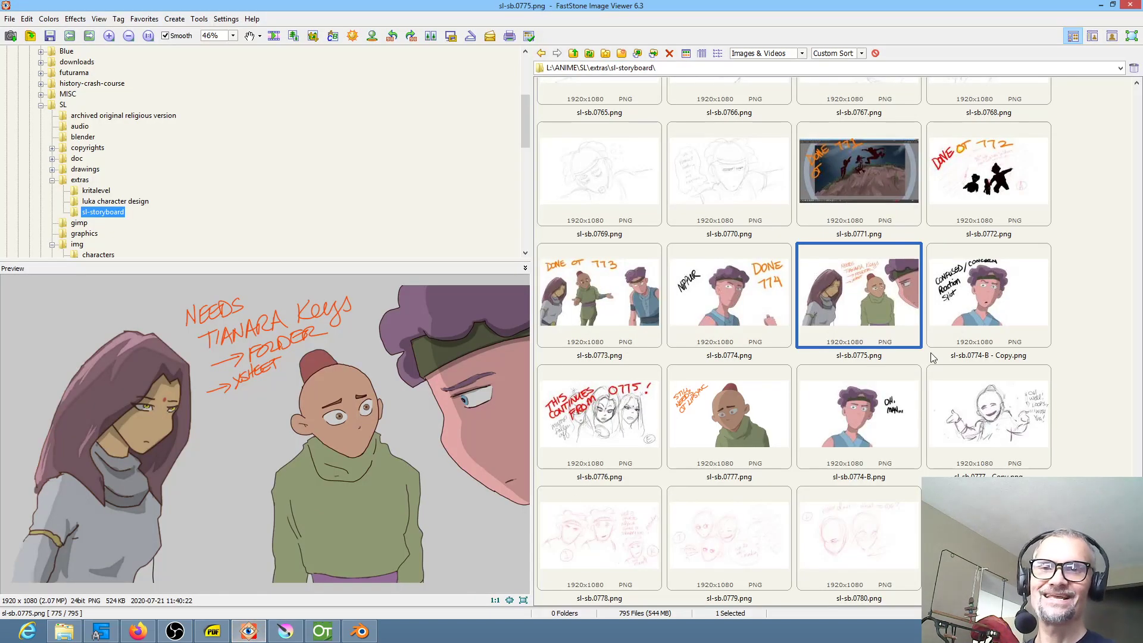
{"action": "mouse_move", "coordinate": [879, 309]}
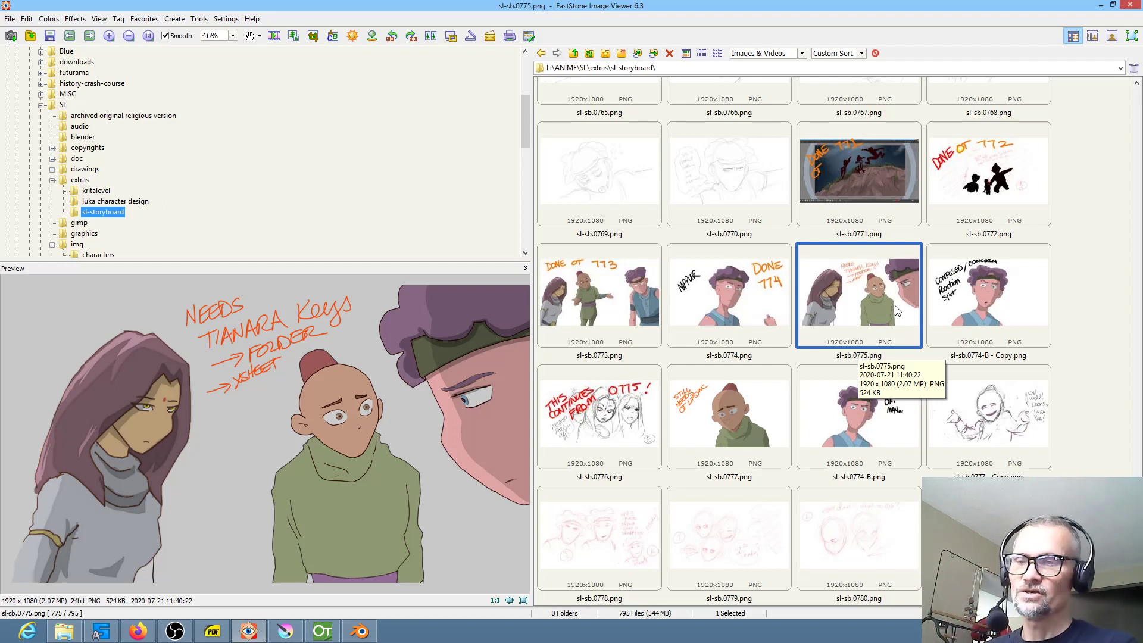
{"action": "mouse_move", "coordinate": [568, 619]}
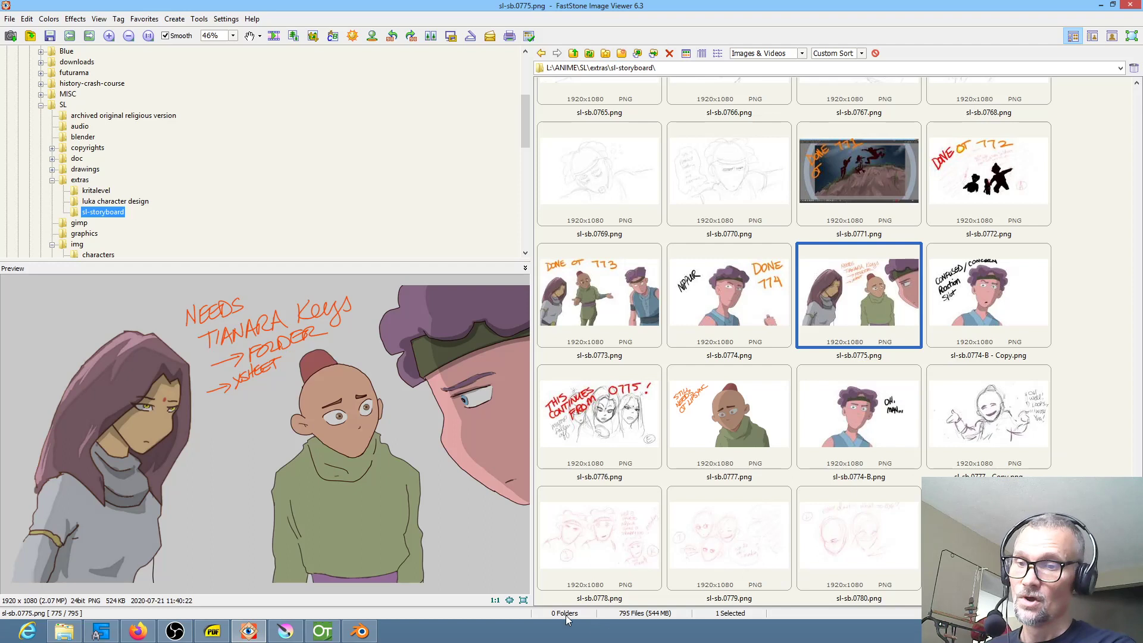
Glance at the Luka shot in Blender and OpenToonz, then return to Krita.
{"action": "left_click", "coordinate": [358, 630]}
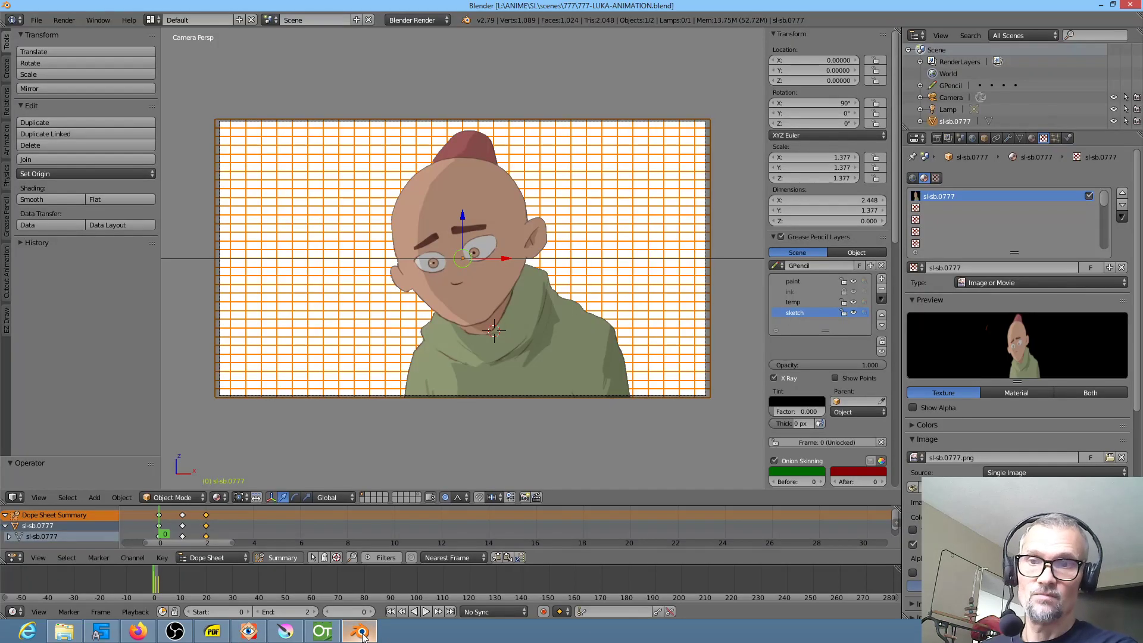
{"action": "left_click", "coordinate": [321, 631]}
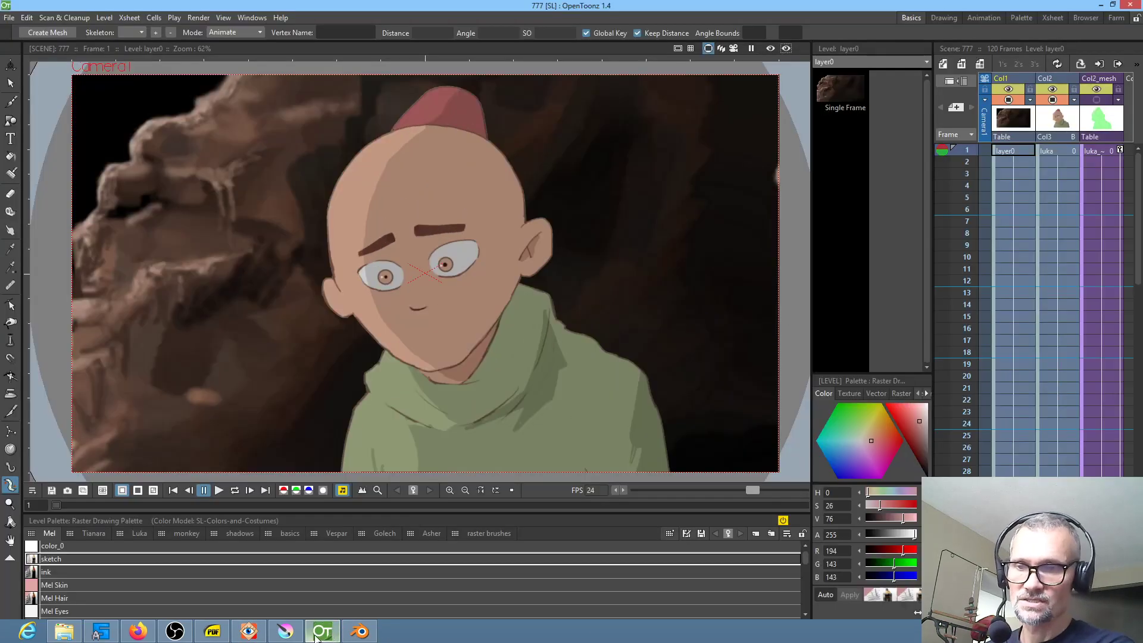
{"action": "left_click", "coordinate": [284, 631]}
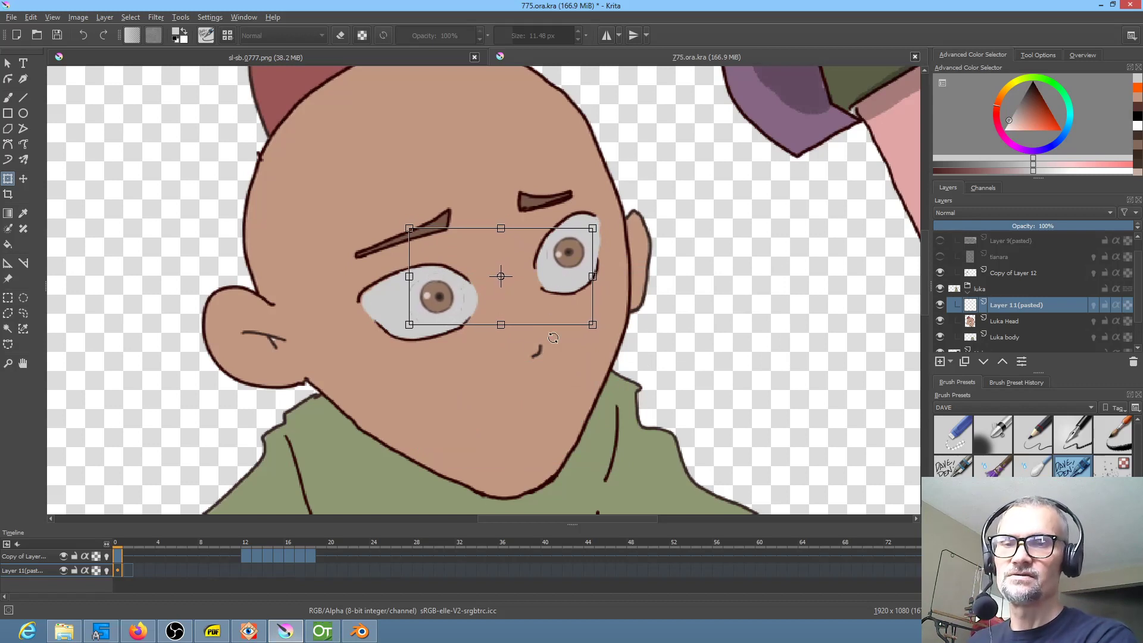
{"action": "mouse_move", "coordinate": [559, 357]}
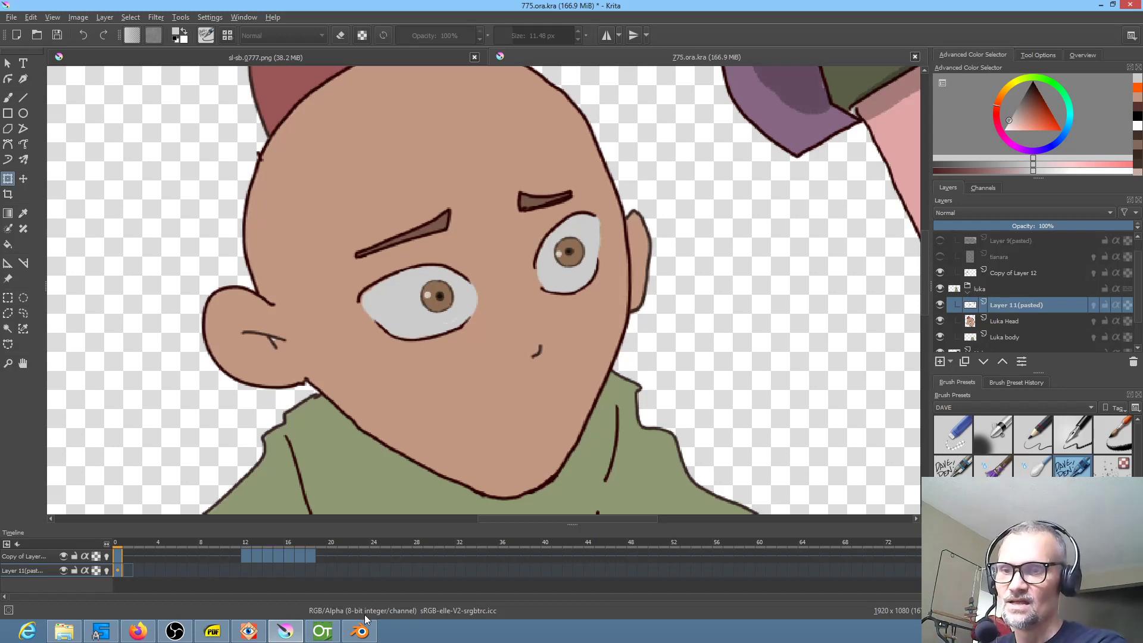
{"action": "mouse_move", "coordinate": [248, 631]}
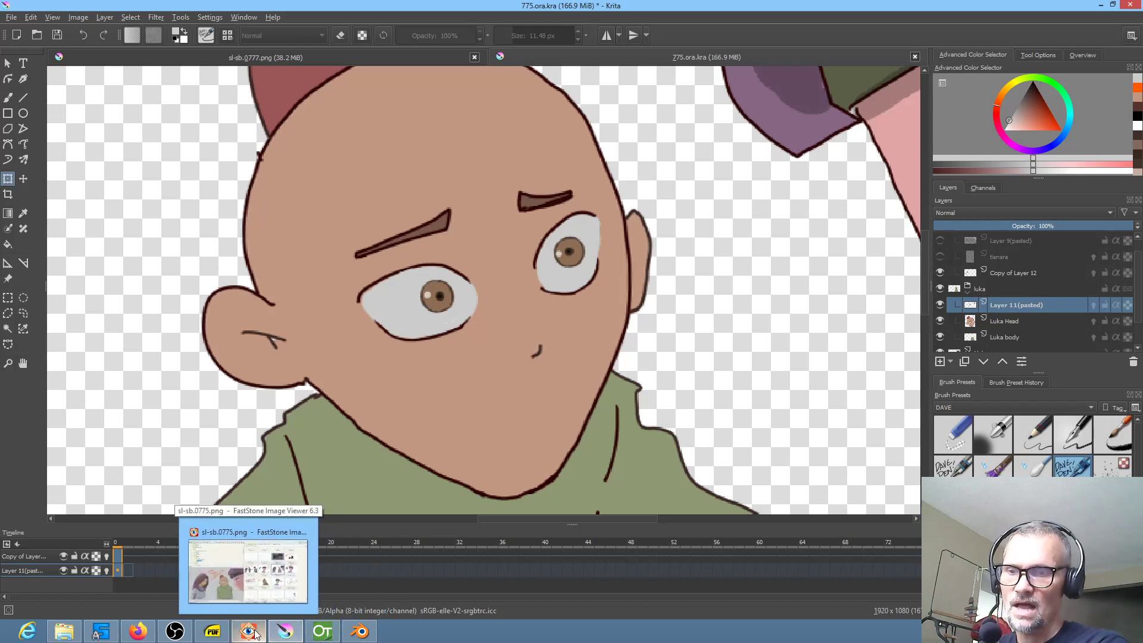
Return to FastStone on storyboard frame sl-sb.0775.png with its Tianara-keys note.
{"action": "left_click", "coordinate": [248, 569]}
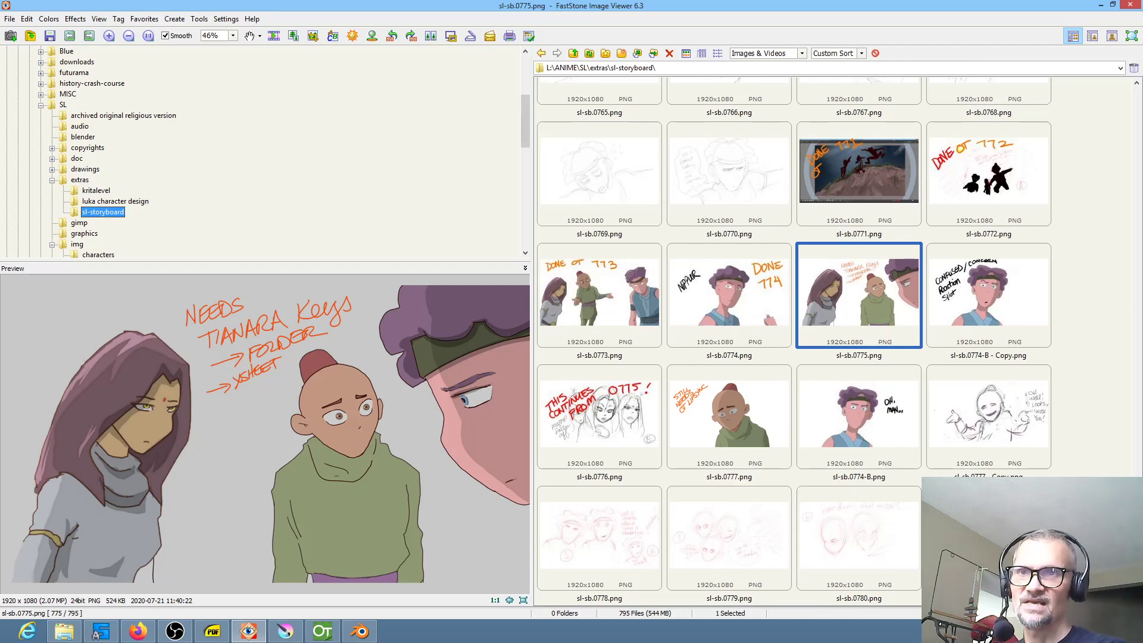
{"action": "mouse_move", "coordinate": [571, 10]}
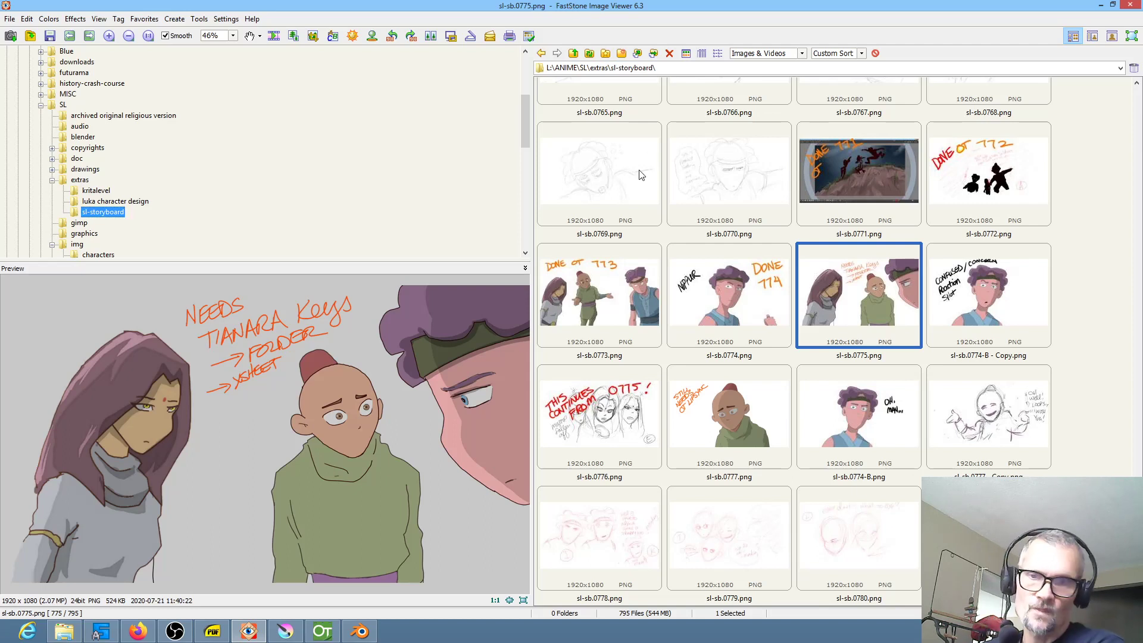
{"action": "mouse_move", "coordinate": [764, 297]}
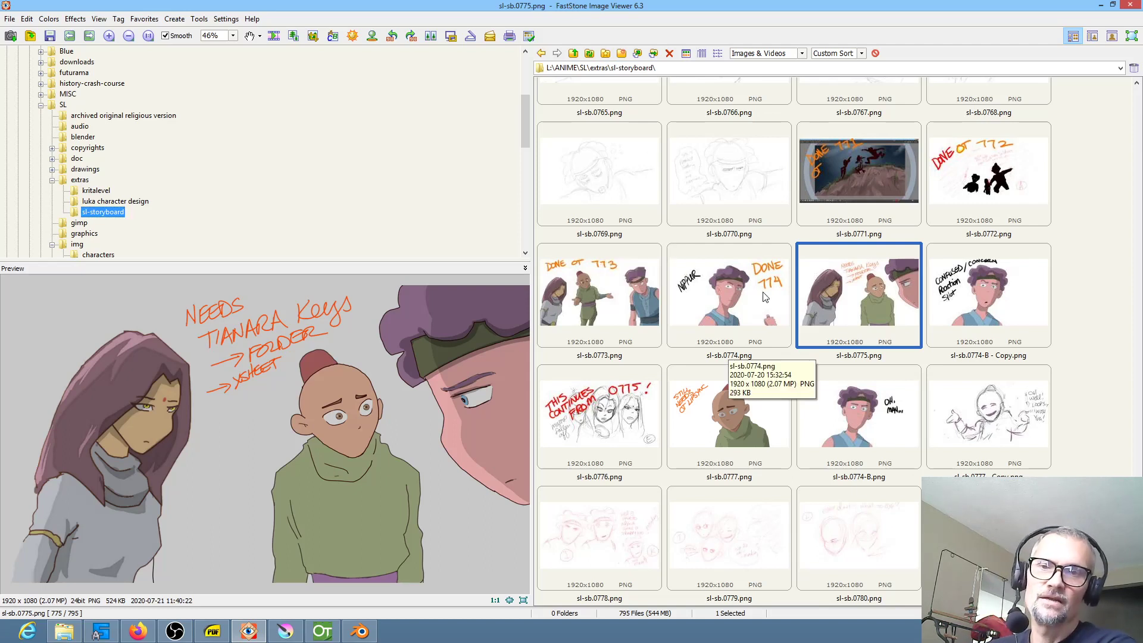
{"action": "mouse_move", "coordinate": [722, 285]}
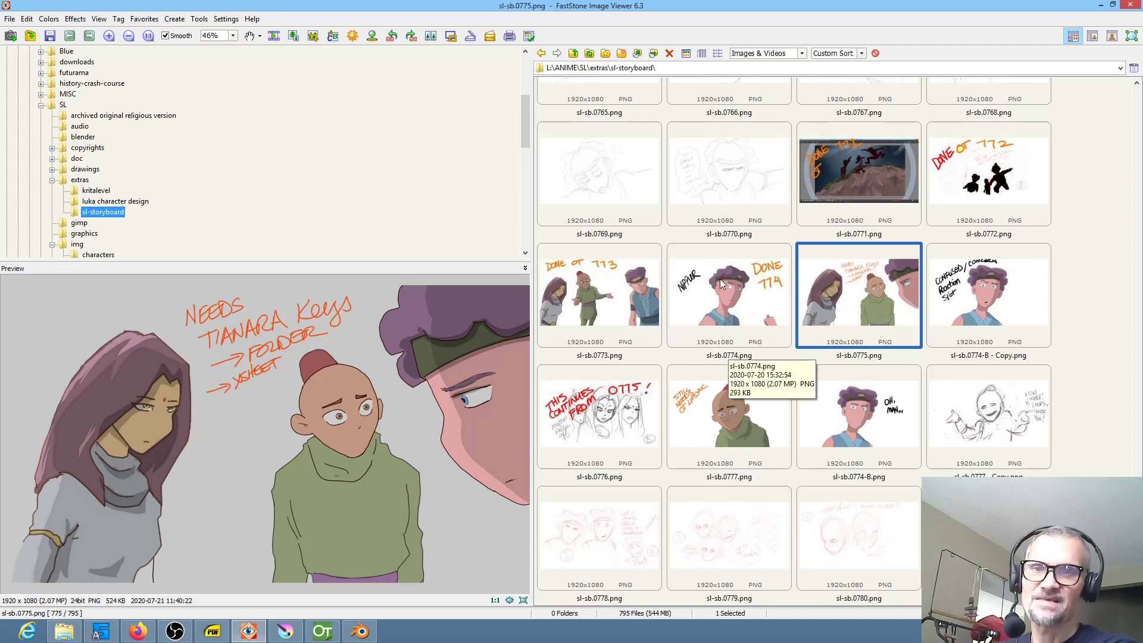
Preview storyboard frames 0774, 0775, 0773, the concern reaction shot, and 0776.
{"action": "left_click", "coordinate": [727, 295]}
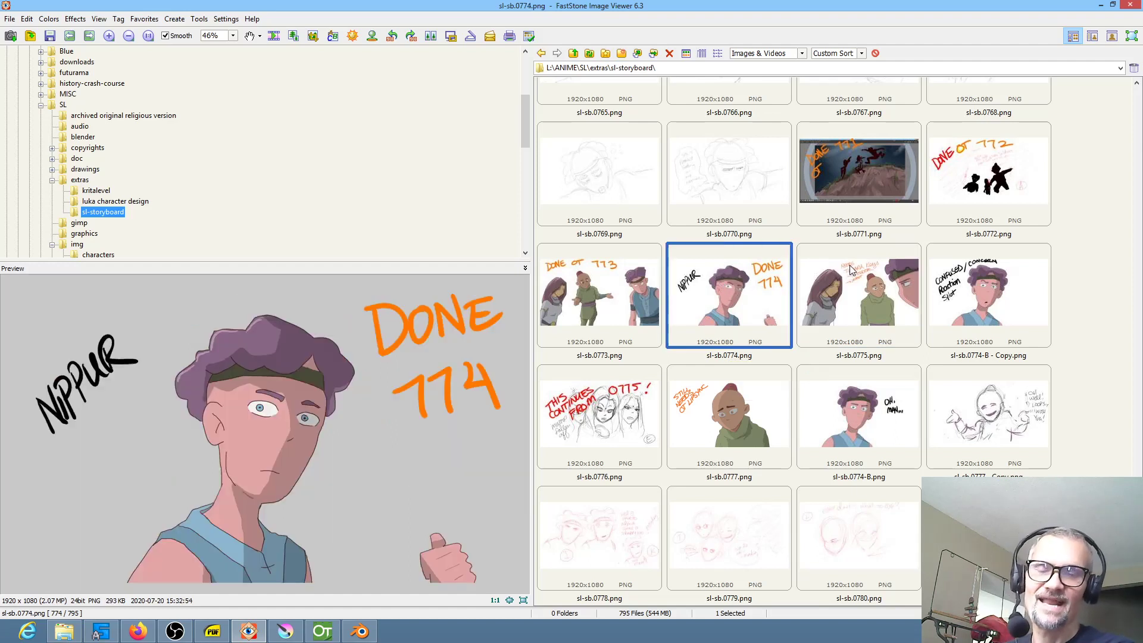
{"action": "left_click", "coordinate": [858, 295]}
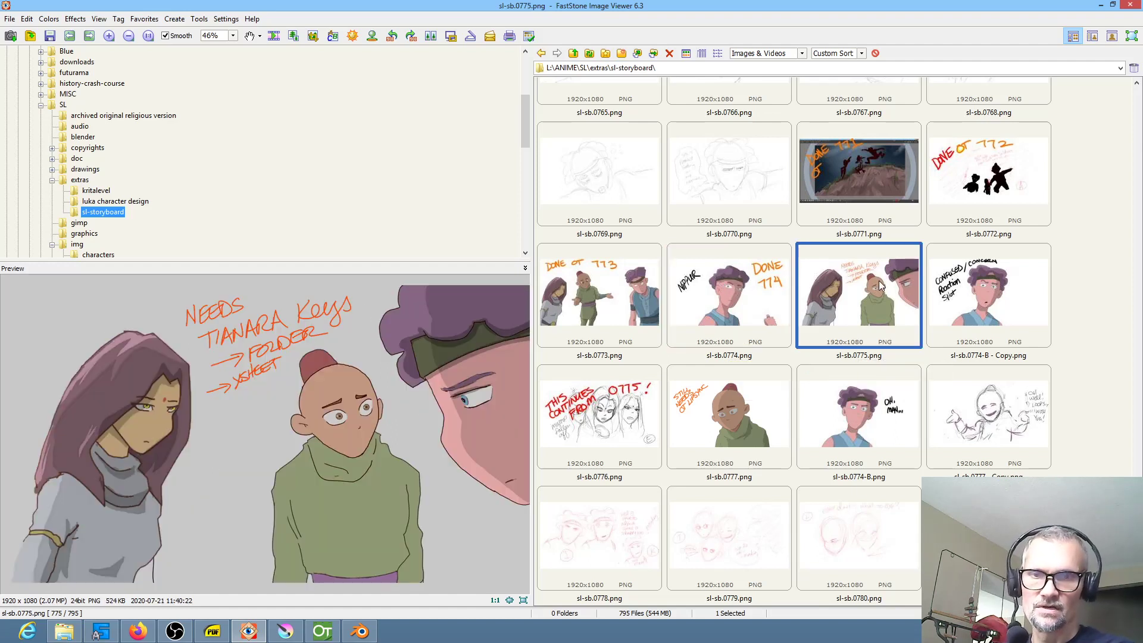
{"action": "mouse_move", "coordinate": [898, 286]}
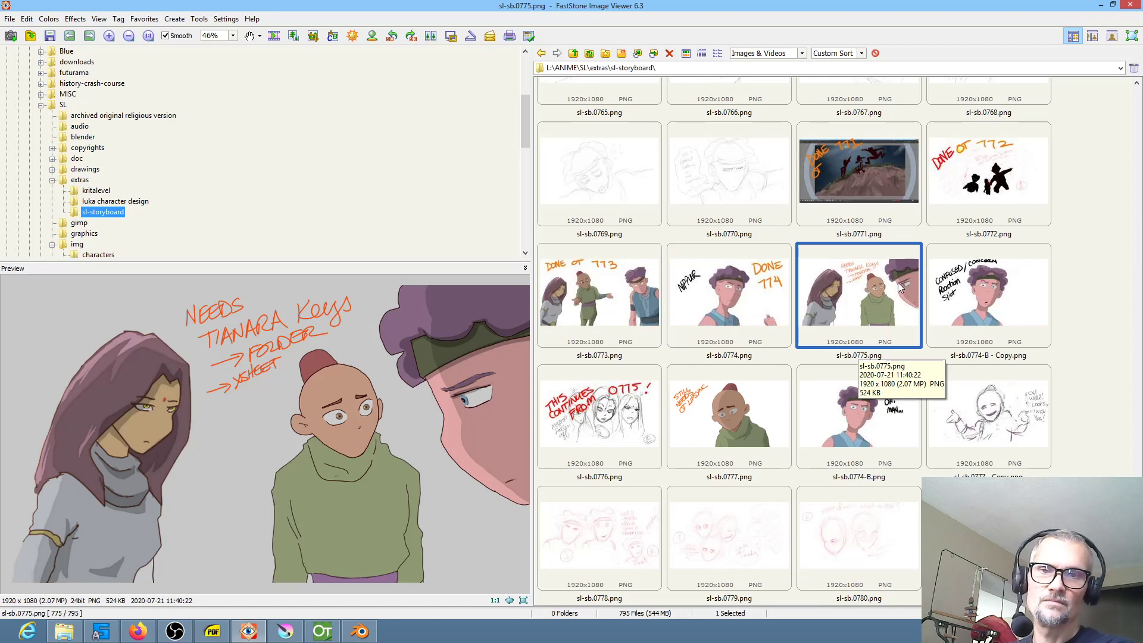
{"action": "mouse_move", "coordinate": [988, 276]}
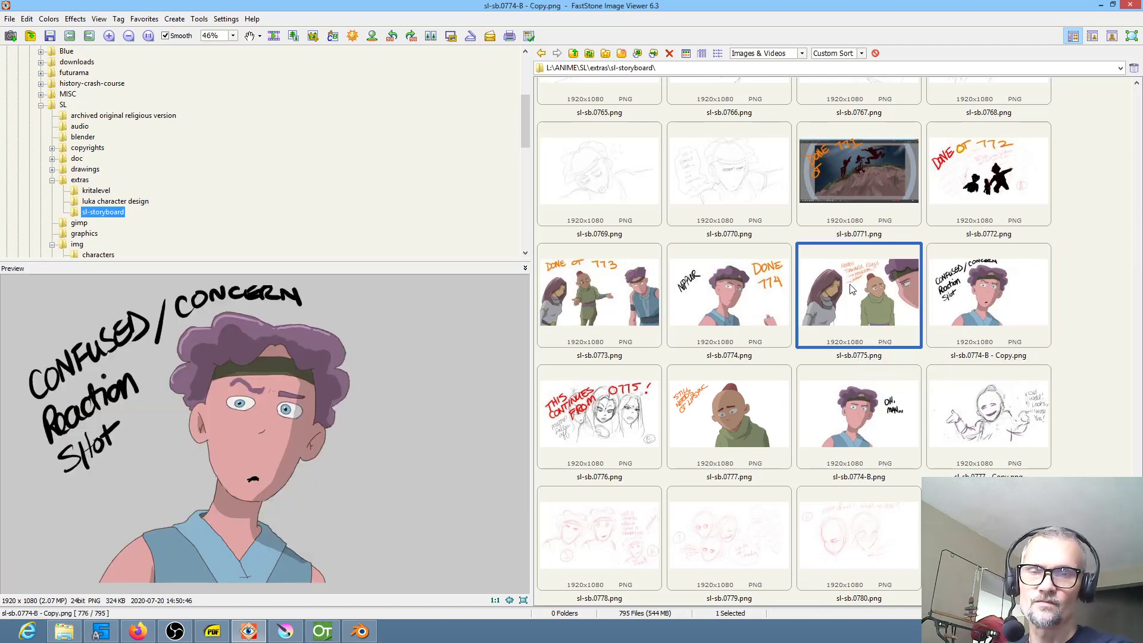
{"action": "left_click", "coordinate": [858, 295]}
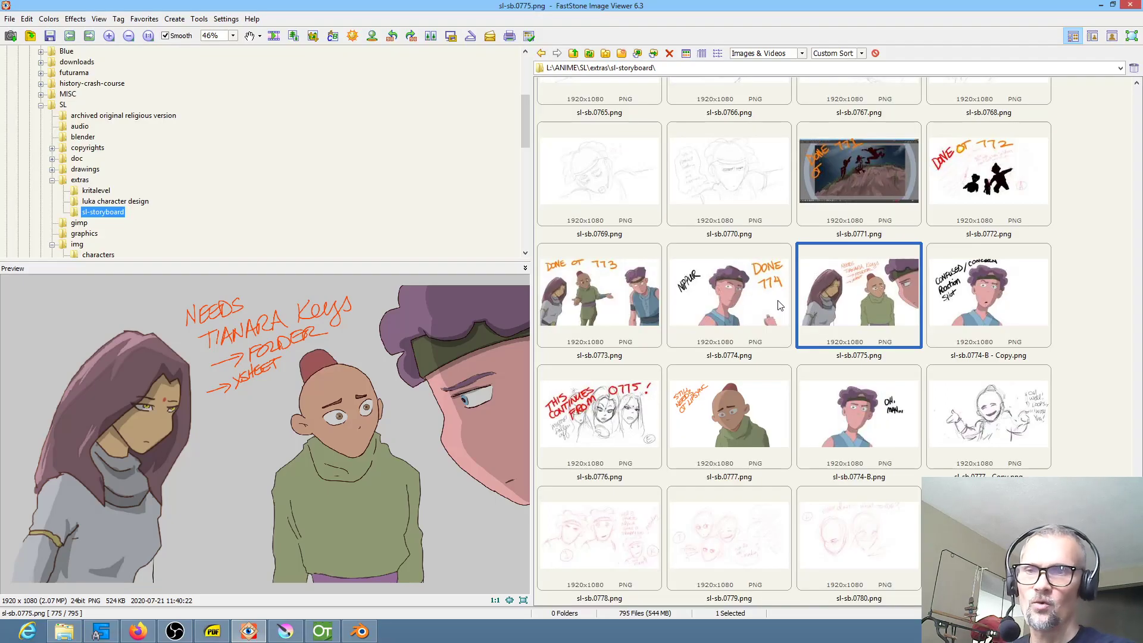
{"action": "mouse_move", "coordinate": [778, 279]}
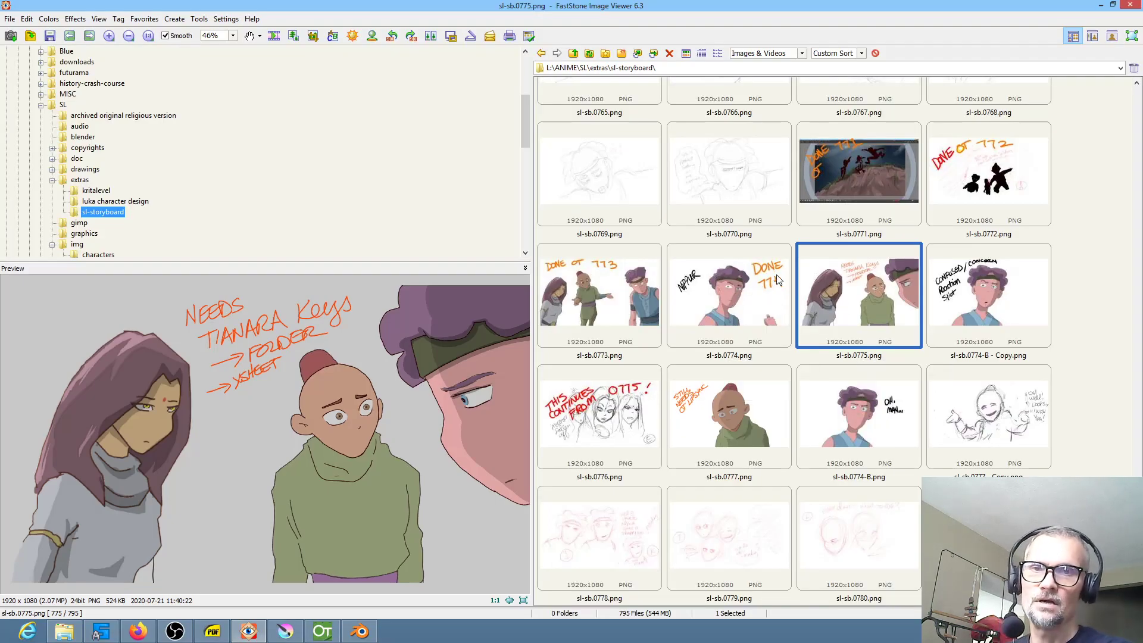
{"action": "mouse_move", "coordinate": [893, 296]}
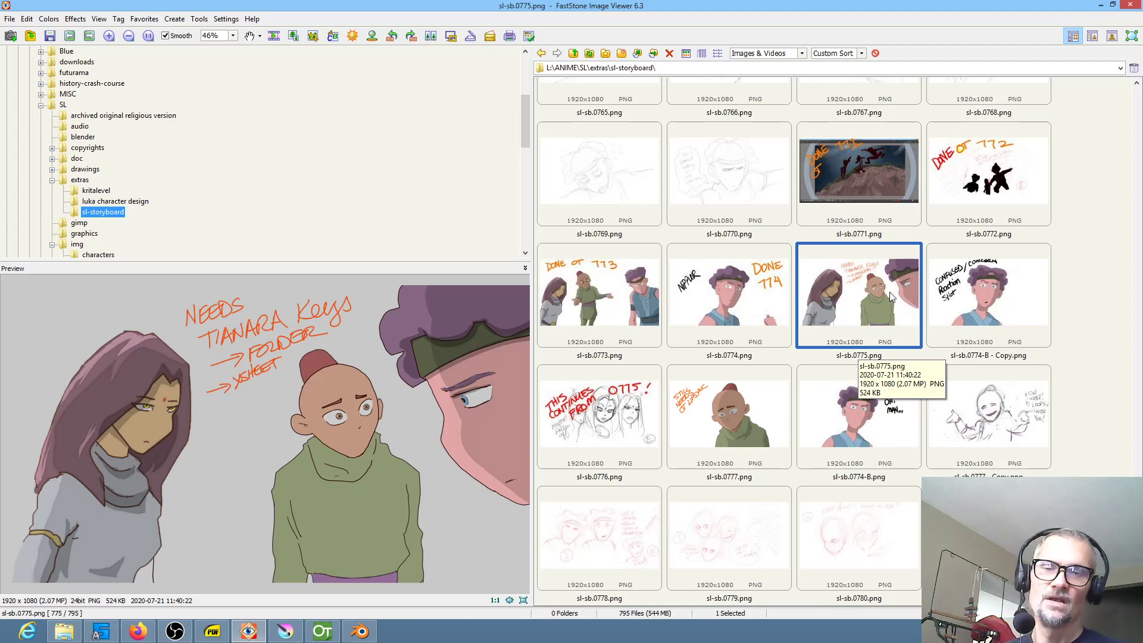
{"action": "mouse_move", "coordinate": [850, 180]}
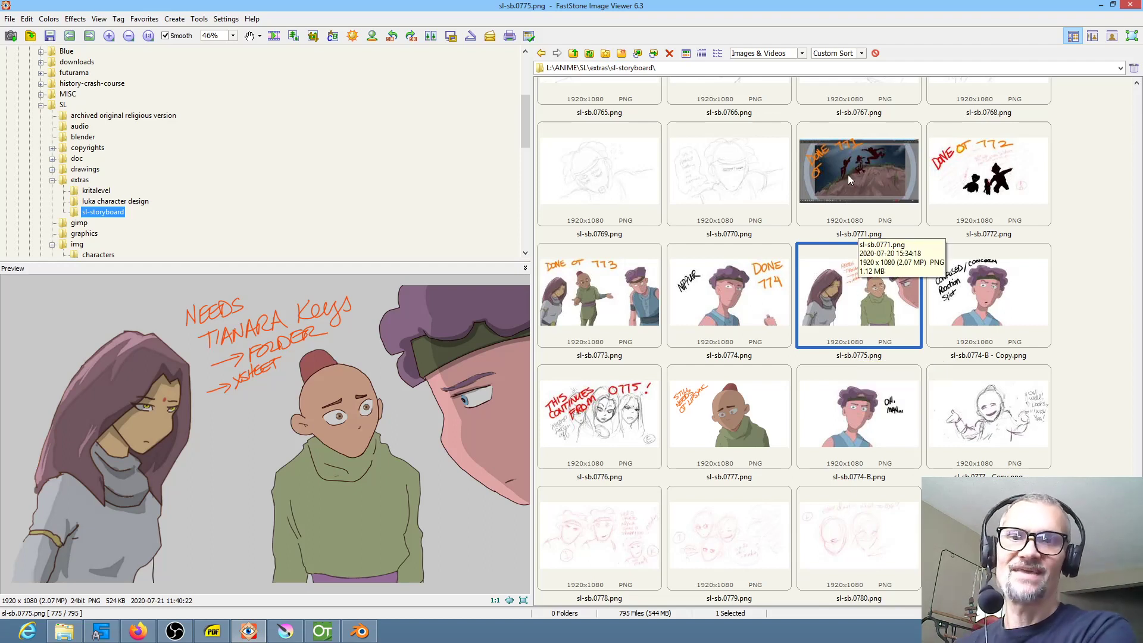
{"action": "left_click", "coordinate": [598, 296]}
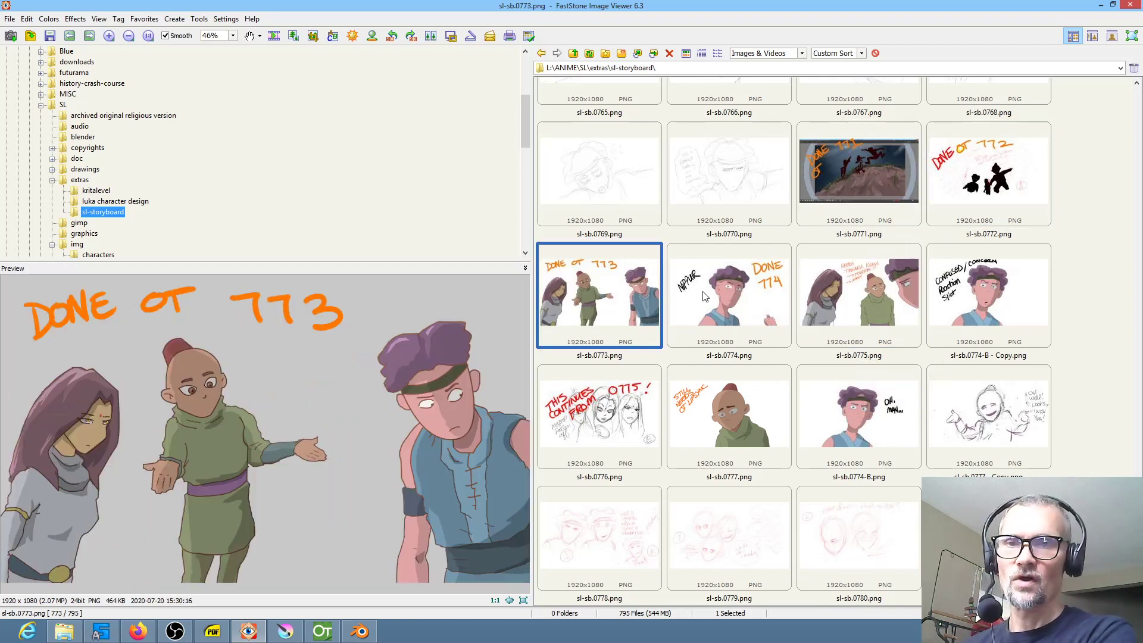
{"action": "left_click", "coordinate": [988, 295]}
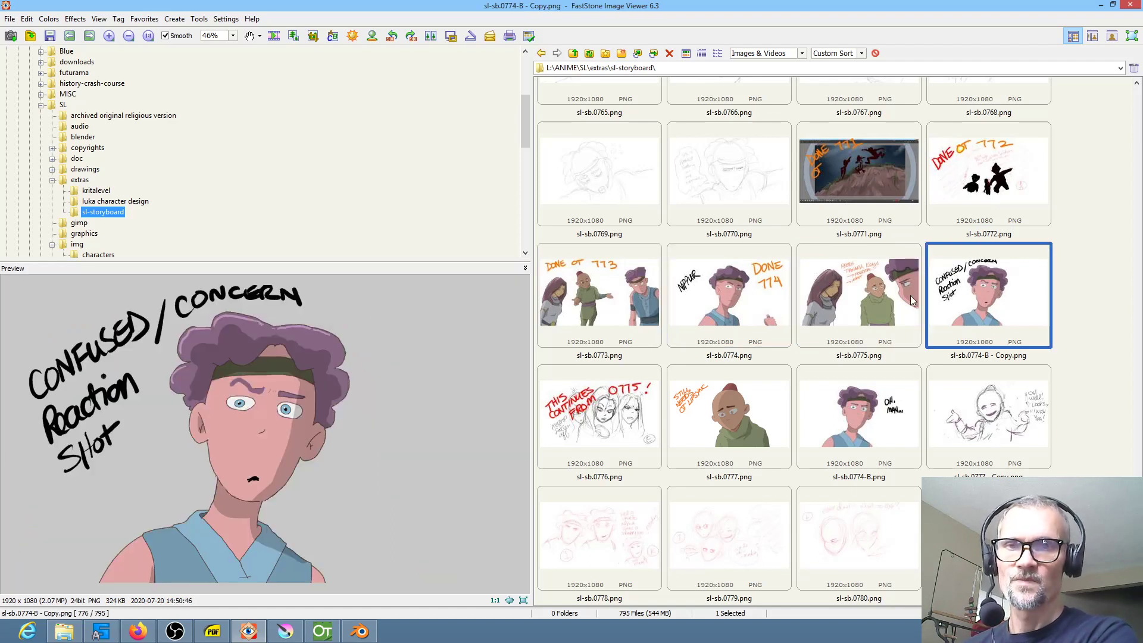
{"action": "left_click", "coordinate": [598, 416]}
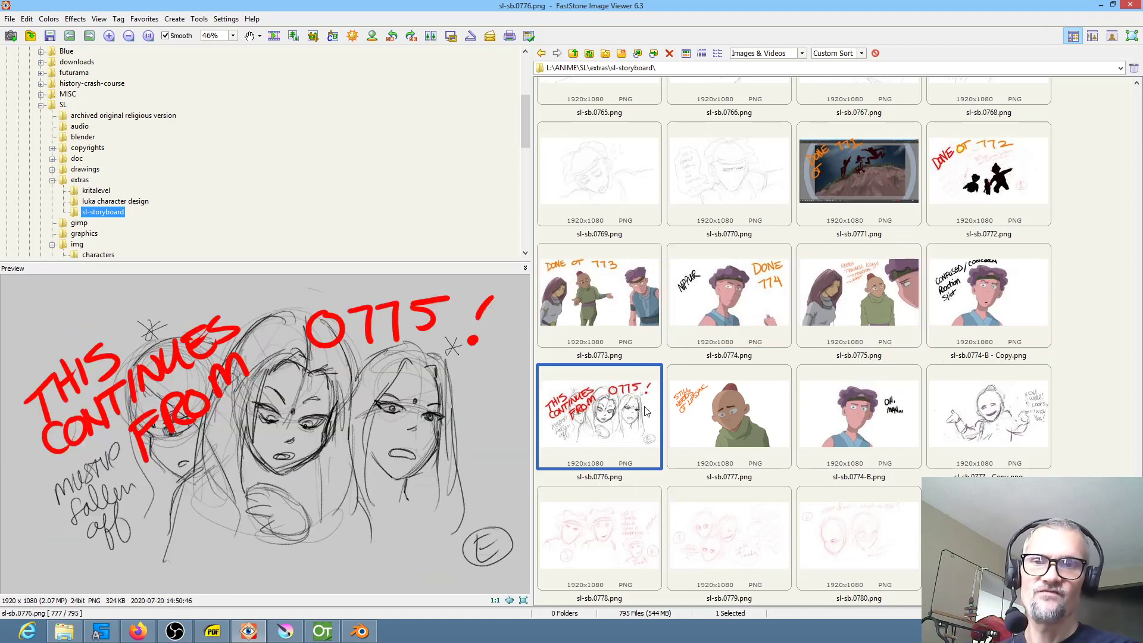
{"action": "mouse_move", "coordinate": [658, 409]}
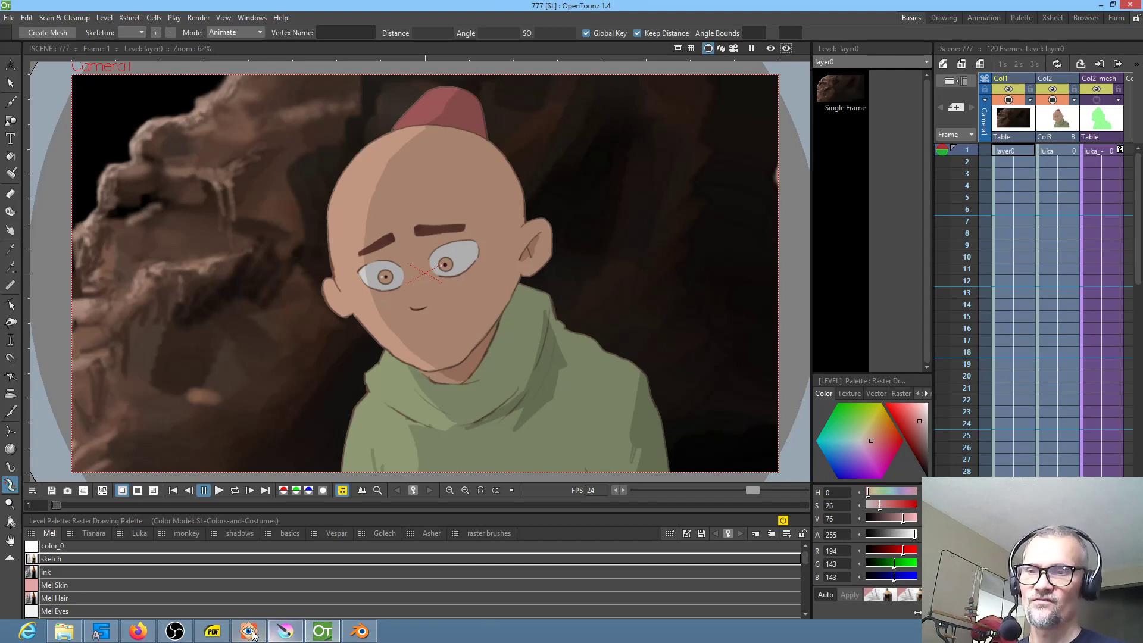
{"action": "left_click", "coordinate": [248, 630]}
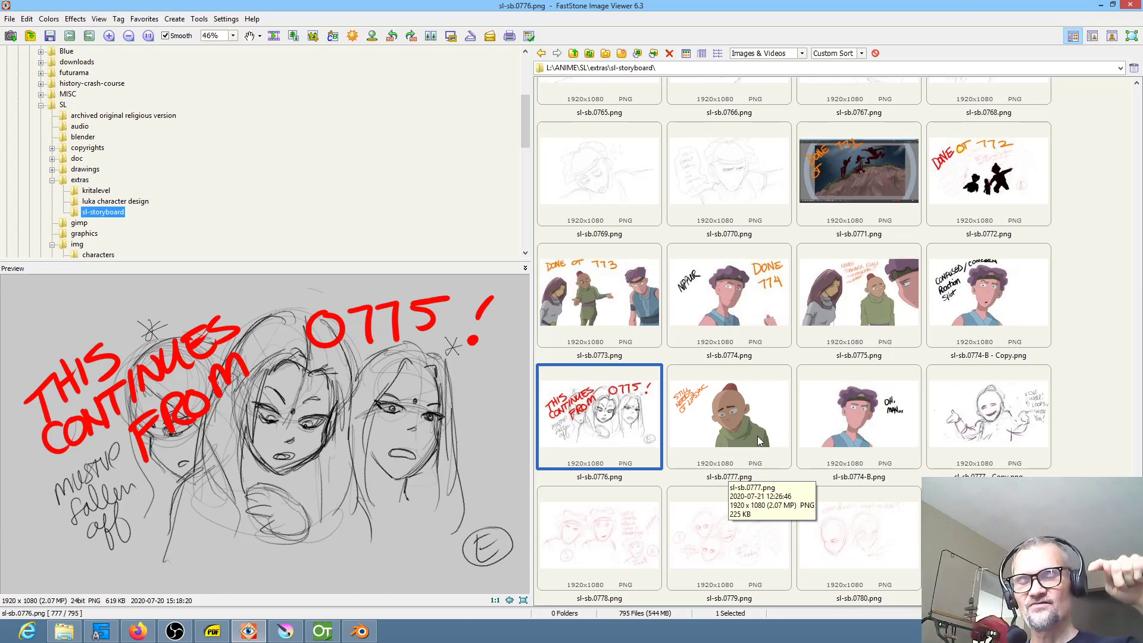
{"action": "mouse_move", "coordinate": [736, 295]}
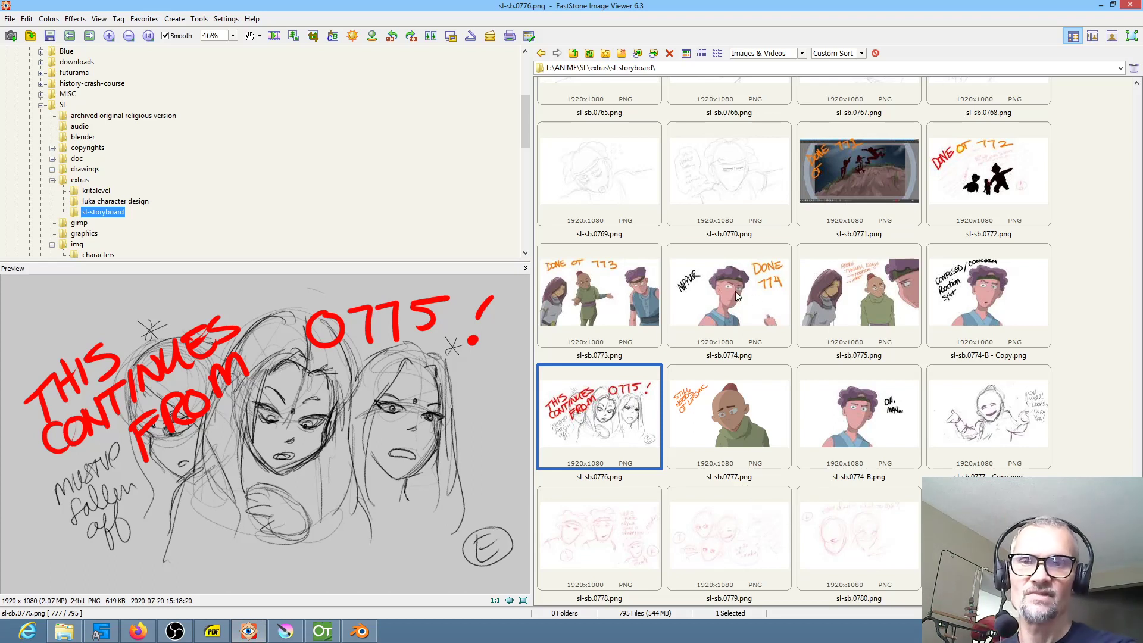
Show storyboard frame sl-sb.0774.png, the Nippur drawing marked DONE 774, in the preview.
{"action": "left_click", "coordinate": [727, 295]}
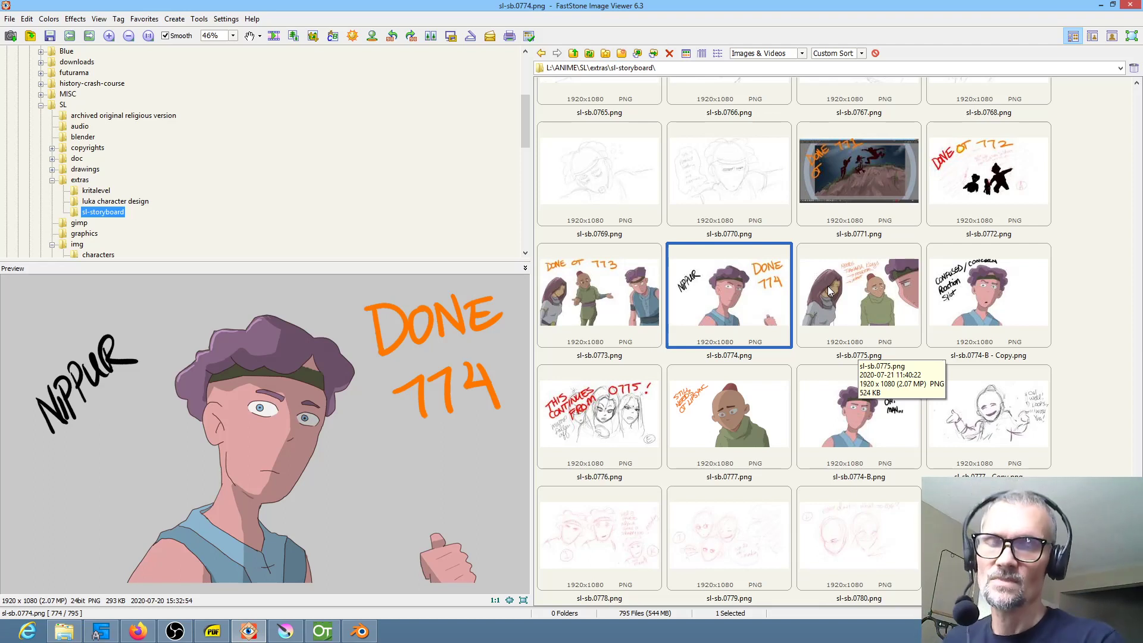
{"action": "mouse_move", "coordinate": [742, 299]}
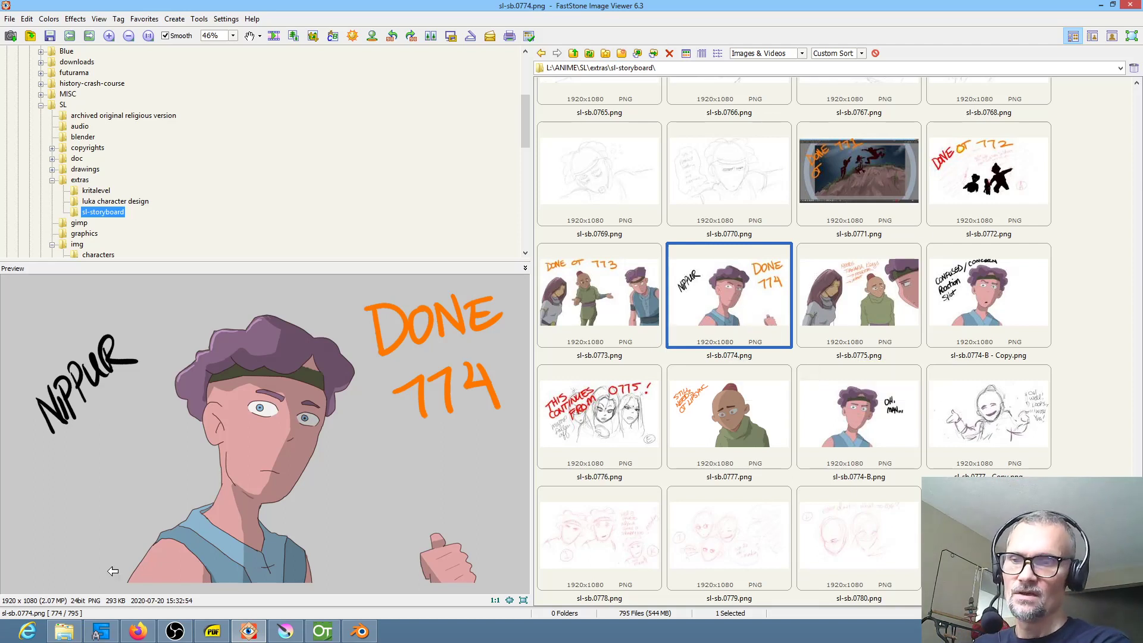
{"action": "left_click", "coordinate": [1102, 366]}
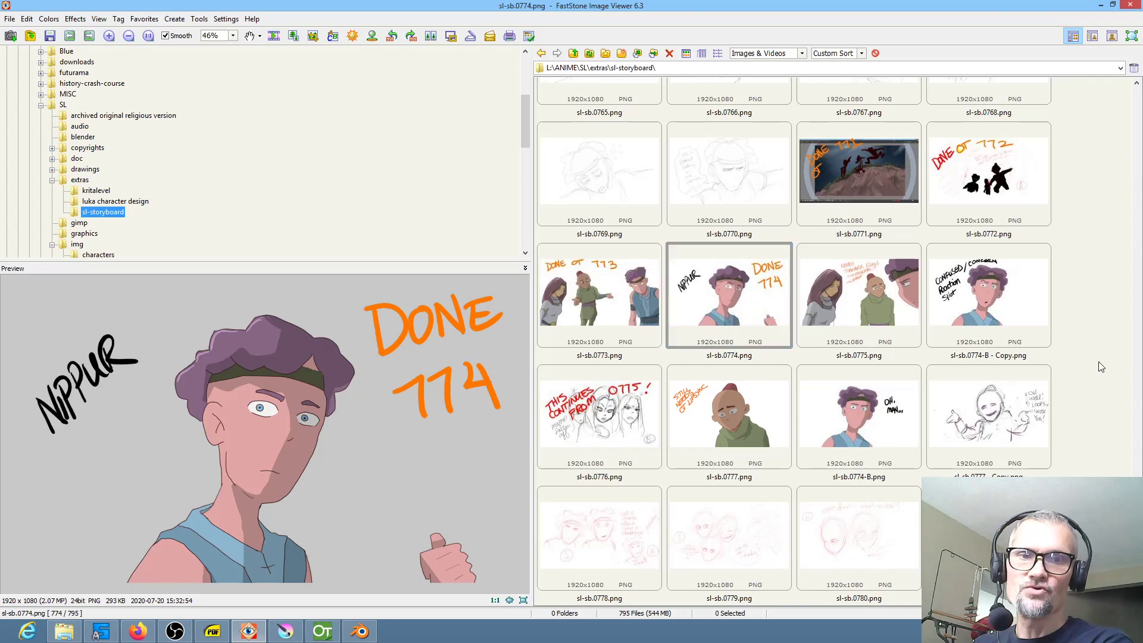
{"action": "scroll", "scroll_direction": "up", "scroll_amount": 3}
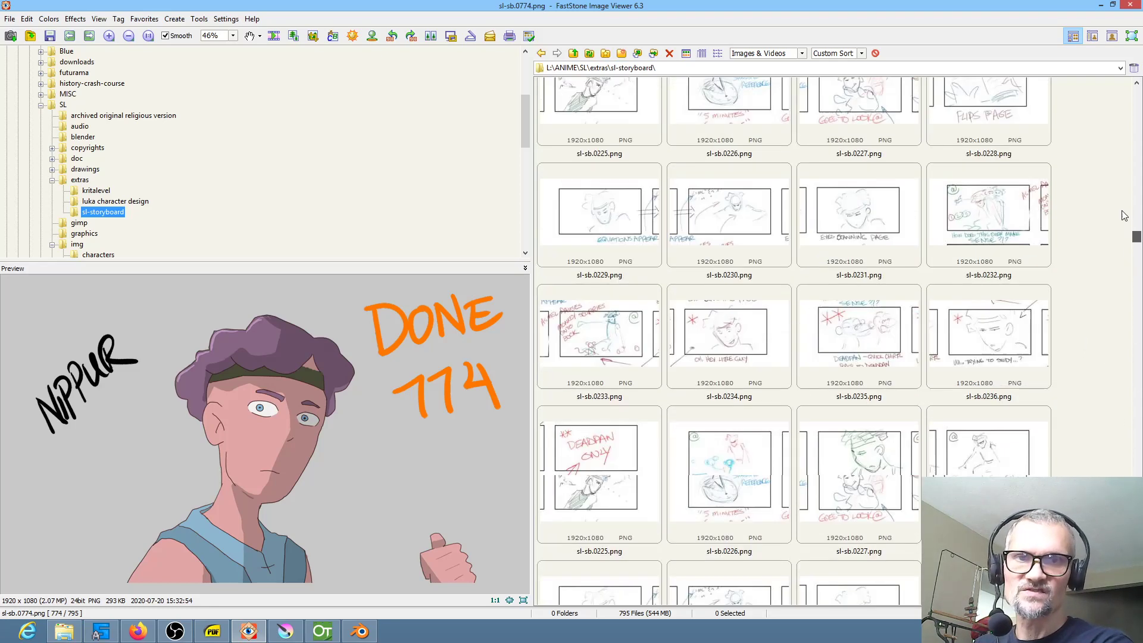
{"action": "scroll", "scroll_direction": "down", "scroll_amount": 3}
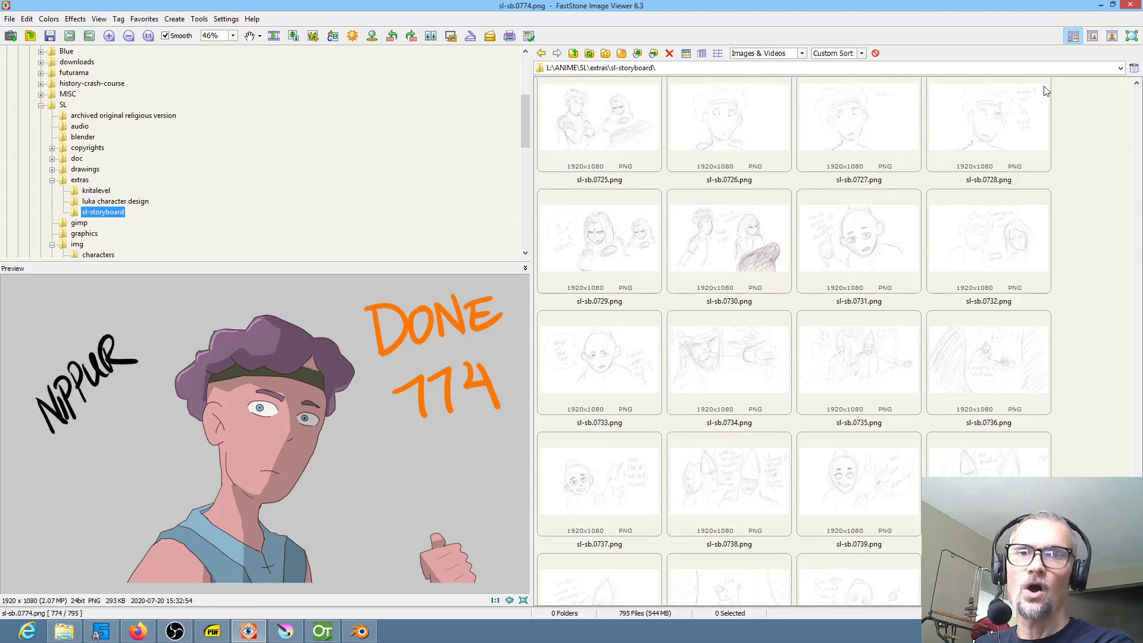
{"action": "scroll", "scroll_direction": "down", "scroll_amount": 3}
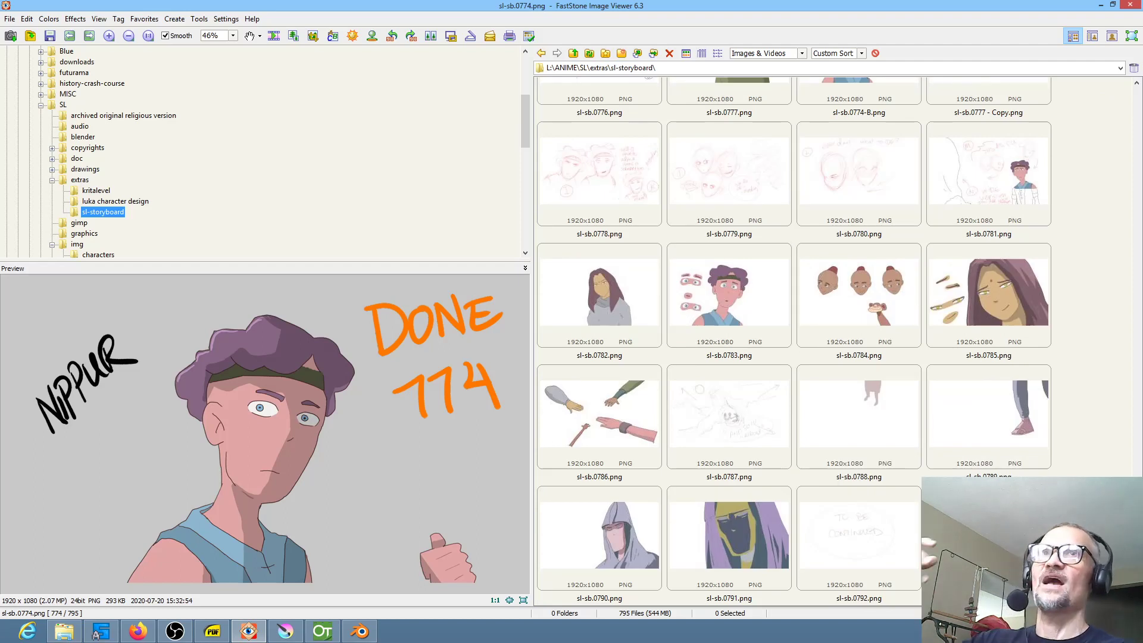
{"action": "mouse_move", "coordinate": [893, 530]}
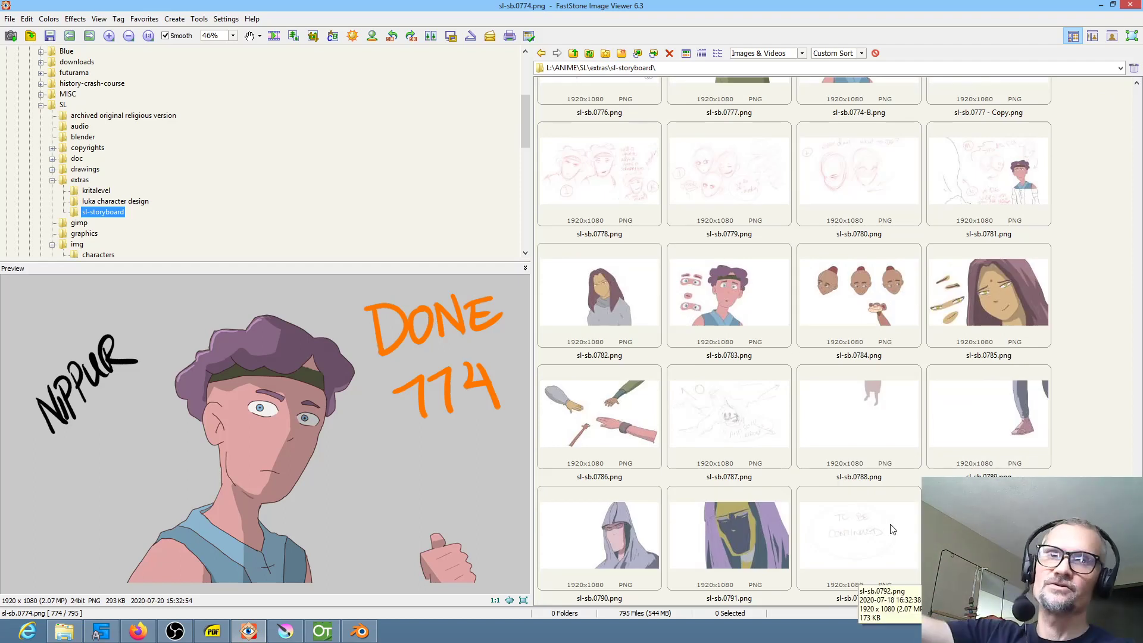
{"action": "mouse_move", "coordinate": [865, 517]}
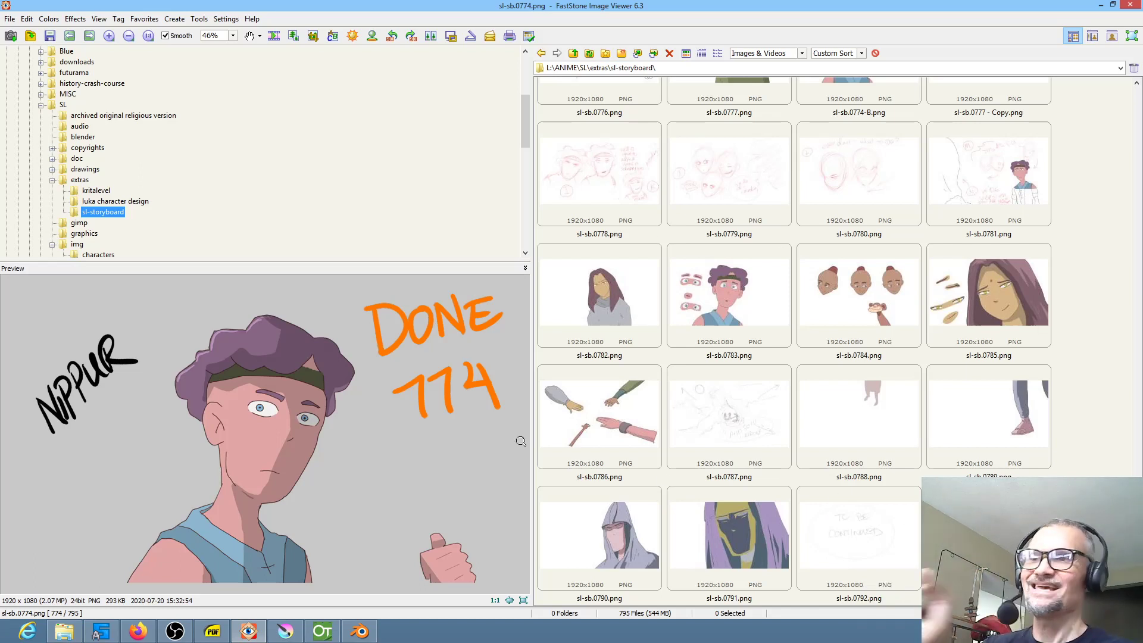
{"action": "mouse_move", "coordinate": [663, 451]}
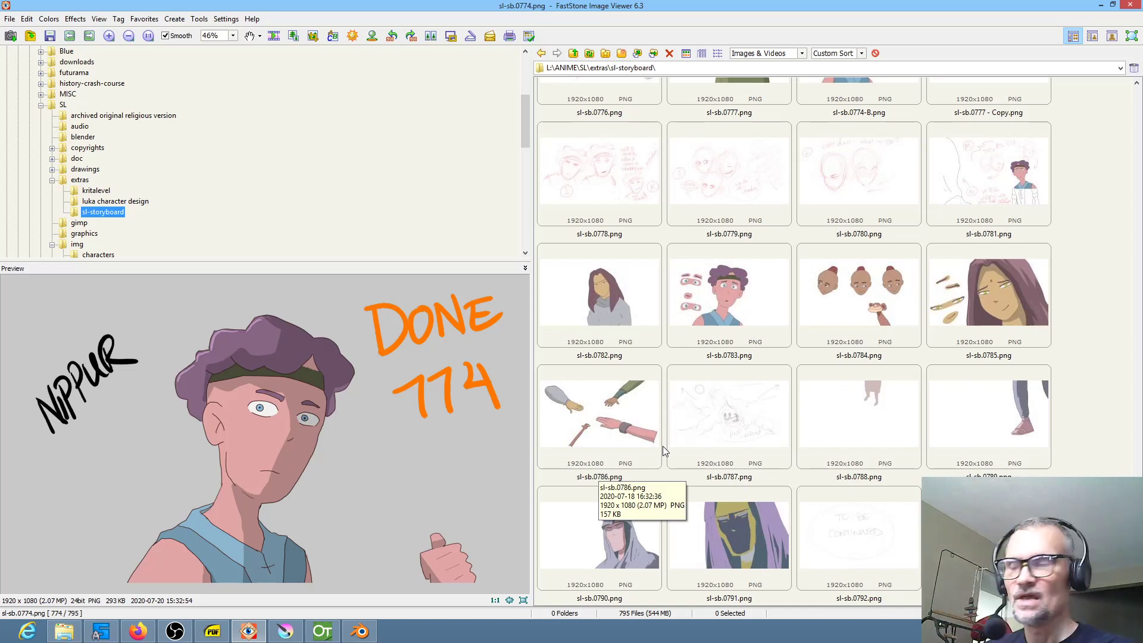
{"action": "mouse_move", "coordinate": [704, 380]}
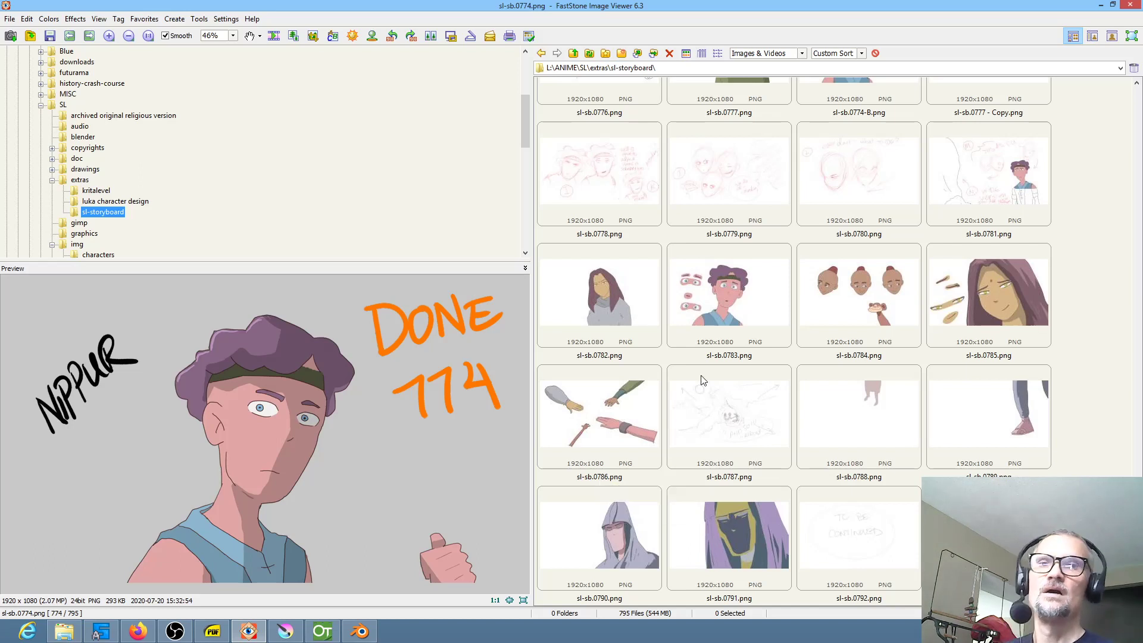
{"action": "mouse_move", "coordinate": [1008, 419]}
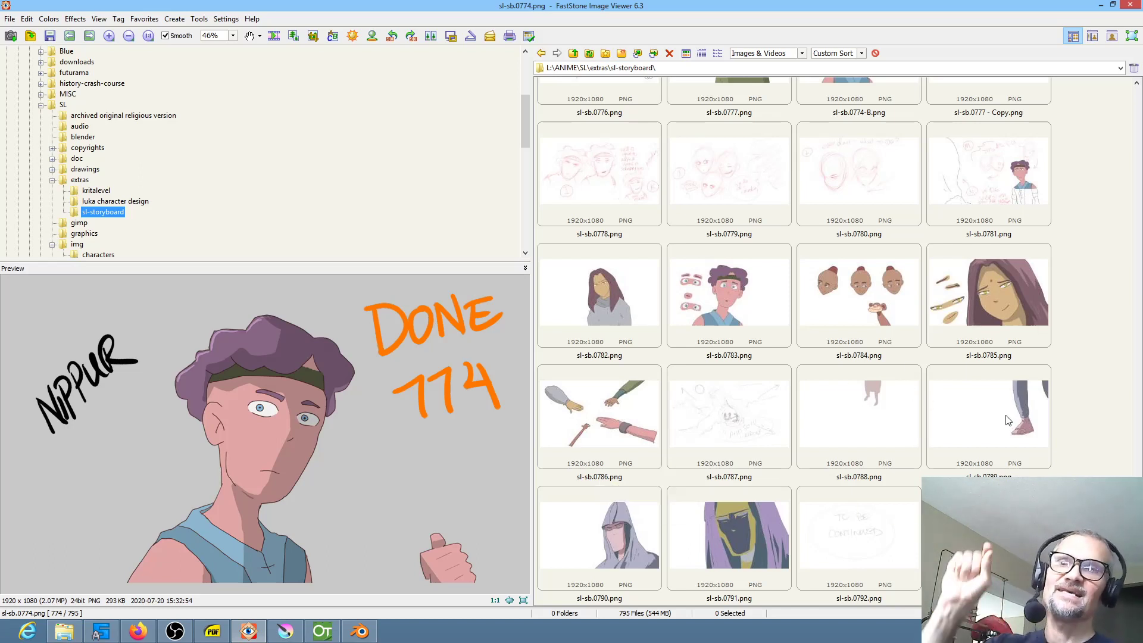
{"action": "mouse_move", "coordinate": [1028, 369]}
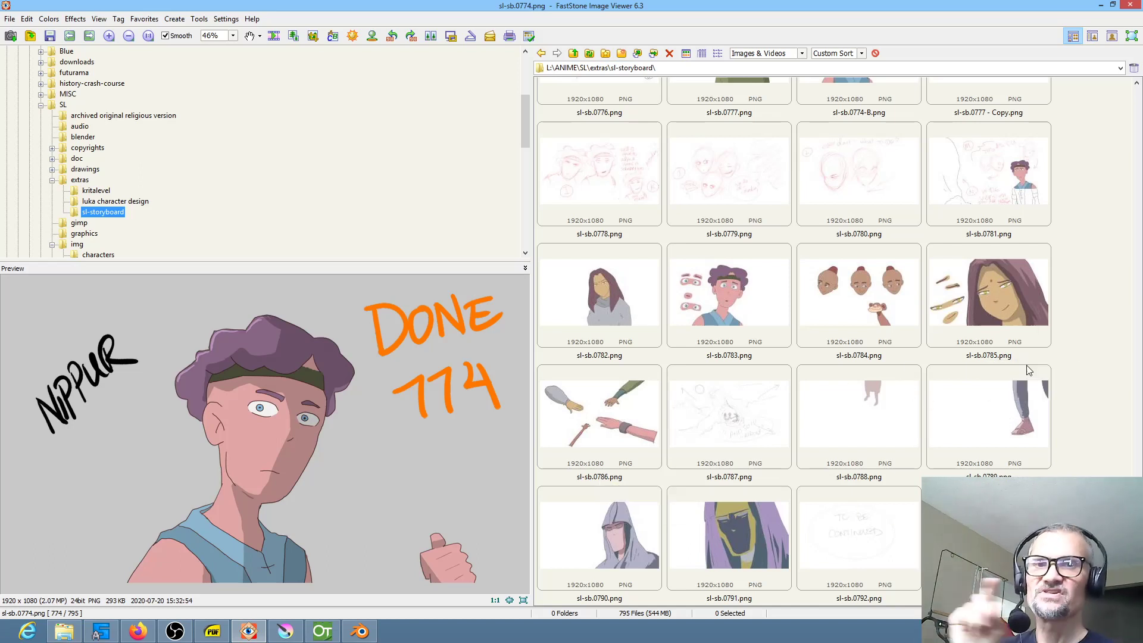
{"action": "mouse_move", "coordinate": [1024, 377]}
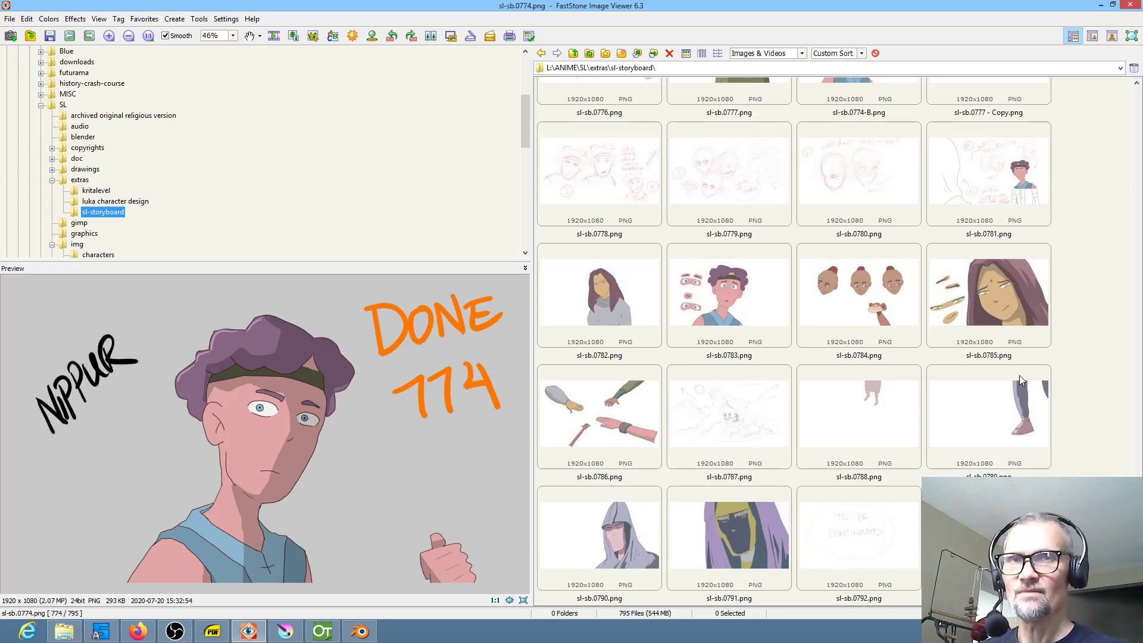
{"action": "mouse_move", "coordinate": [975, 374]}
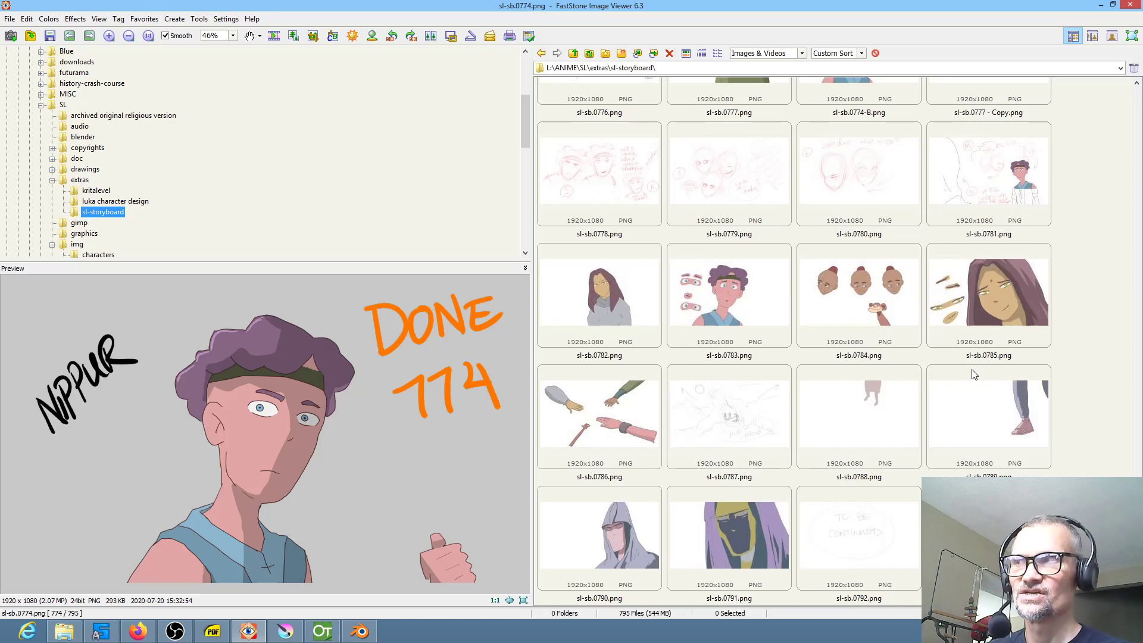
{"action": "mouse_move", "coordinate": [850, 336]}
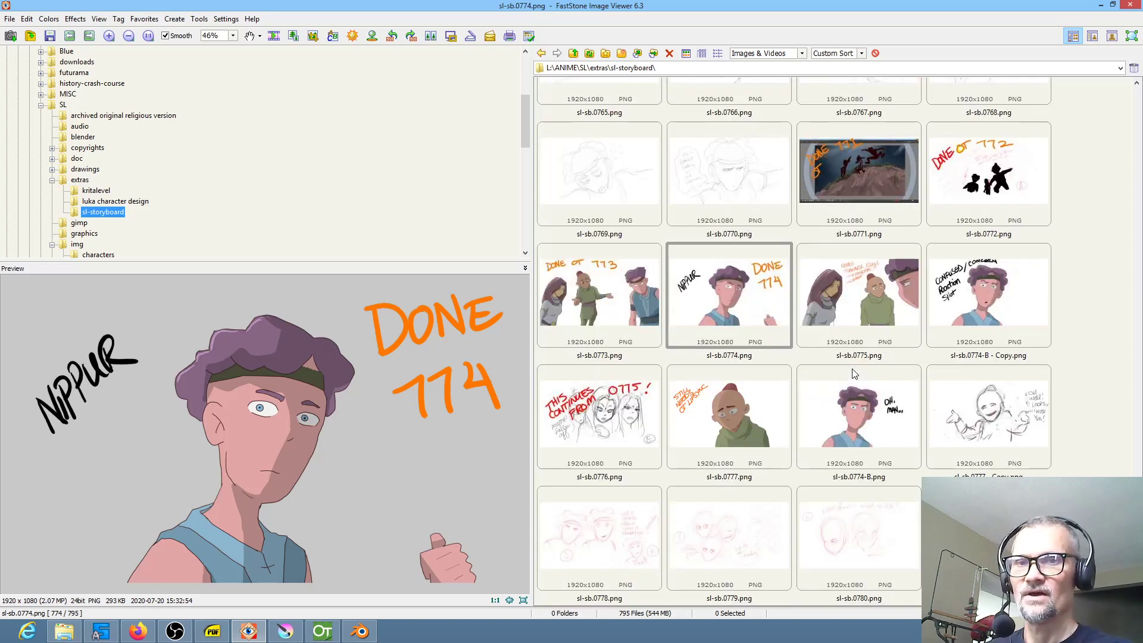
{"action": "mouse_move", "coordinate": [834, 372]}
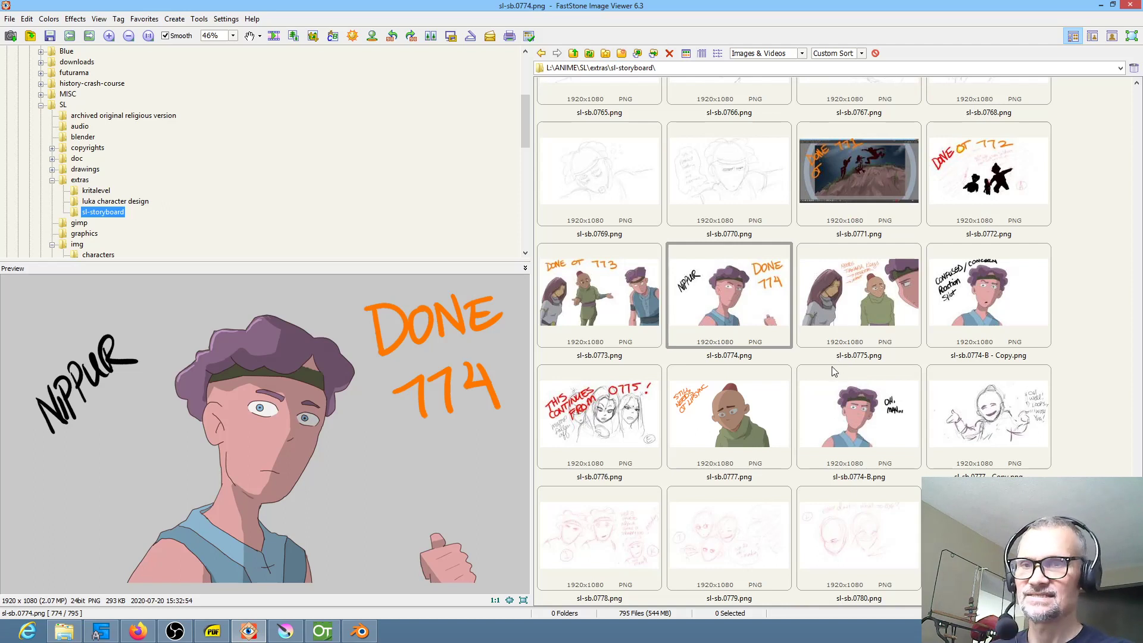
Step through frames 0774 and 0775, landing on sl-sb.0771.png marked DONE 771.
{"action": "left_click", "coordinate": [729, 295]}
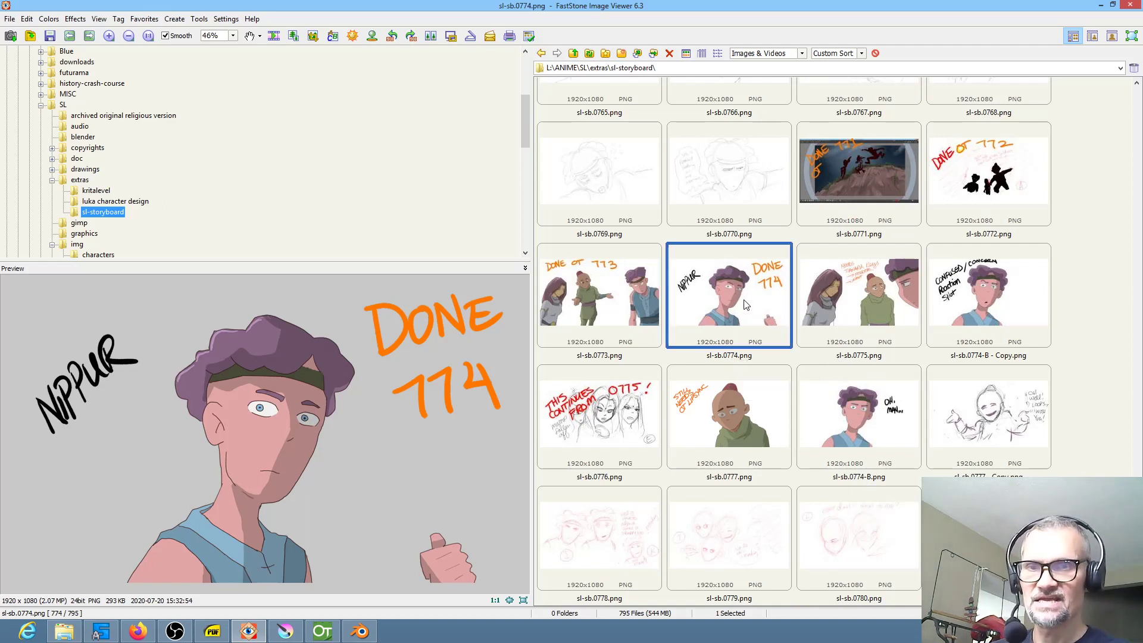
{"action": "left_click", "coordinate": [858, 295]}
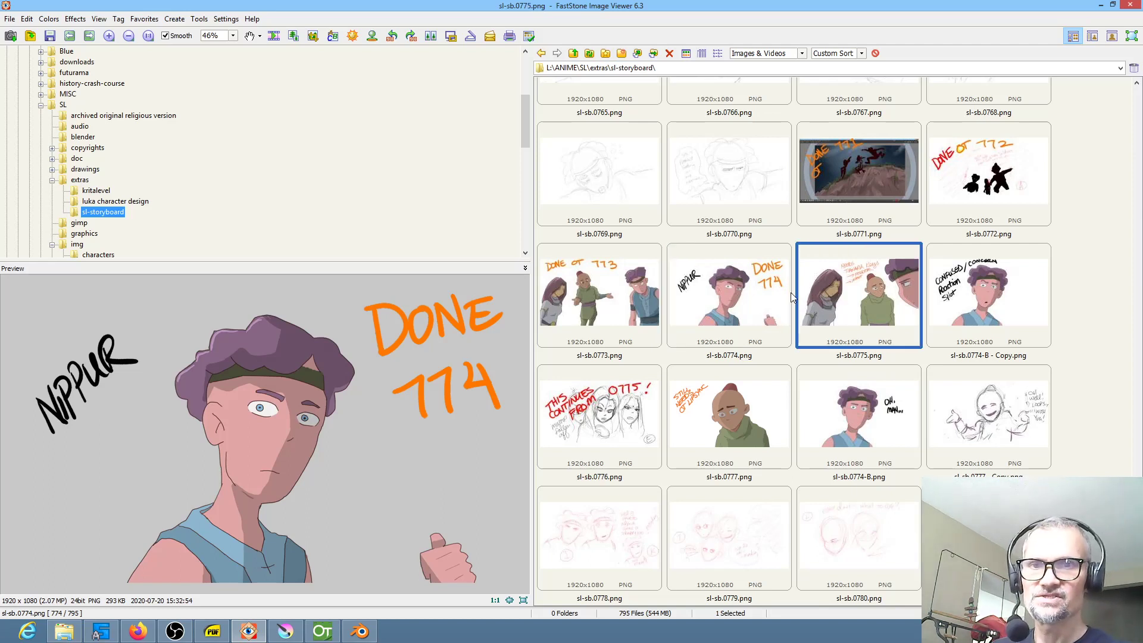
{"action": "left_click", "coordinate": [858, 173]}
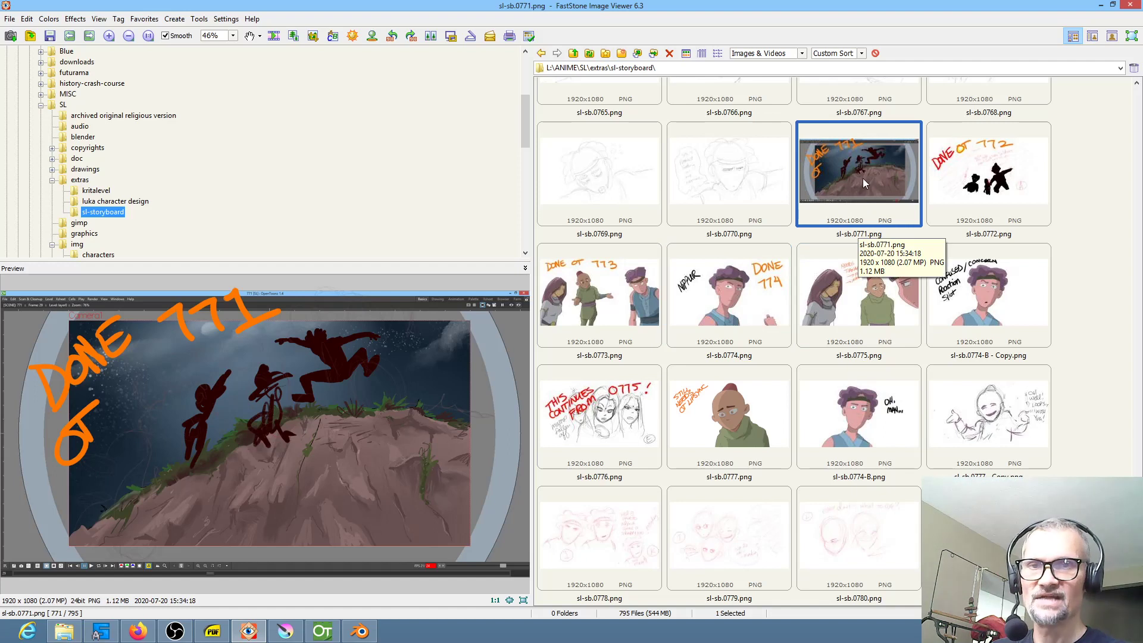
{"action": "mouse_move", "coordinate": [868, 197]}
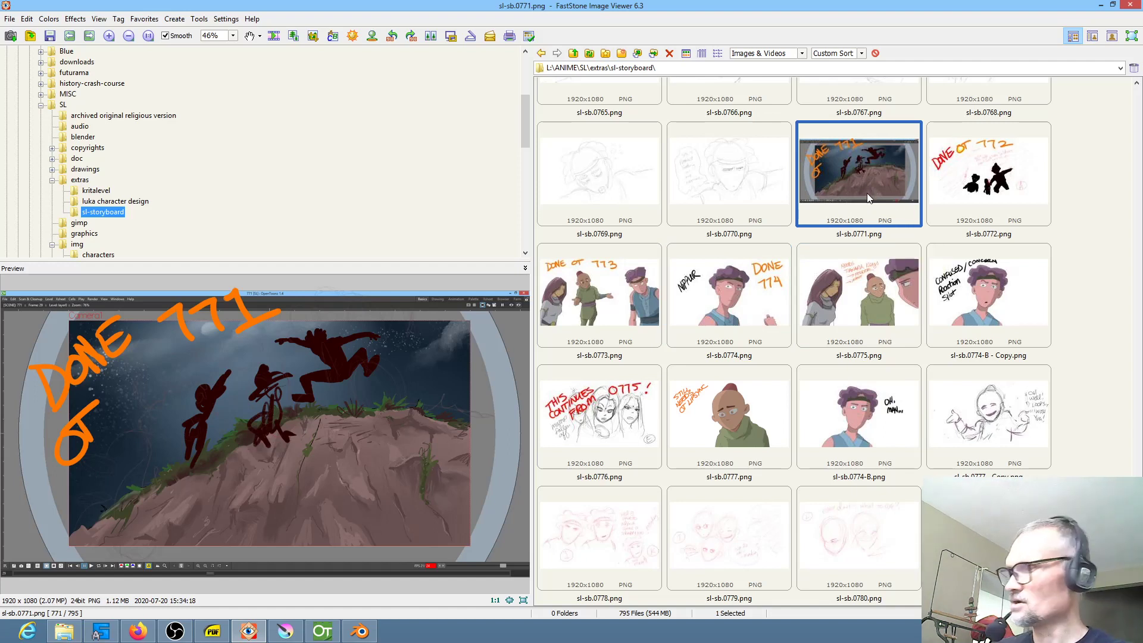
{"action": "mouse_move", "coordinate": [1102, 246]}
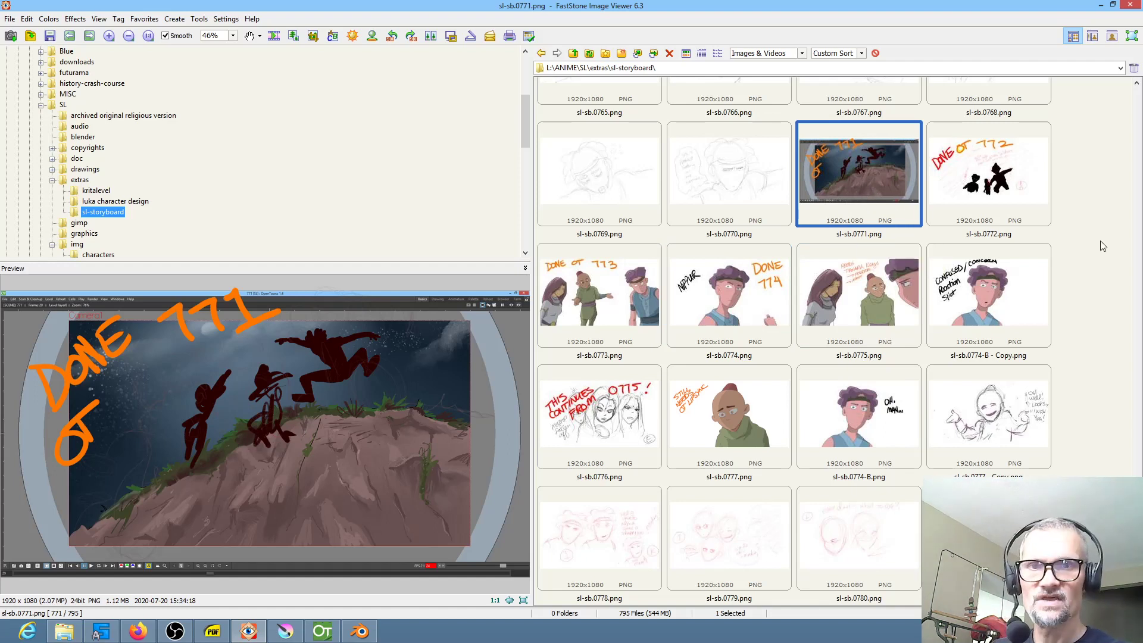
Scroll the thumbnail grid and bring up the context menu for frame 0771.
{"action": "scroll", "scroll_direction": "down", "scroll_amount": 3}
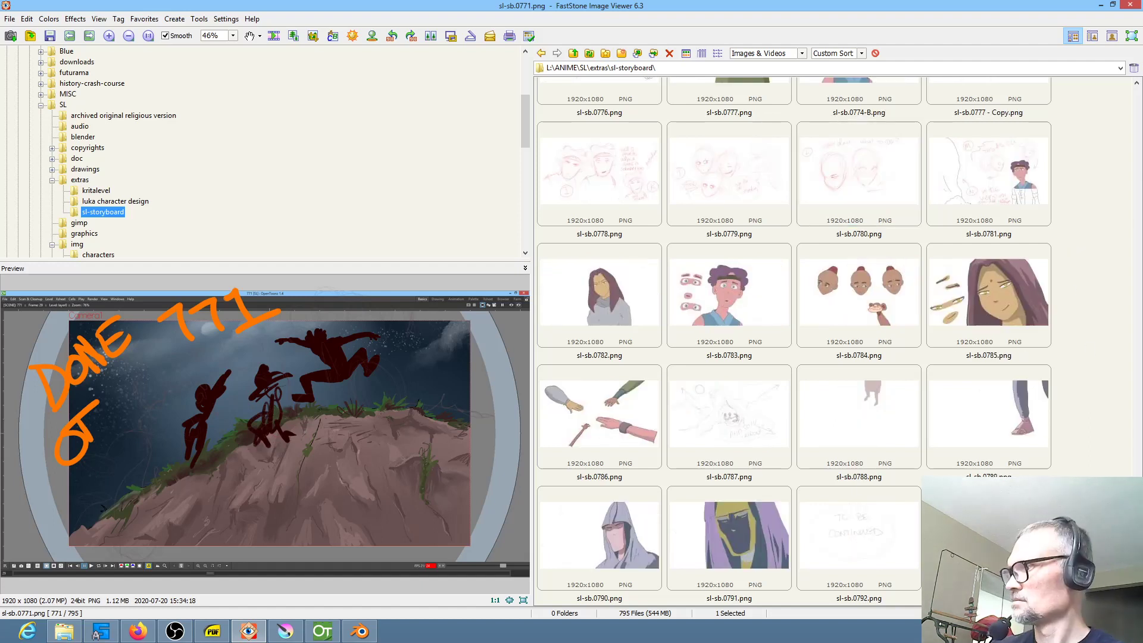
{"action": "scroll", "scroll_direction": "up", "scroll_amount": 3}
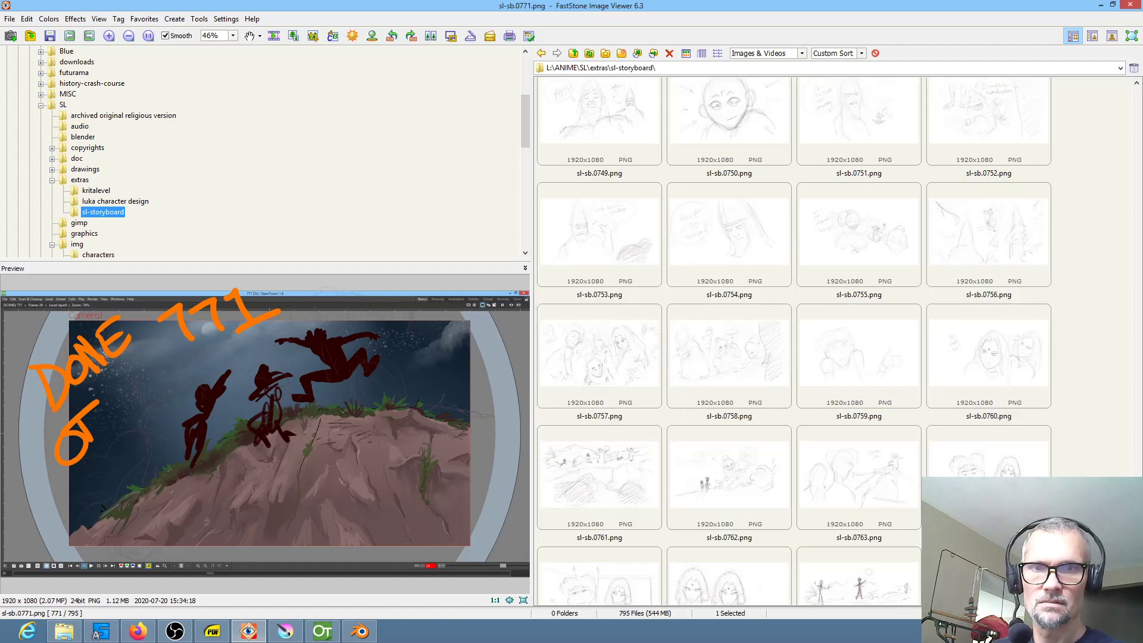
{"action": "scroll", "scroll_direction": "down", "scroll_amount": 3}
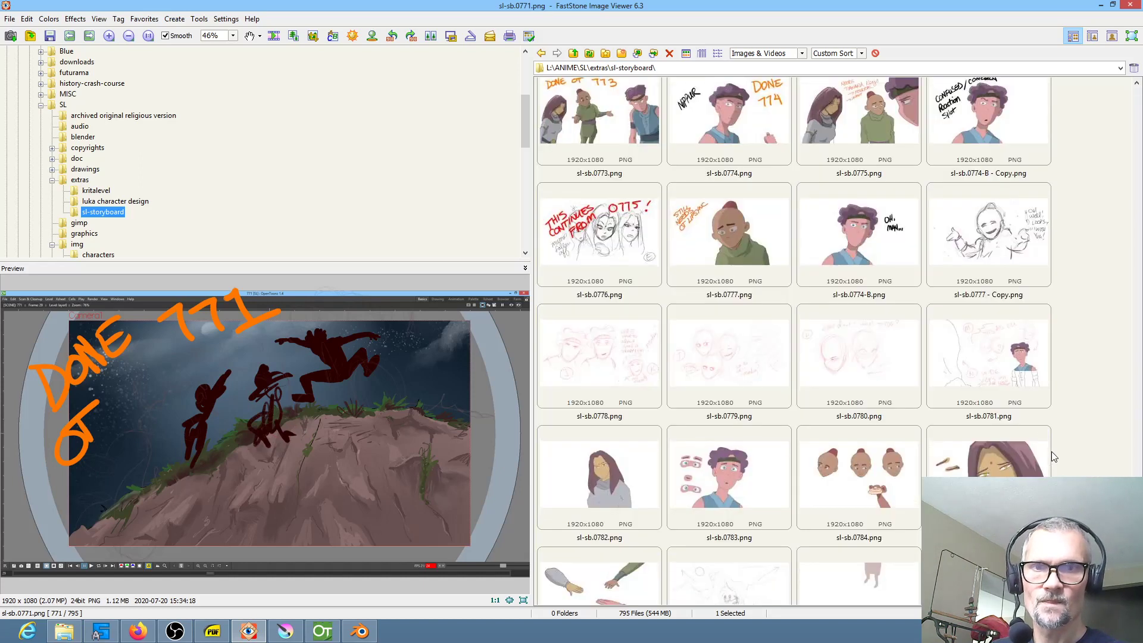
{"action": "right_click", "coordinate": [858, 356]}
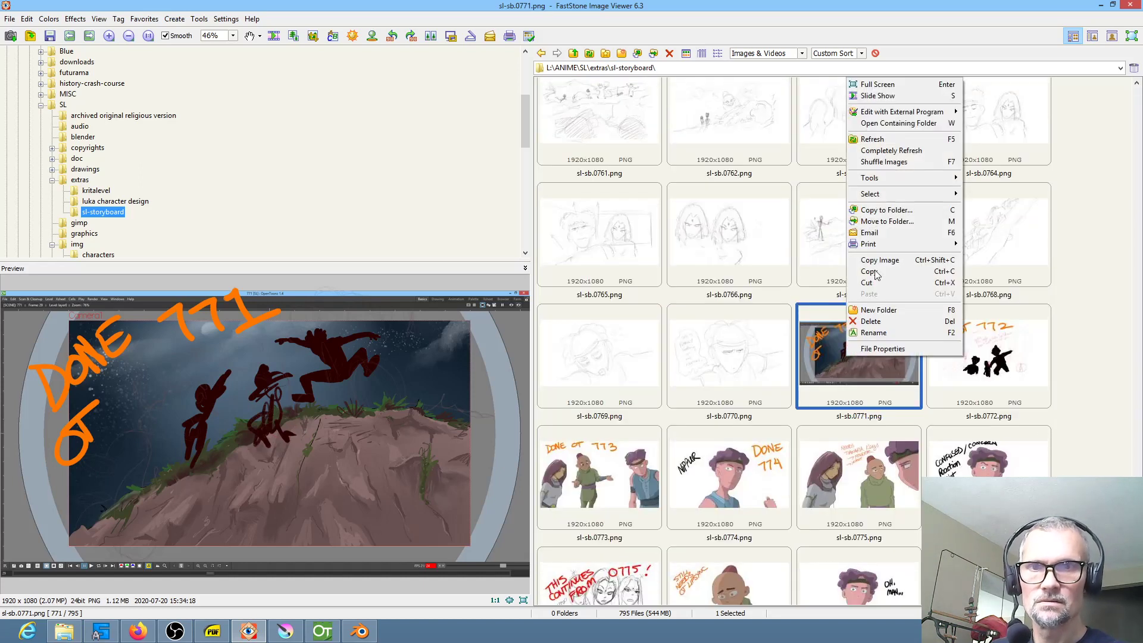
{"action": "mouse_move", "coordinate": [886, 210]}
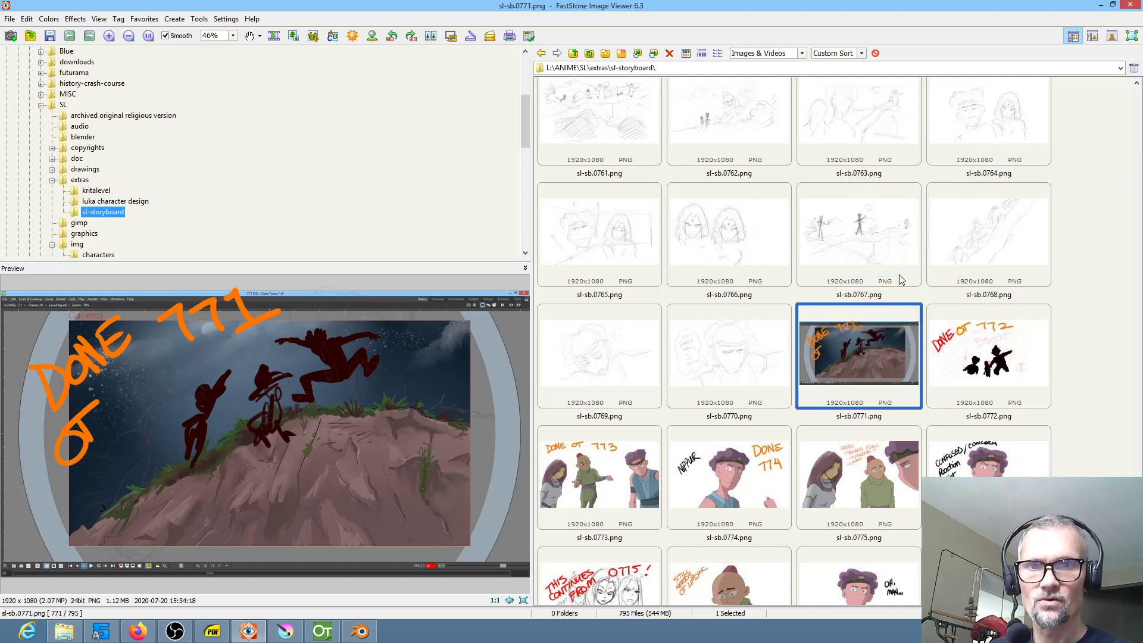
{"action": "right_click", "coordinate": [859, 353]}
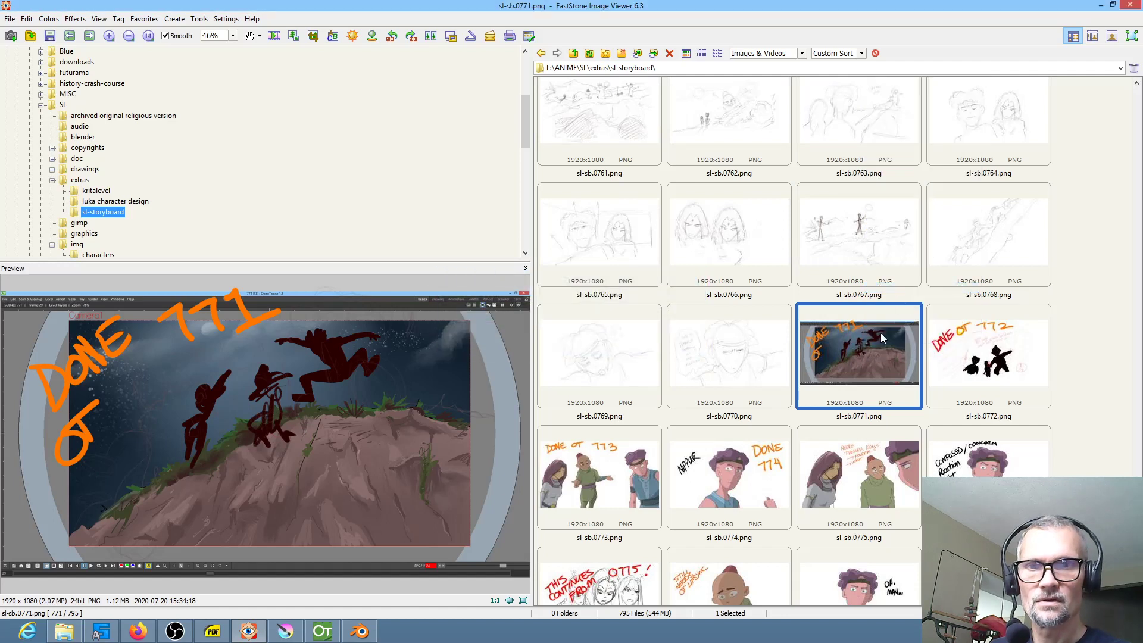
Scroll the grid to find 'sl-sb.0771 - Copy.png' and preview the duplicate.
{"action": "scroll", "scroll_direction": "down", "scroll_amount": 3}
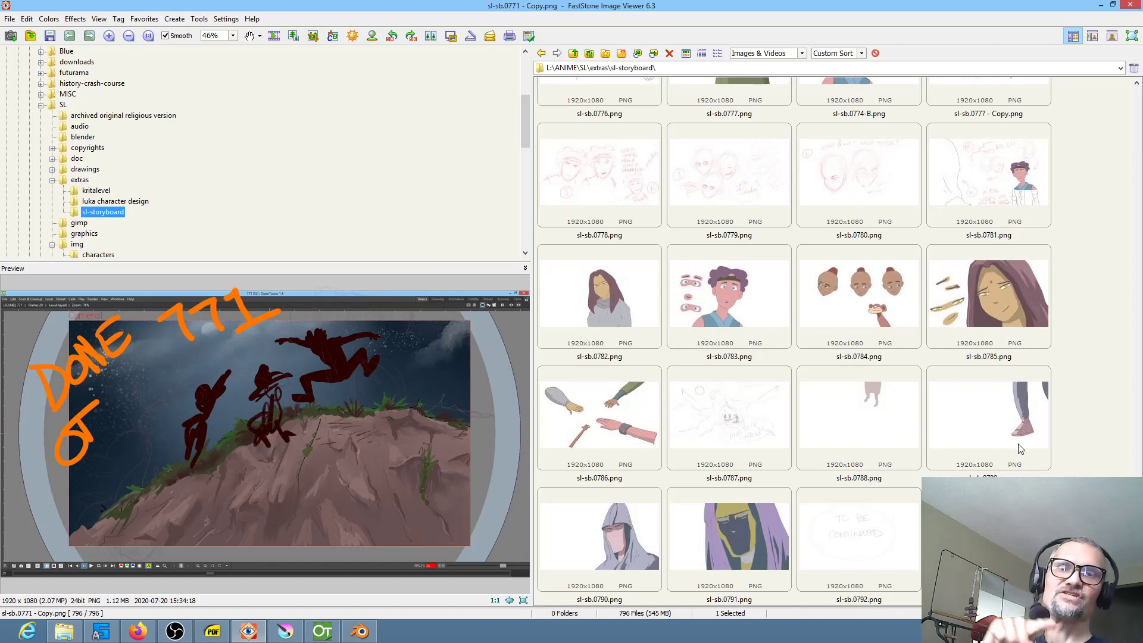
{"action": "scroll", "scroll_direction": "up", "scroll_amount": 3}
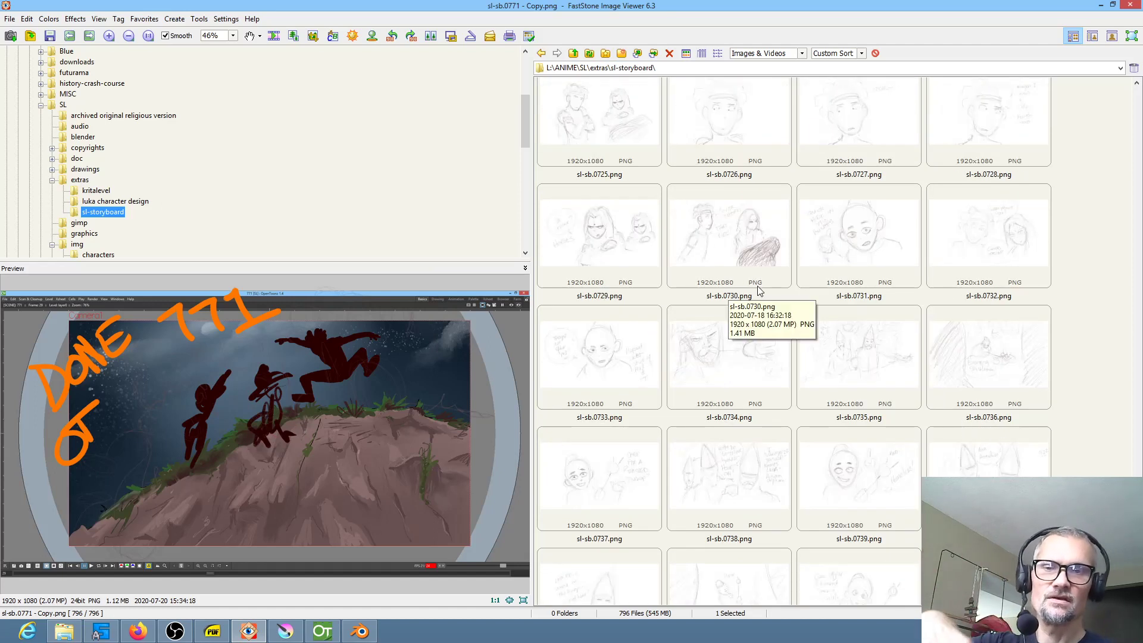
{"action": "mouse_move", "coordinate": [915, 437]}
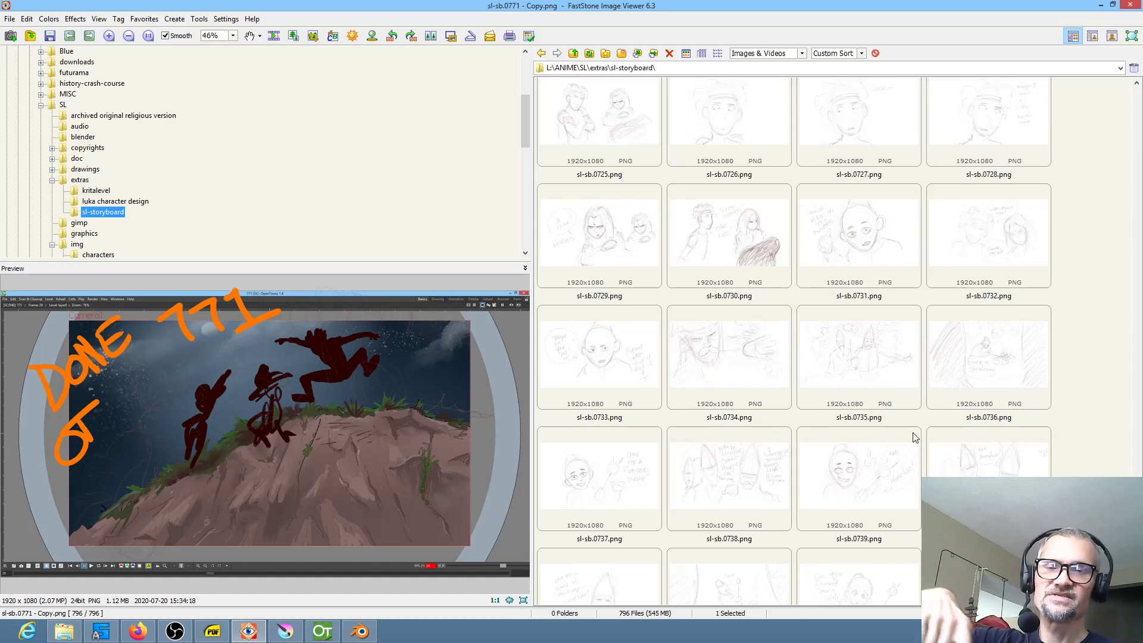
{"action": "scroll", "scroll_direction": "down", "scroll_amount": 3}
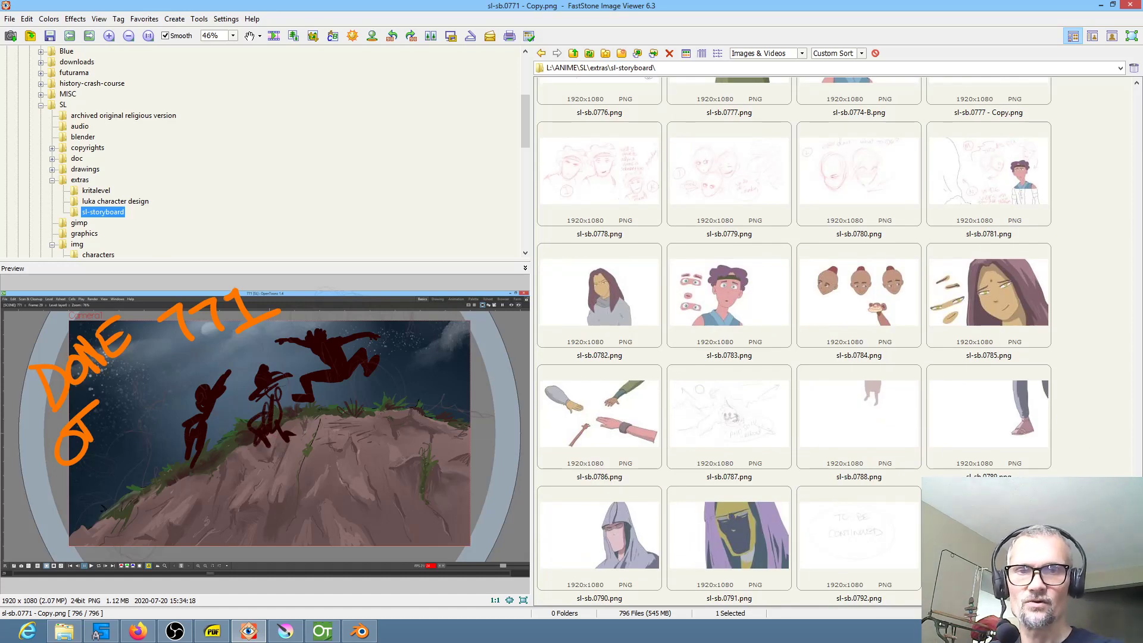
{"action": "scroll", "scroll_direction": "up", "scroll_amount": 3}
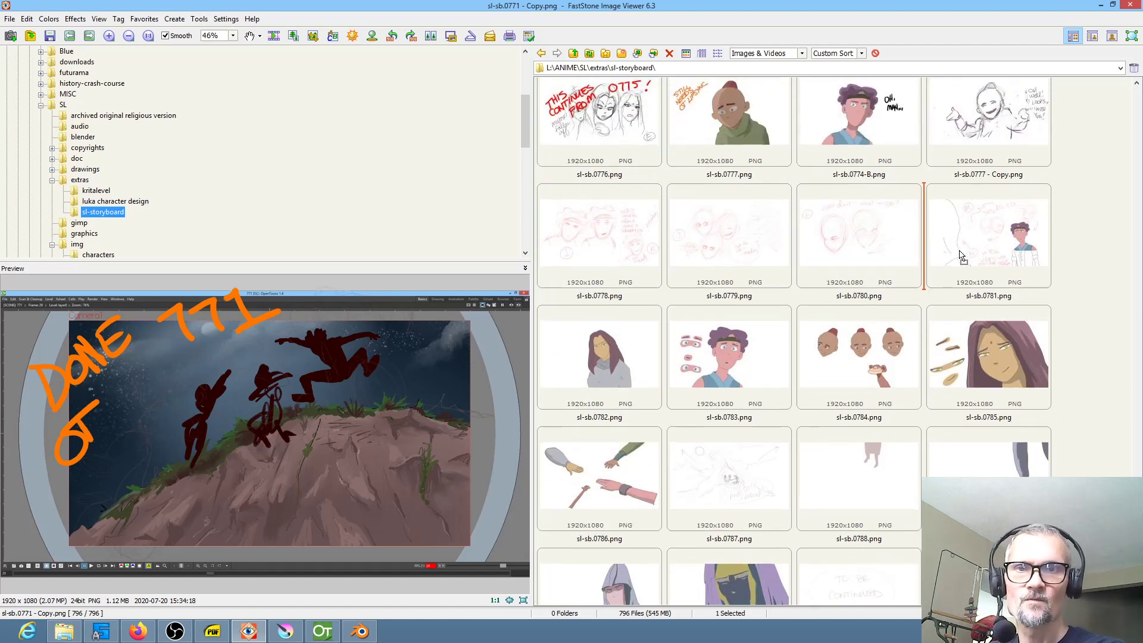
{"action": "scroll", "scroll_direction": "up", "scroll_amount": 3}
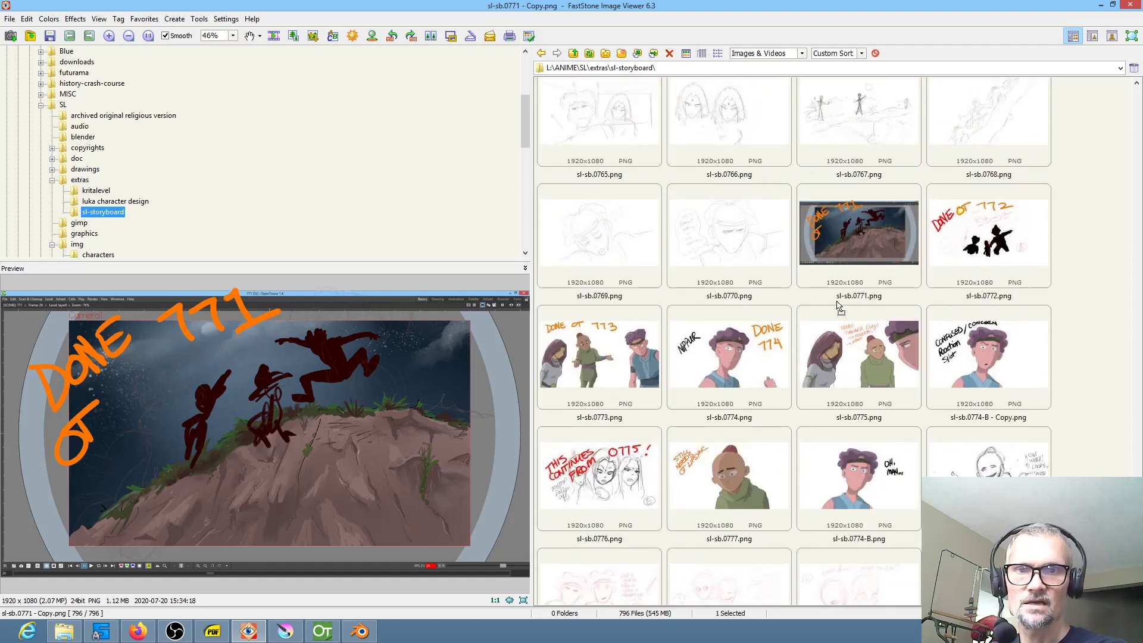
{"action": "left_click", "coordinate": [858, 357]}
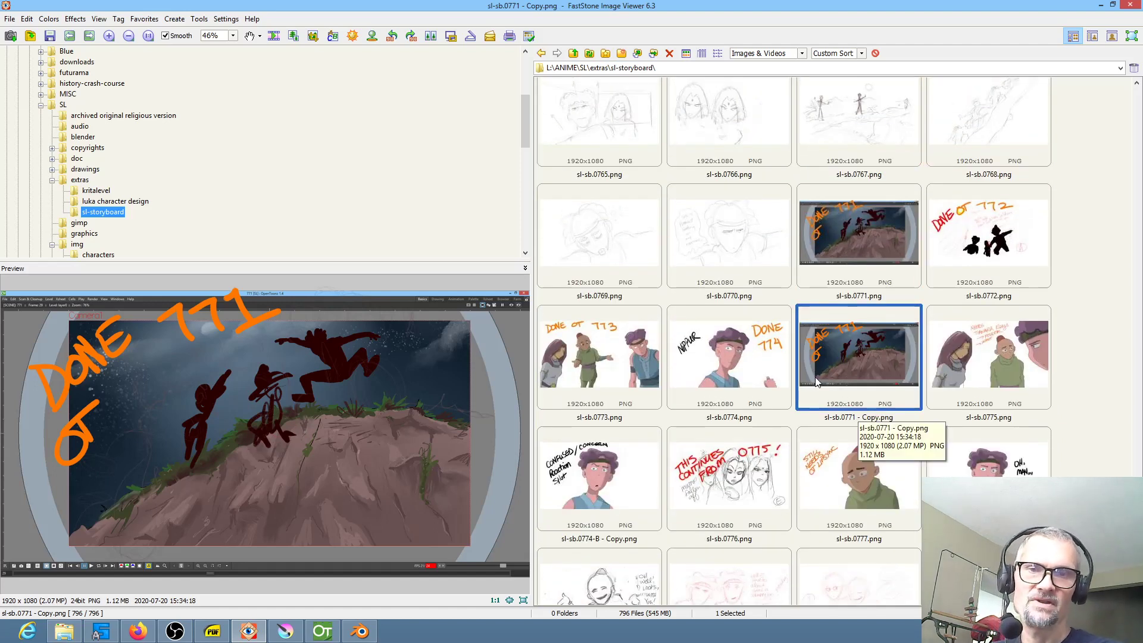
{"action": "mouse_move", "coordinate": [1010, 377]}
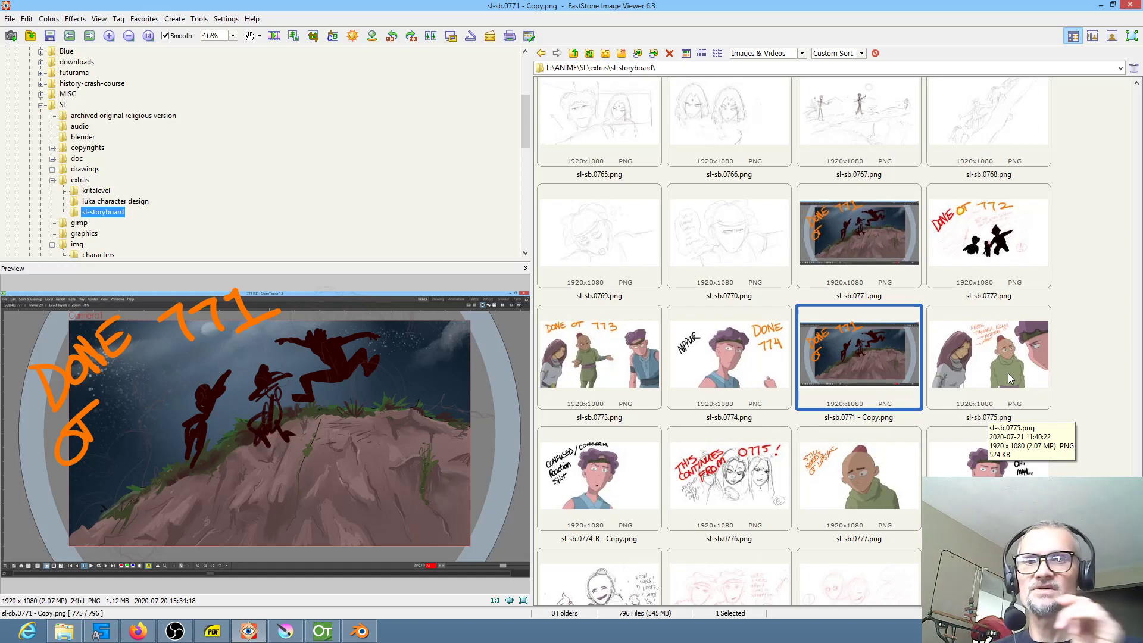
{"action": "mouse_move", "coordinate": [1065, 298]}
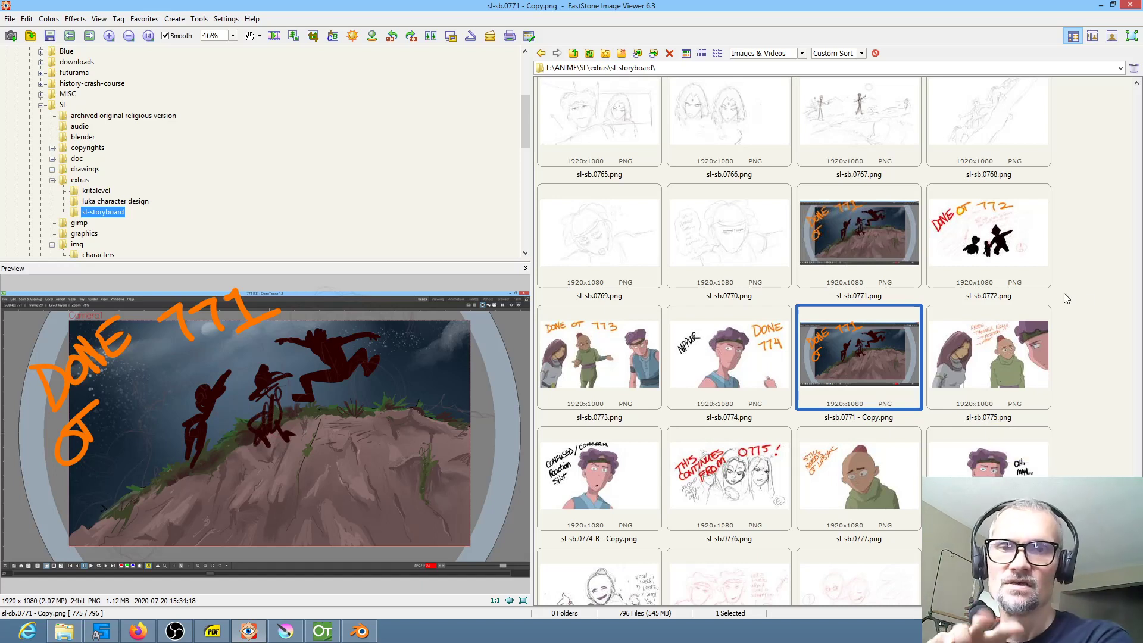
{"action": "mouse_move", "coordinate": [866, 260]}
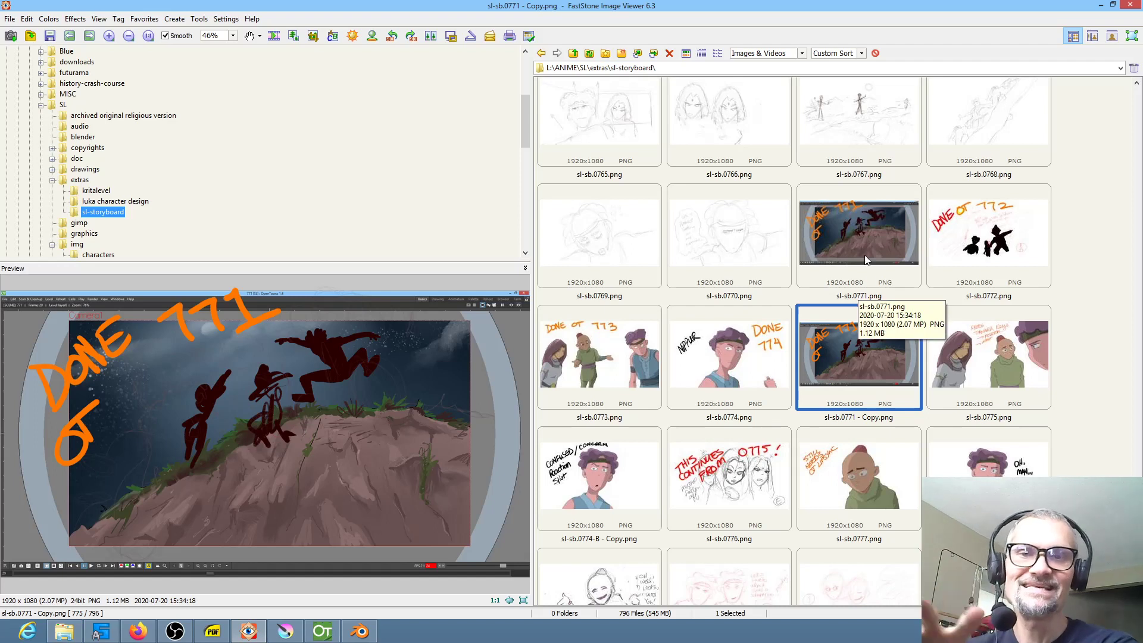
{"action": "mouse_move", "coordinate": [903, 356]}
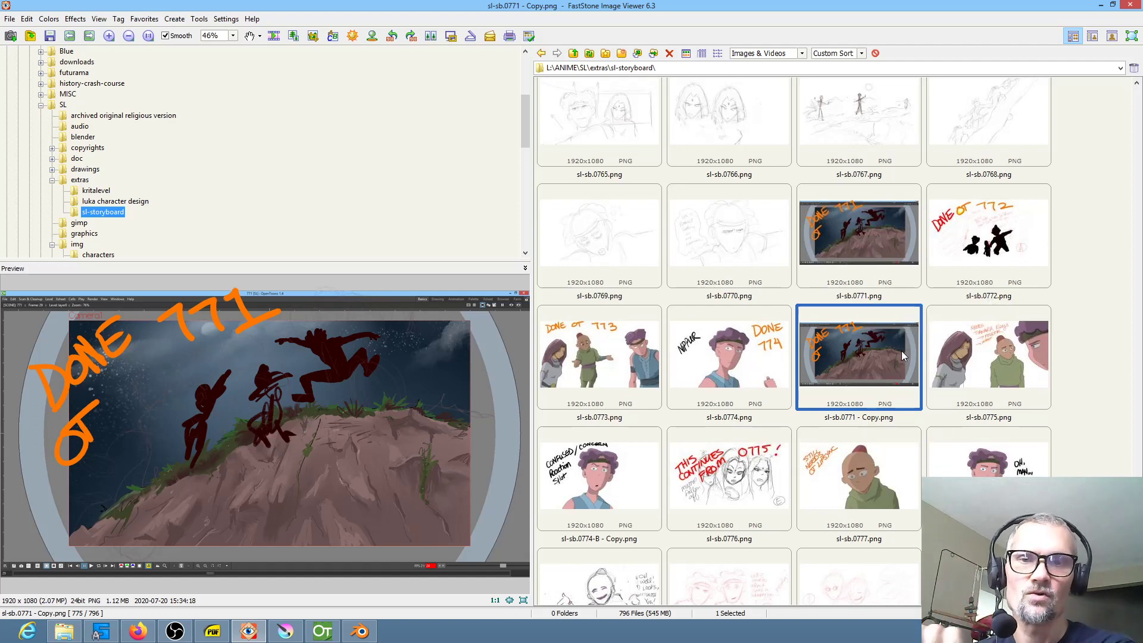
{"action": "mouse_move", "coordinate": [903, 356]}
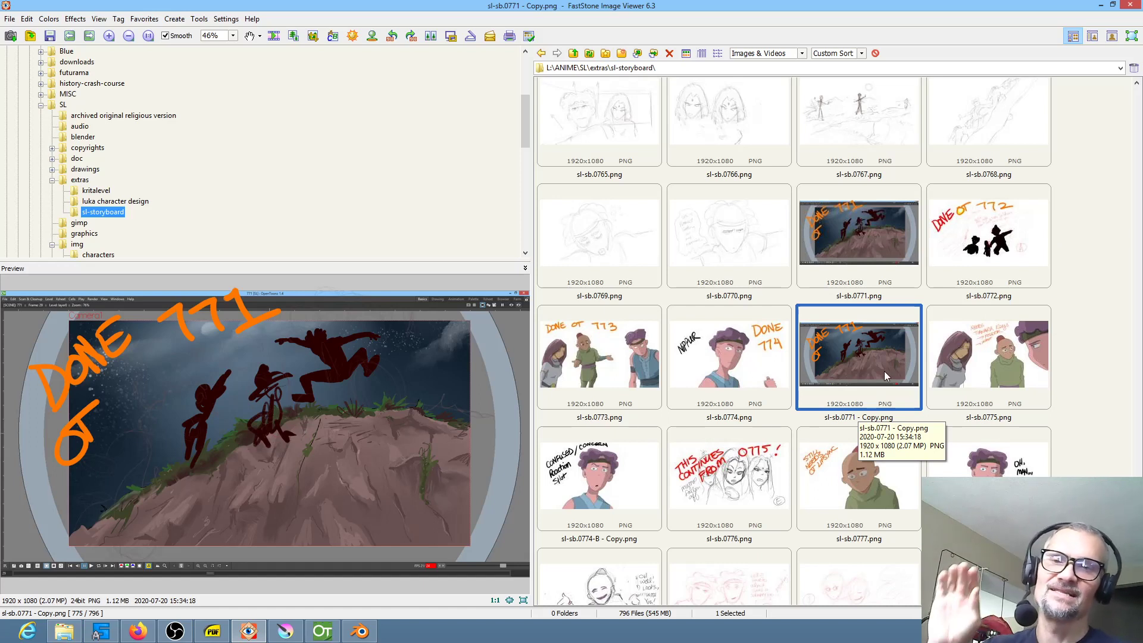
{"action": "mouse_move", "coordinate": [986, 350]}
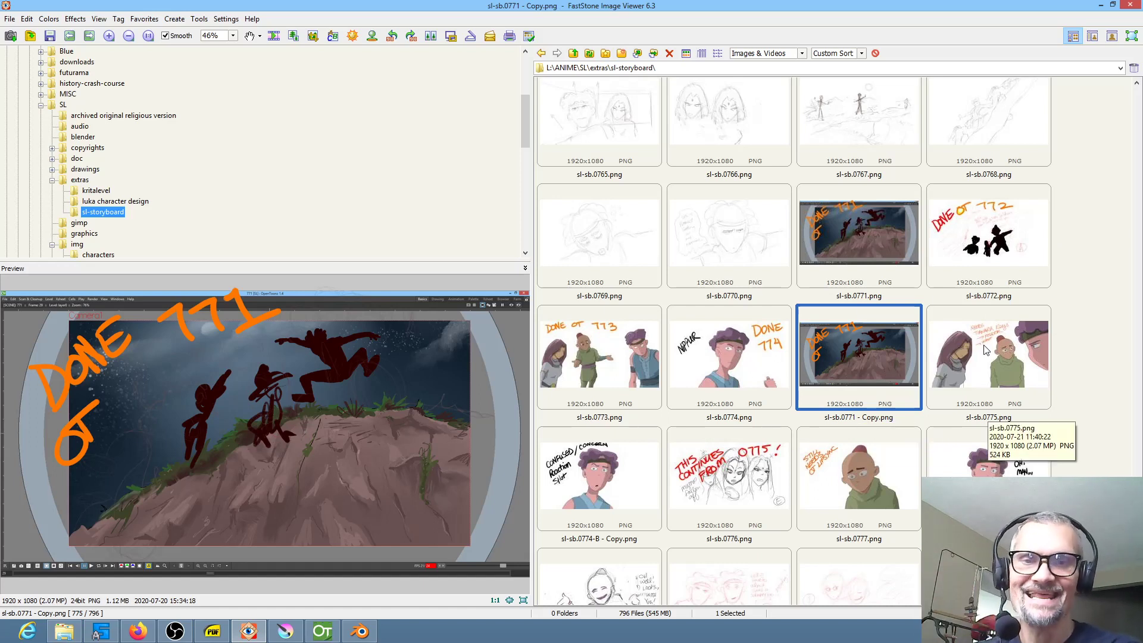
{"action": "mouse_move", "coordinate": [880, 367]}
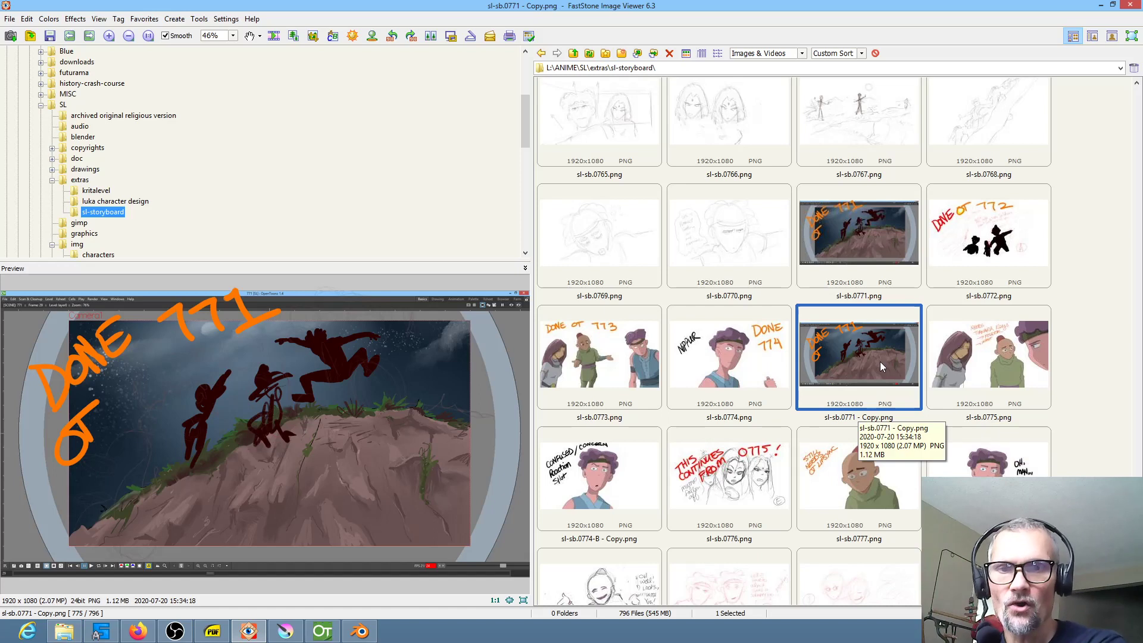
{"action": "mouse_move", "coordinate": [877, 386]}
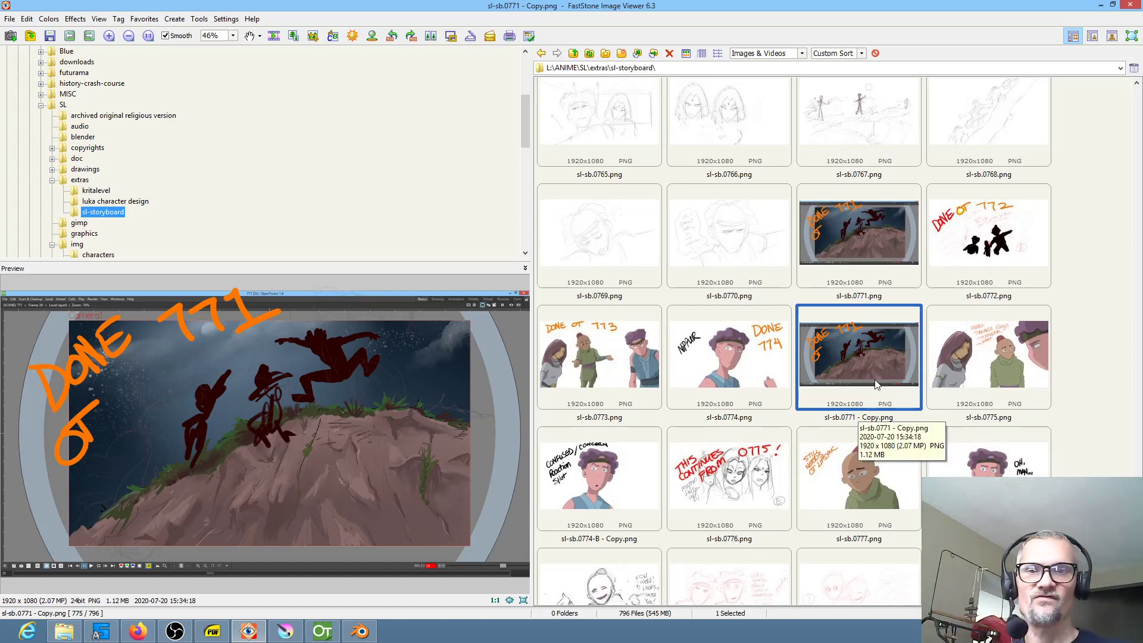
Delete 'sl-sb.0771 - Copy.png' to the Recycle Bin, confirming with Yes.
{"action": "left_click", "coordinate": [989, 356]}
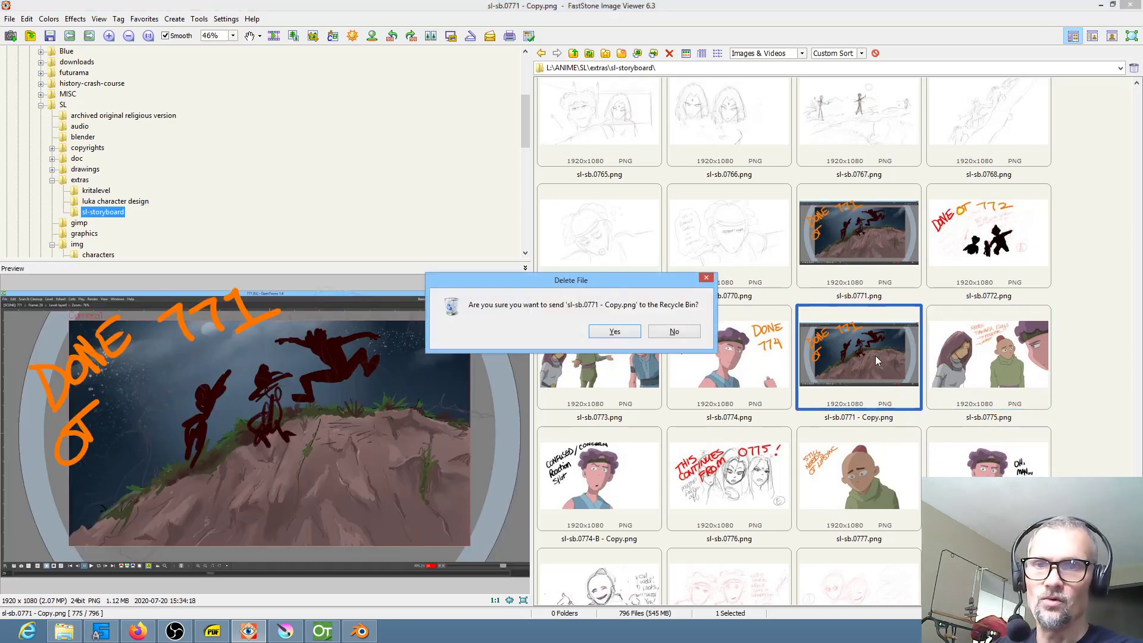
{"action": "left_click", "coordinate": [614, 331]}
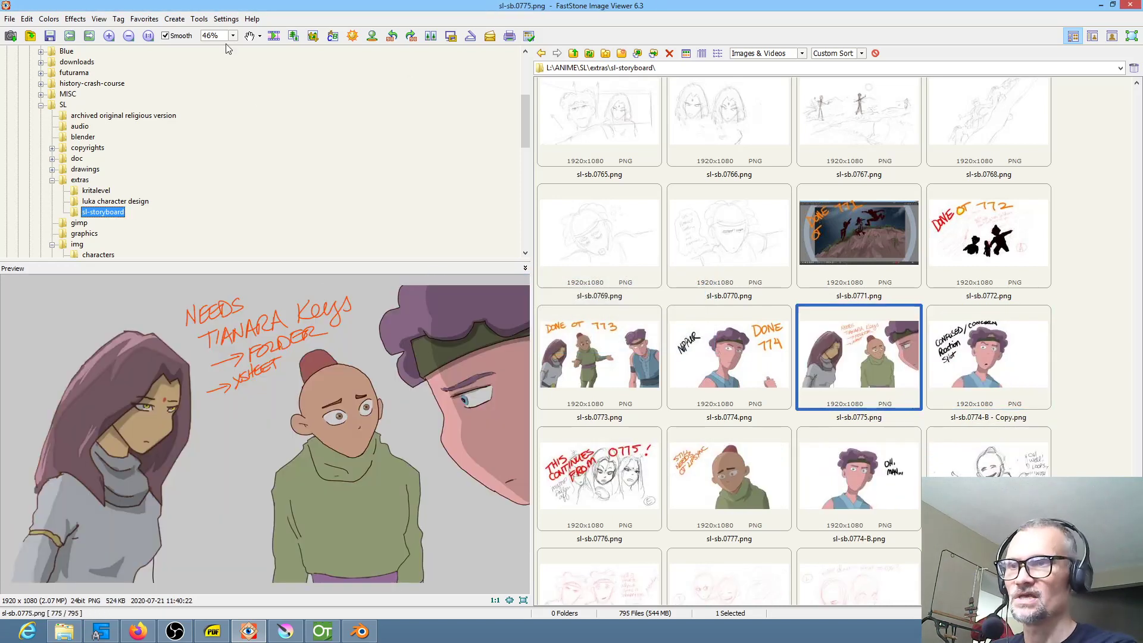
{"action": "scroll", "scroll_direction": "down", "scroll_amount": 3}
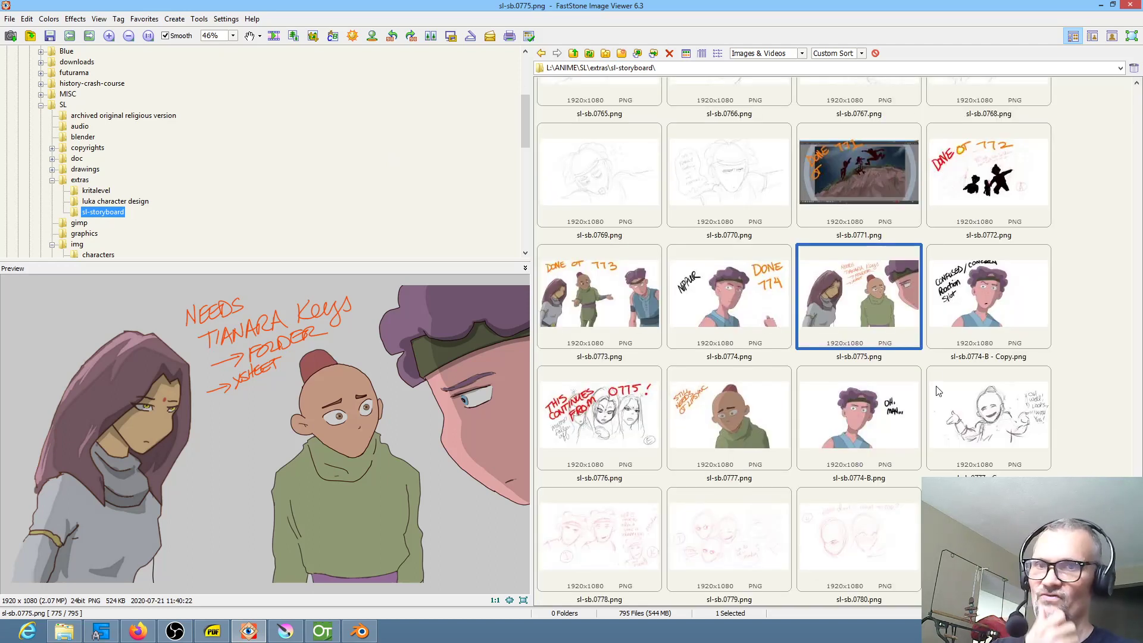
{"action": "mouse_move", "coordinate": [1101, 328]}
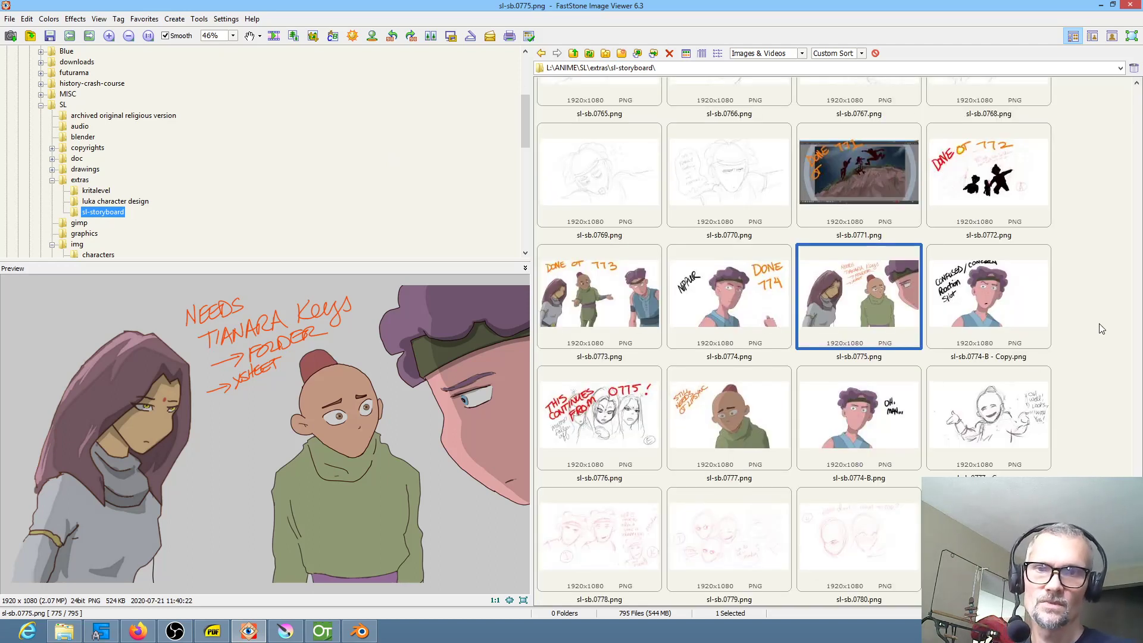
{"action": "mouse_move", "coordinate": [726, 295]}
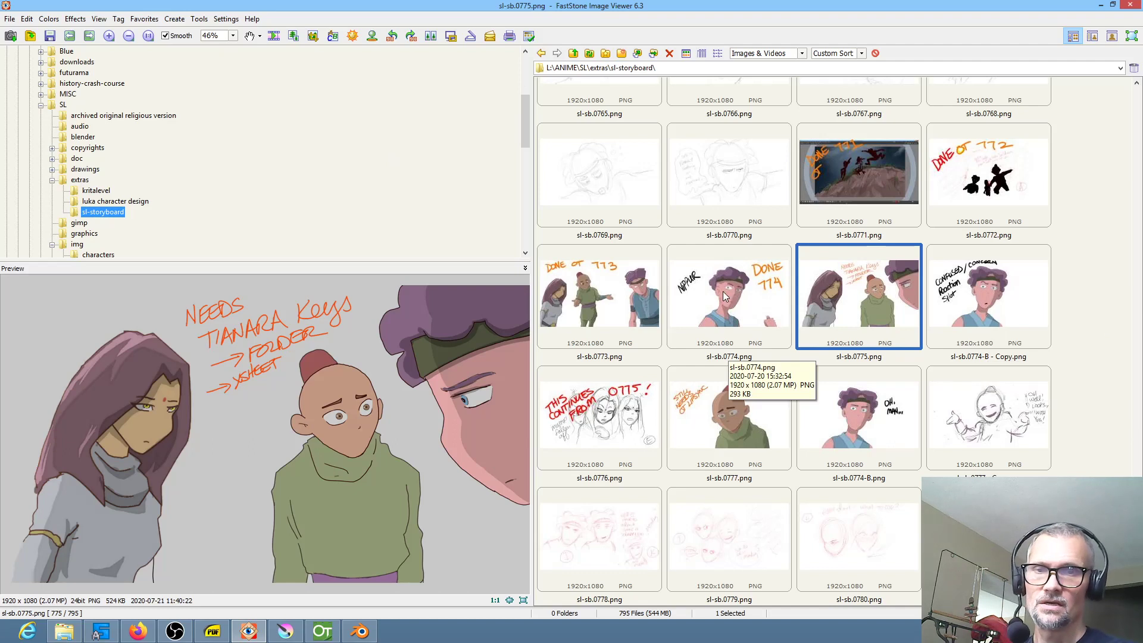
Preview sl-sb.0774.png, the Nippur drawing marked DONE 774.
{"action": "left_click", "coordinate": [728, 296]}
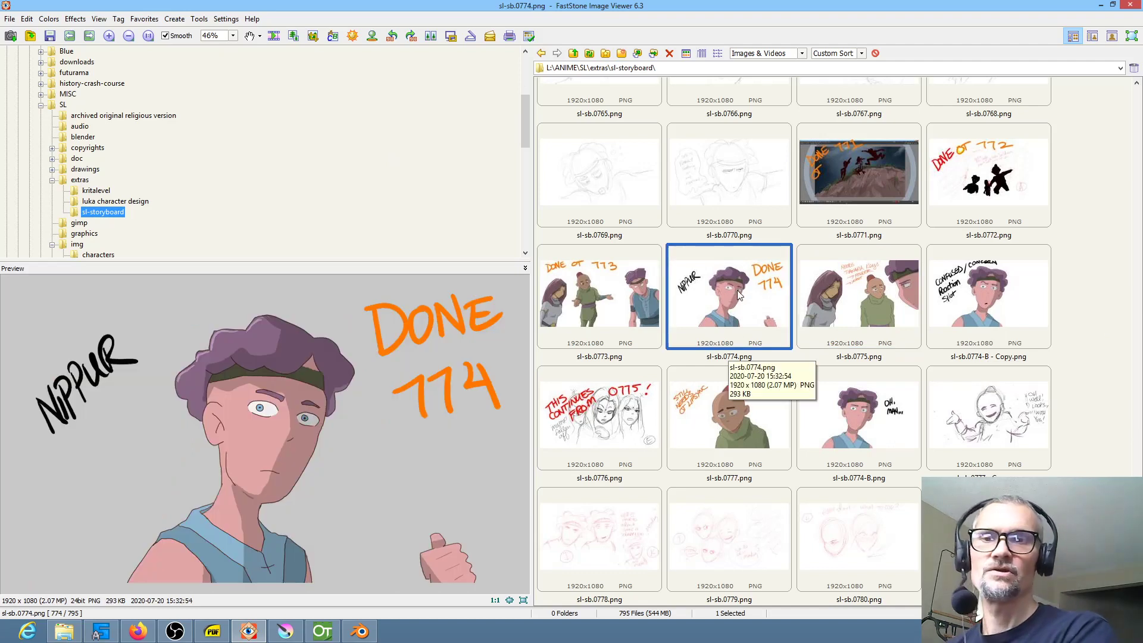
{"action": "mouse_move", "coordinate": [799, 296]}
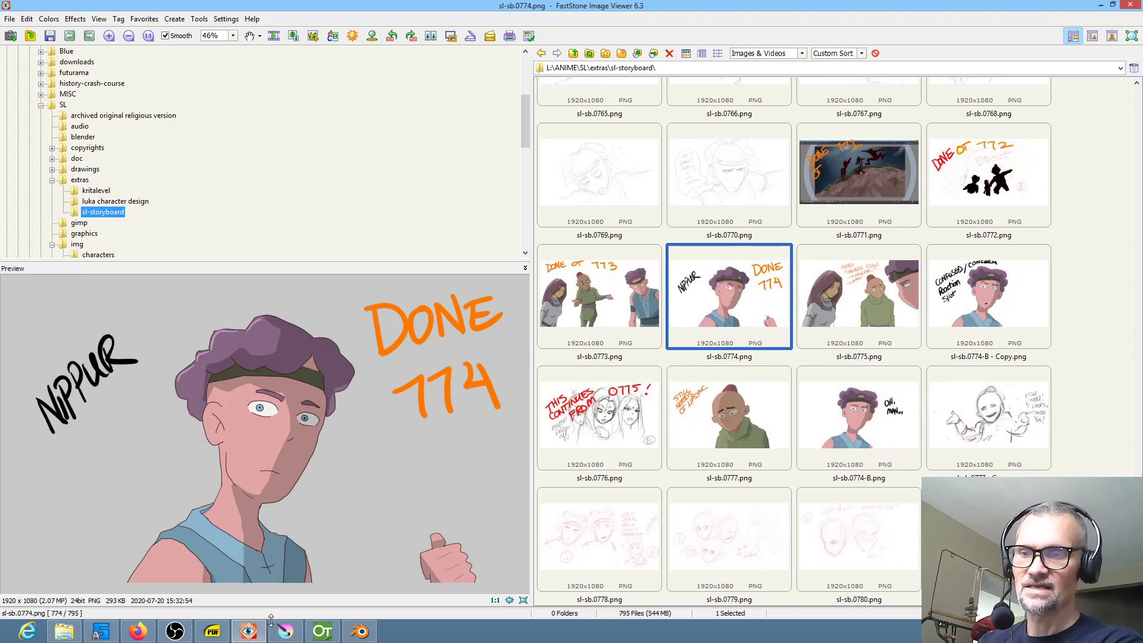
{"action": "mouse_move", "coordinate": [718, 294]}
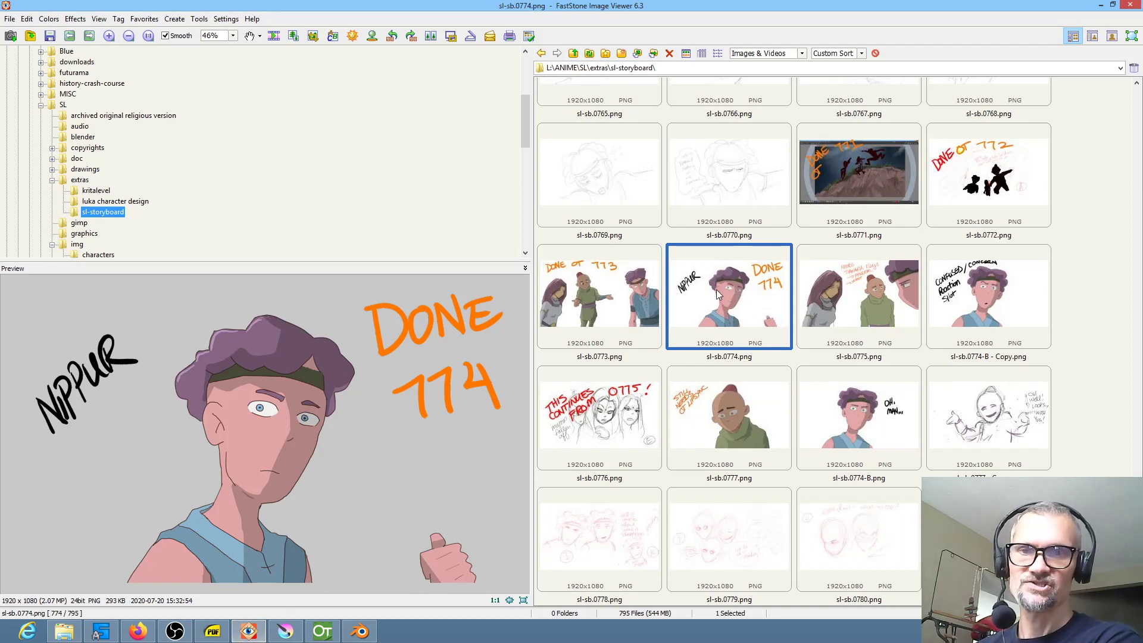
{"action": "mouse_move", "coordinate": [704, 304]}
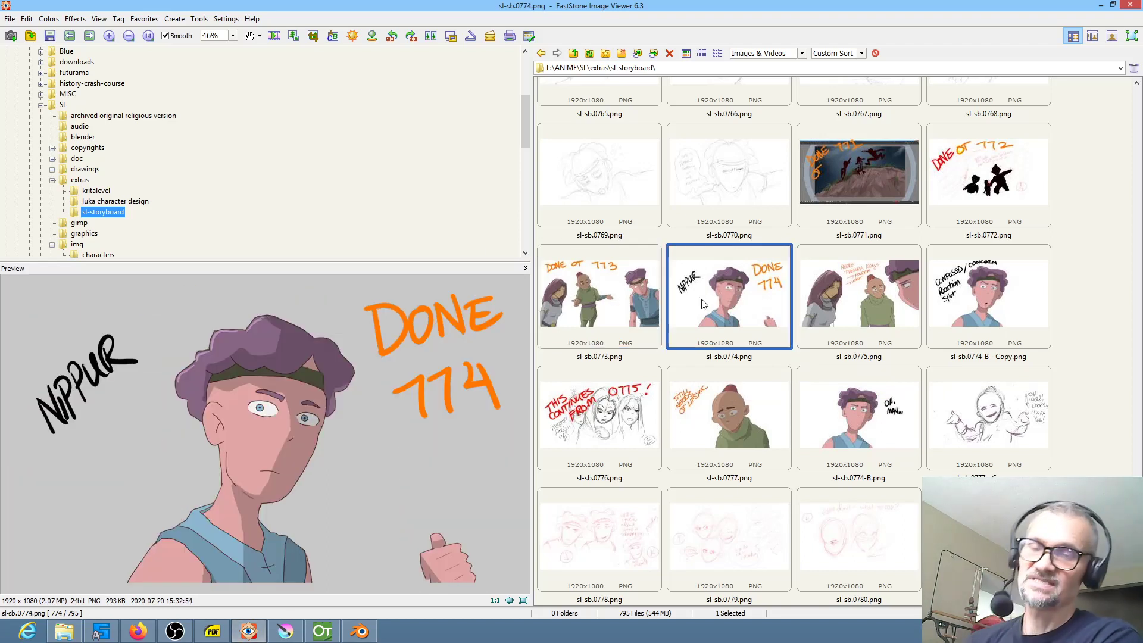
{"action": "mouse_move", "coordinate": [747, 304]}
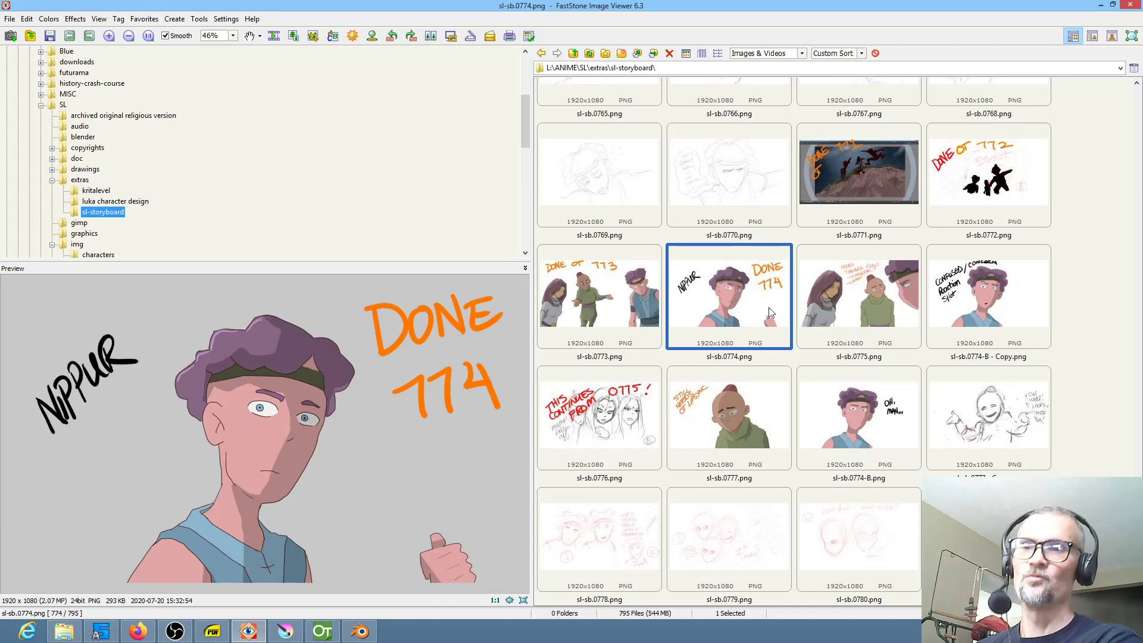
{"action": "mouse_move", "coordinate": [746, 275]}
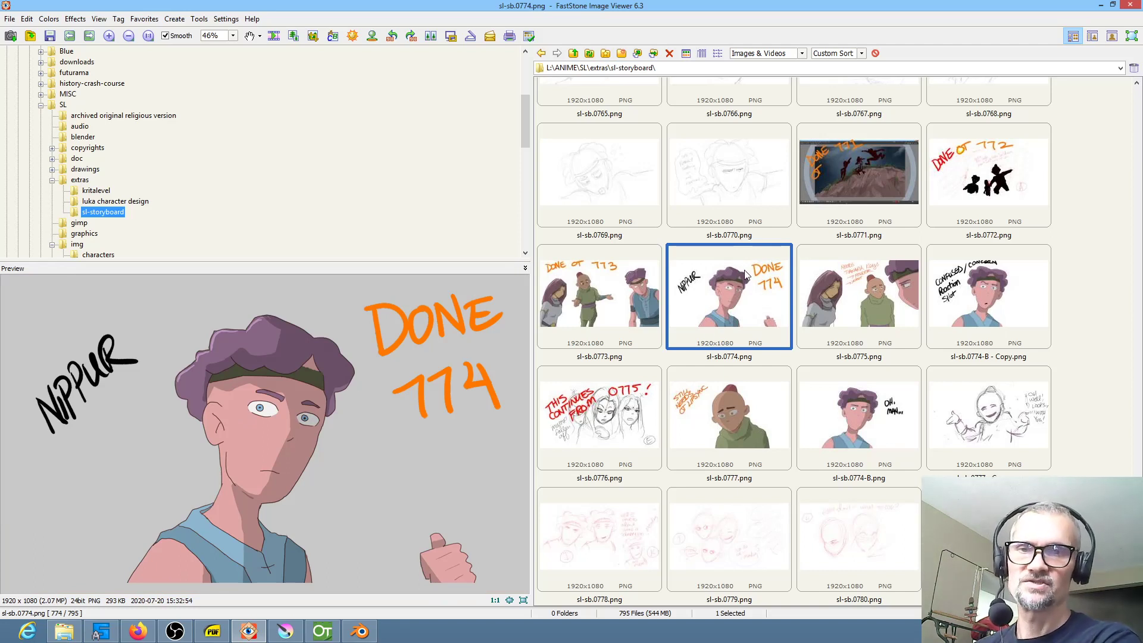
{"action": "mouse_move", "coordinate": [767, 302]}
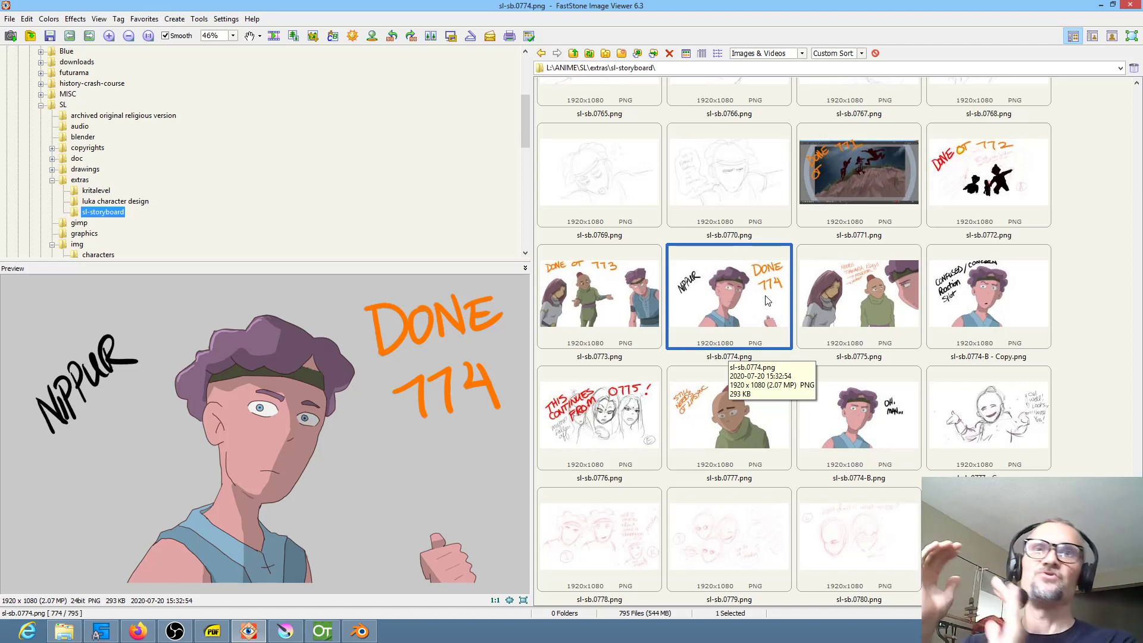
{"action": "mouse_move", "coordinate": [775, 263]}
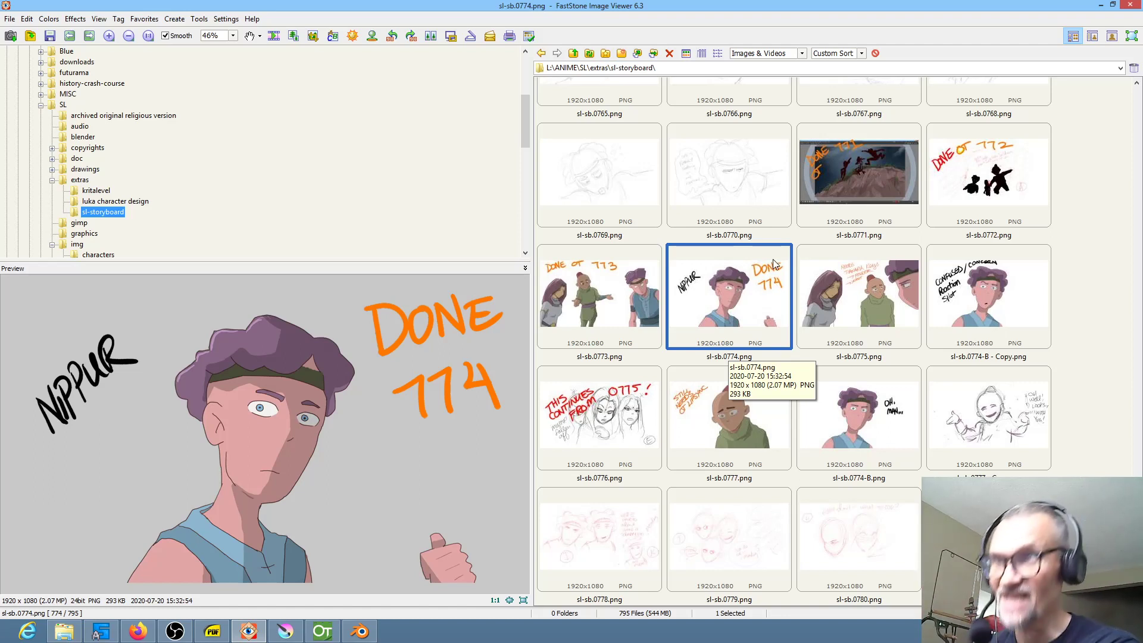
{"action": "mouse_move", "coordinate": [951, 206]}
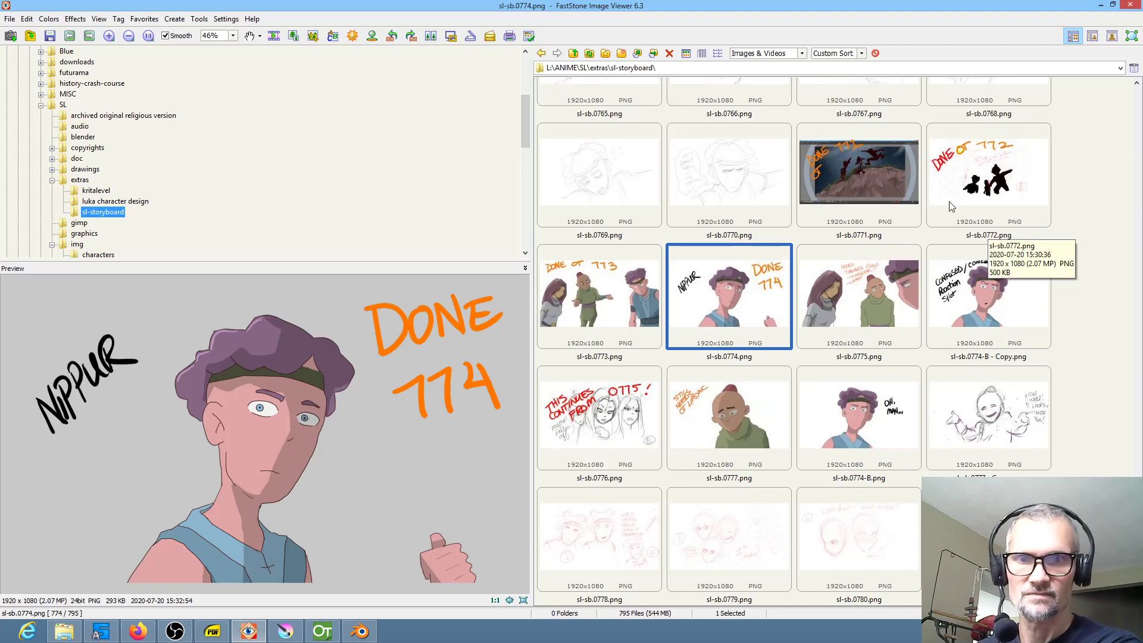
Preview frame sl-sb.0774-B.png, then bring Blender's Luka head scene to the front.
{"action": "left_click", "coordinate": [858, 418]}
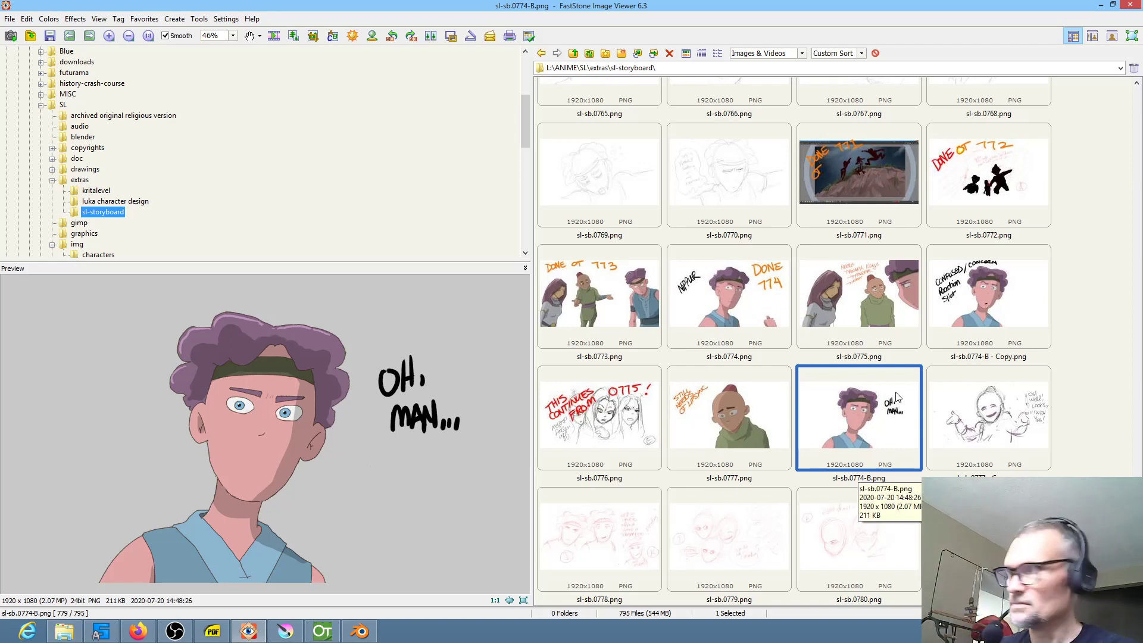
{"action": "mouse_move", "coordinate": [912, 389]}
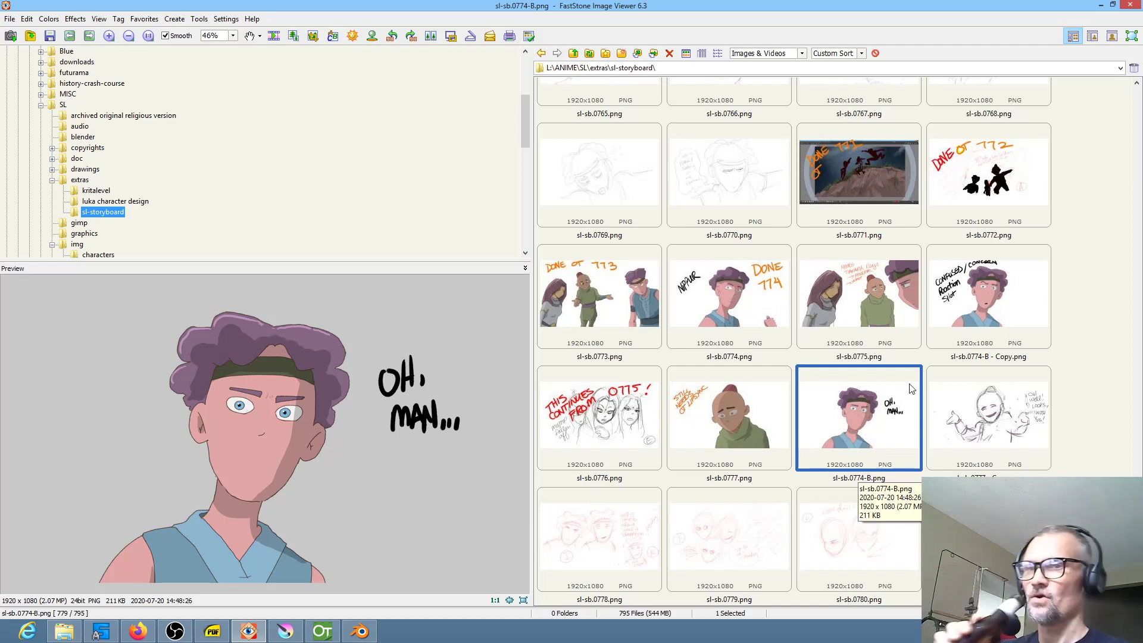
{"action": "mouse_move", "coordinate": [841, 41]}
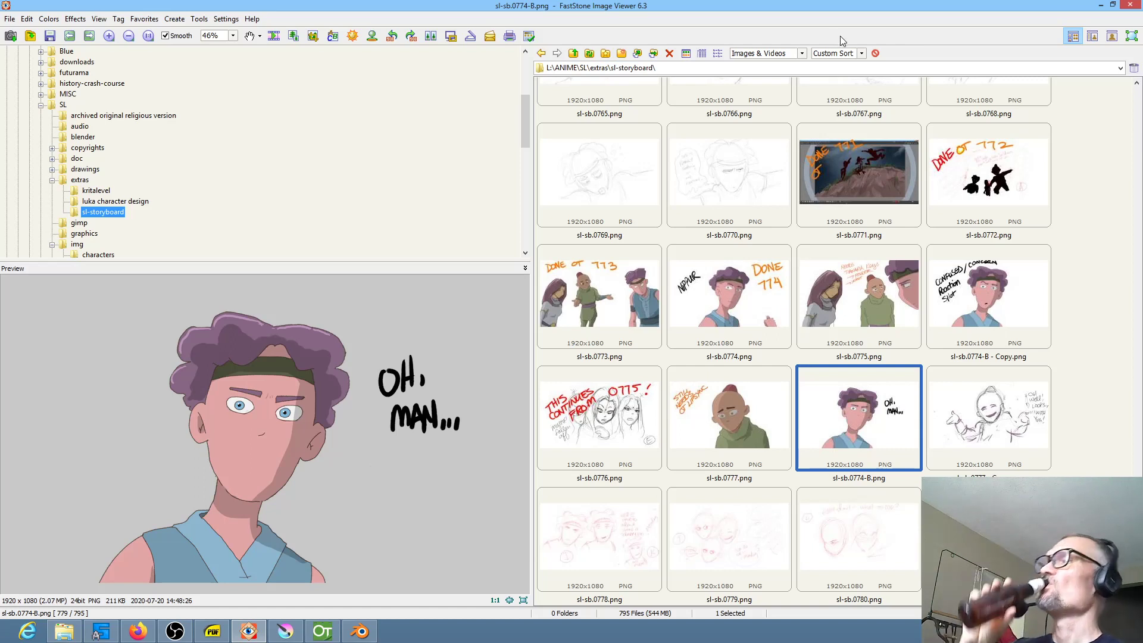
{"action": "mouse_move", "coordinate": [868, 33]}
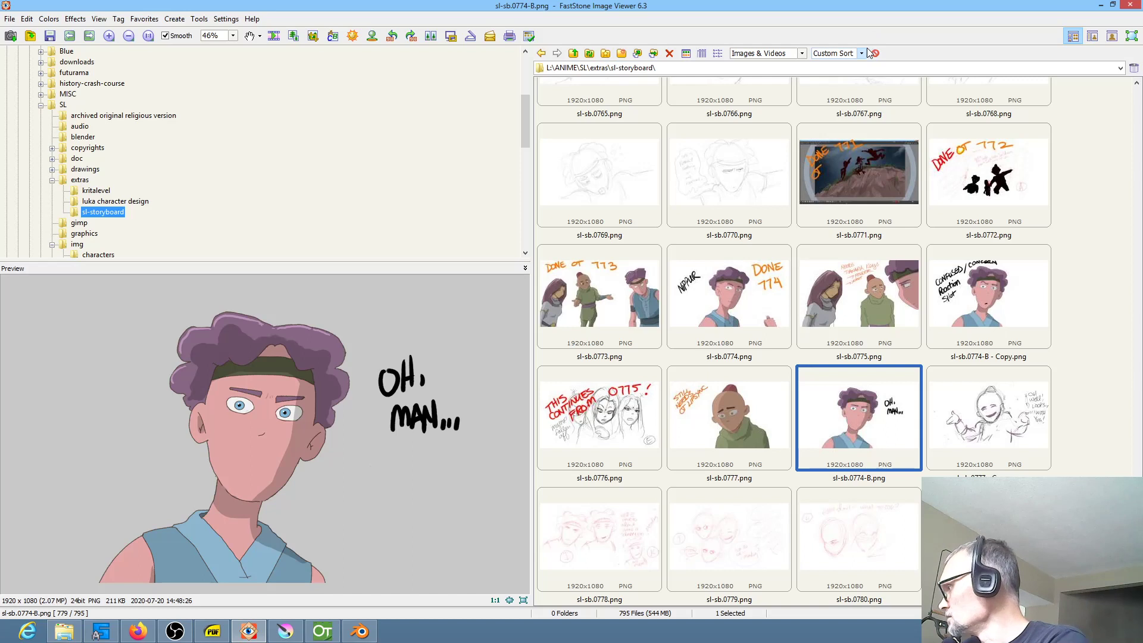
{"action": "mouse_move", "coordinate": [863, 55]}
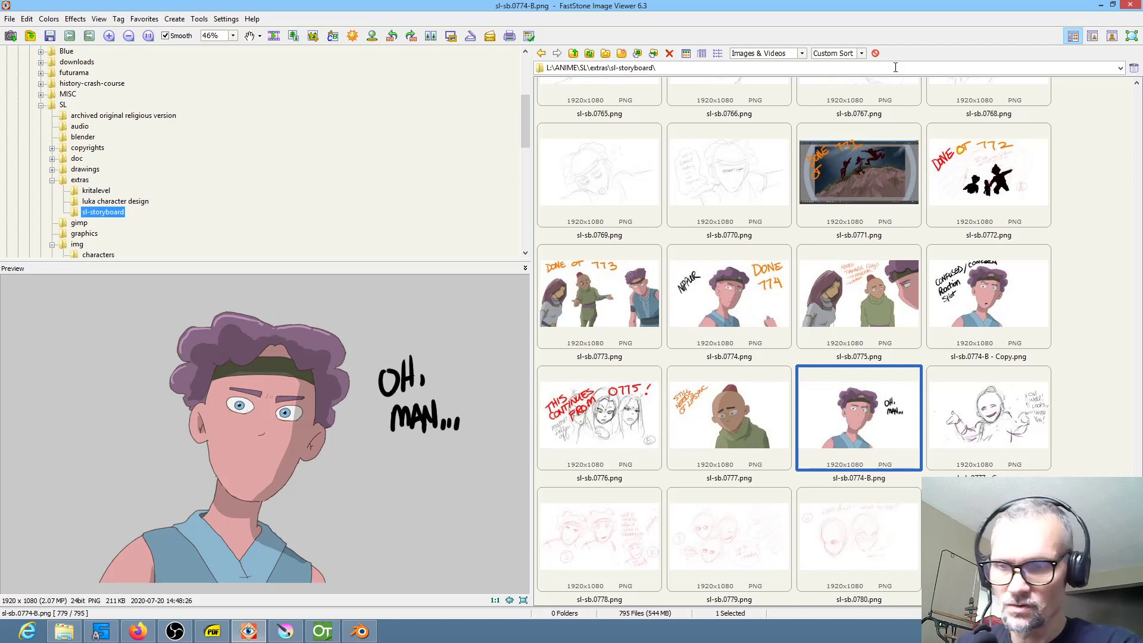
{"action": "mouse_move", "coordinate": [890, 68]}
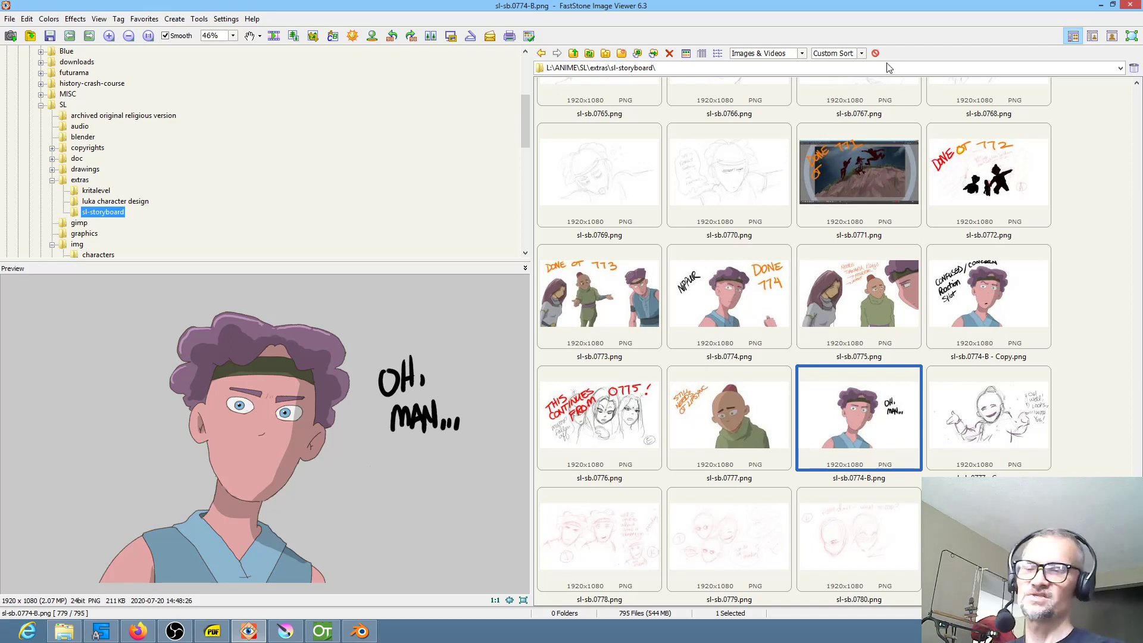
{"action": "mouse_move", "coordinate": [848, 425]}
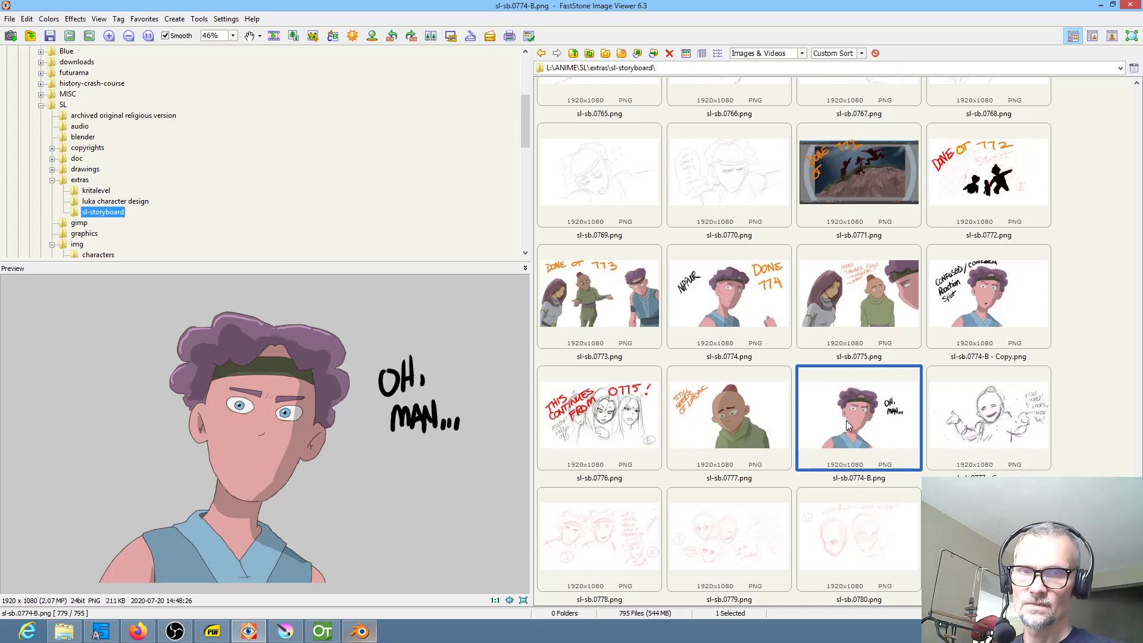
{"action": "left_click", "coordinate": [359, 631]}
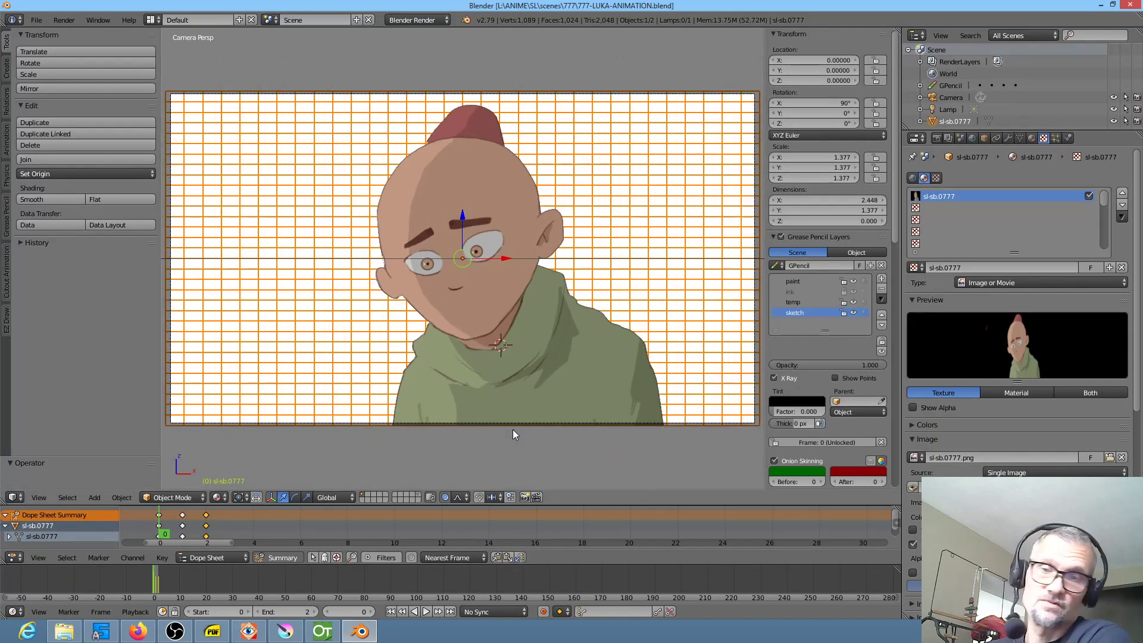
Glance at the rigged Luka shot in OpenToonz and Blender, then return to FastStone.
{"action": "left_click", "coordinate": [322, 630]}
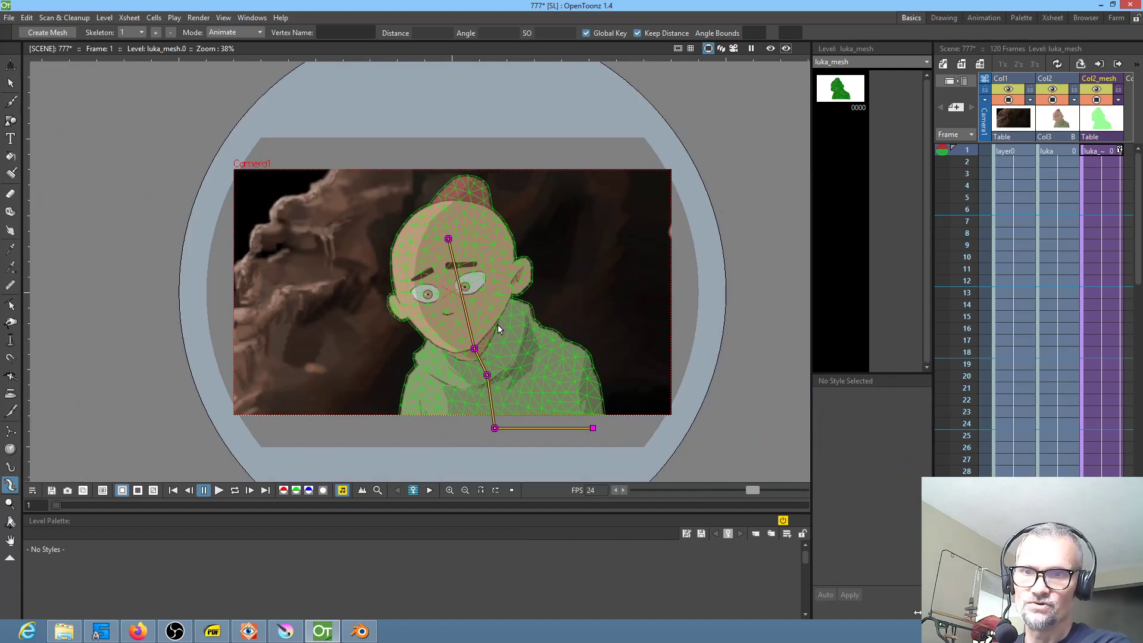
{"action": "scroll", "scroll_direction": "up", "scroll_amount": 3}
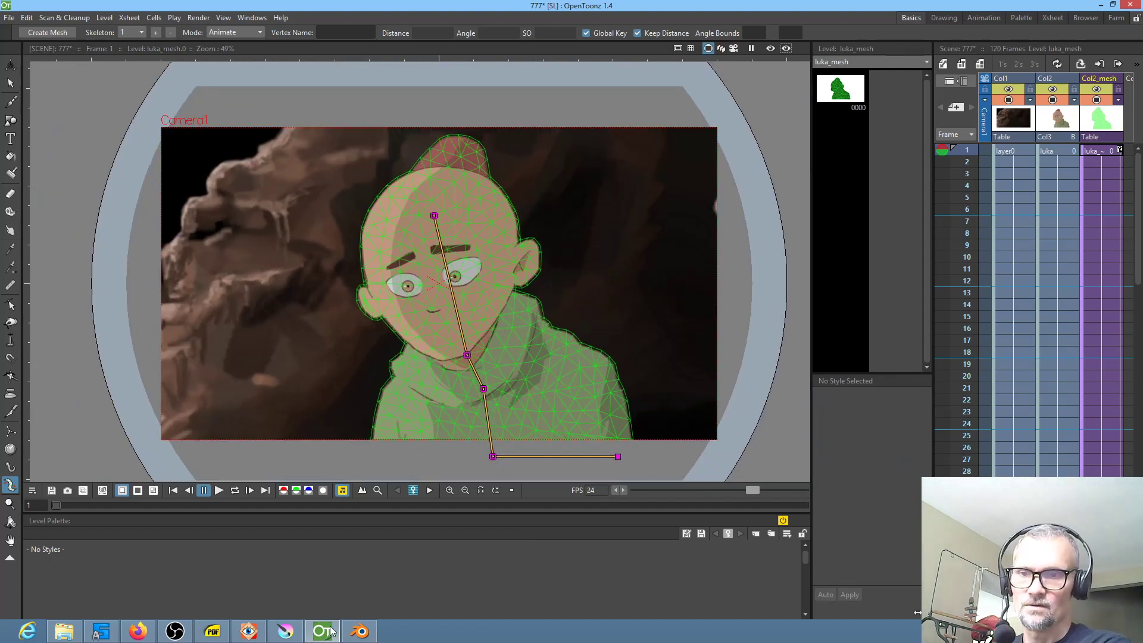
{"action": "left_click", "coordinate": [358, 630]}
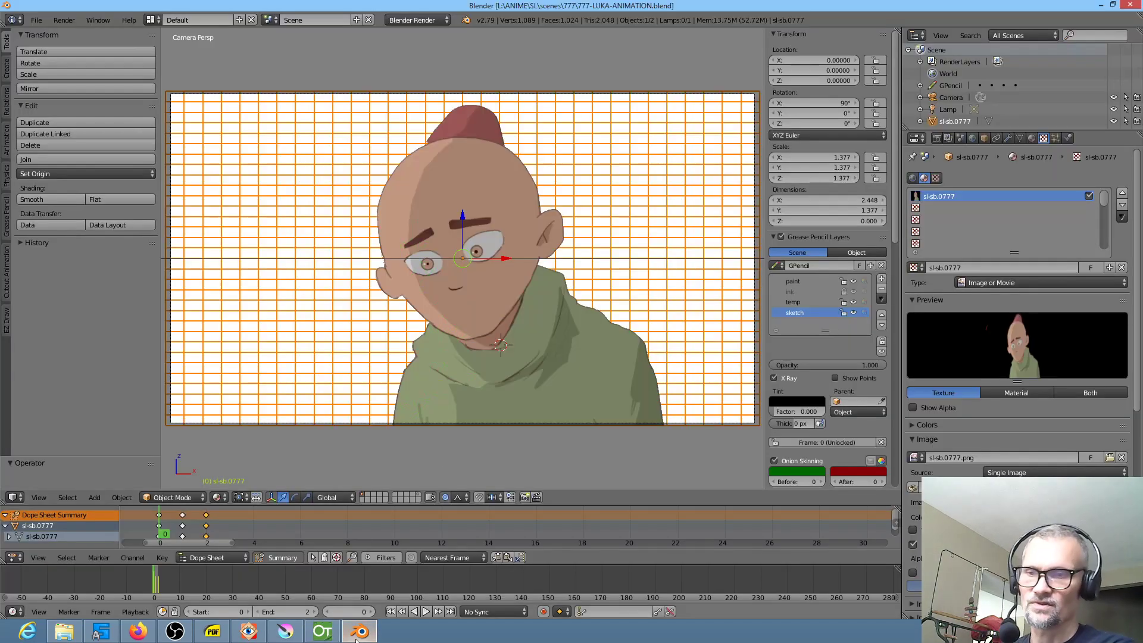
{"action": "left_click", "coordinate": [248, 631]}
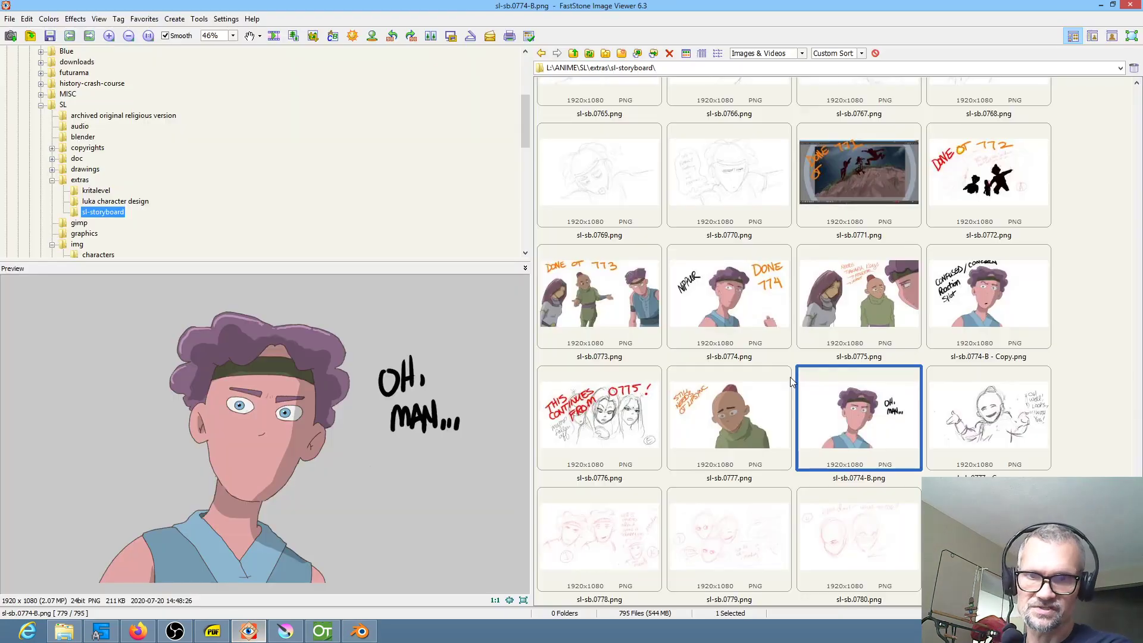
Preview Luka's sl-sb.0777.png marked STILL NEEDS OT LIPSYNC, briefly checking sketch 0779.
{"action": "left_click", "coordinate": [728, 418]}
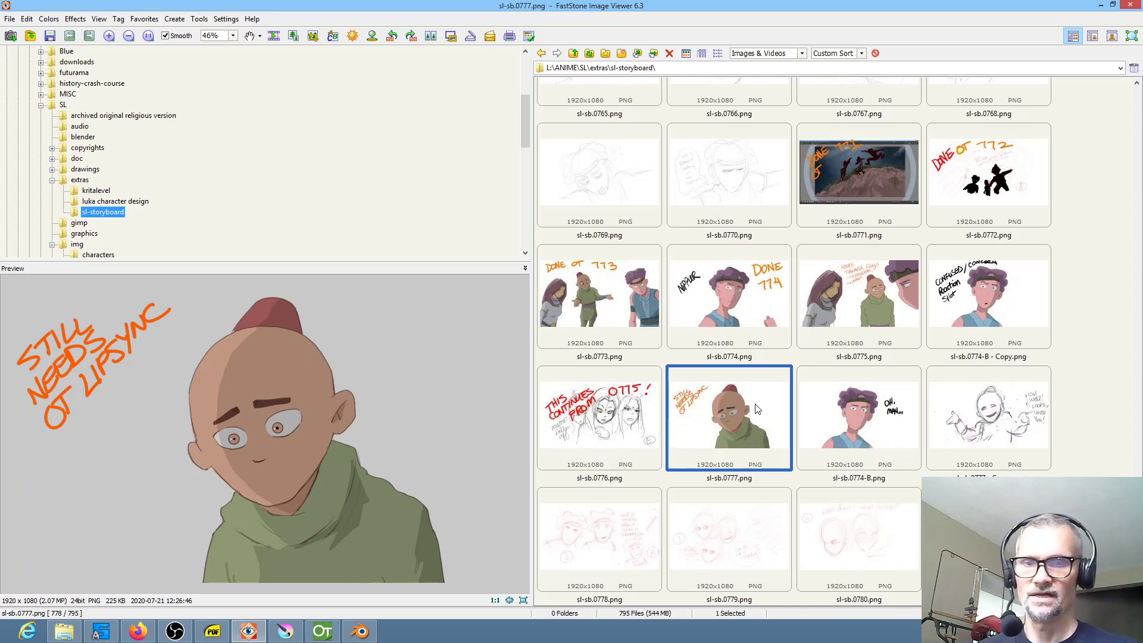
{"action": "left_click", "coordinate": [727, 538]}
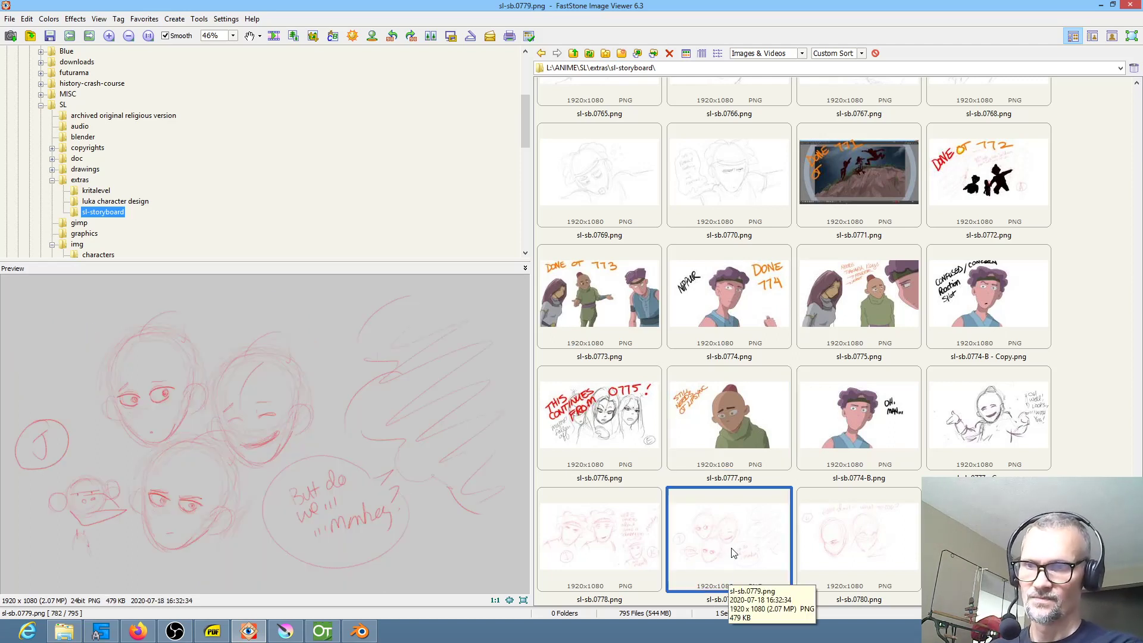
{"action": "mouse_move", "coordinate": [638, 418]}
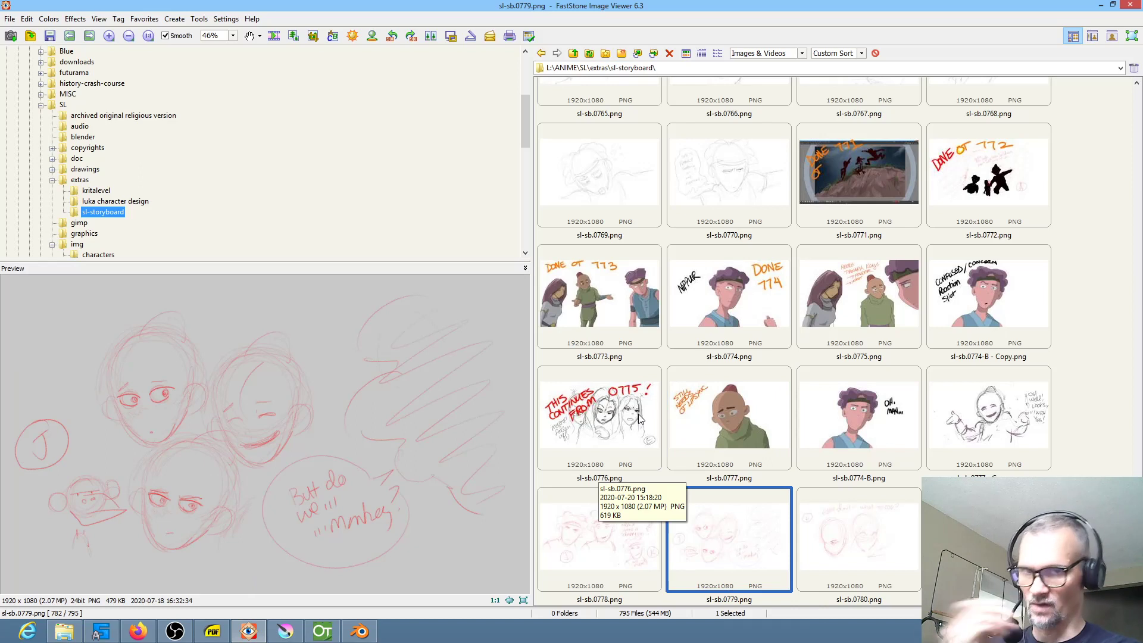
{"action": "left_click", "coordinate": [728, 416]}
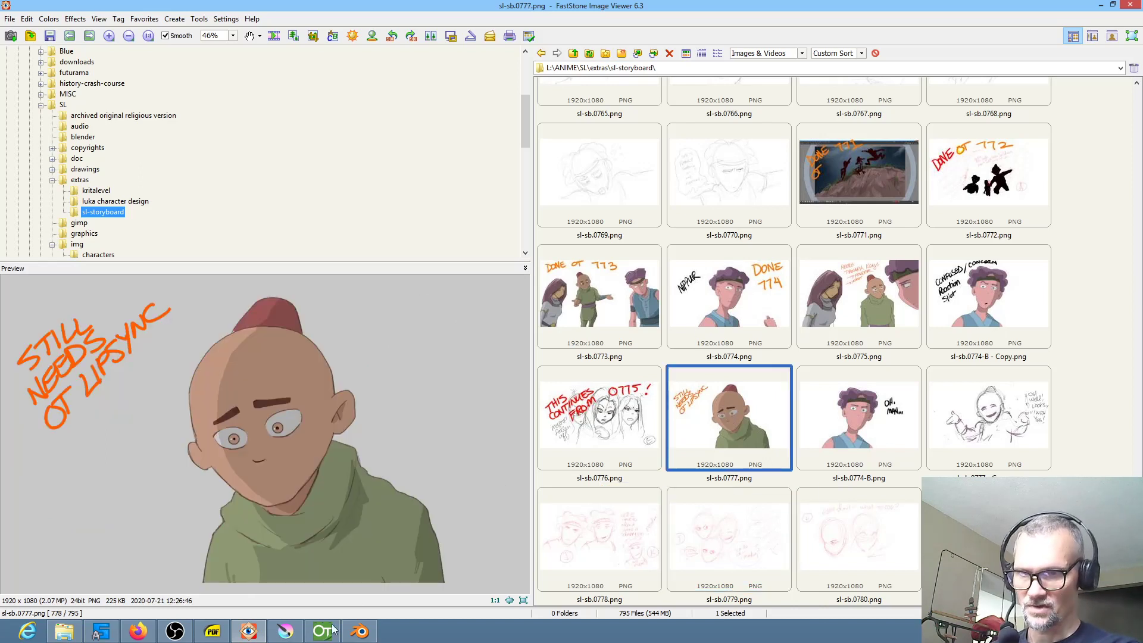
{"action": "mouse_move", "coordinate": [474, 574]}
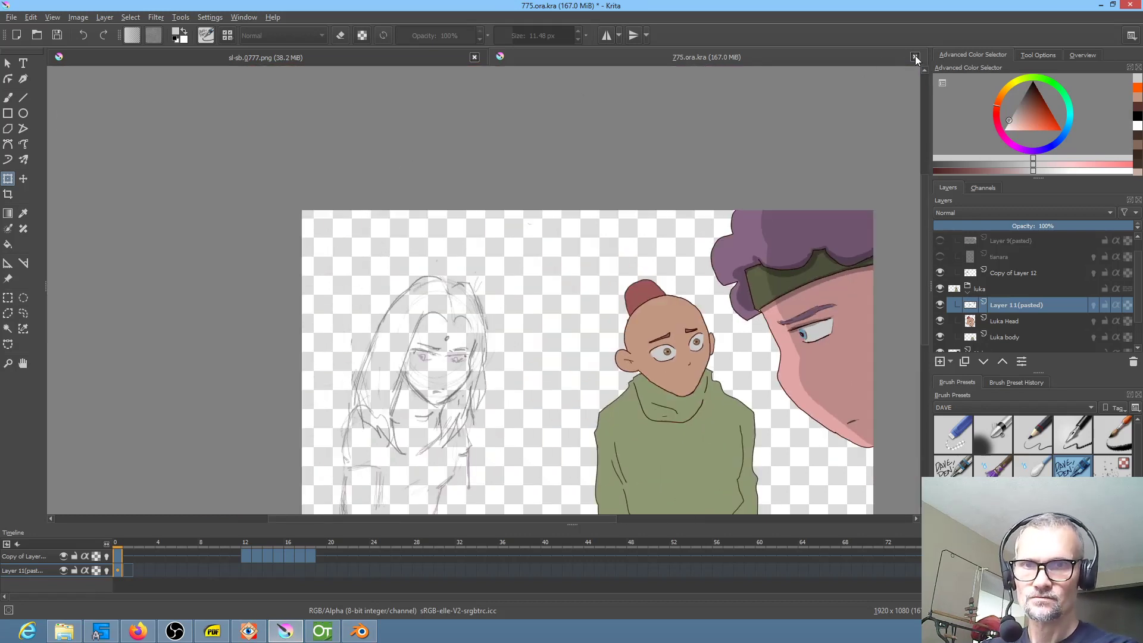
Close the 775.ora.kra view and make Layer 1 the working layer.
{"action": "left_click", "coordinate": [915, 57]}
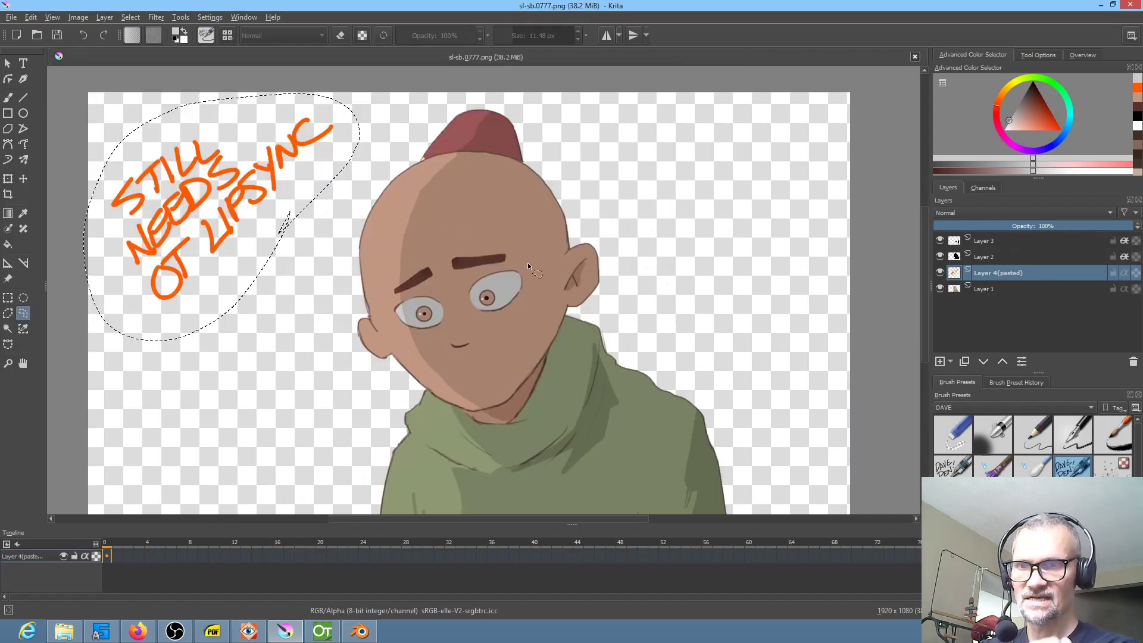
{"action": "mouse_move", "coordinate": [561, 276]}
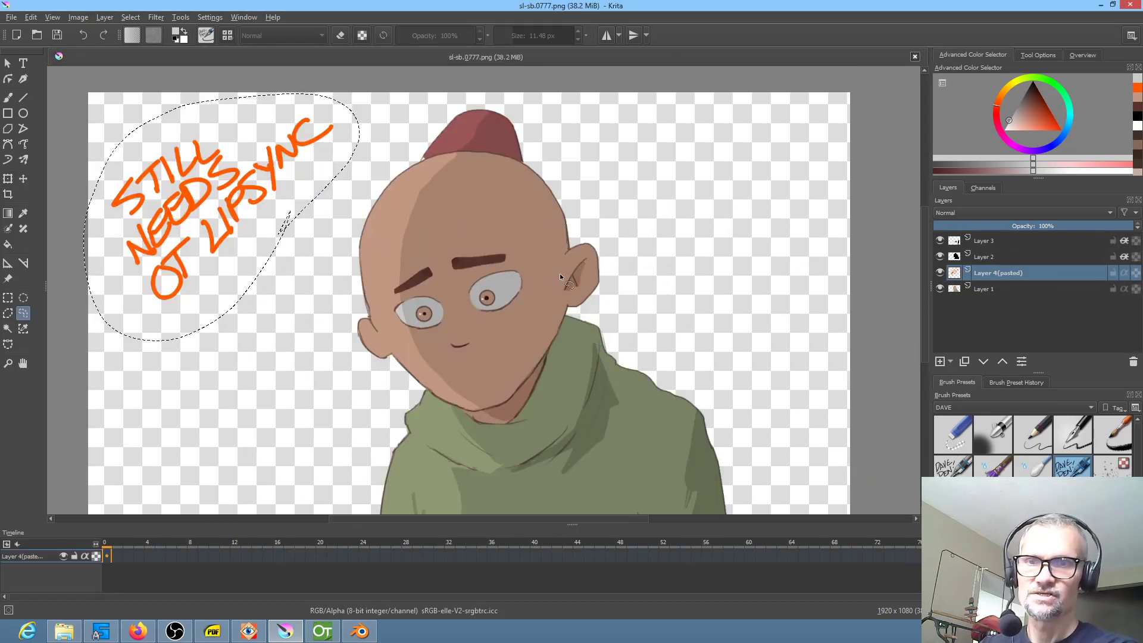
{"action": "left_click", "coordinate": [991, 288]}
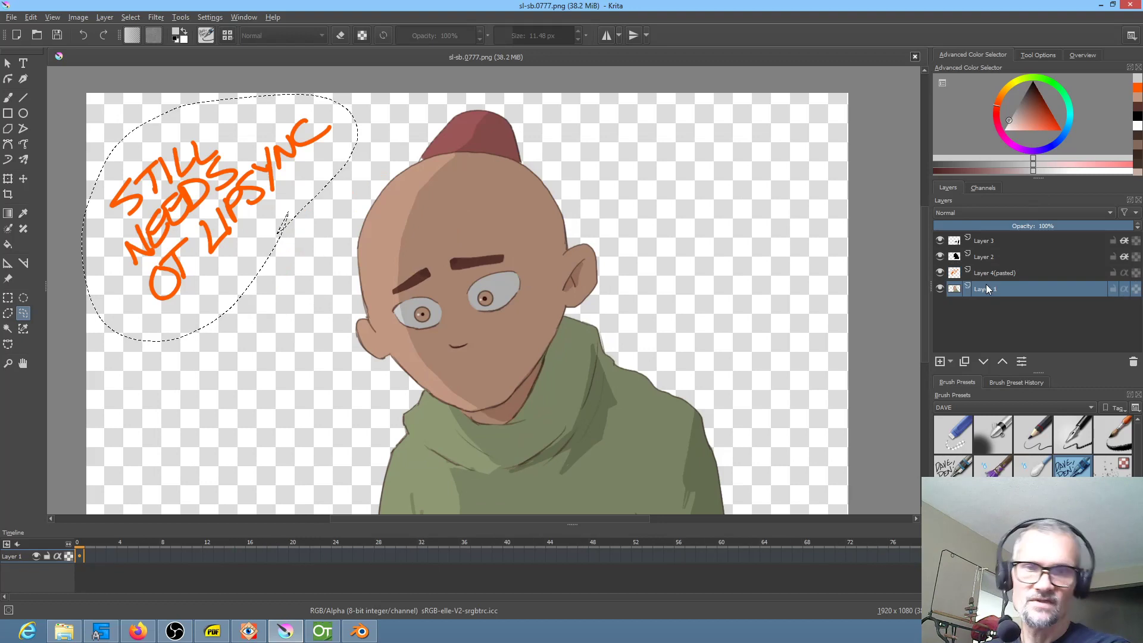
{"action": "left_click", "coordinate": [939, 289]}
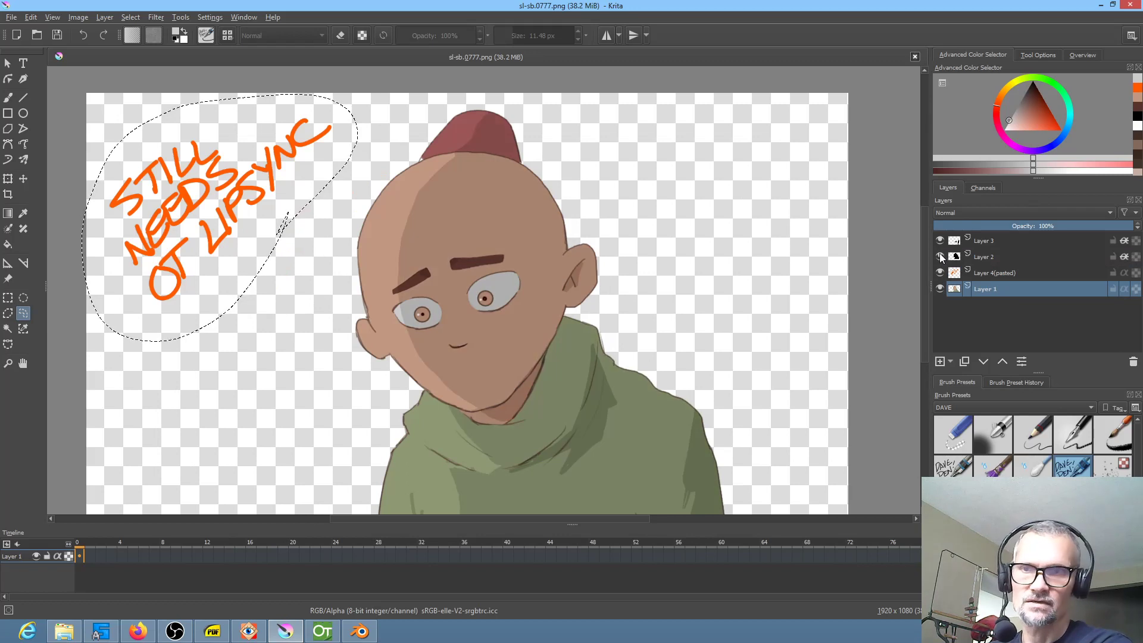
Hide and show Layer 2's shading on Luka several times to compare.
{"action": "left_click", "coordinate": [939, 257]}
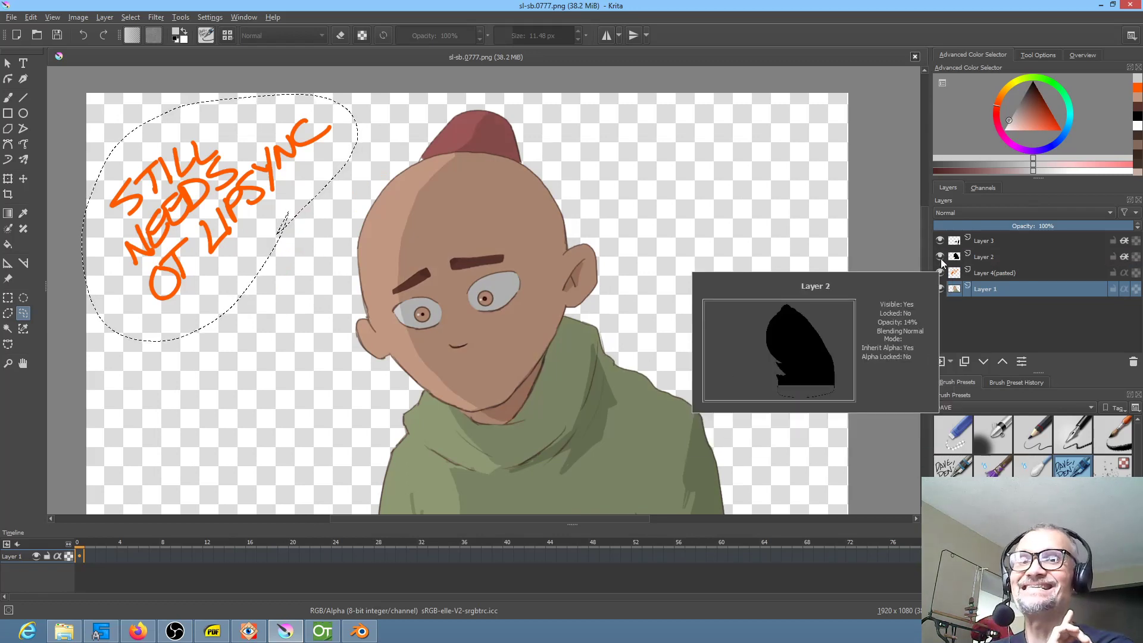
{"action": "left_click", "coordinate": [940, 256]}
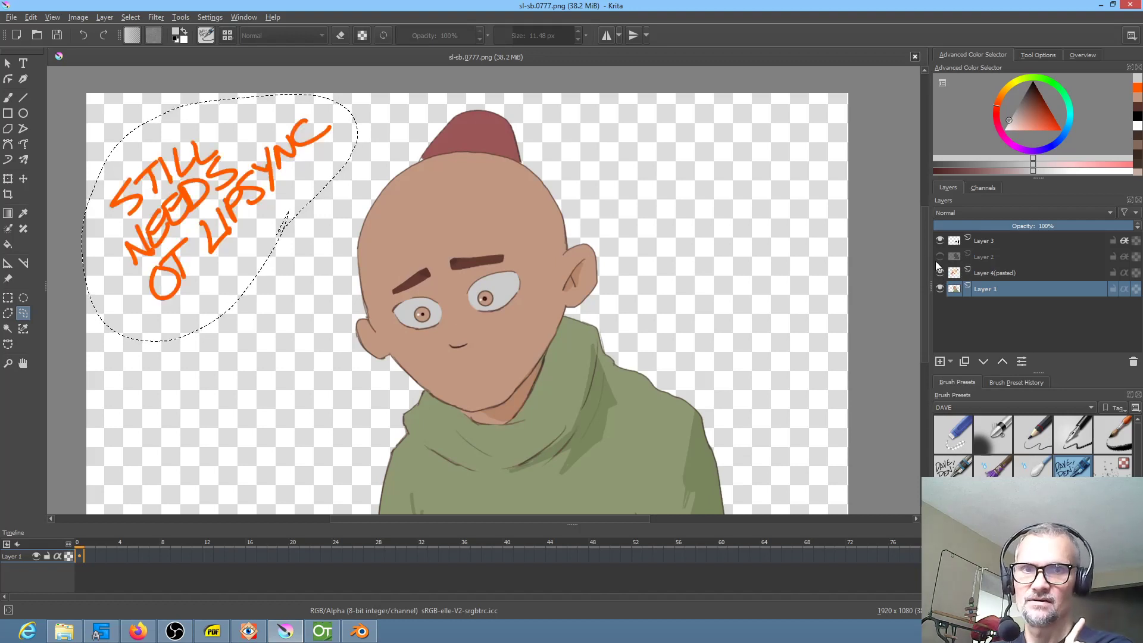
{"action": "left_click", "coordinate": [939, 257]}
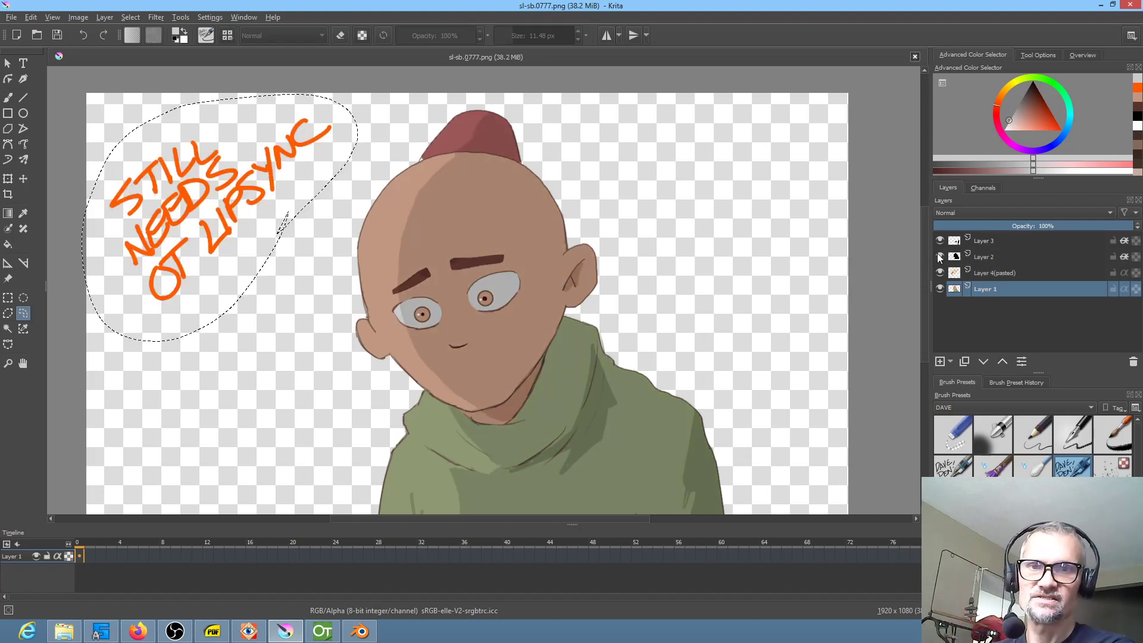
{"action": "left_click", "coordinate": [940, 257]}
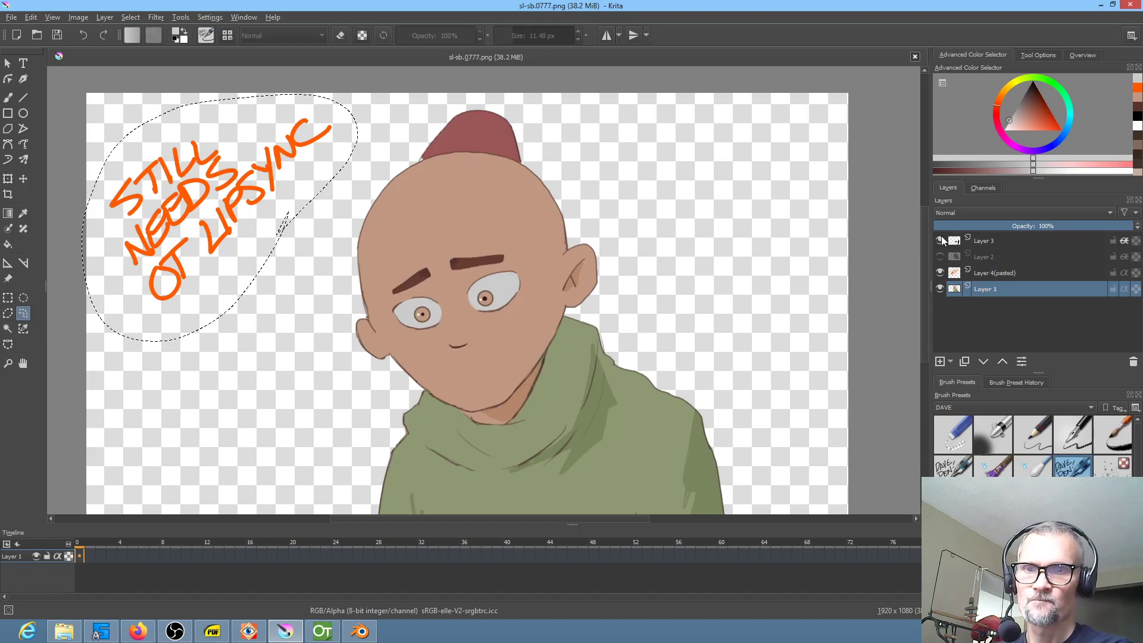
{"action": "left_click", "coordinate": [940, 241]}
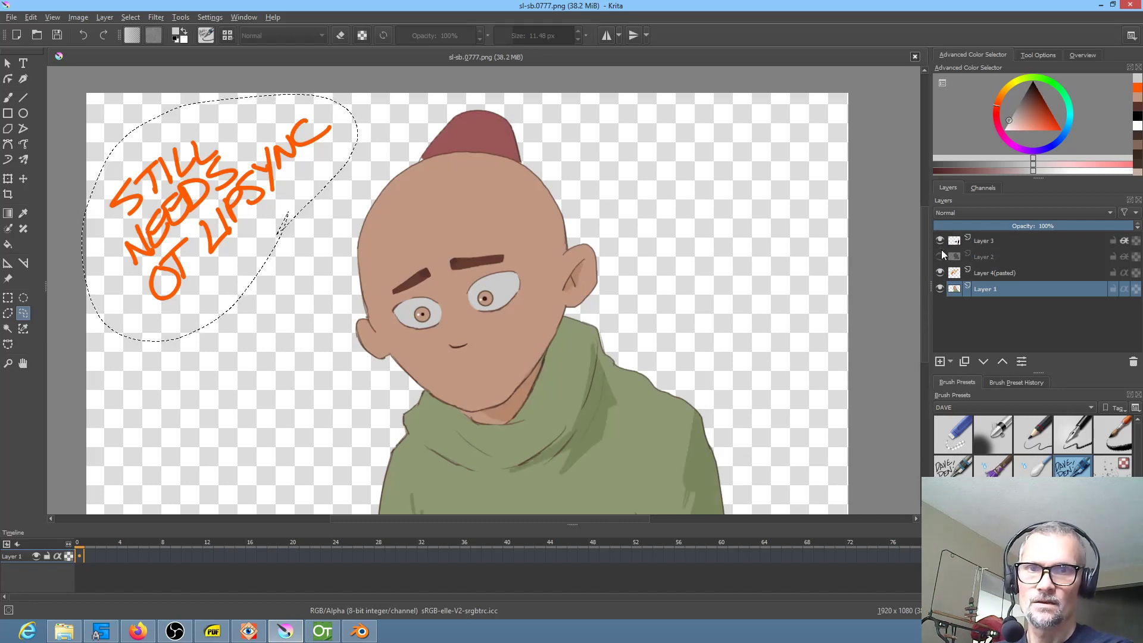
{"action": "left_click", "coordinate": [939, 256]}
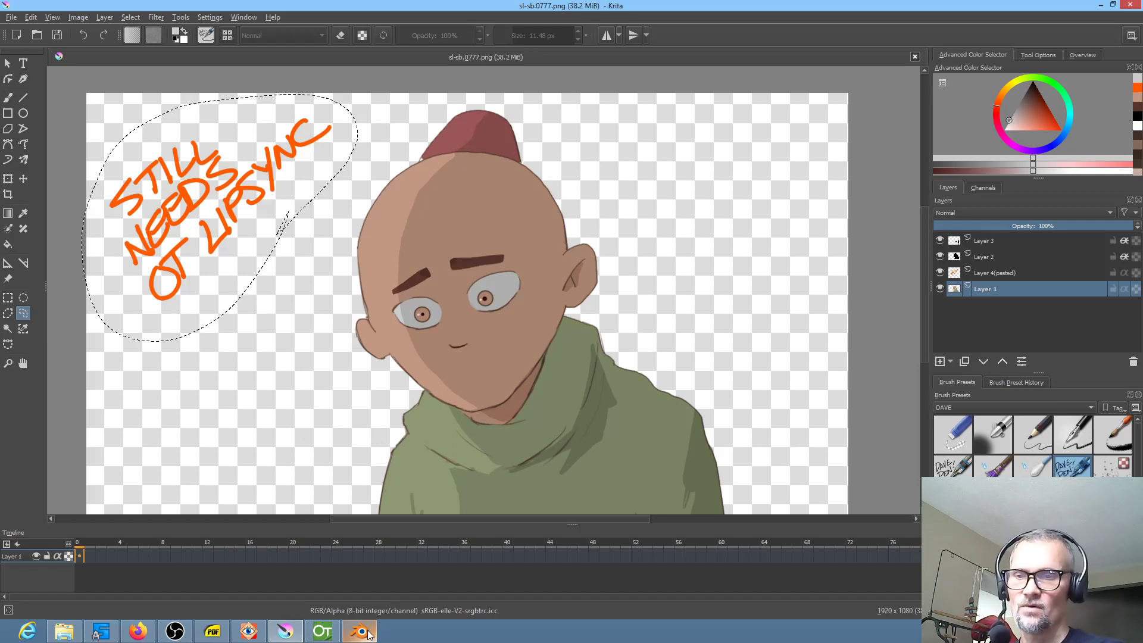
{"action": "mouse_move", "coordinate": [358, 630]}
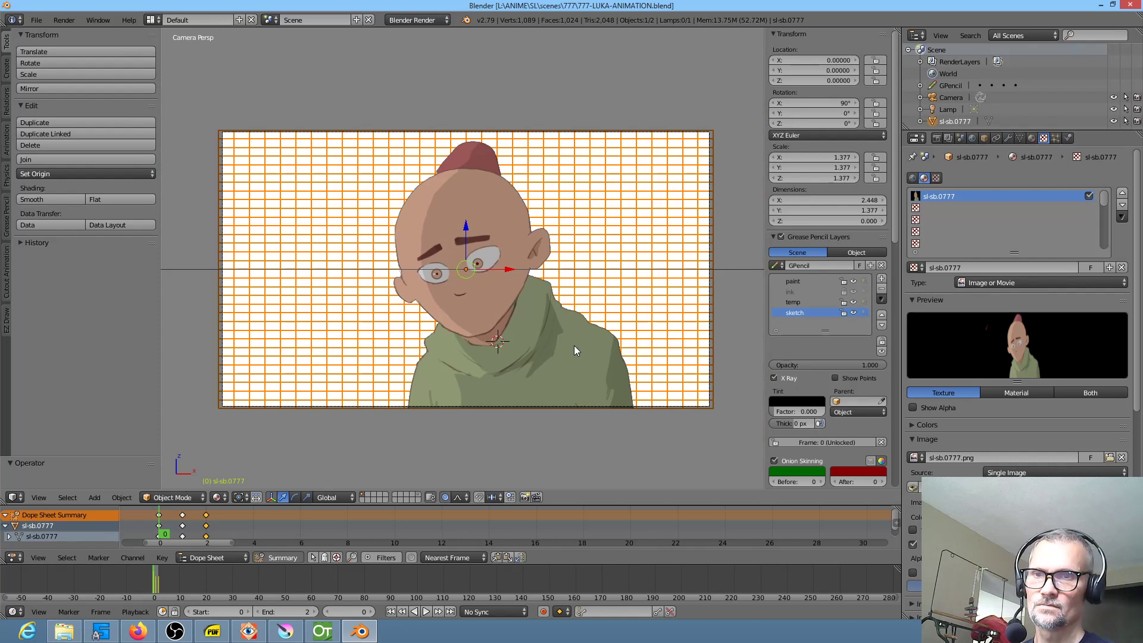
Choose File > New to reload the start-up file, stopping at the confirmation.
{"action": "left_click", "coordinate": [35, 19]}
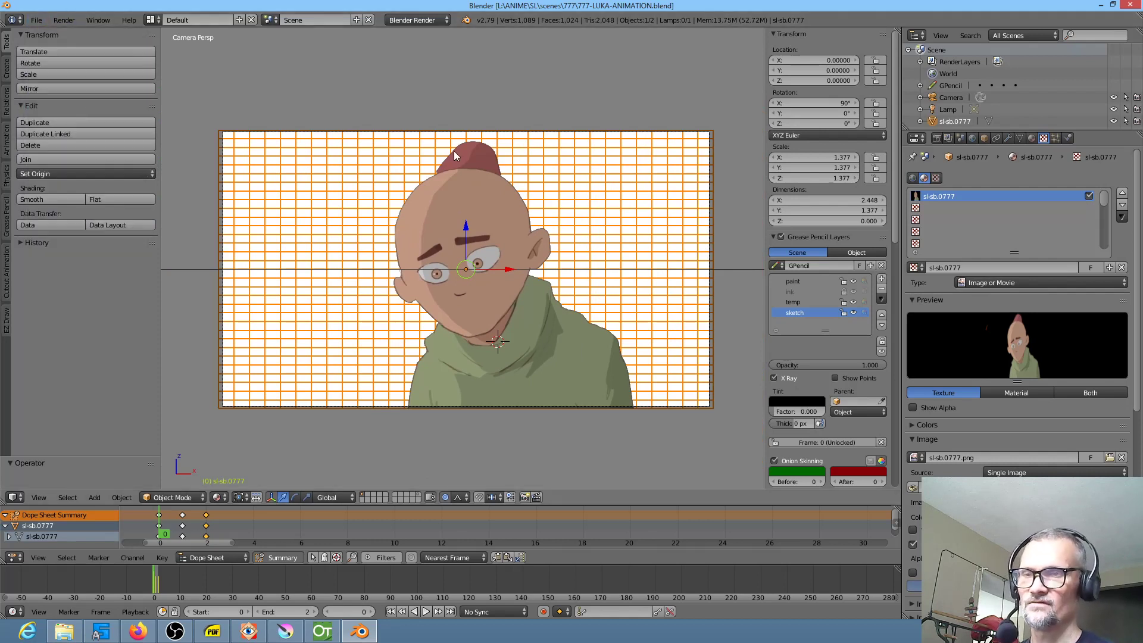
{"action": "left_click", "coordinate": [35, 20]}
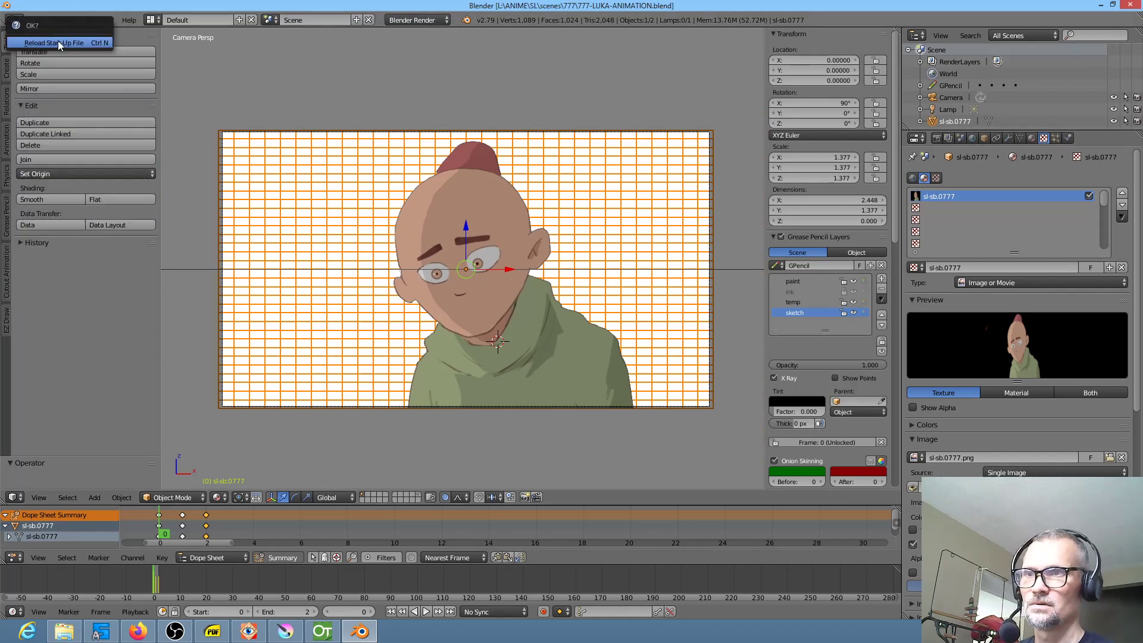
Reload the start-up scene and launch Import Images as Planes.
{"action": "left_click", "coordinate": [53, 42]}
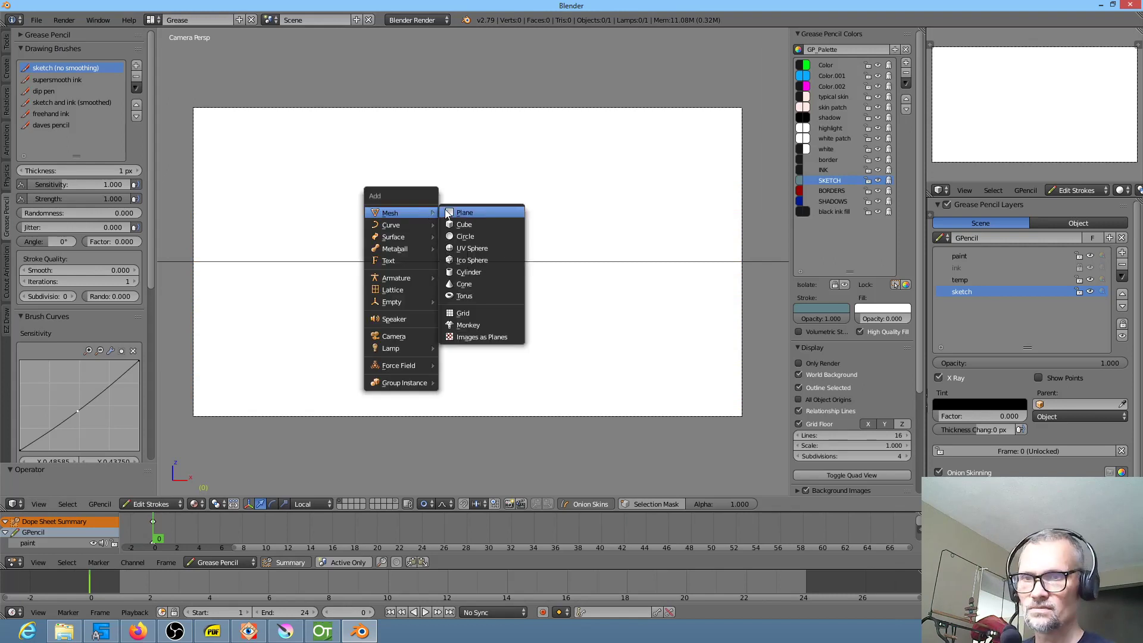
{"action": "mouse_move", "coordinate": [481, 336]}
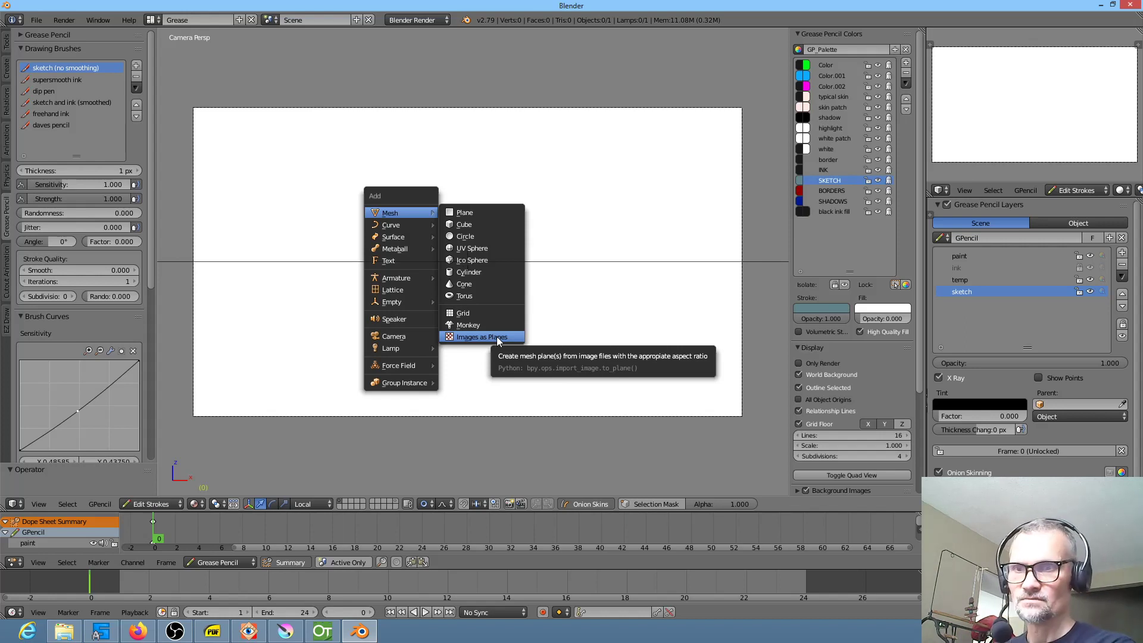
{"action": "left_click", "coordinate": [481, 336]}
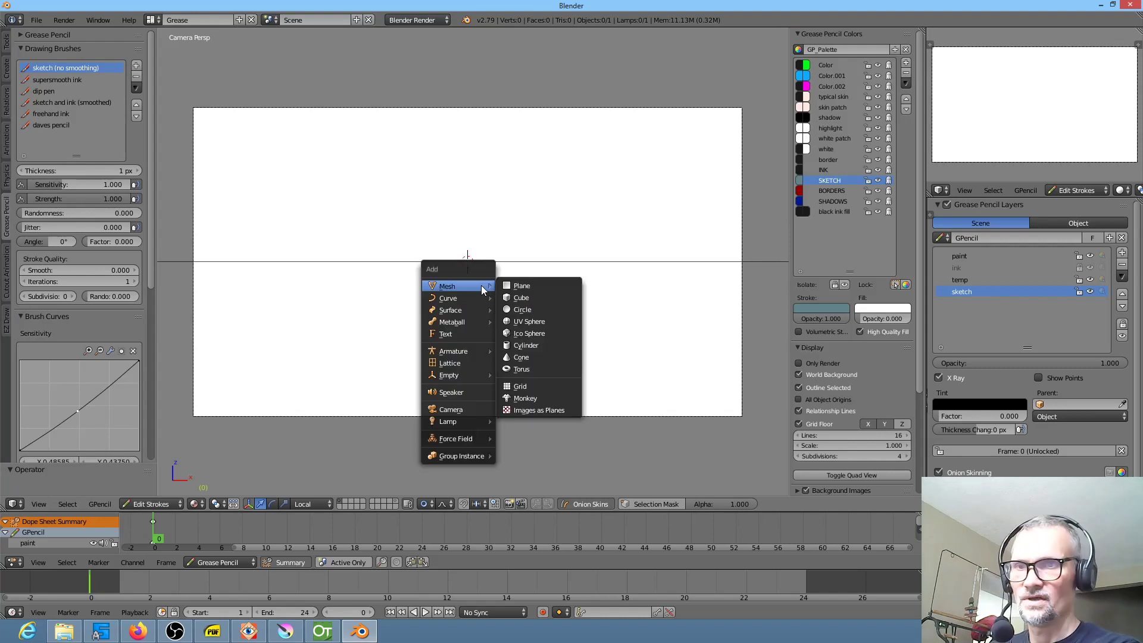
{"action": "mouse_move", "coordinate": [448, 298]}
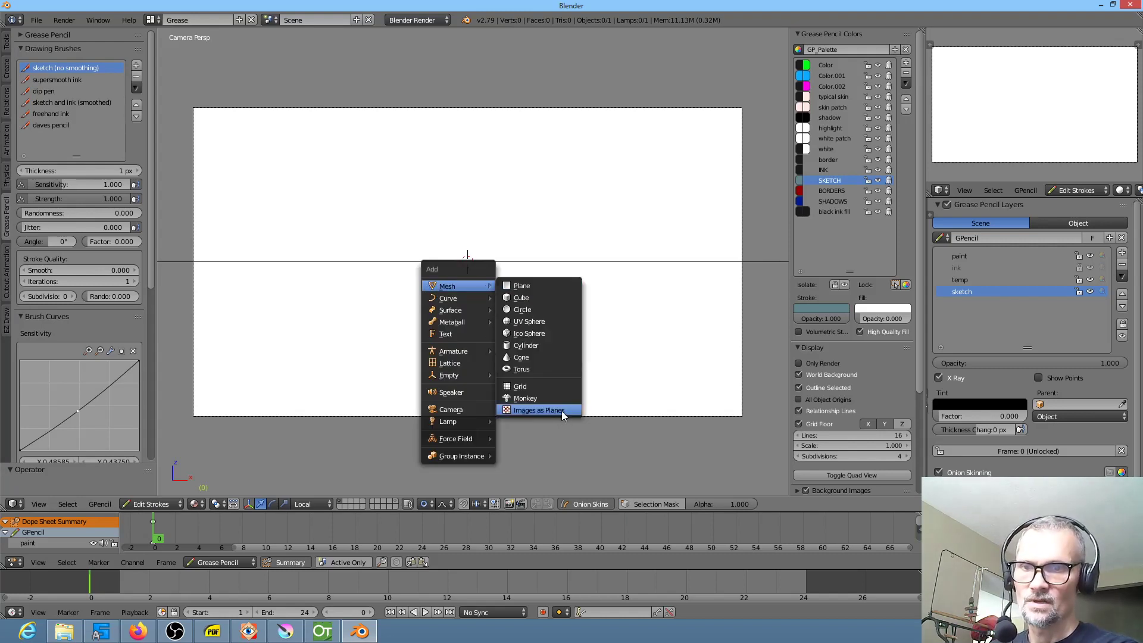
{"action": "mouse_move", "coordinate": [539, 410]}
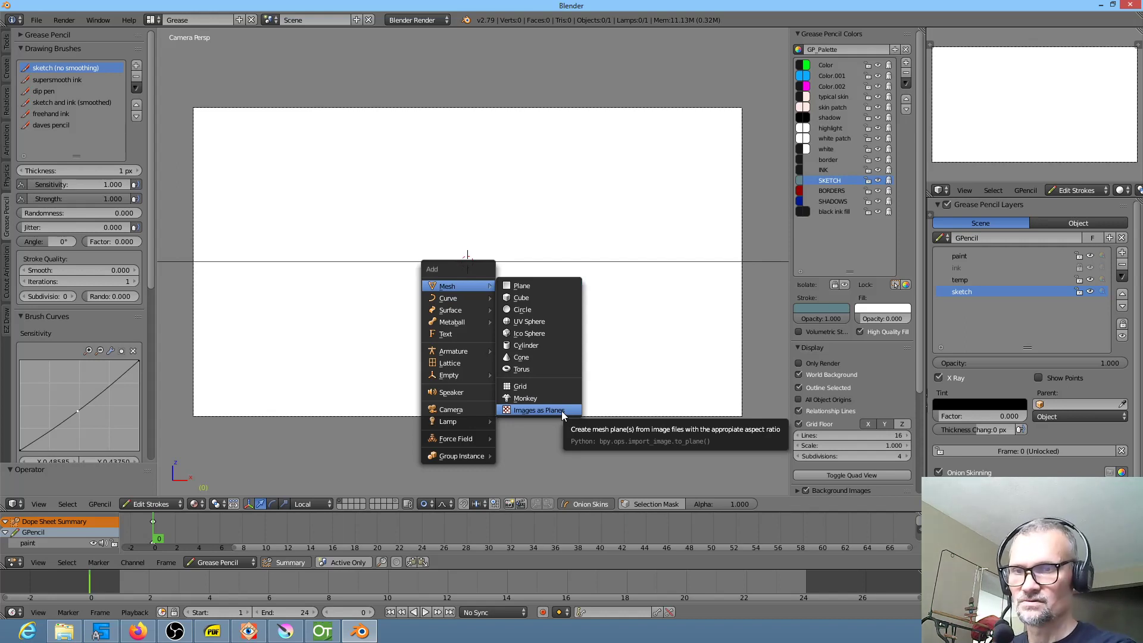
{"action": "left_click", "coordinate": [538, 410]}
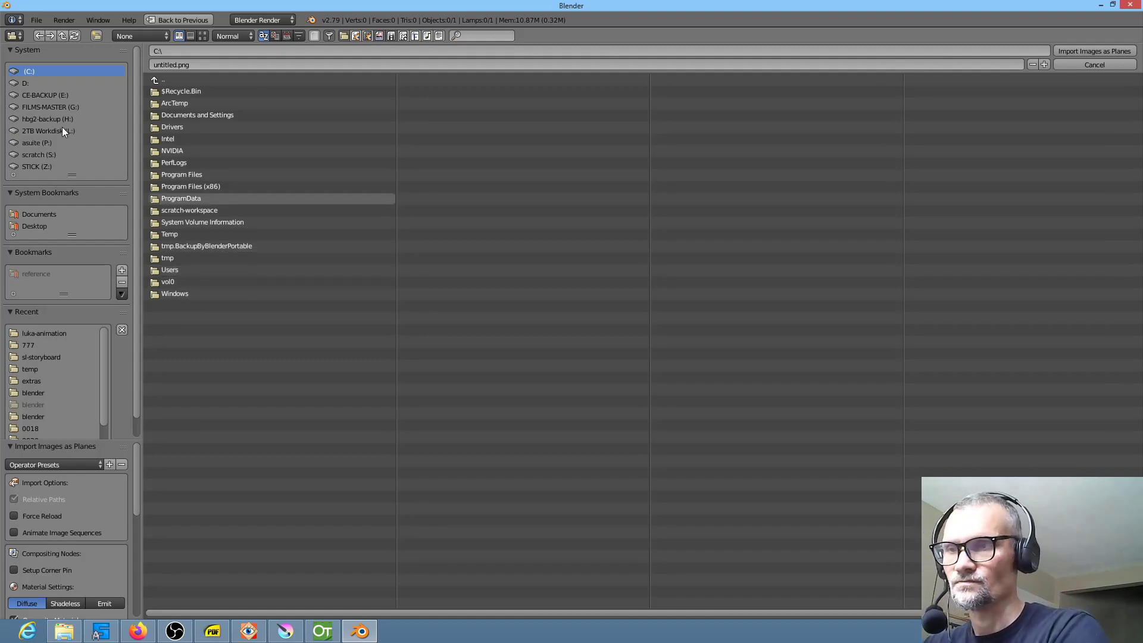
Browse from the L: drive through ANIME to SL\extras\sl-storyboard, down to frame 0777.
{"action": "left_click", "coordinate": [48, 131]}
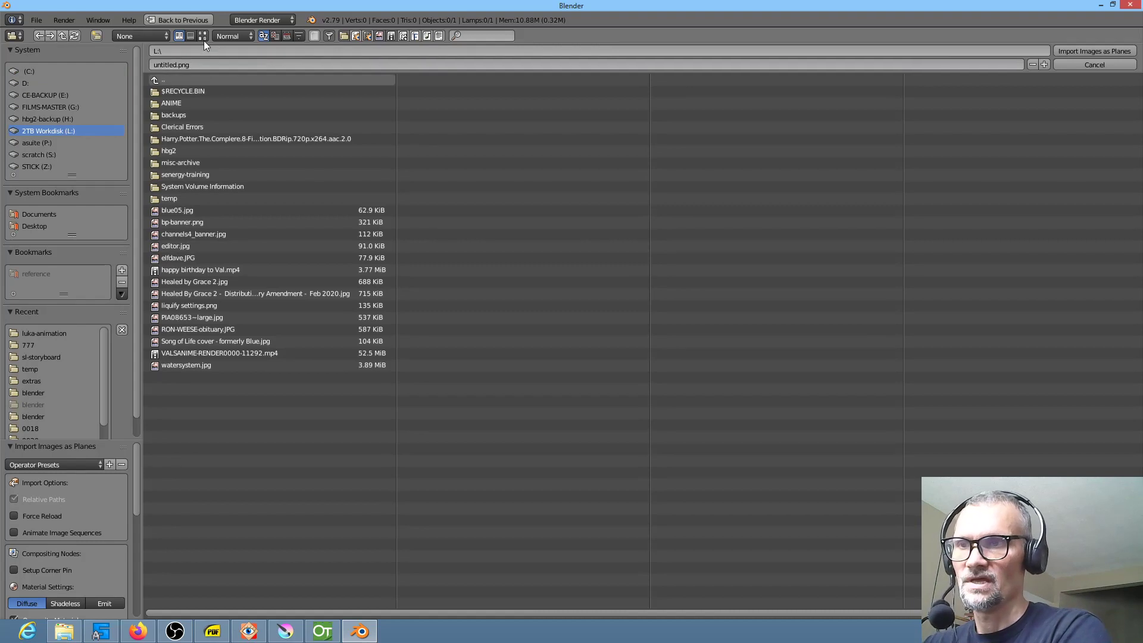
{"action": "left_click", "coordinate": [202, 35]}
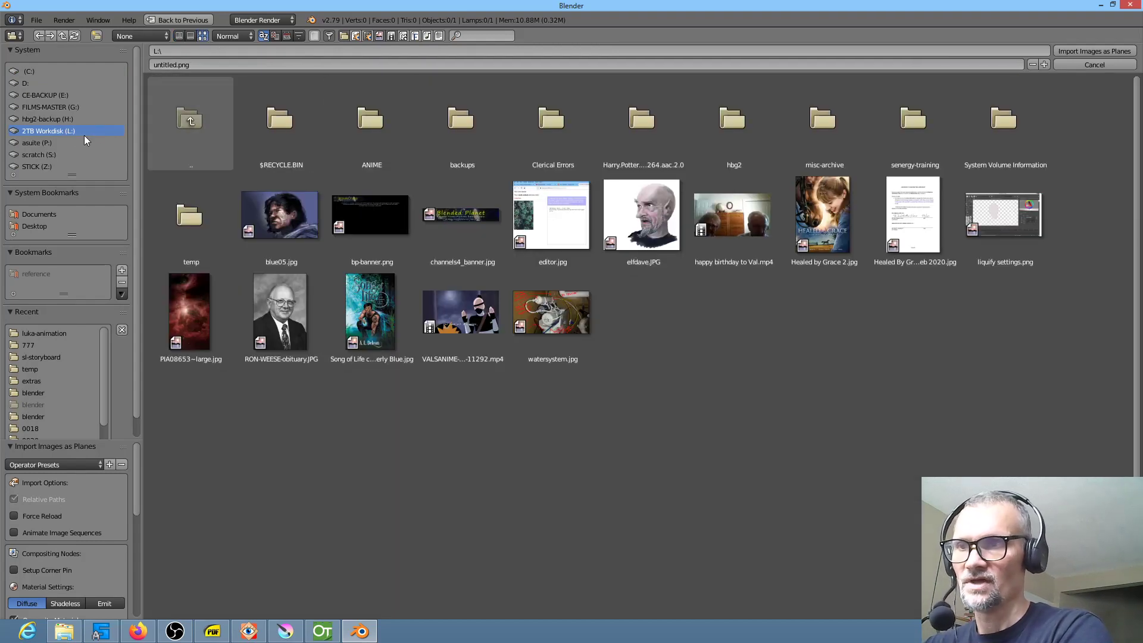
{"action": "double_click", "coordinate": [371, 124]}
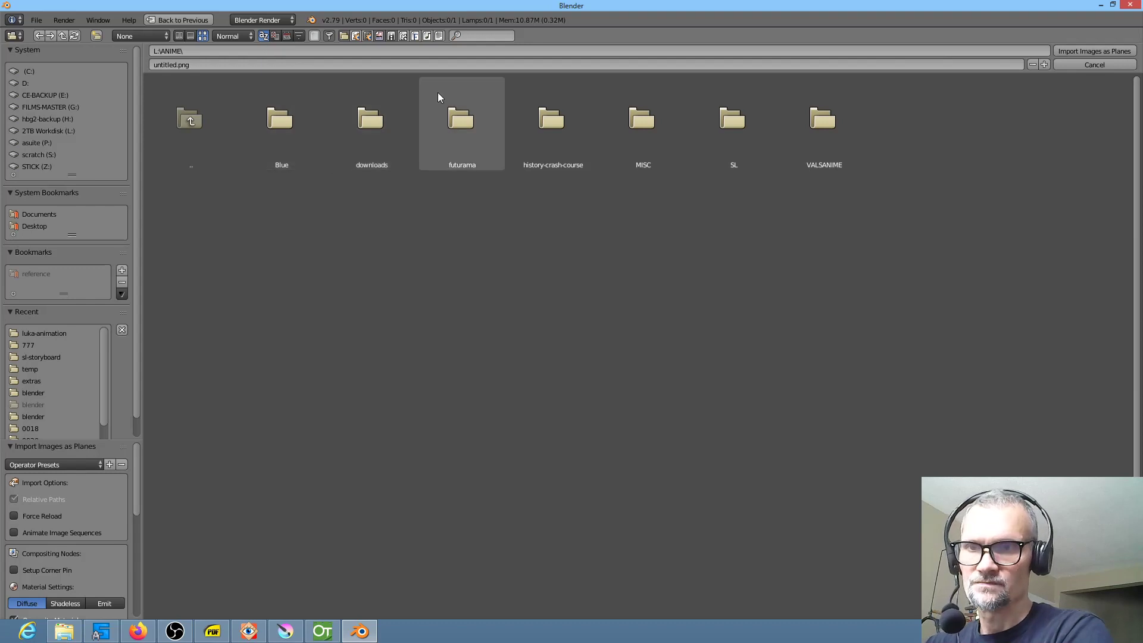
{"action": "double_click", "coordinate": [734, 121]}
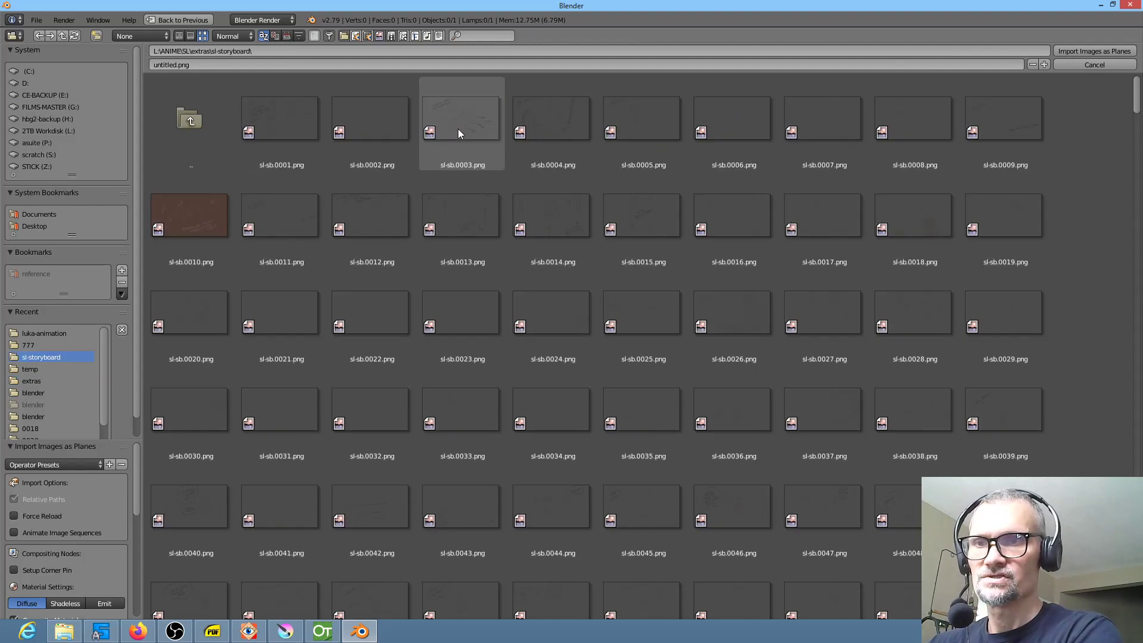
{"action": "scroll", "scroll_direction": "down", "scroll_amount": 3}
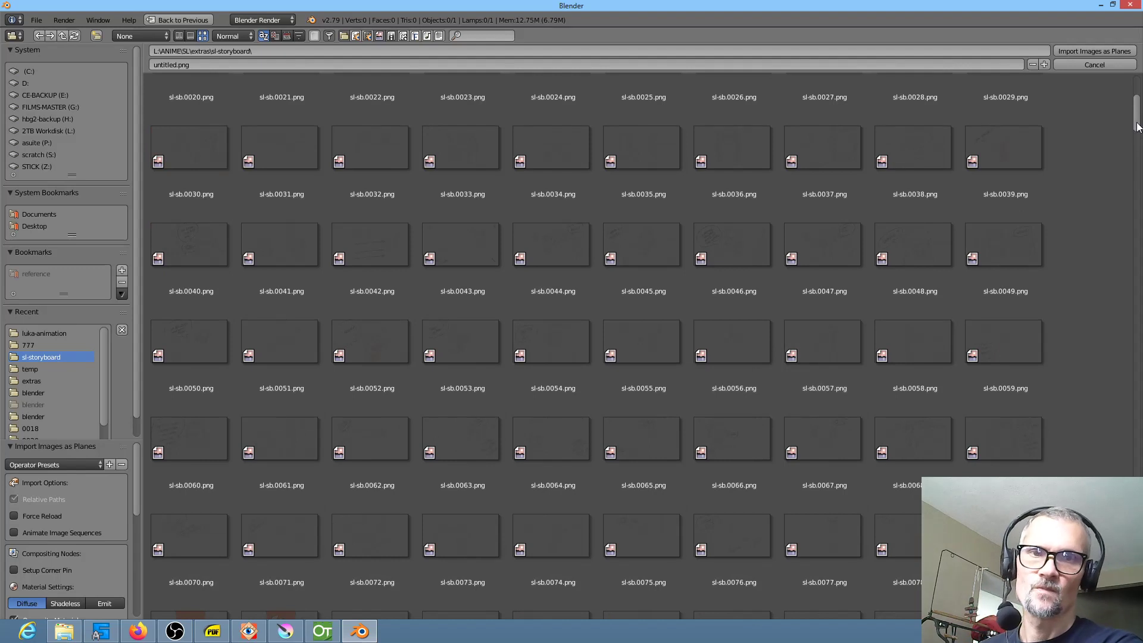
{"action": "scroll", "scroll_direction": "down", "scroll_amount": 3}
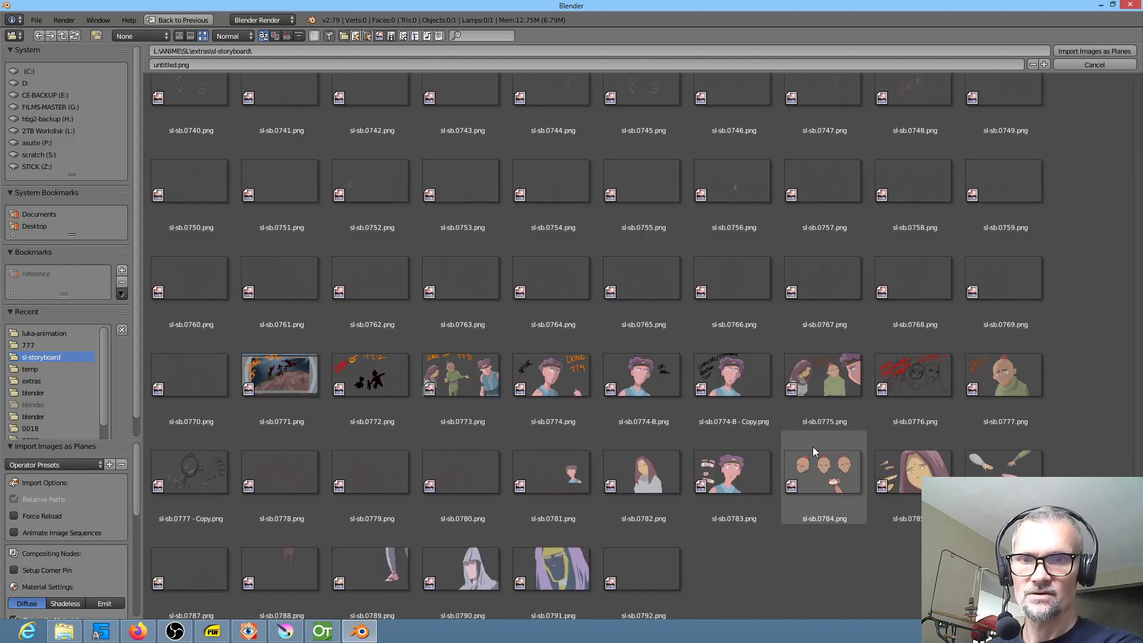
{"action": "mouse_move", "coordinate": [1005, 375]}
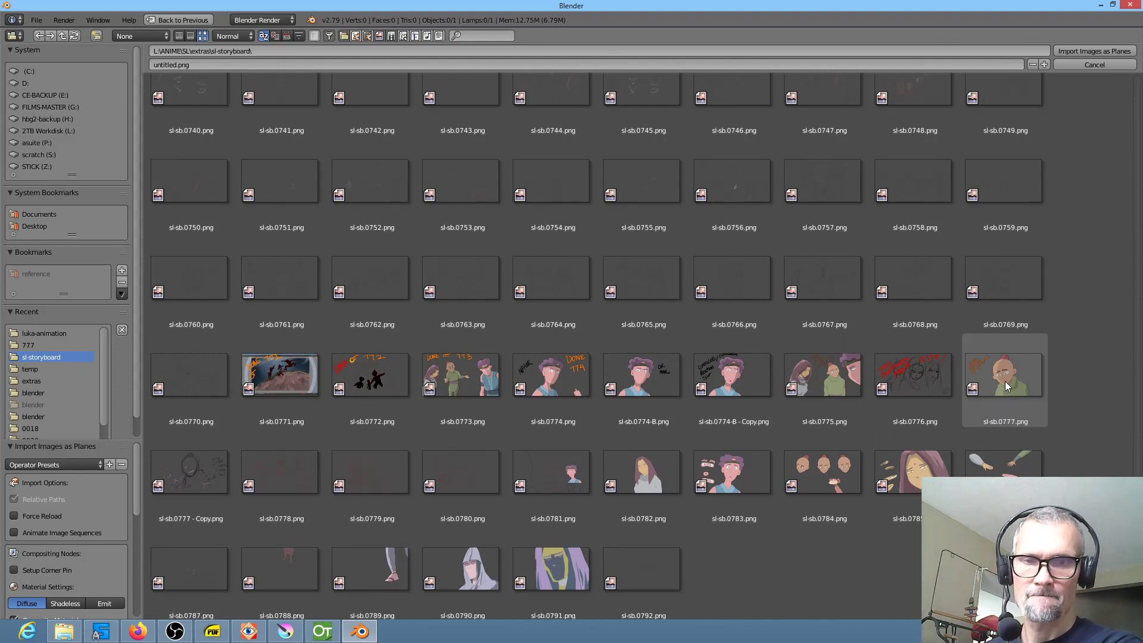
Pick sl-sb.0777.png for import with a Shadeless material setting.
{"action": "left_click", "coordinate": [1004, 375]}
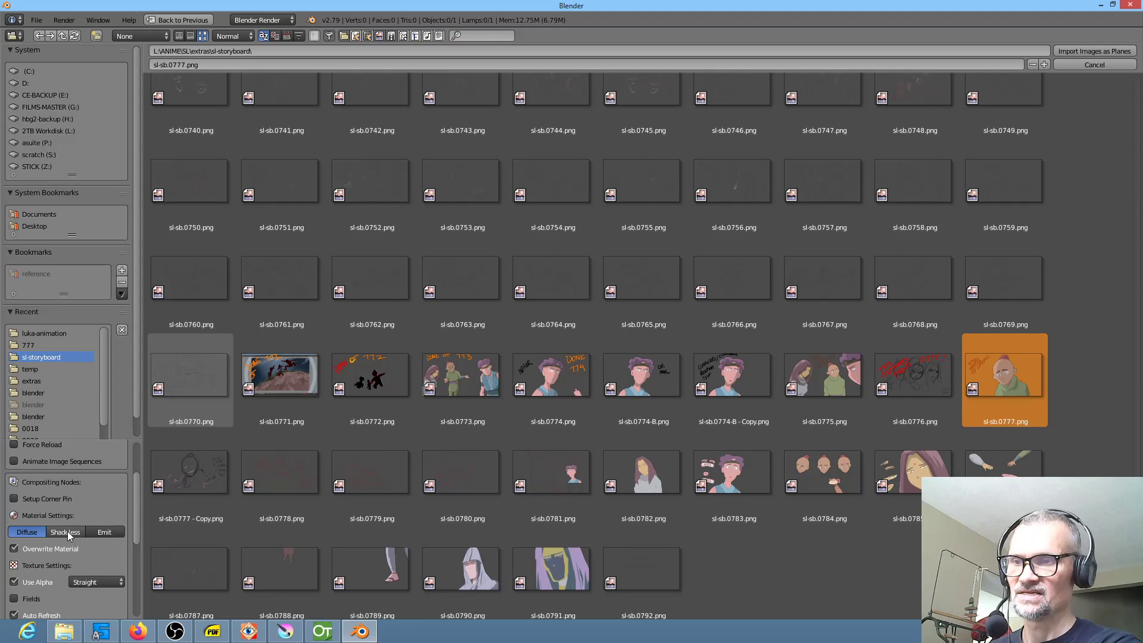
{"action": "left_click", "coordinate": [64, 532]}
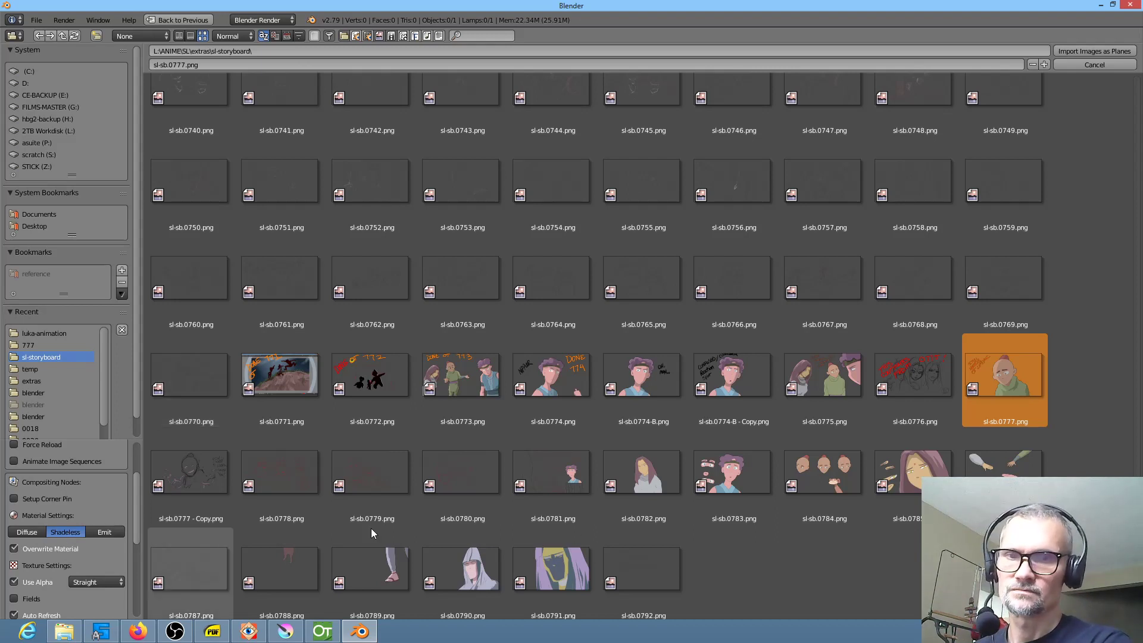
Import sl-sb.0777 as a plane filling the camera, then switch to the Compositing layout.
{"action": "left_click", "coordinate": [1094, 50]}
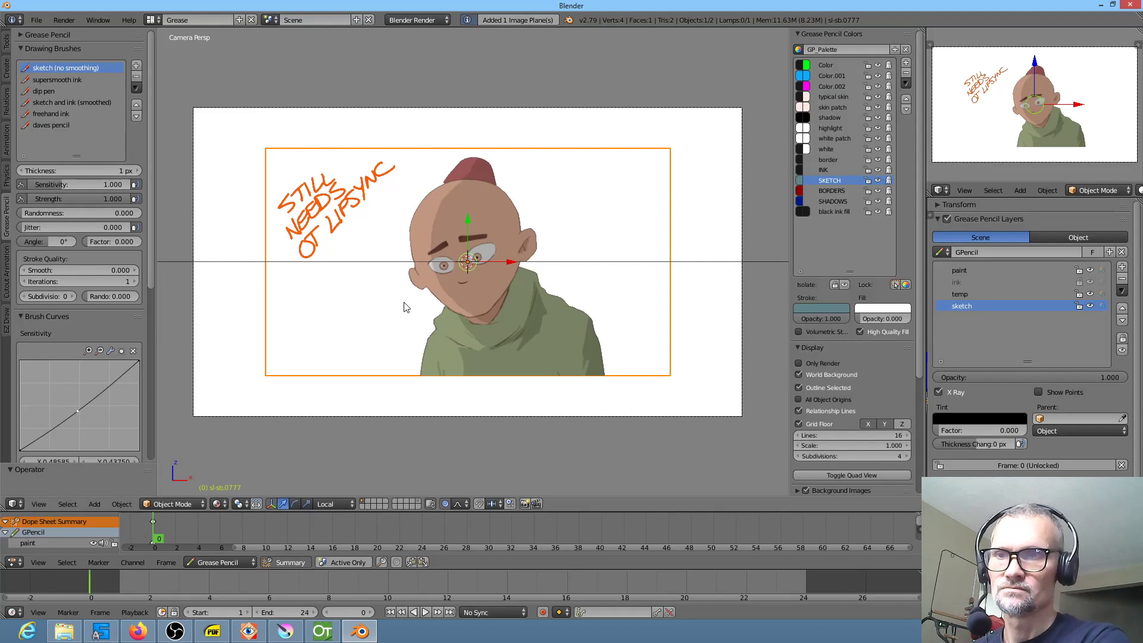
{"action": "mouse_move", "coordinate": [582, 338]}
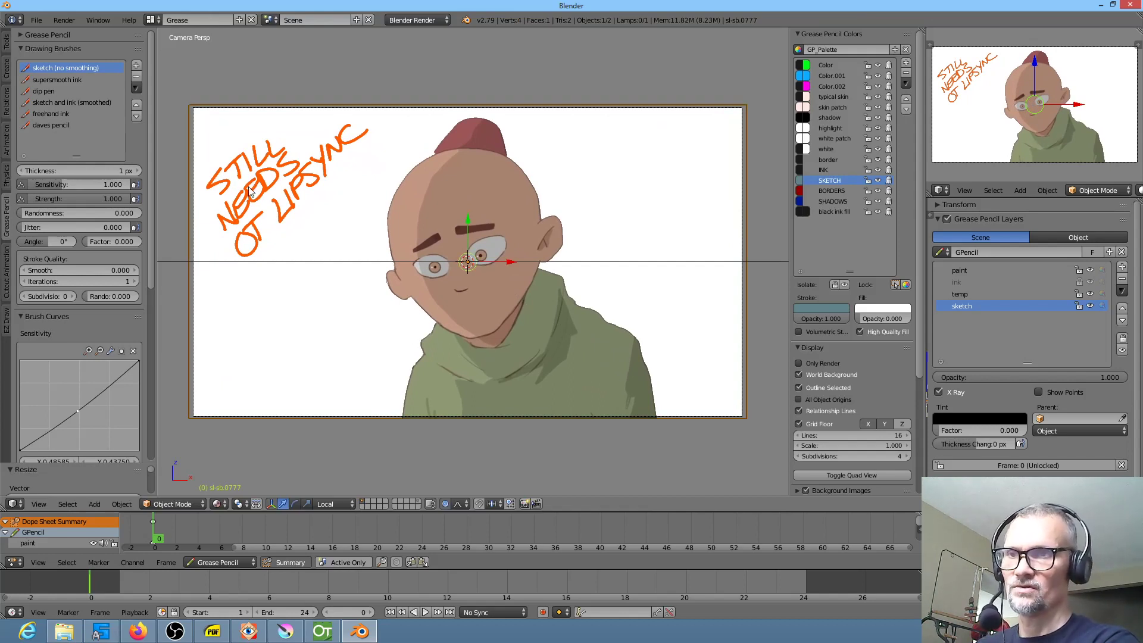
{"action": "left_click", "coordinate": [198, 19]}
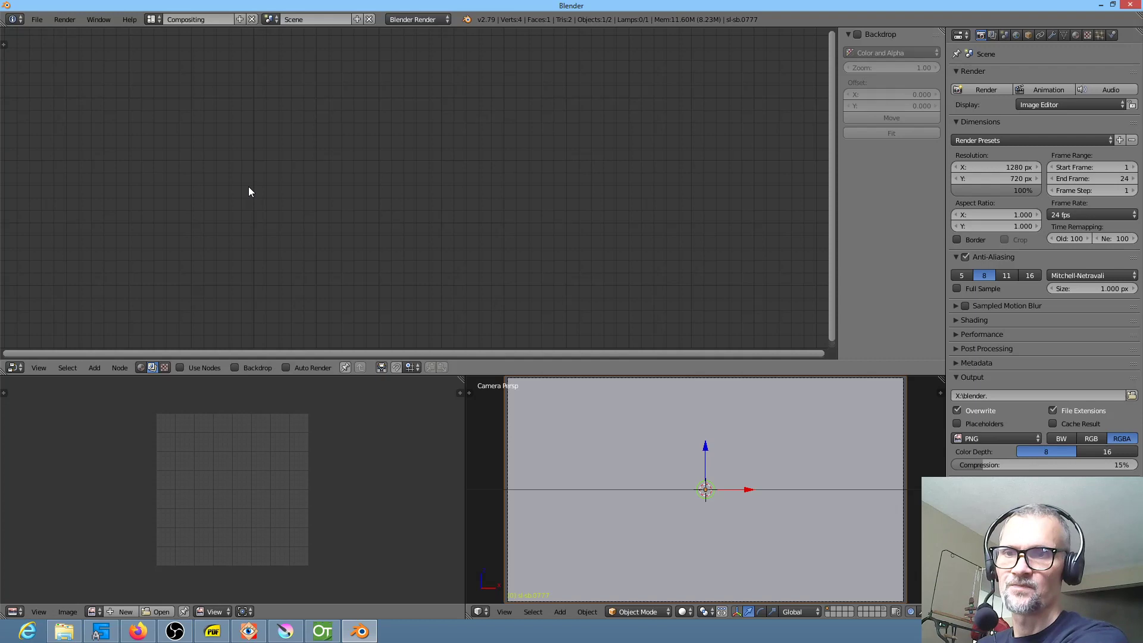
Erase the 'STILL NEEDS OT LIPSYNC' text from sl-sb.0777.png with an Erase Alpha brush.
{"action": "left_click", "coordinate": [197, 19]}
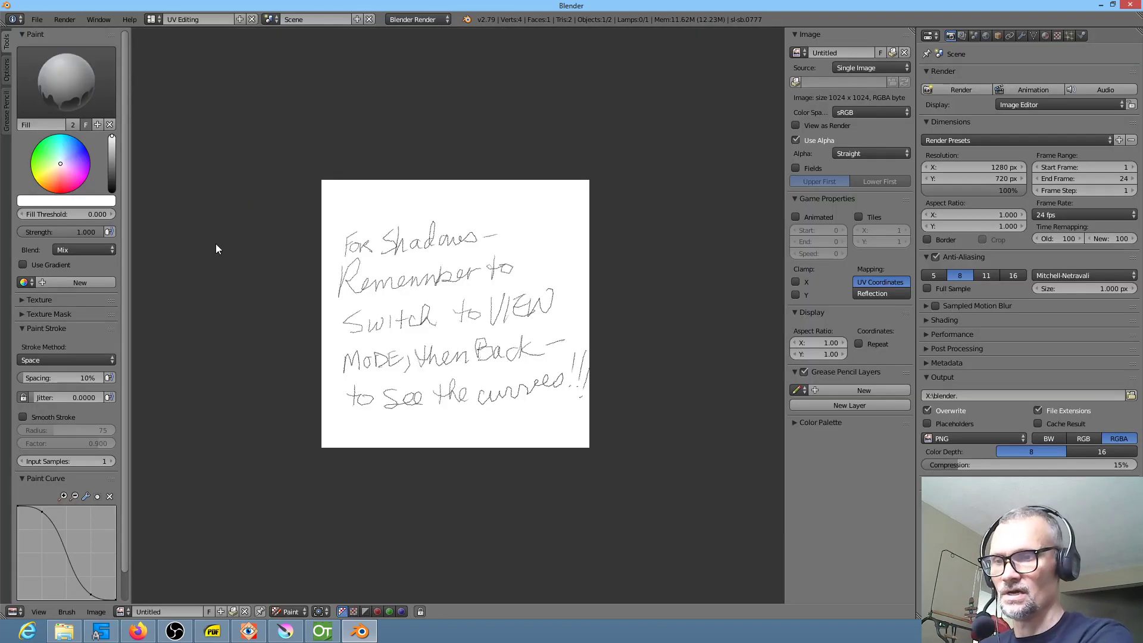
{"action": "left_click", "coordinate": [120, 611]}
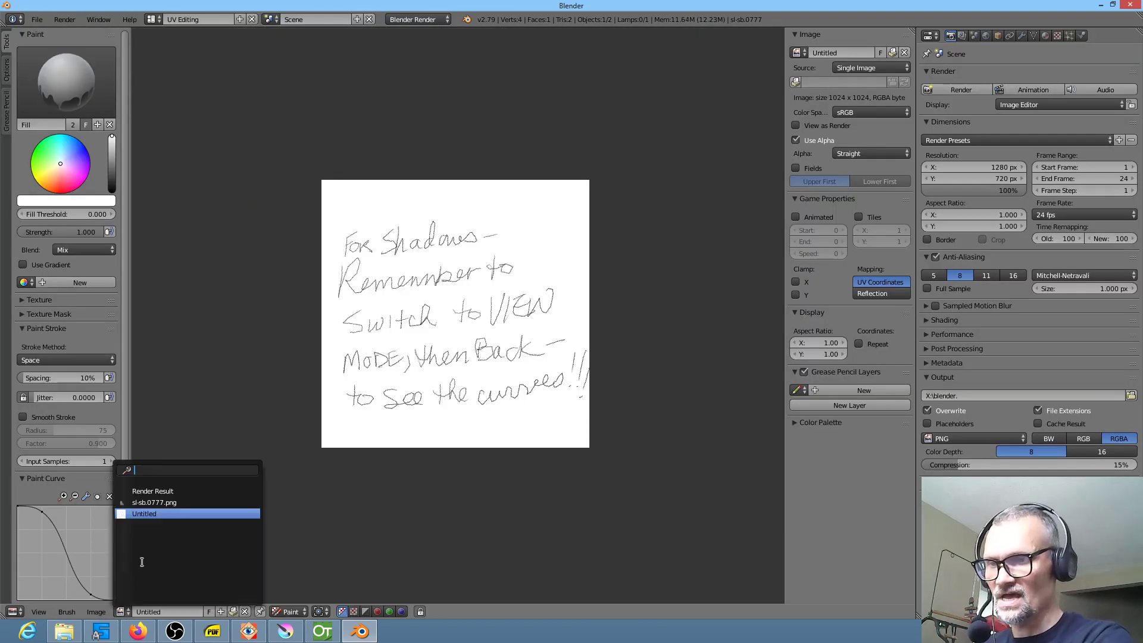
{"action": "left_click", "coordinate": [154, 502]}
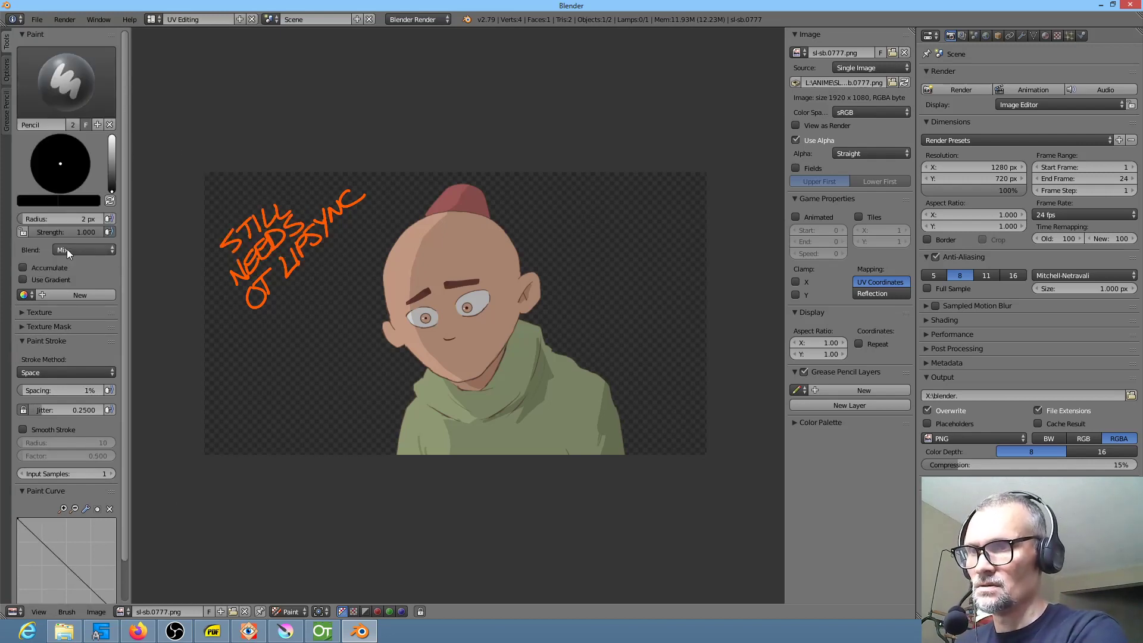
{"action": "left_click", "coordinate": [82, 249]}
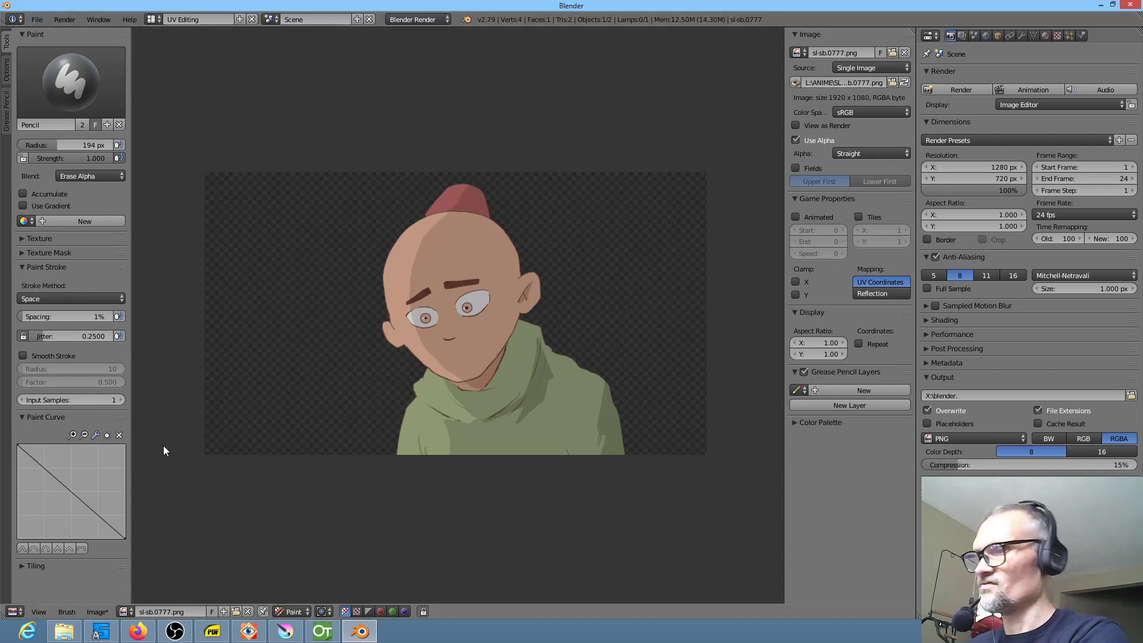
{"action": "left_click", "coordinate": [197, 20]}
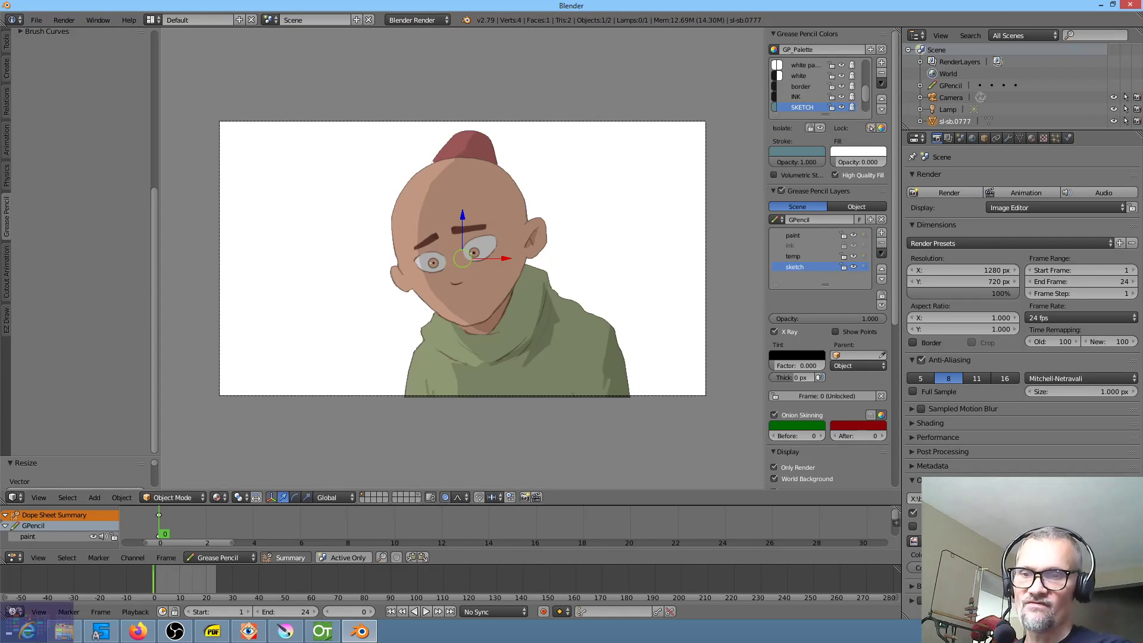
{"action": "left_click", "coordinate": [247, 631]}
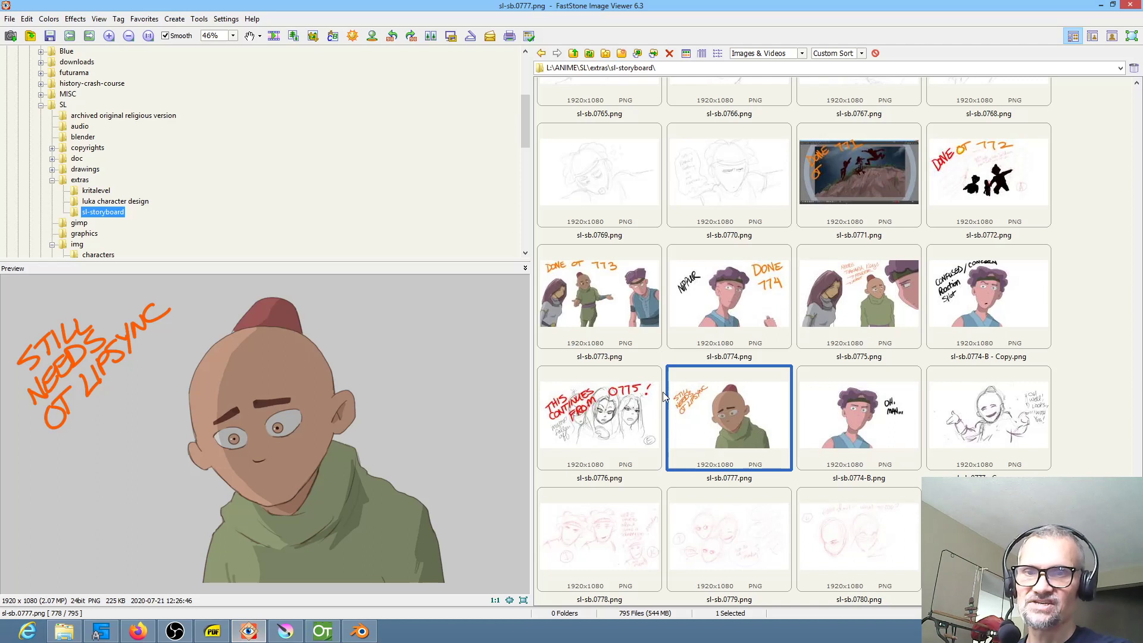
{"action": "mouse_move", "coordinate": [421, 599]}
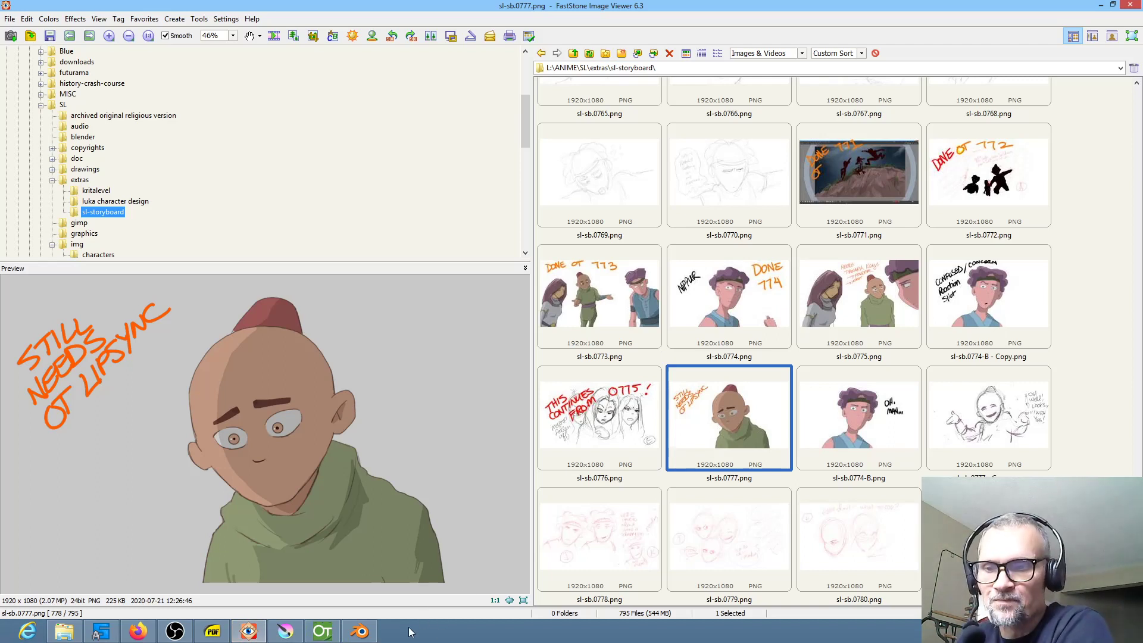
{"action": "left_click", "coordinate": [358, 630]}
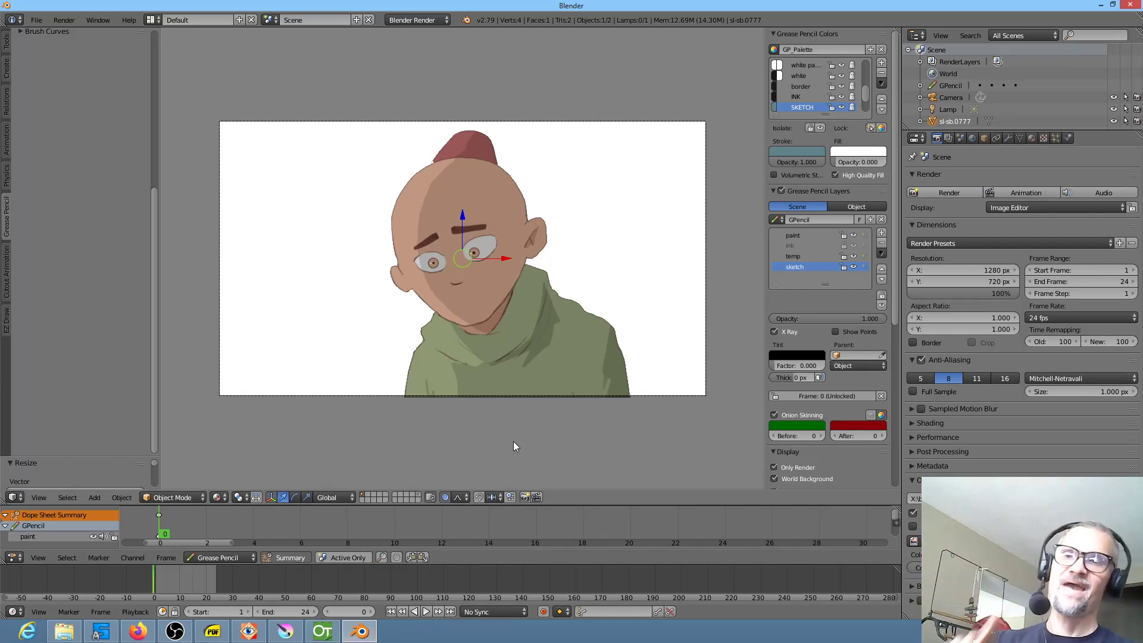
{"action": "left_click", "coordinate": [197, 19]}
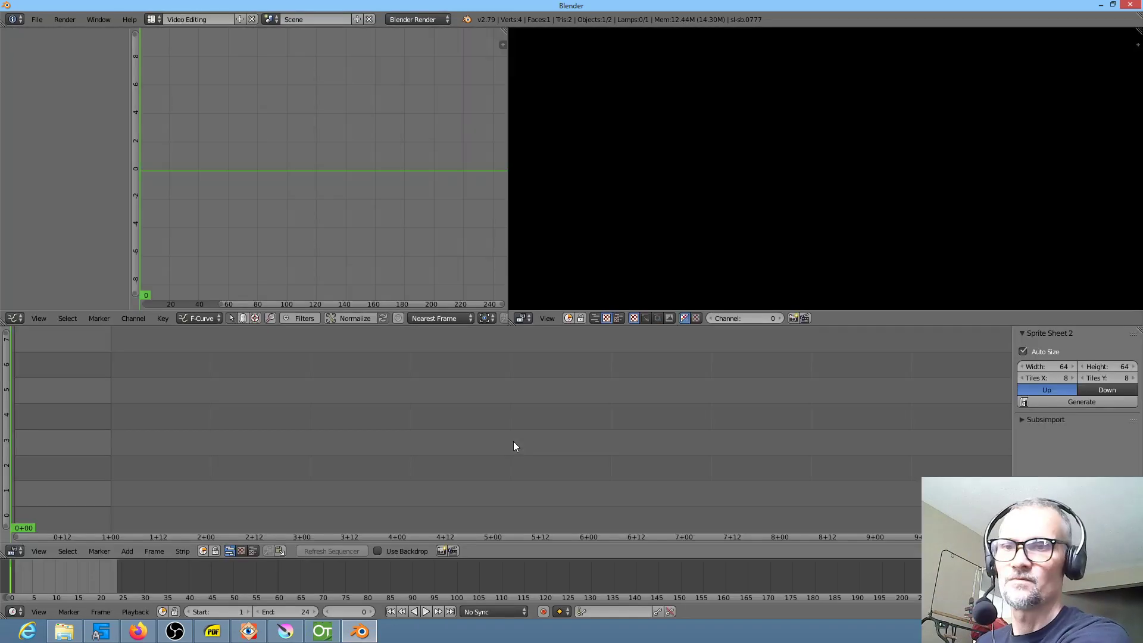
{"action": "left_click", "coordinate": [197, 19]}
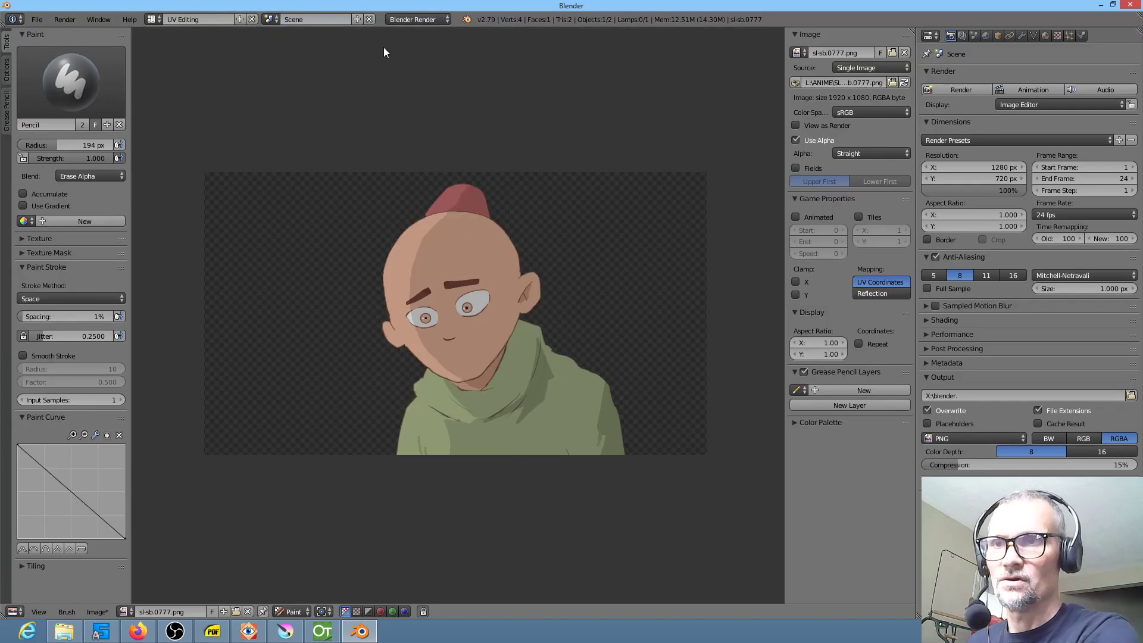
{"action": "mouse_move", "coordinate": [904, 67]}
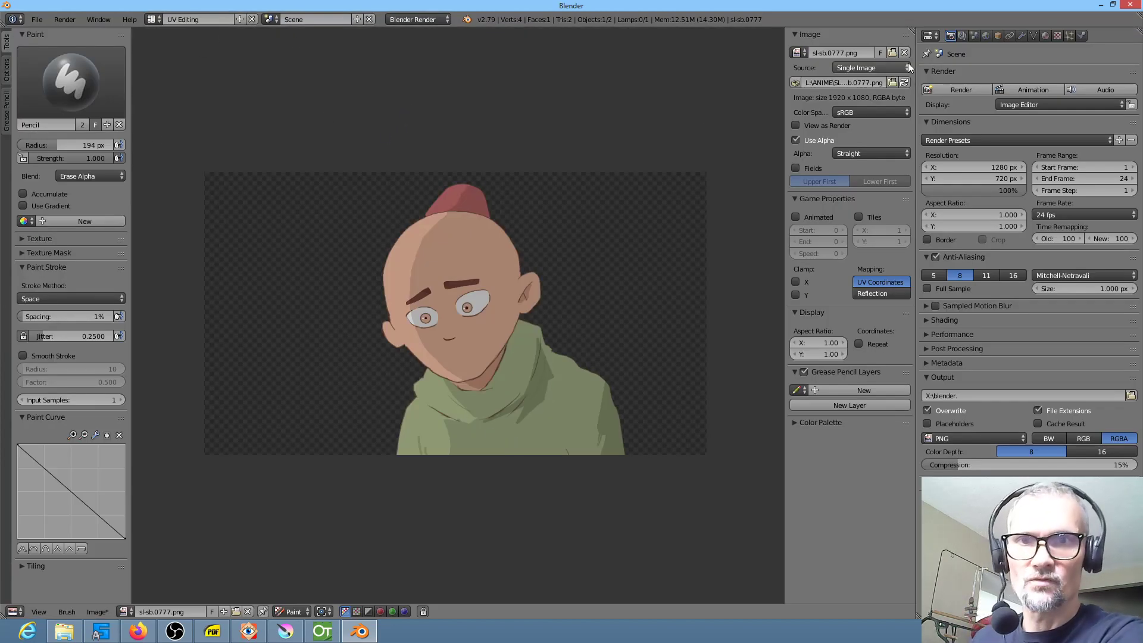
{"action": "mouse_move", "coordinate": [907, 55]}
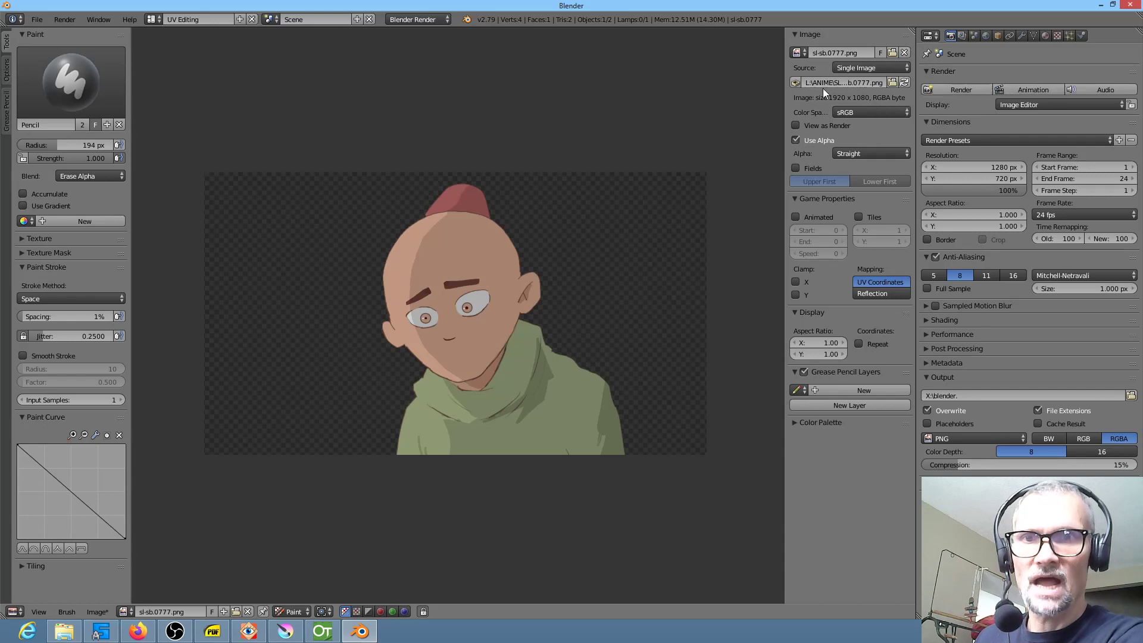
{"action": "mouse_move", "coordinate": [796, 81]}
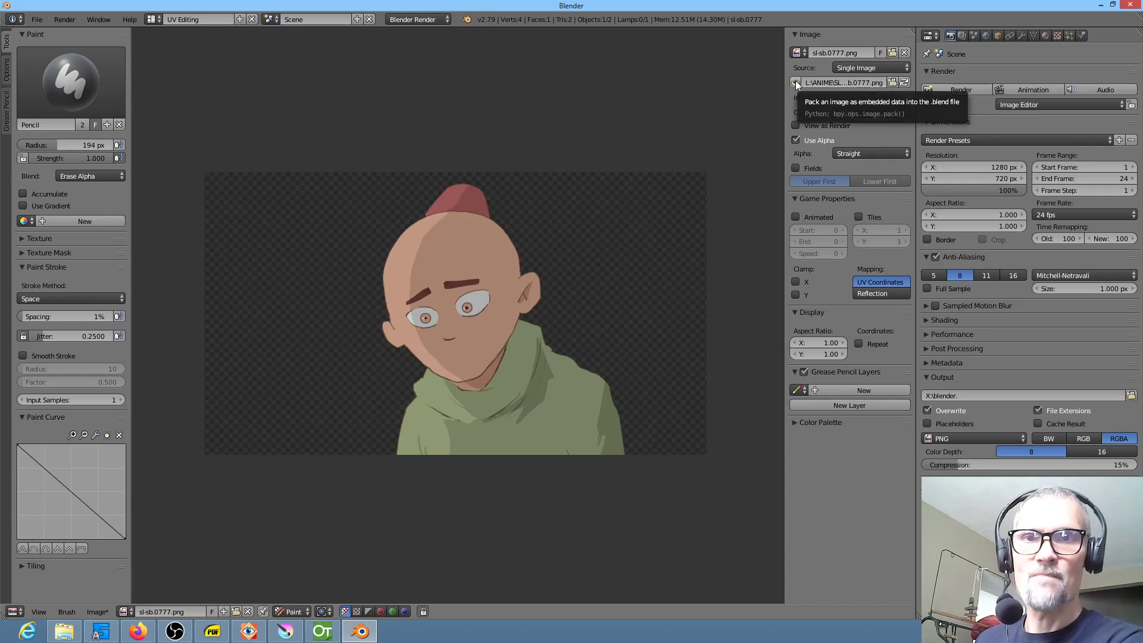
{"action": "mouse_move", "coordinate": [796, 82]}
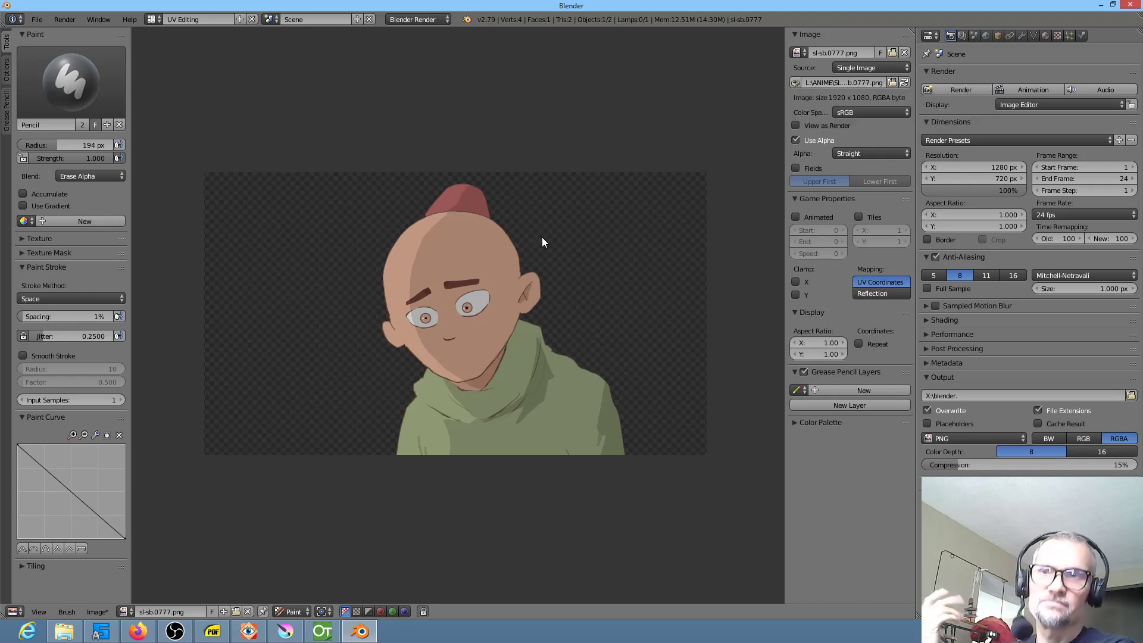
{"action": "left_click", "coordinate": [192, 19]}
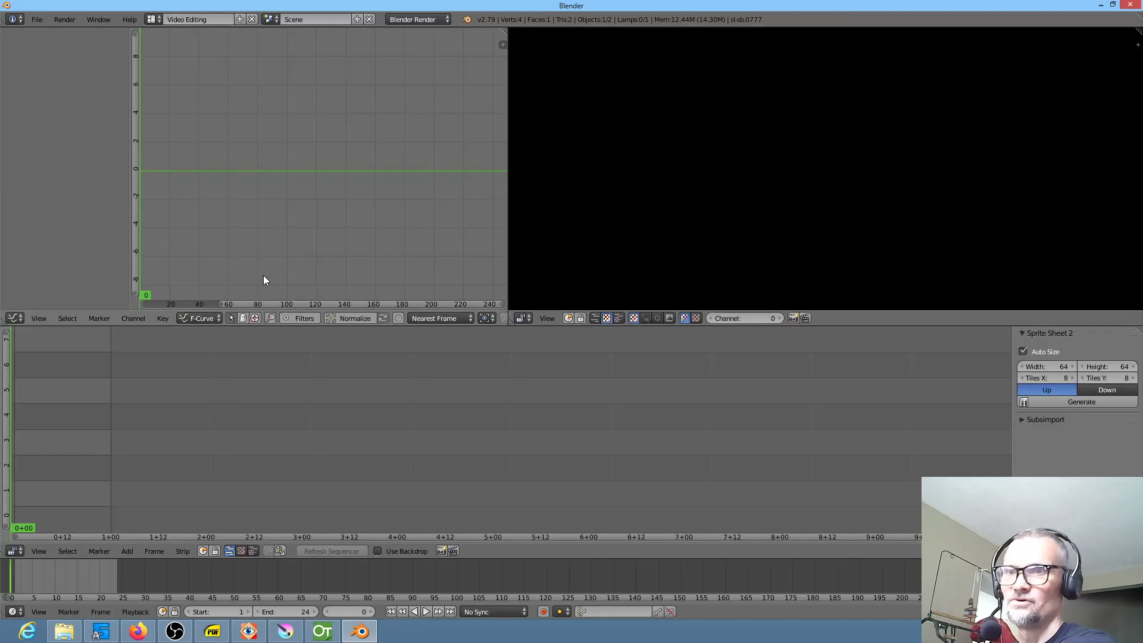
{"action": "left_click", "coordinate": [197, 19]}
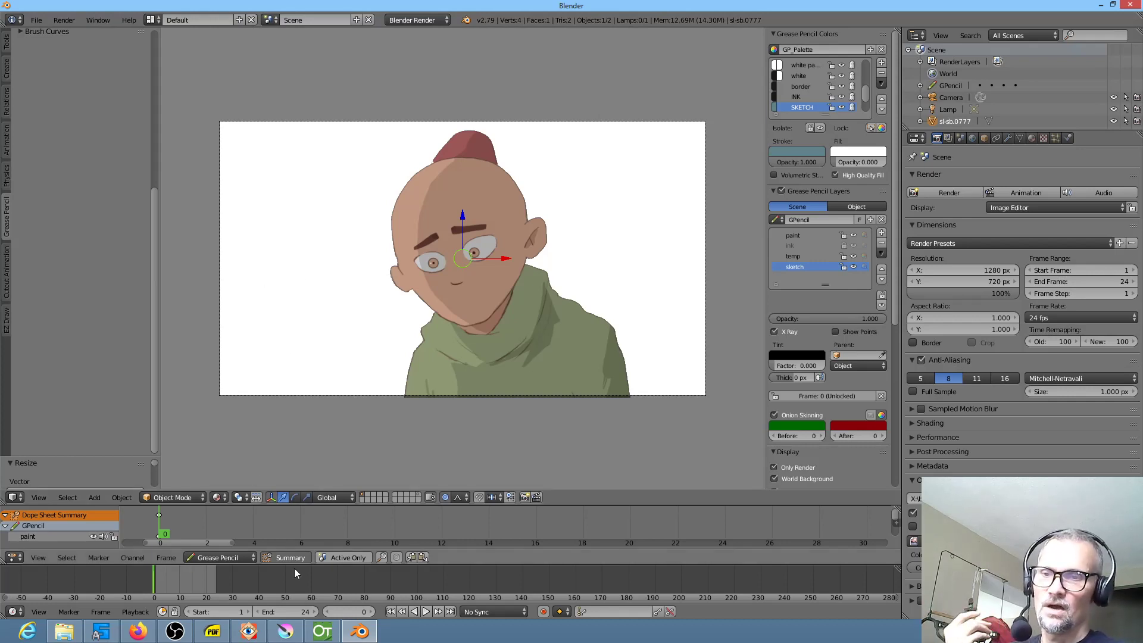
In Krita with frame 0777, hide and reshow the lettering layer, then select Layer 2.
{"action": "left_click", "coordinate": [284, 631]}
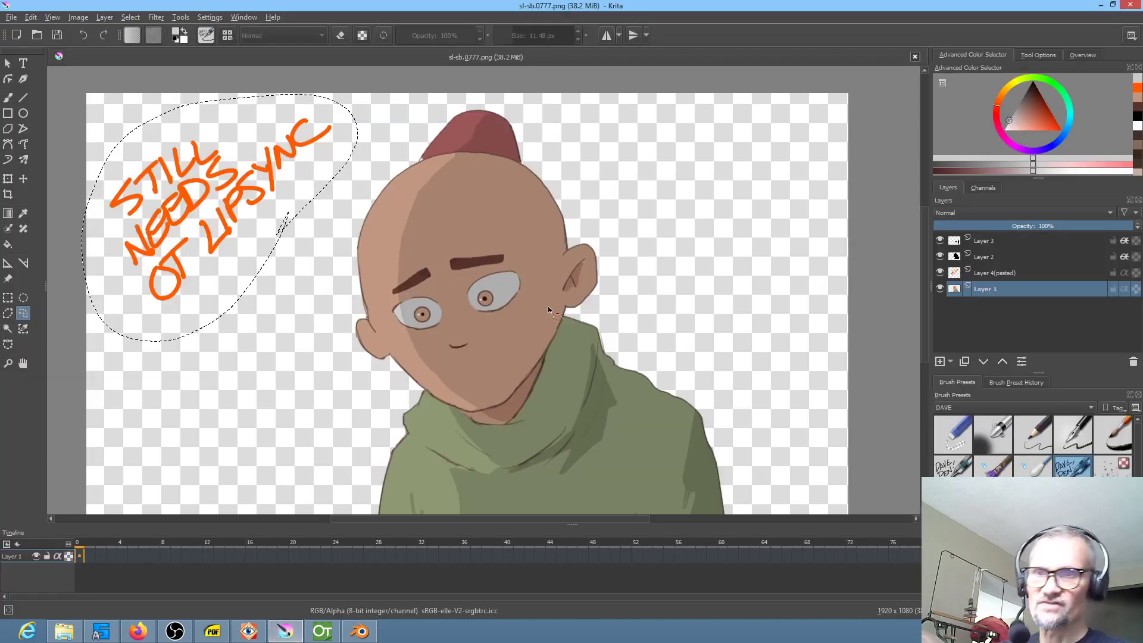
{"action": "mouse_move", "coordinate": [470, 339]}
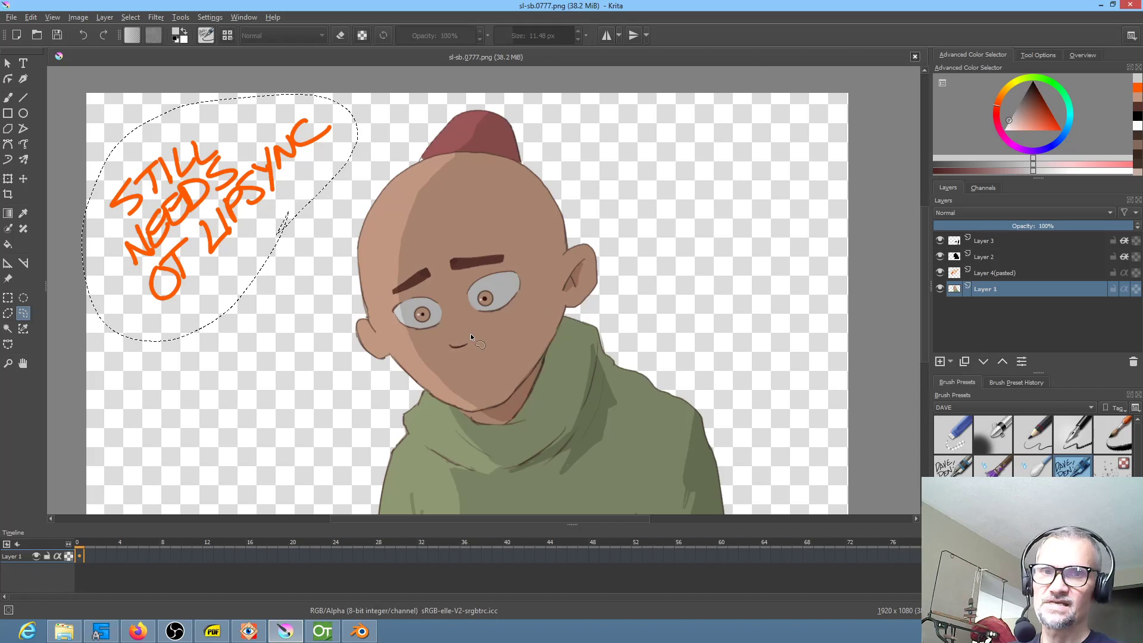
{"action": "left_click", "coordinate": [940, 257]}
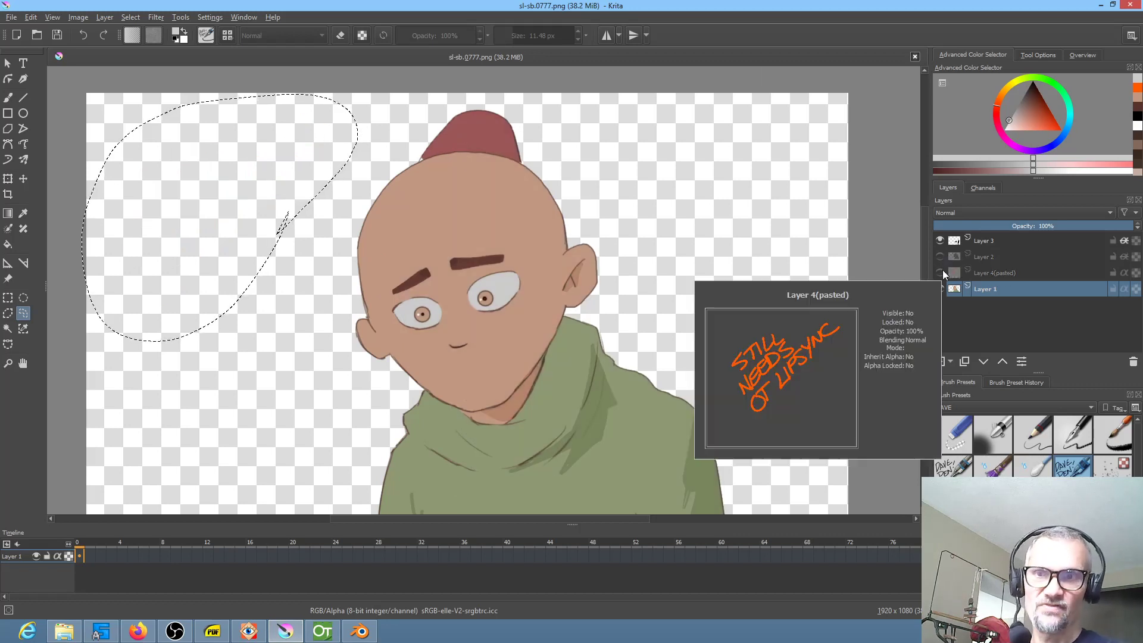
{"action": "left_click", "coordinate": [986, 256]}
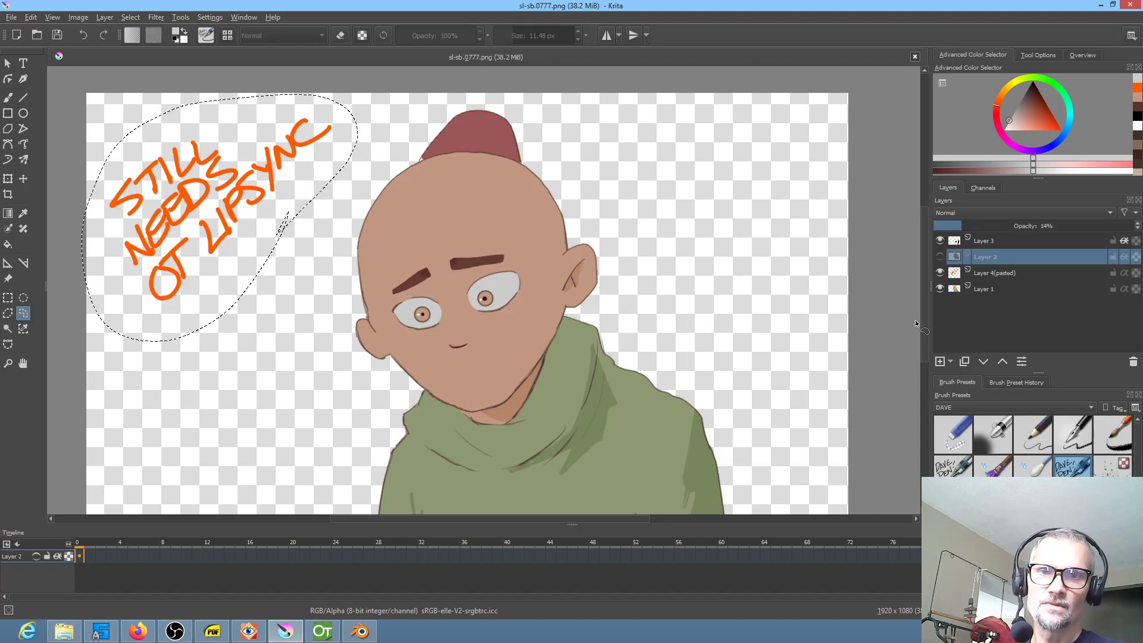
{"action": "left_click", "coordinate": [939, 257]}
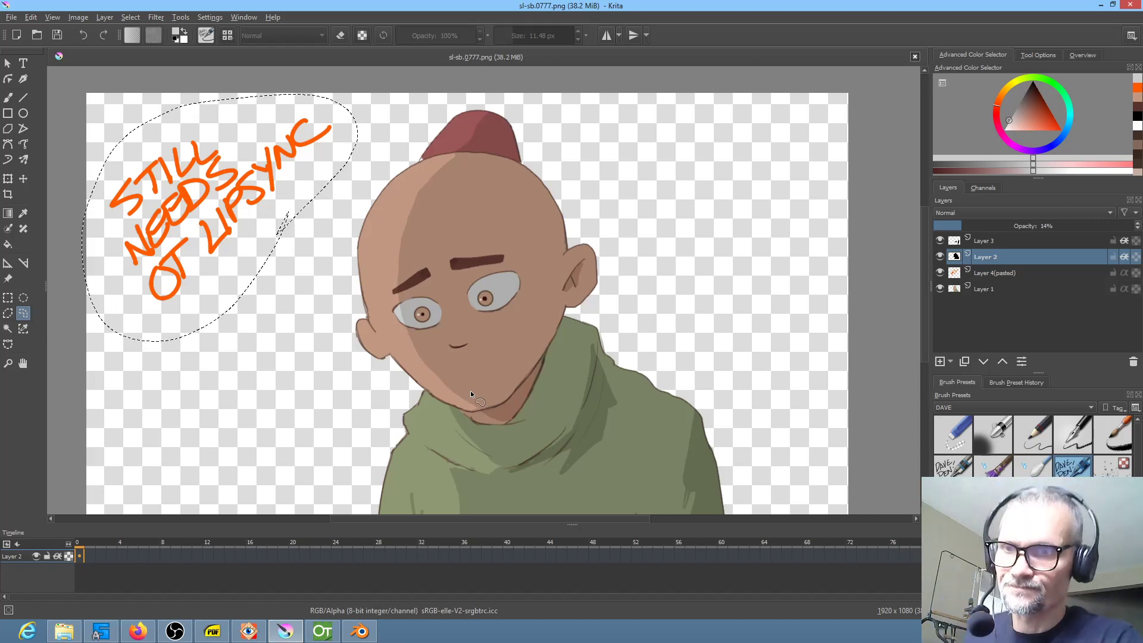
Select the storyboard plane, enter Edit Mode, and subdivide it into a grid.
{"action": "left_click", "coordinate": [358, 631]}
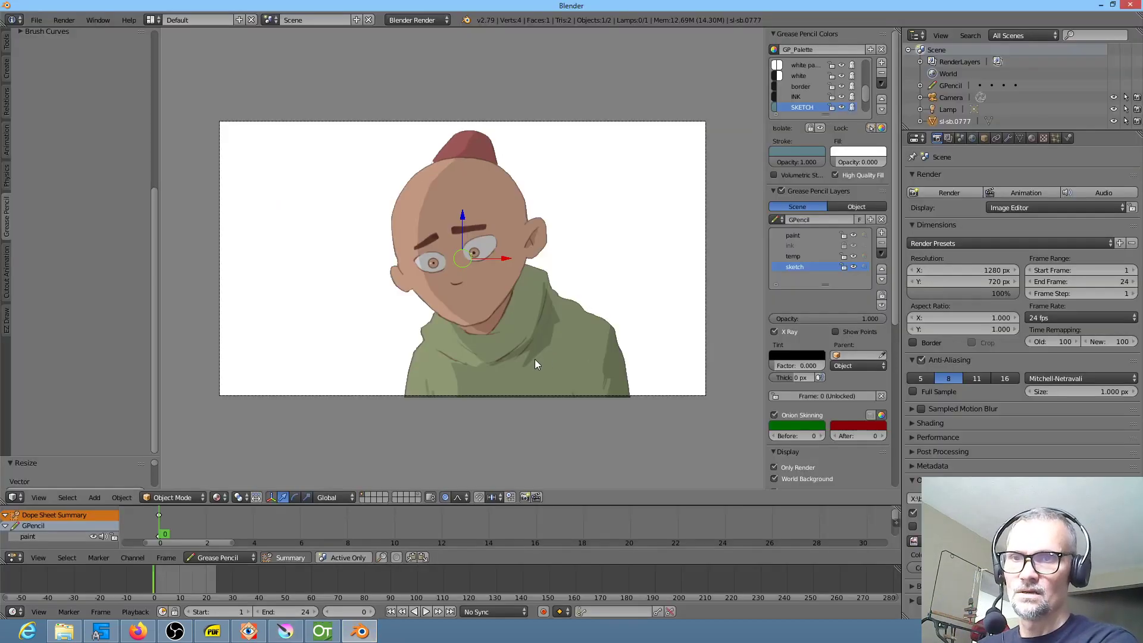
{"action": "key", "text": "Tab"}
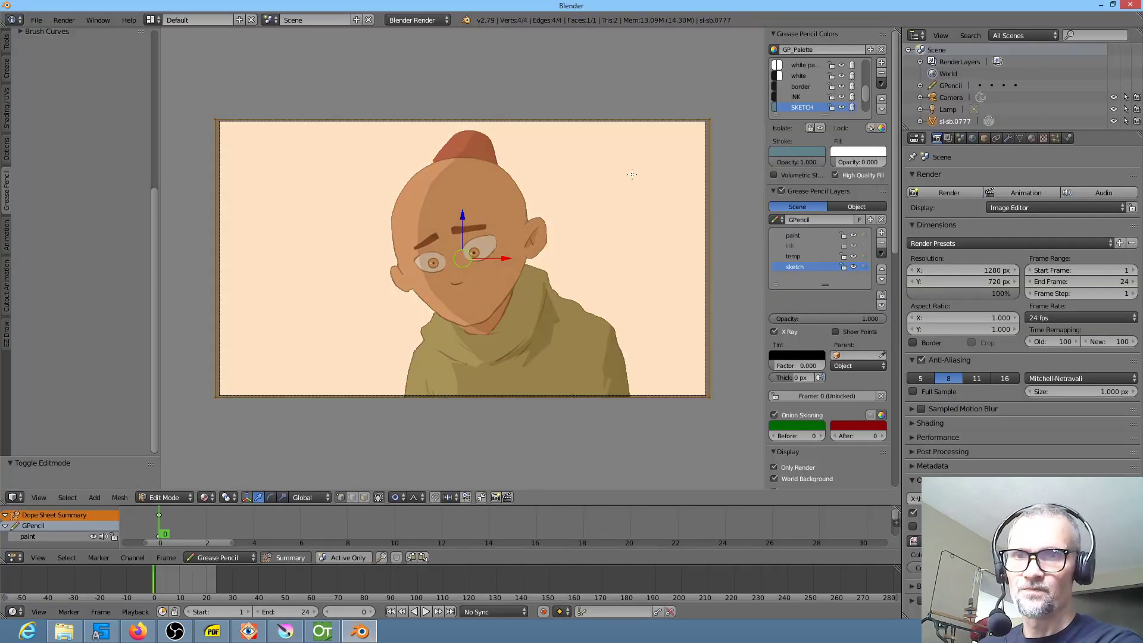
{"action": "key", "text": "Tab"}
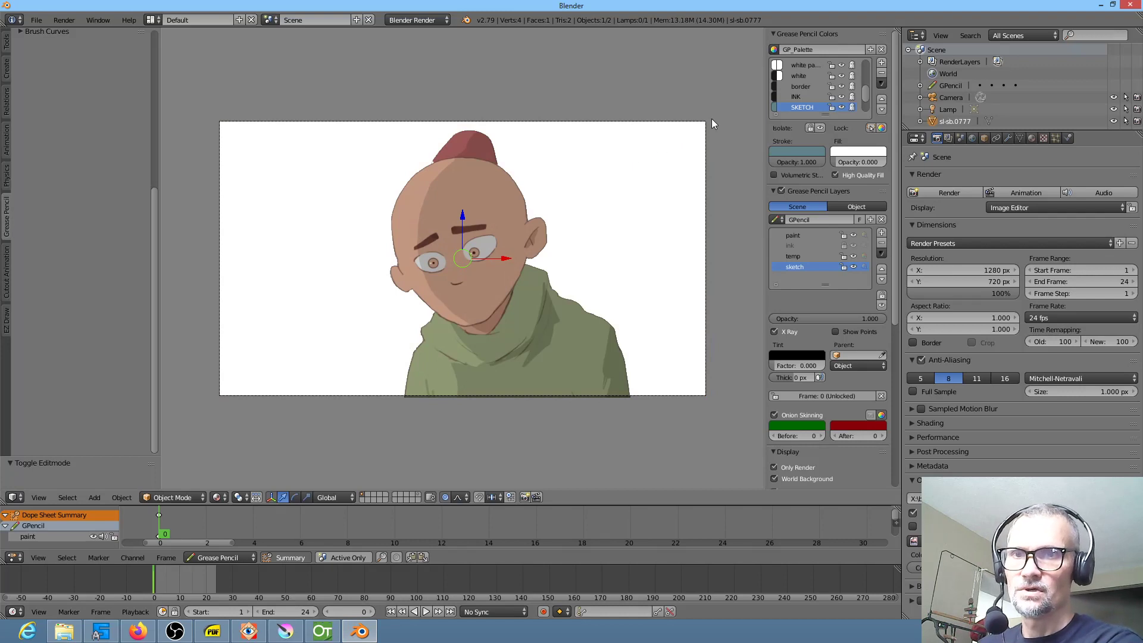
{"action": "key", "text": "Tab"}
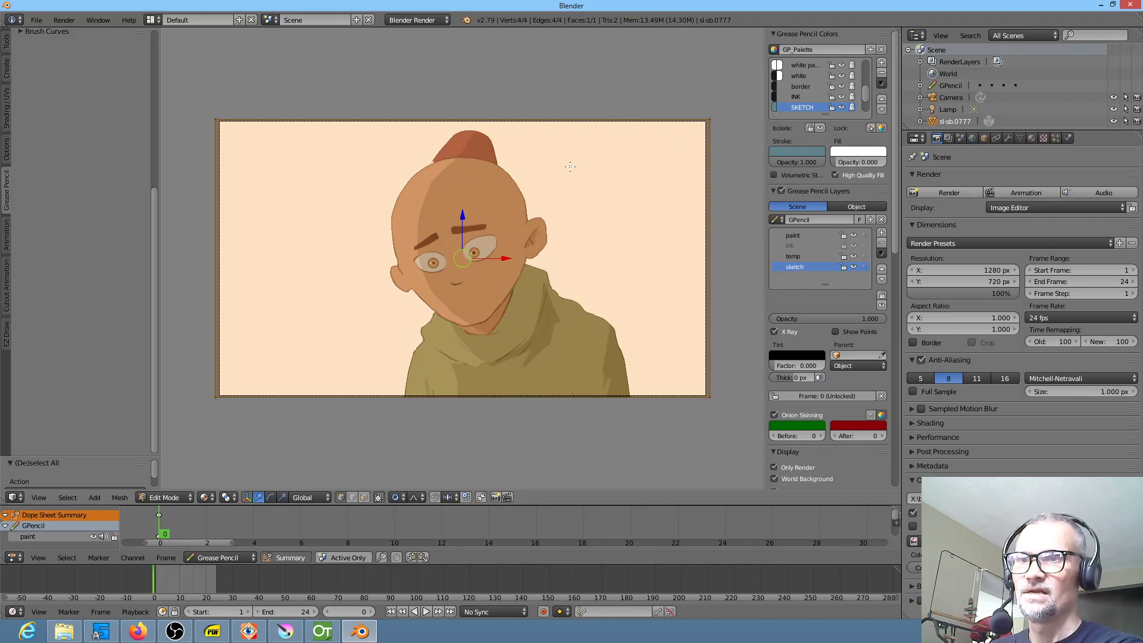
{"action": "mouse_move", "coordinate": [503, 250]}
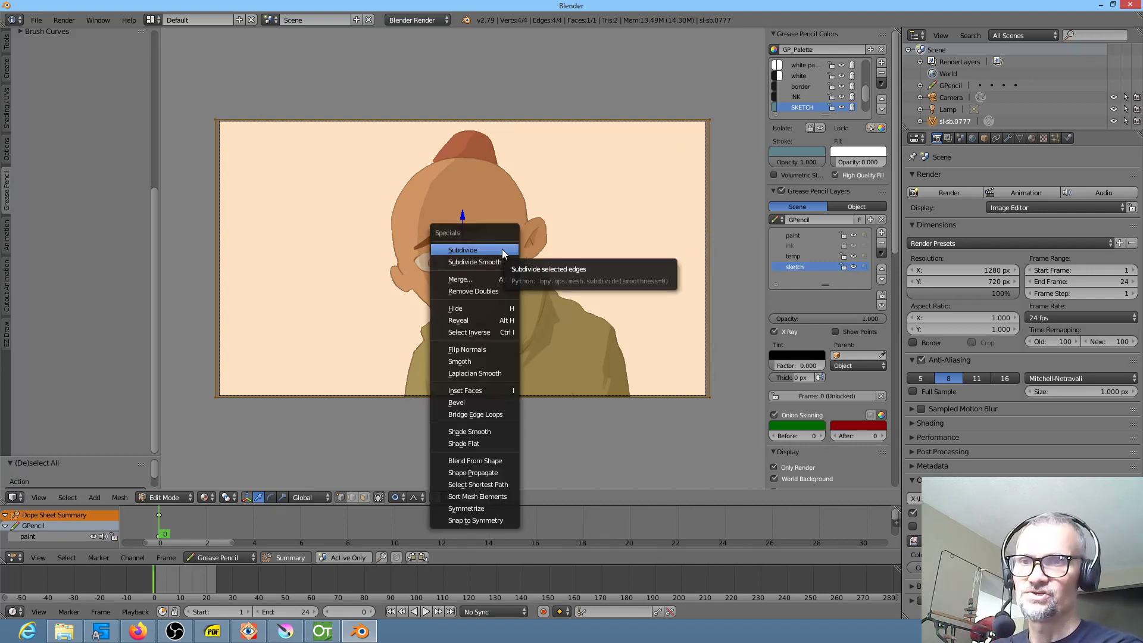
{"action": "left_click", "coordinate": [462, 250]}
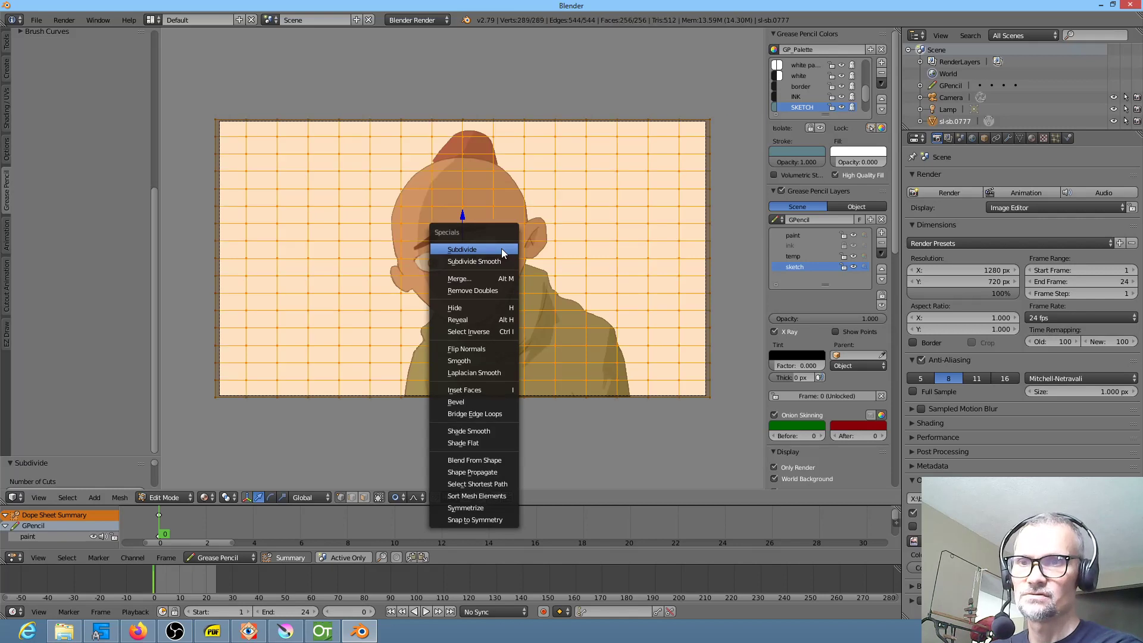
{"action": "left_click", "coordinate": [461, 249]}
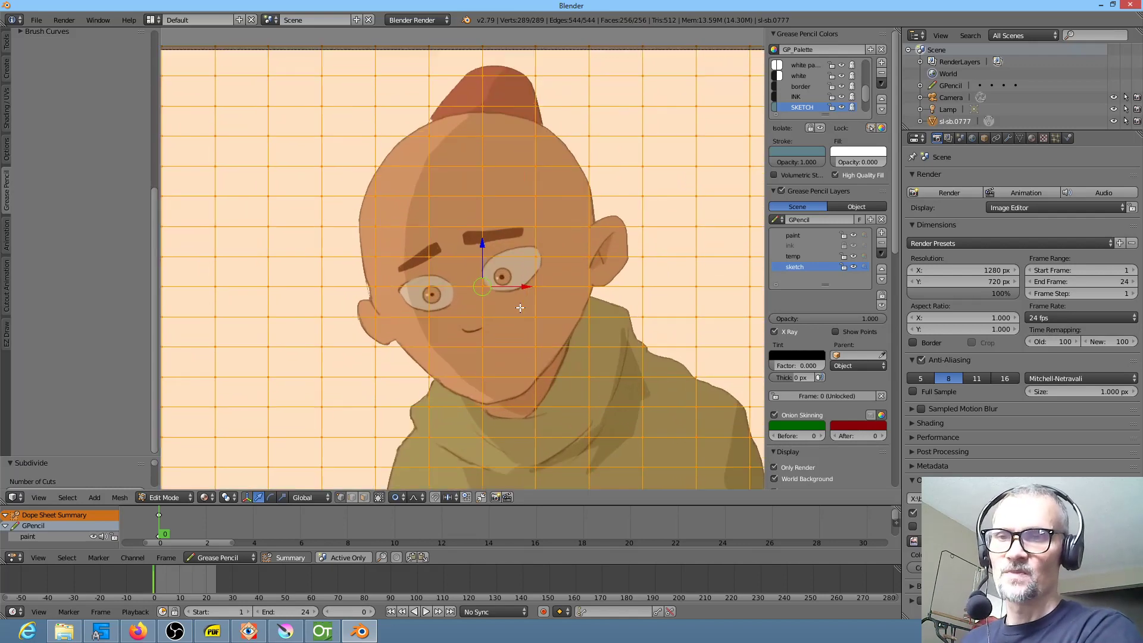
{"action": "scroll", "scroll_direction": "up", "scroll_amount": 3}
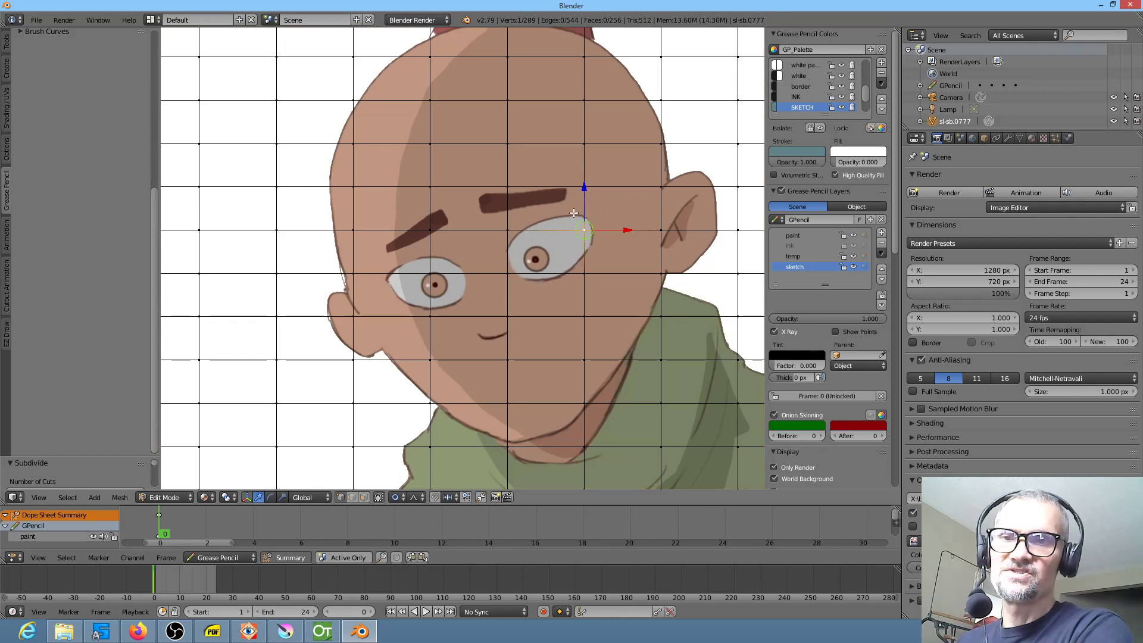
Select all and subdivide again into a finer 1,024-face grid, checking the material settings.
{"action": "key", "text": "a"}
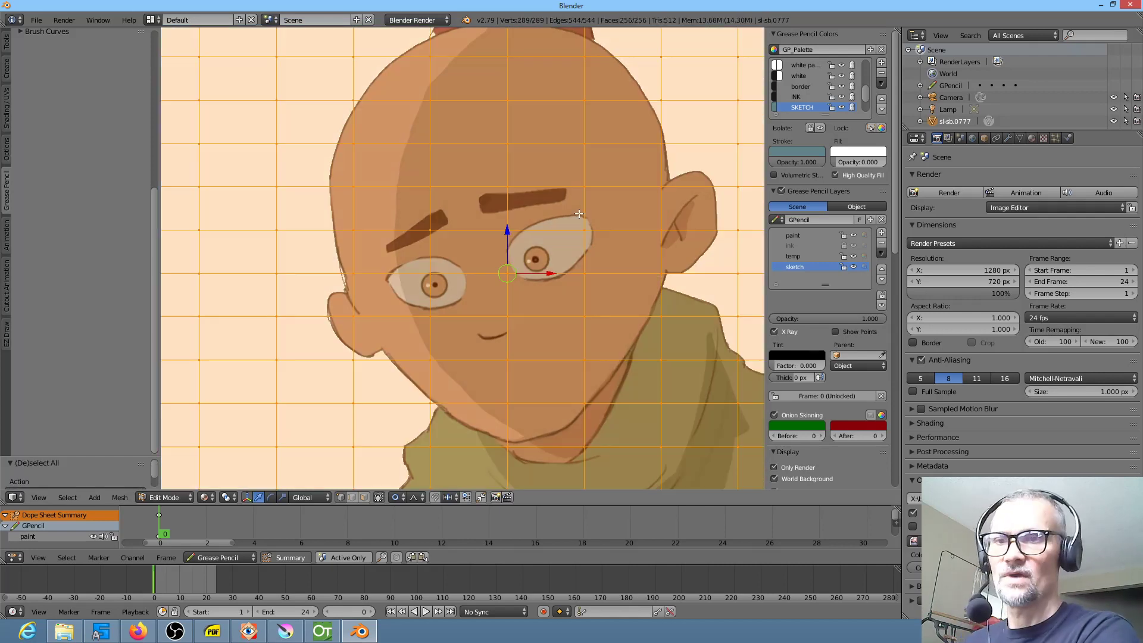
{"action": "mouse_move", "coordinate": [589, 221]}
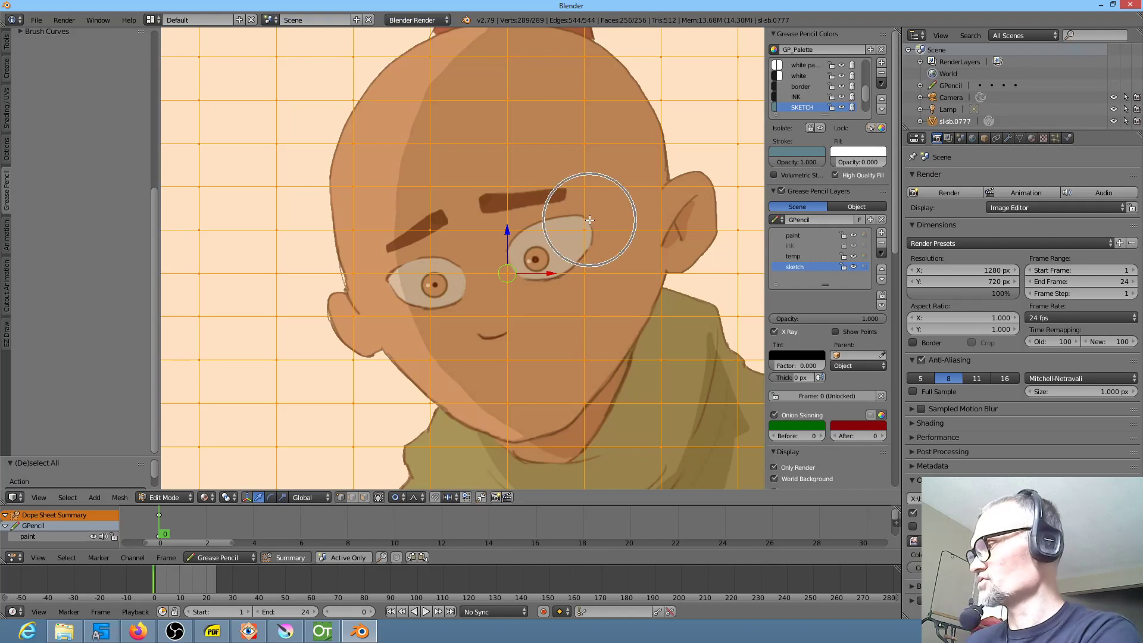
{"action": "key", "text": "W"}
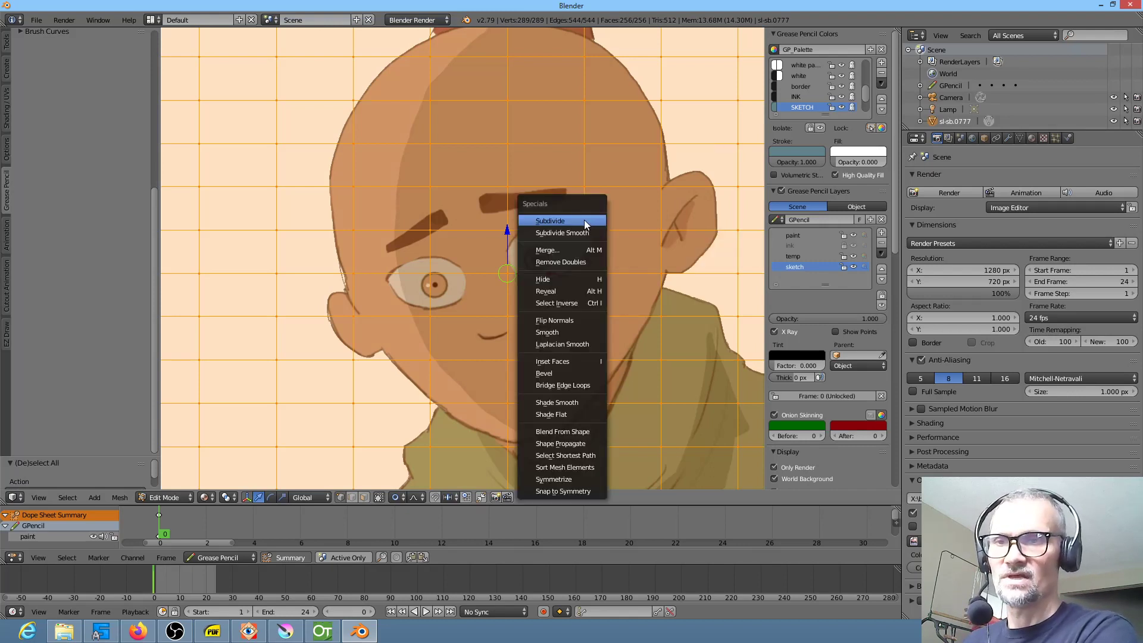
{"action": "left_click", "coordinate": [550, 220]}
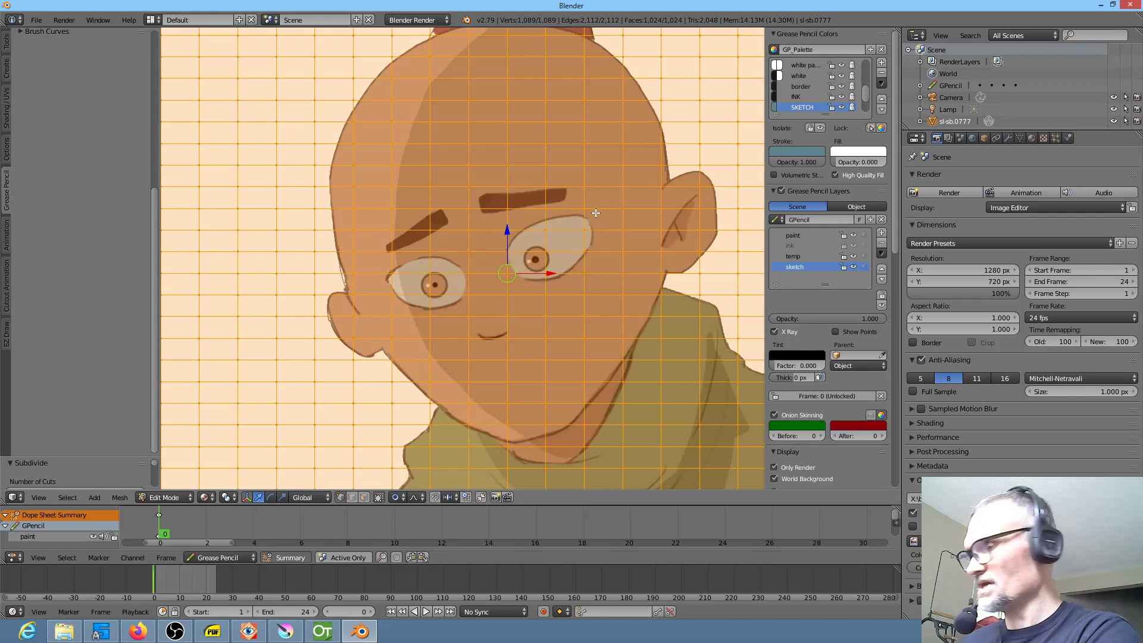
{"action": "mouse_move", "coordinate": [622, 147]}
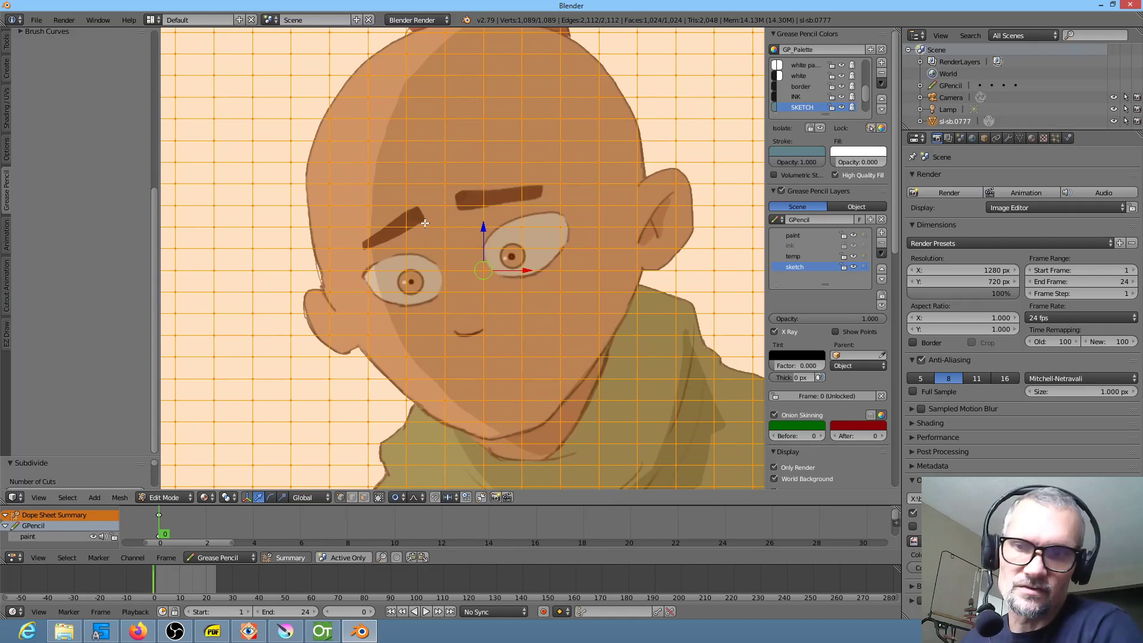
{"action": "mouse_move", "coordinate": [812, 142]}
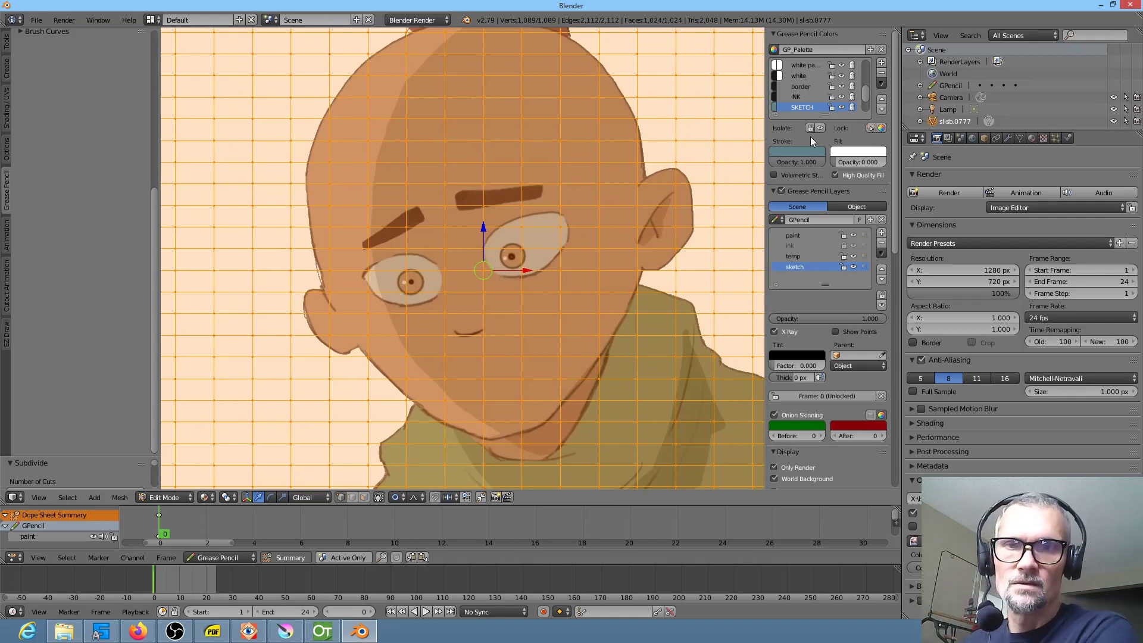
{"action": "left_click", "coordinate": [964, 137]}
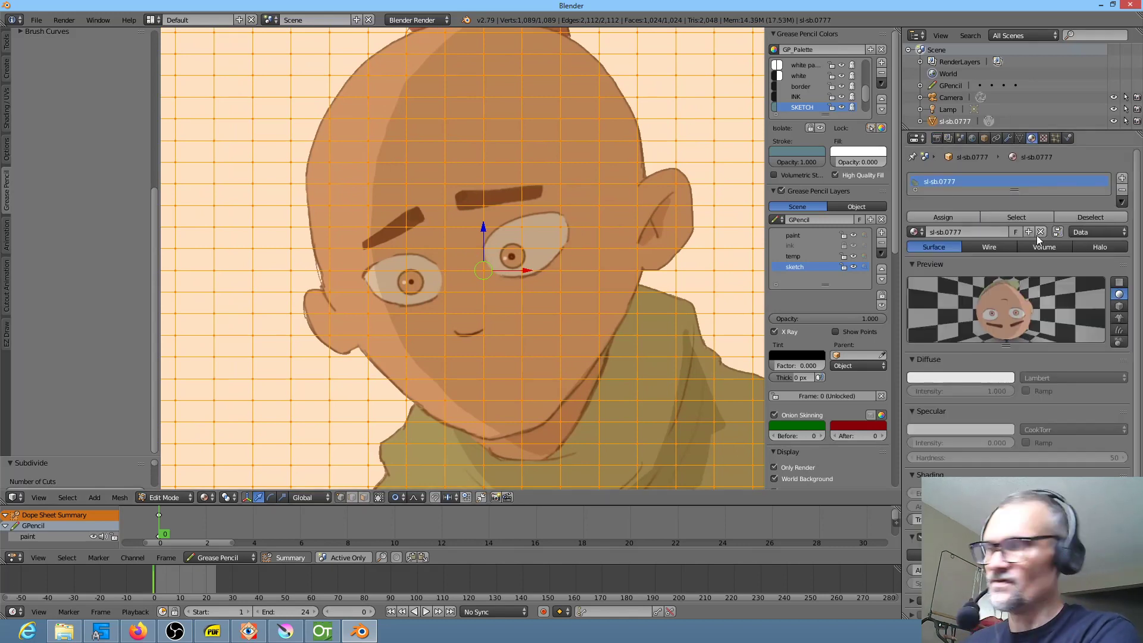
{"action": "mouse_move", "coordinate": [1042, 231]}
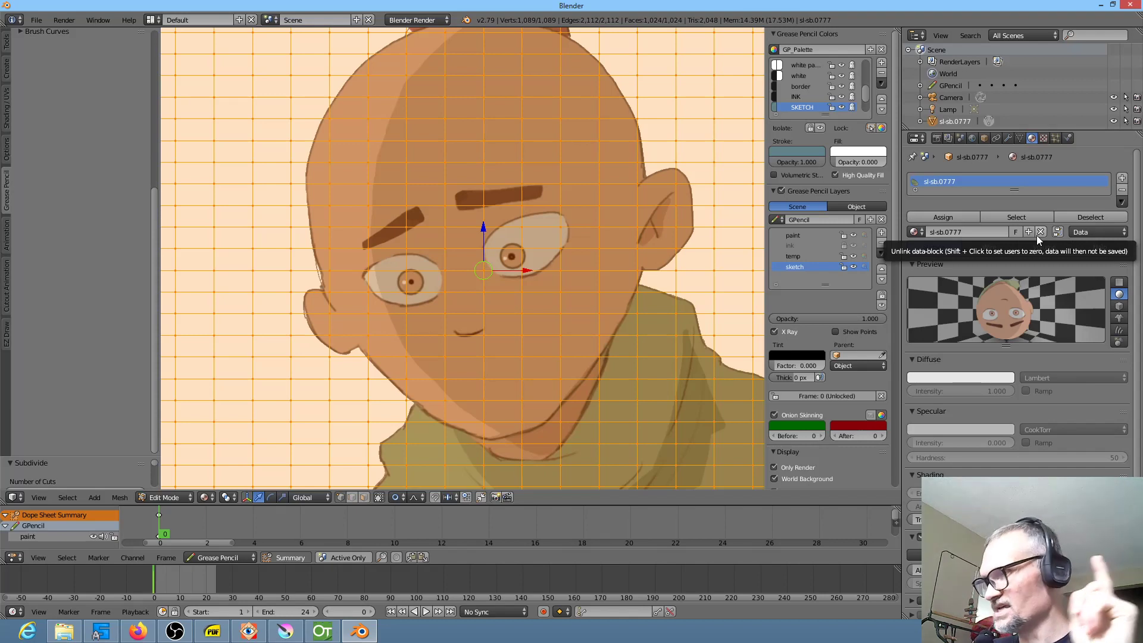
{"action": "scroll", "scroll_direction": "down", "scroll_amount": 3}
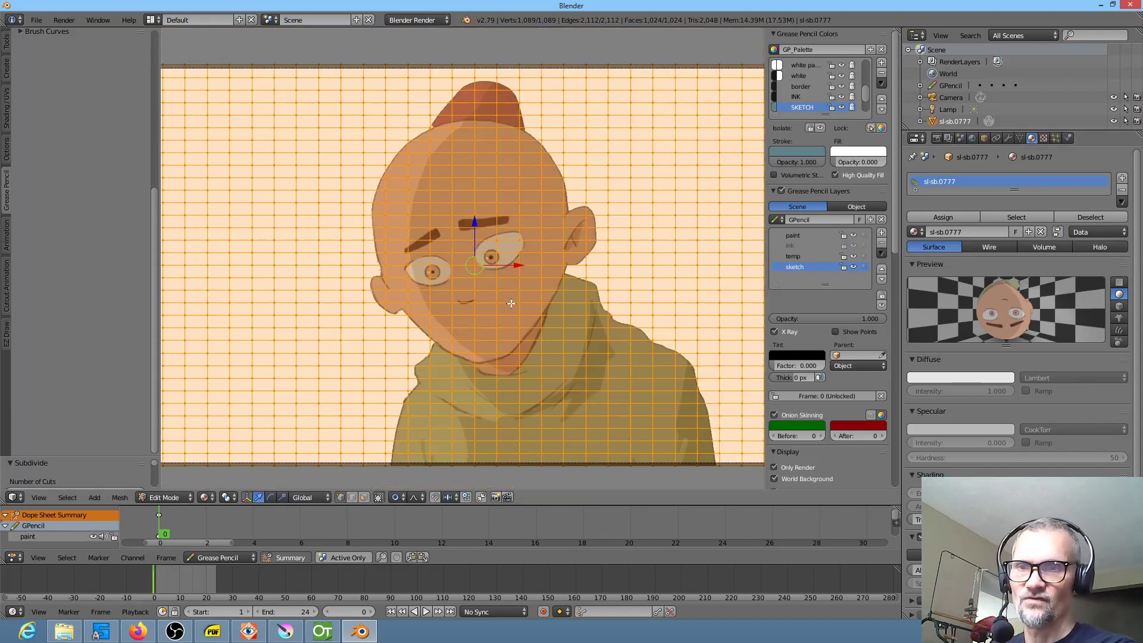
{"action": "scroll", "scroll_direction": "down", "scroll_amount": 3}
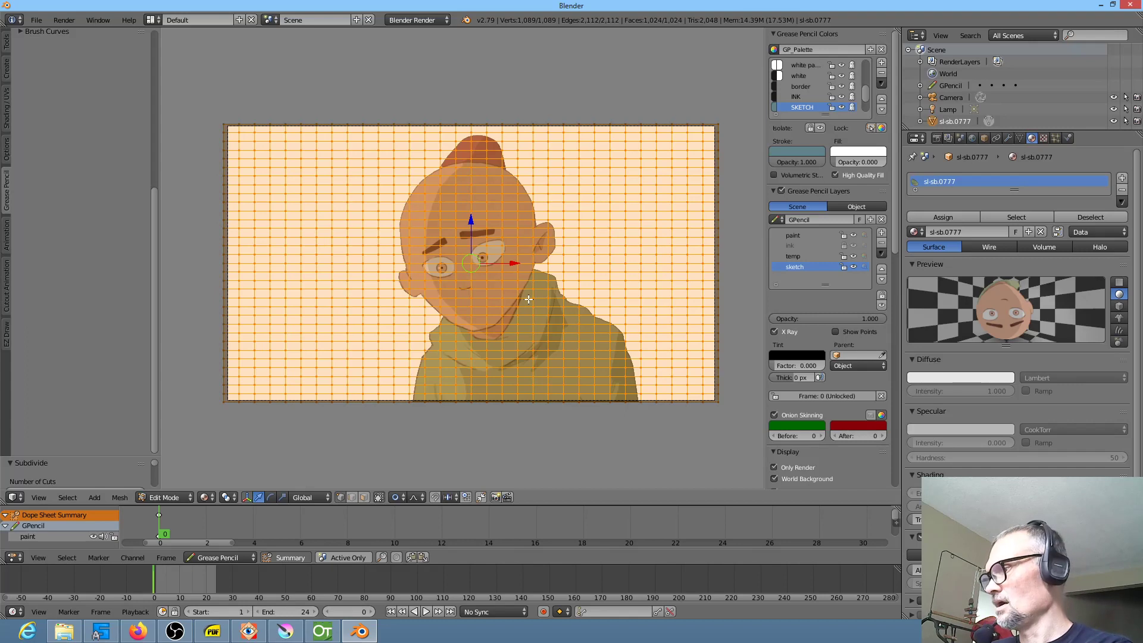
{"action": "mouse_move", "coordinate": [612, 305]}
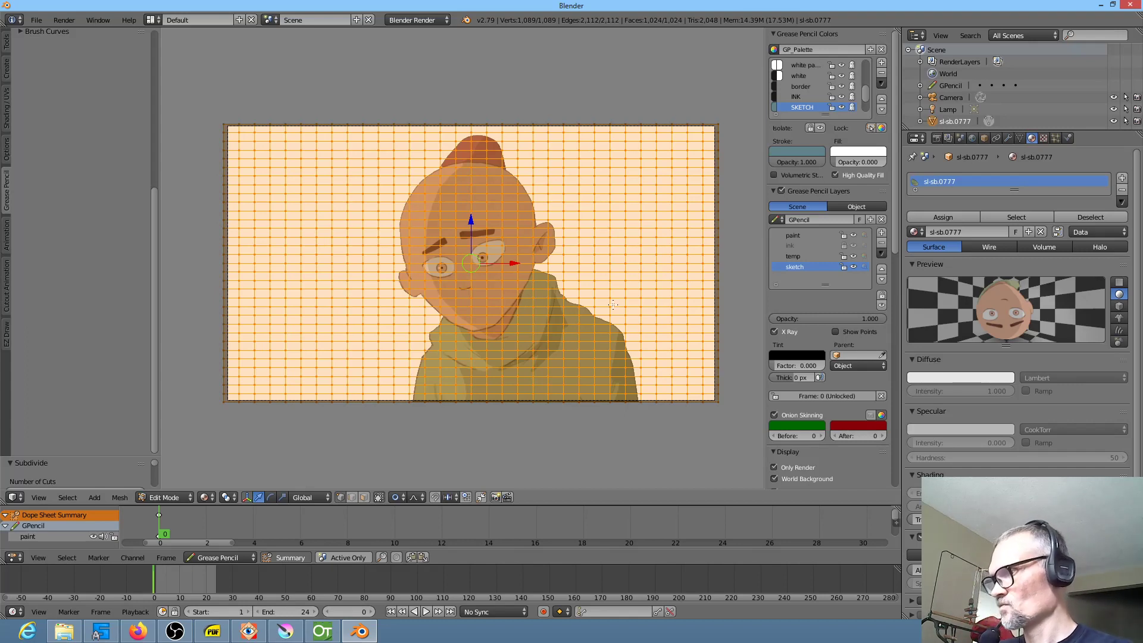
{"action": "mouse_move", "coordinate": [458, 244]}
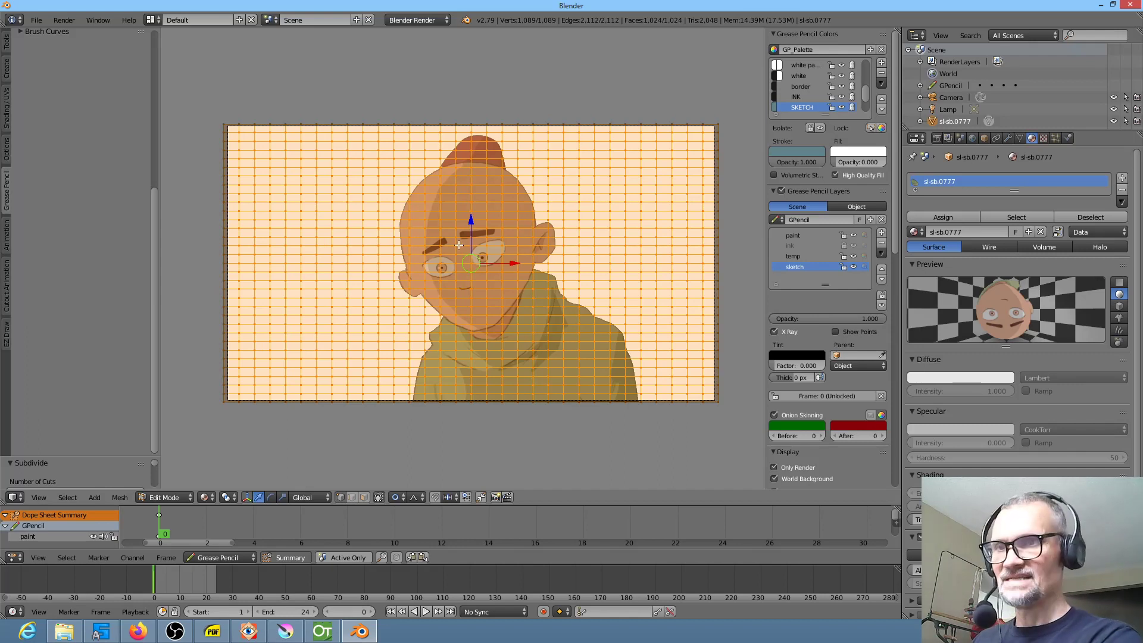
{"action": "mouse_move", "coordinate": [558, 181]}
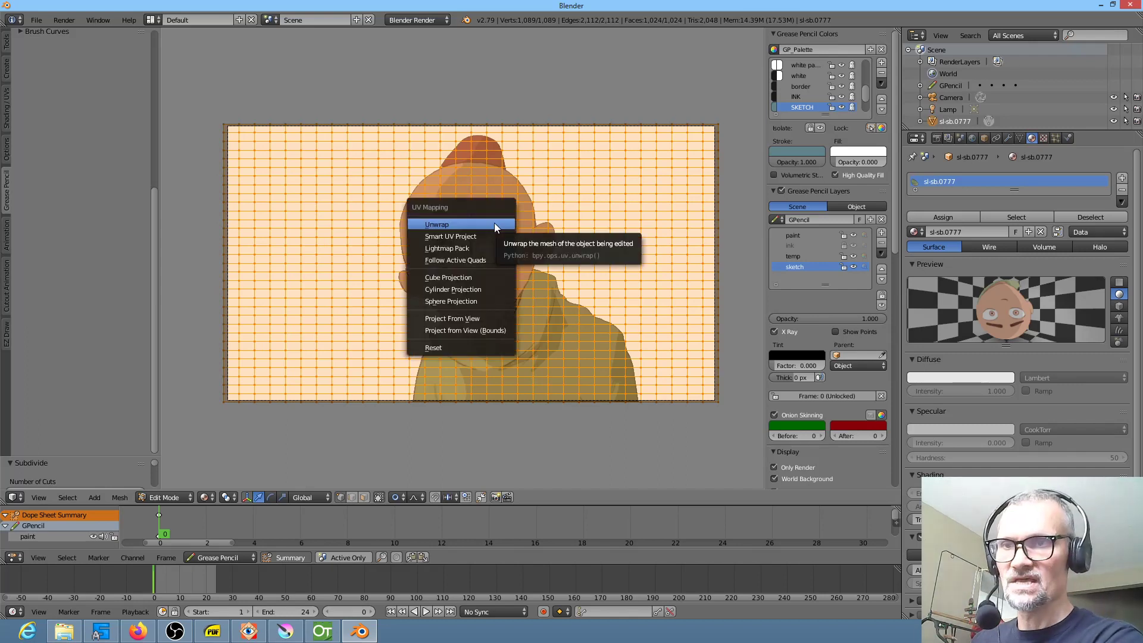
Unwrap the grid plane and view its UV layout over the boy's image in UV Editing.
{"action": "left_click", "coordinate": [438, 223]}
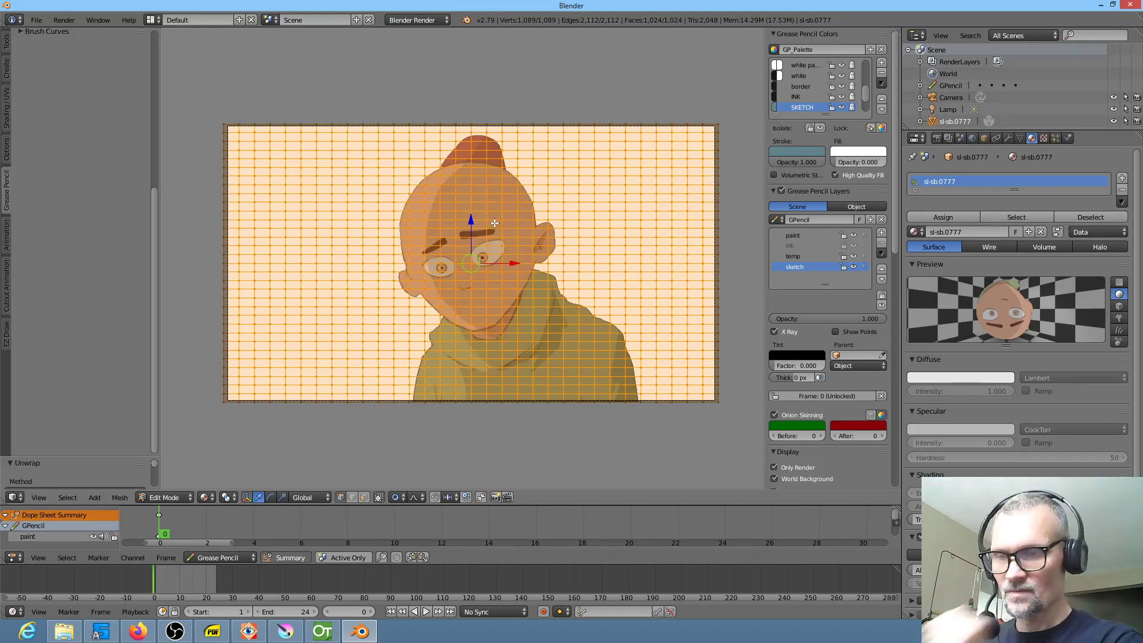
{"action": "left_click", "coordinate": [197, 20]}
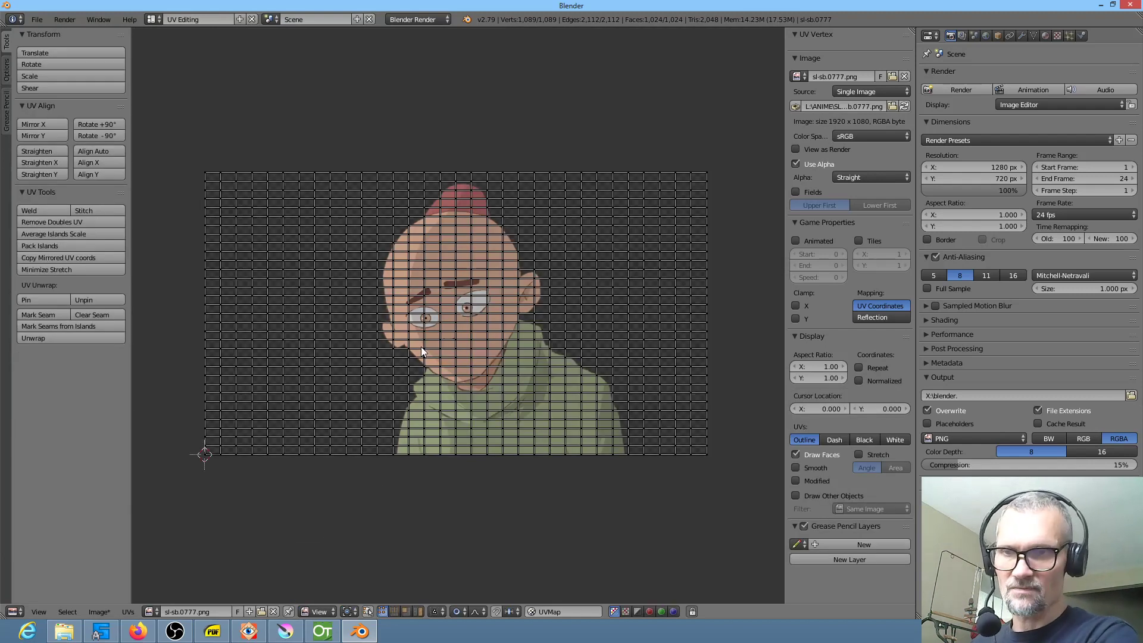
{"action": "mouse_move", "coordinate": [360, 631]}
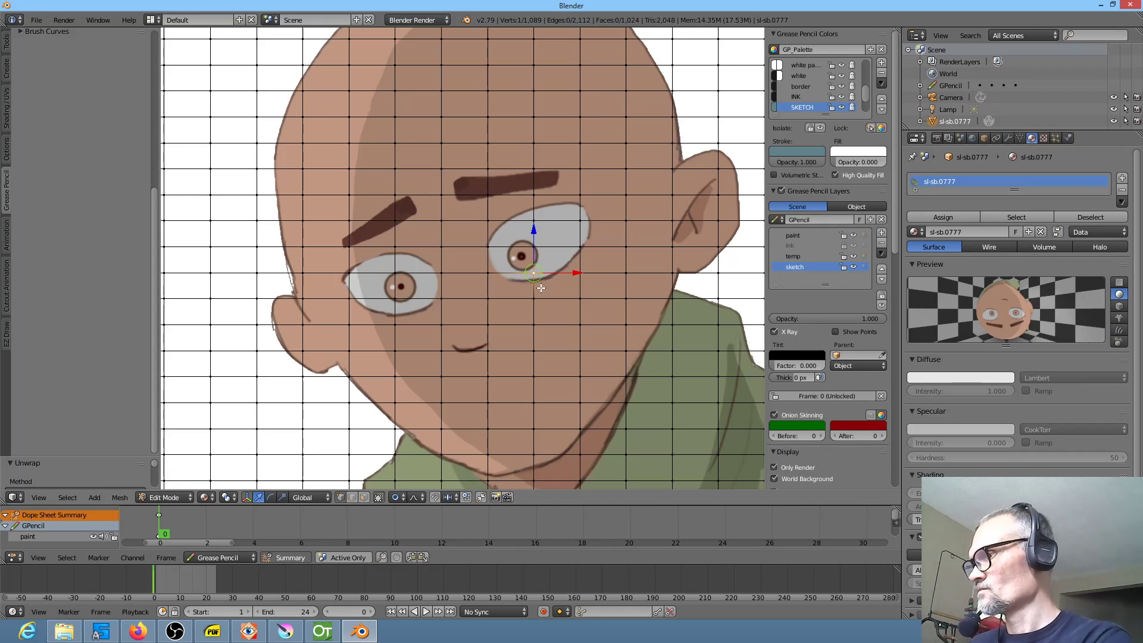
{"action": "mouse_move", "coordinate": [754, 317]}
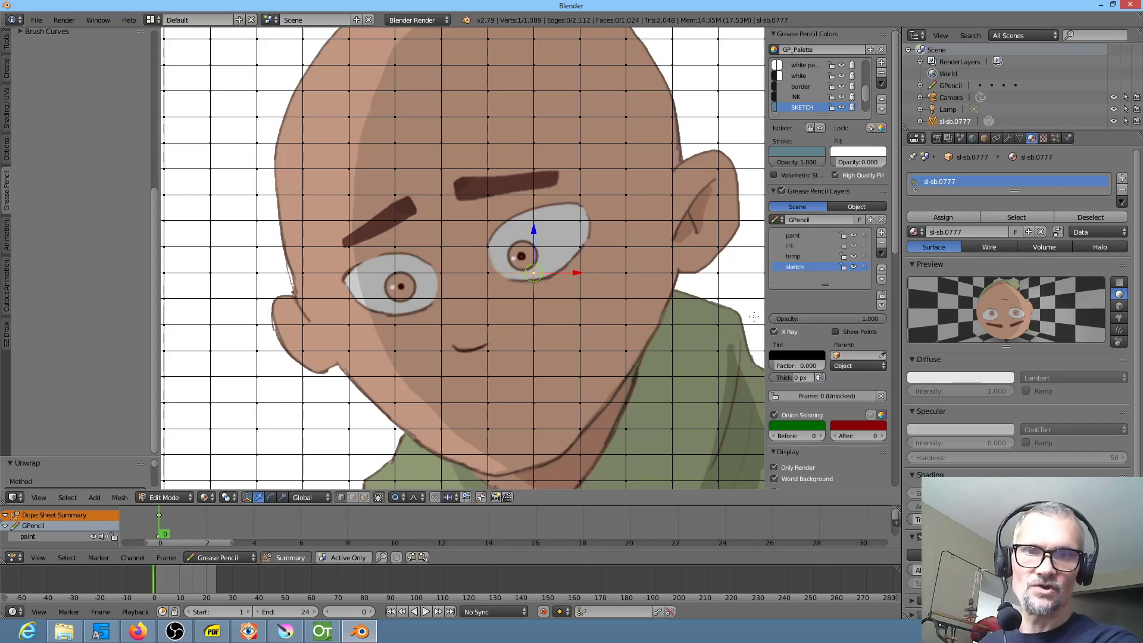
{"action": "mouse_move", "coordinate": [517, 394]}
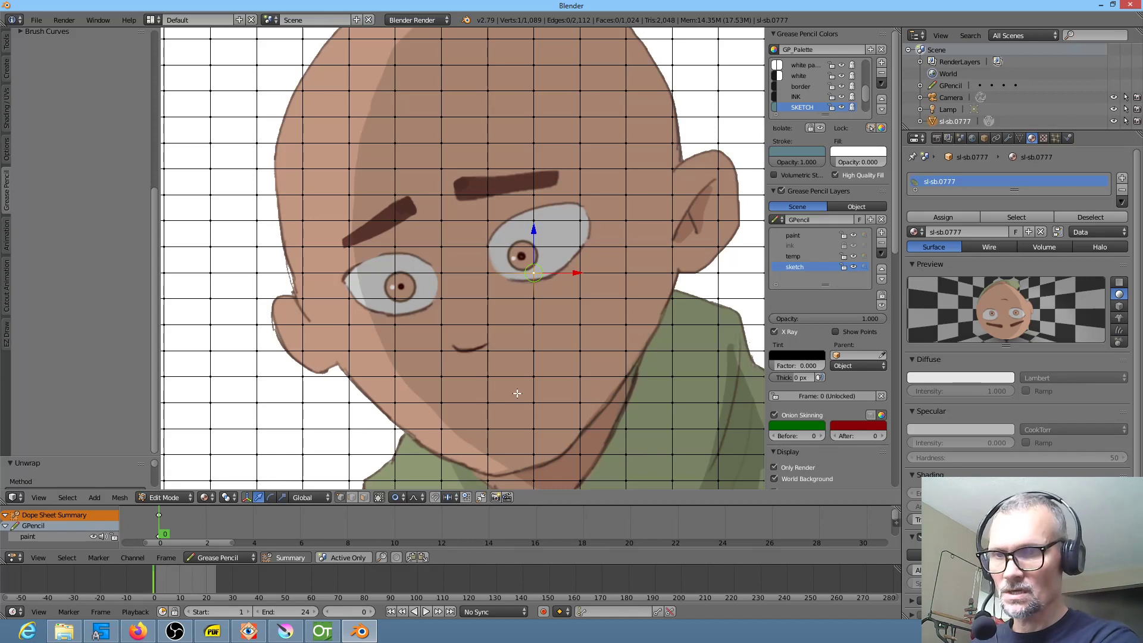
Set viewport shading to Texture and the image texture's mapping coordinates to Generated.
{"action": "left_click", "coordinate": [250, 497]}
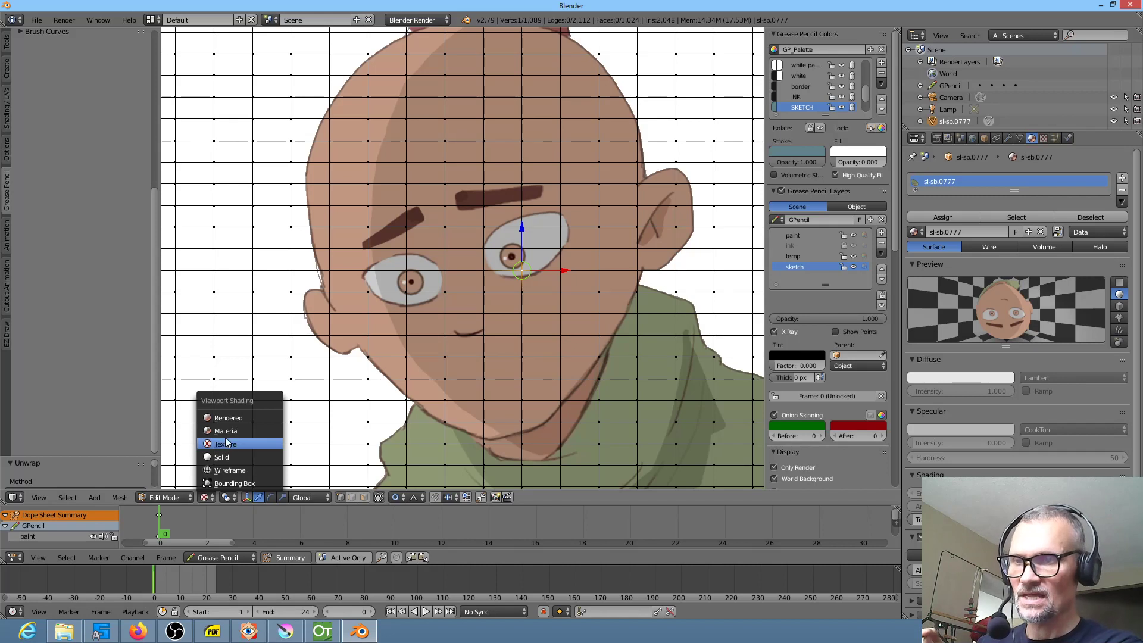
{"action": "left_click", "coordinate": [225, 443]}
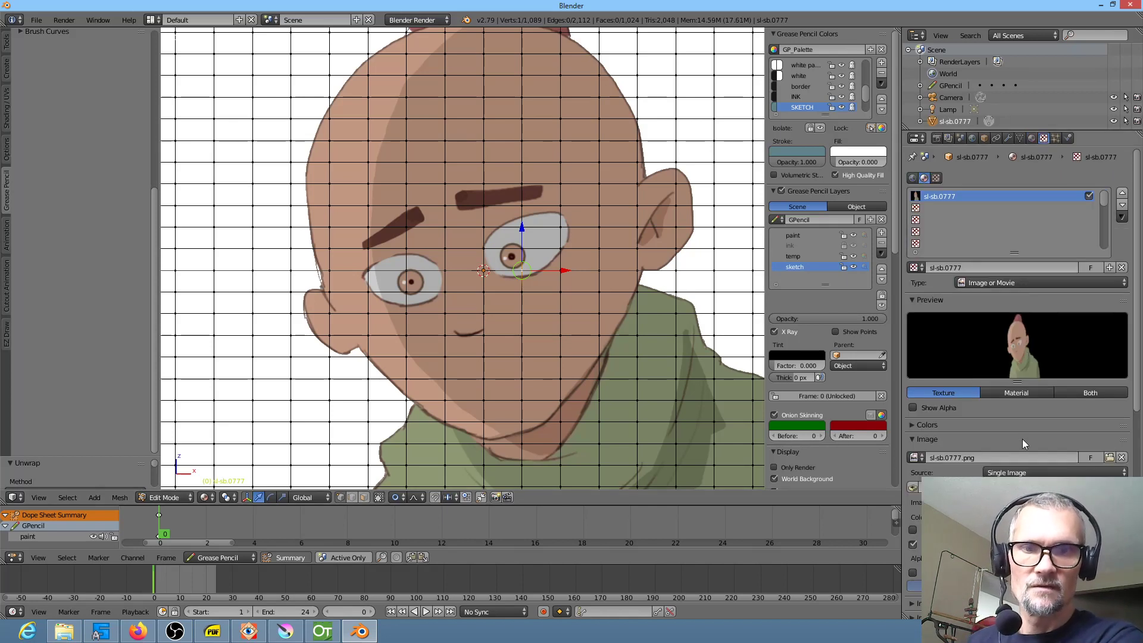
{"action": "left_click", "coordinate": [1043, 137]}
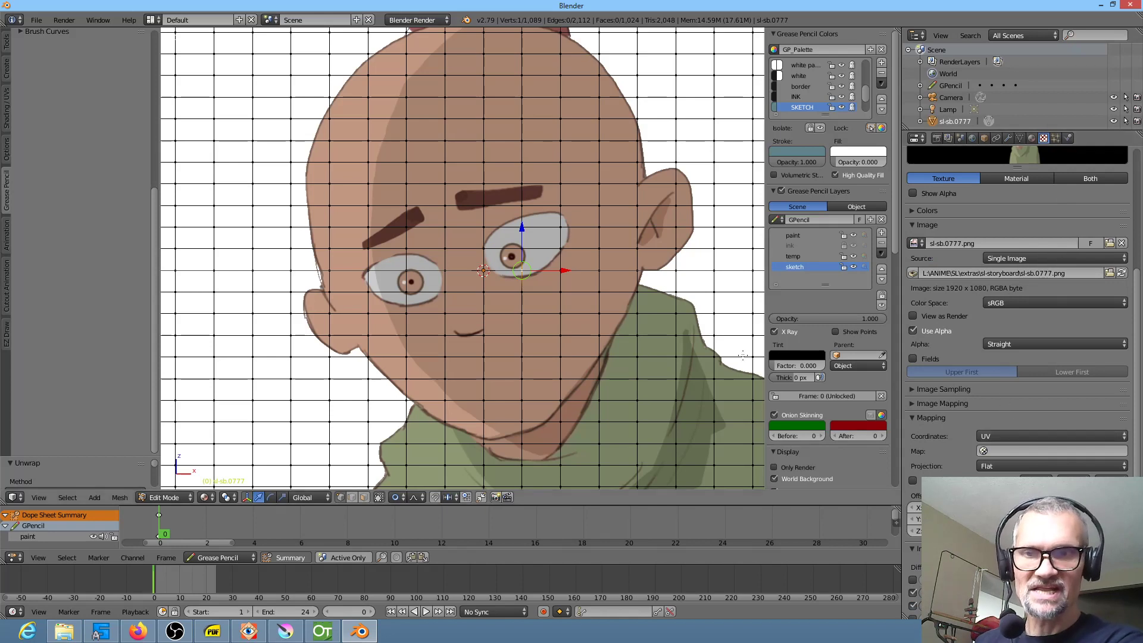
{"action": "left_click", "coordinate": [1050, 436]}
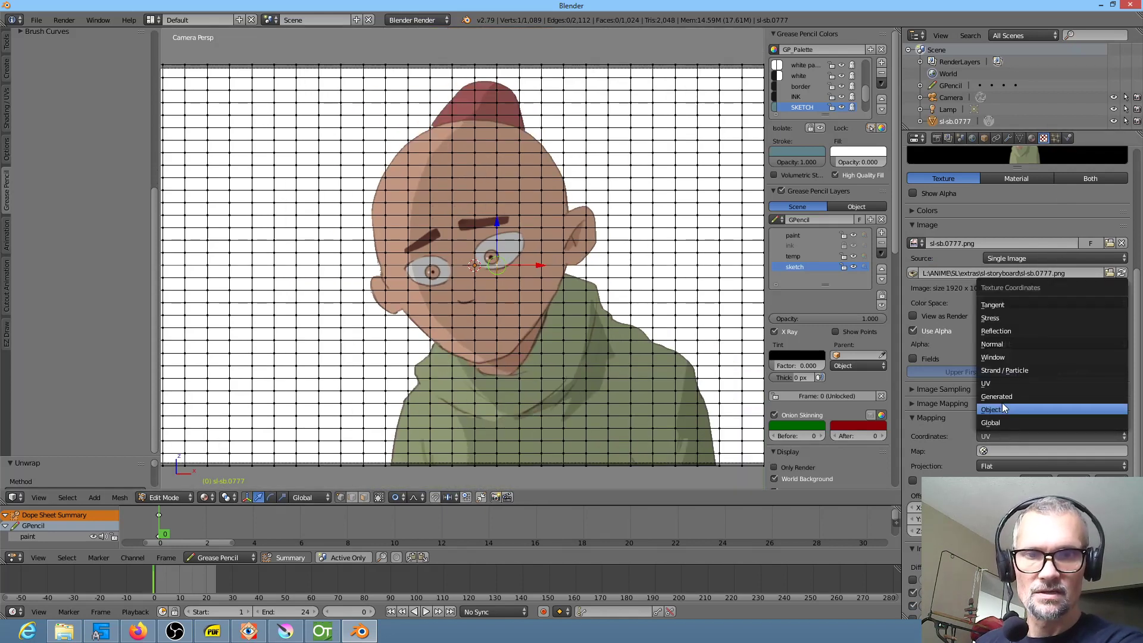
{"action": "left_click", "coordinate": [997, 395]}
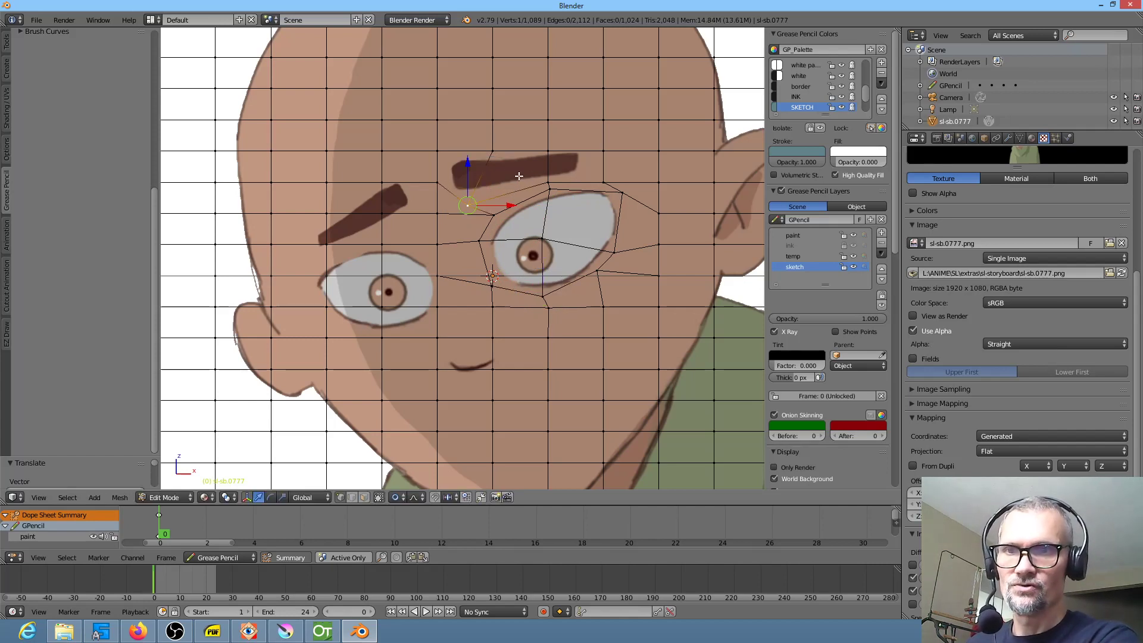
Nudge a vertex near the right eyebrow, subdivide the faces around the eye, and select all.
{"action": "left_click_drag", "start_coordinate": [467, 204], "coordinate": [443, 201]}
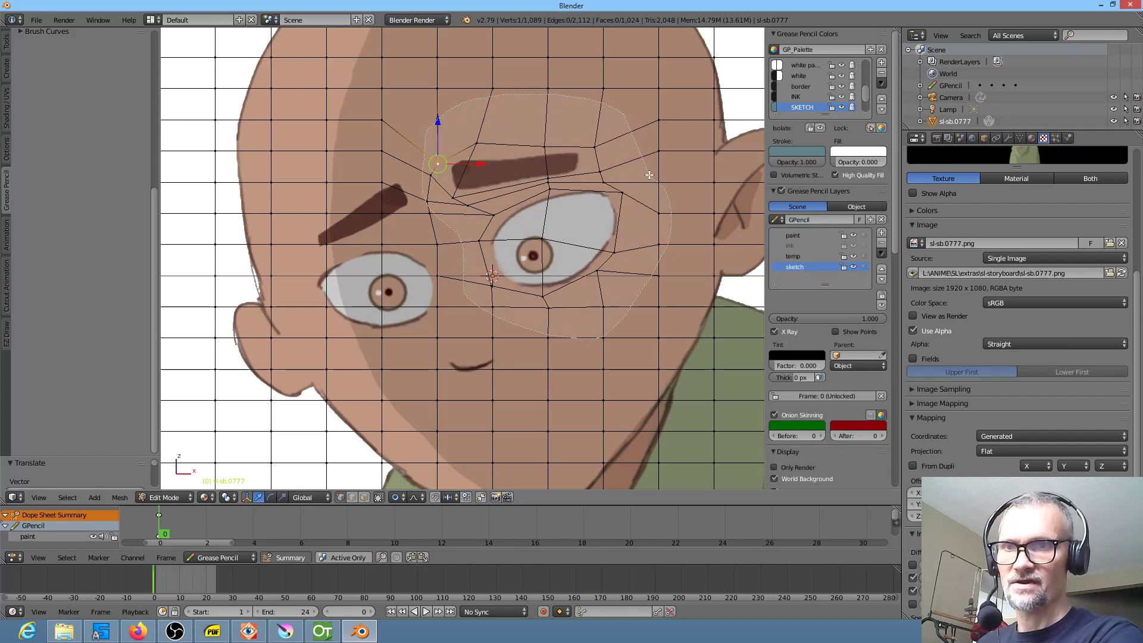
{"action": "key", "text": "W"}
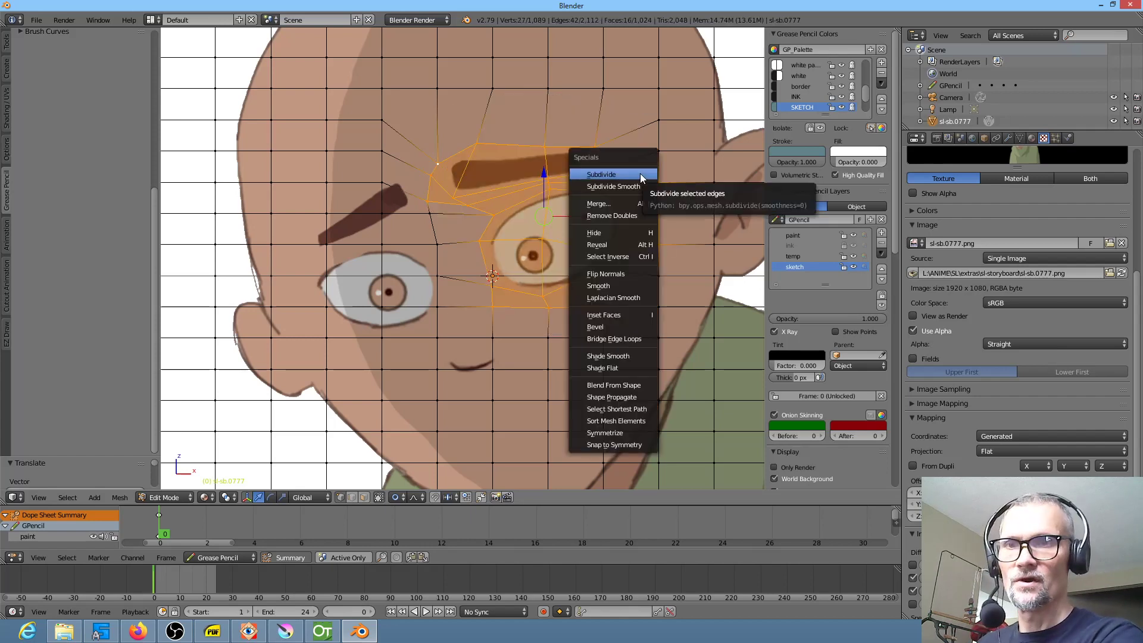
{"action": "left_click", "coordinate": [600, 174]}
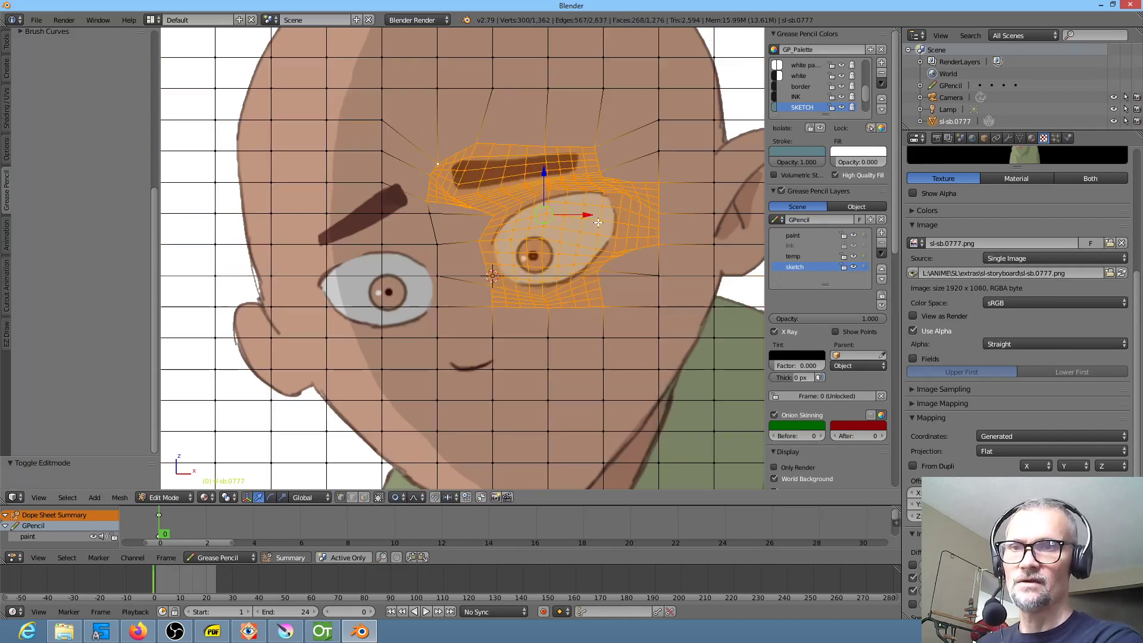
{"action": "key", "text": "a"}
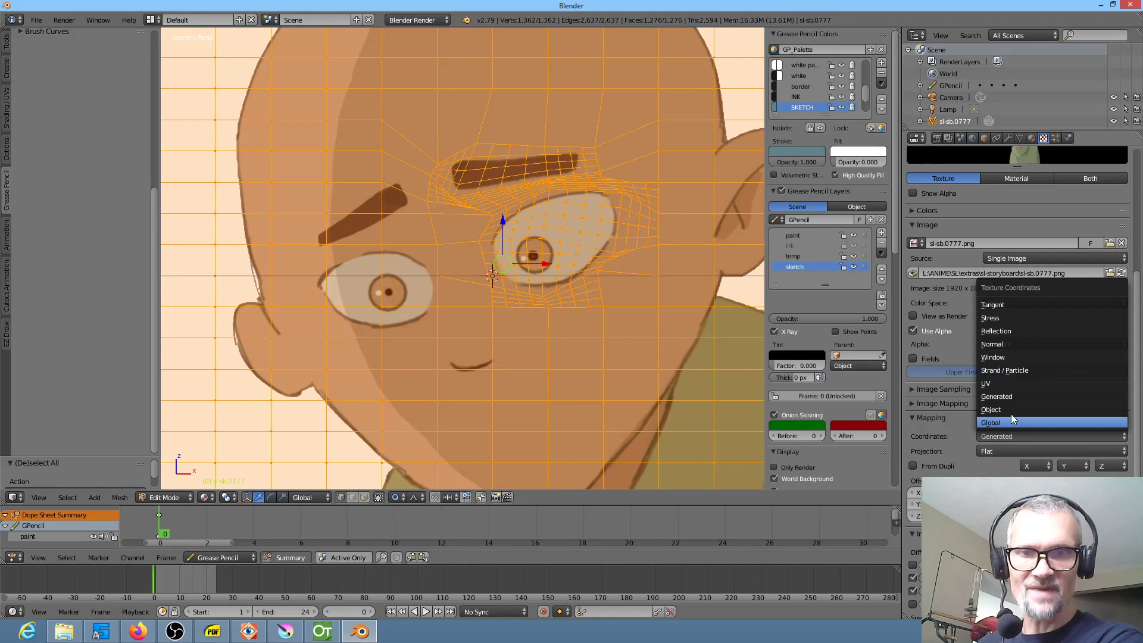
Set texture mapping coordinates to UV and go back into Edit Mode to move eye vertices.
{"action": "left_click", "coordinate": [986, 383]}
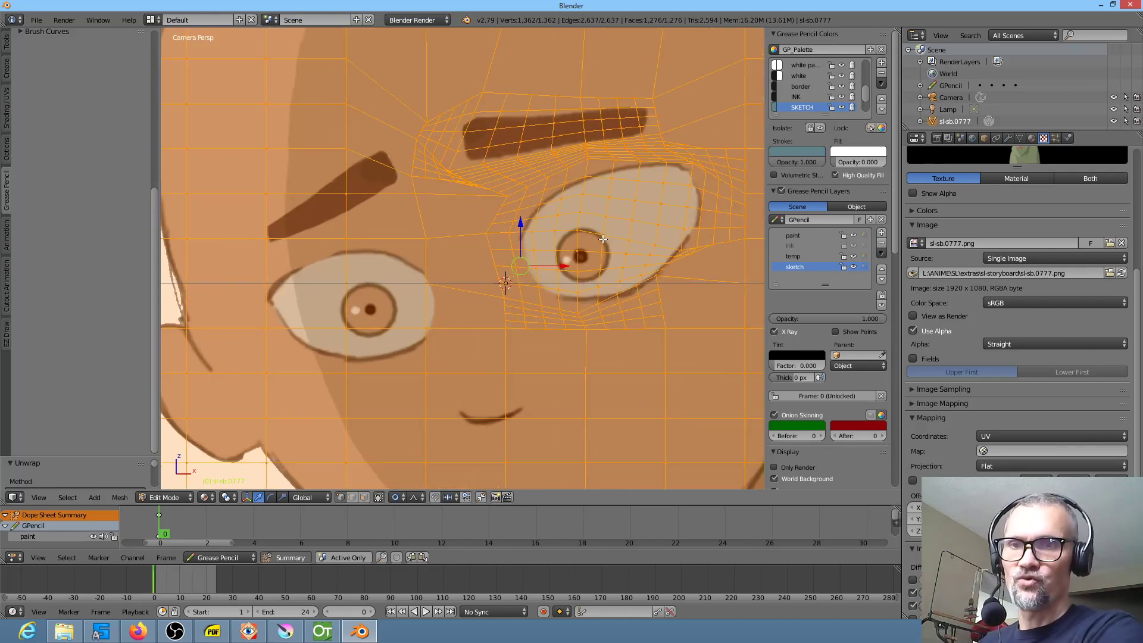
{"action": "scroll", "scroll_direction": "down", "scroll_amount": 3}
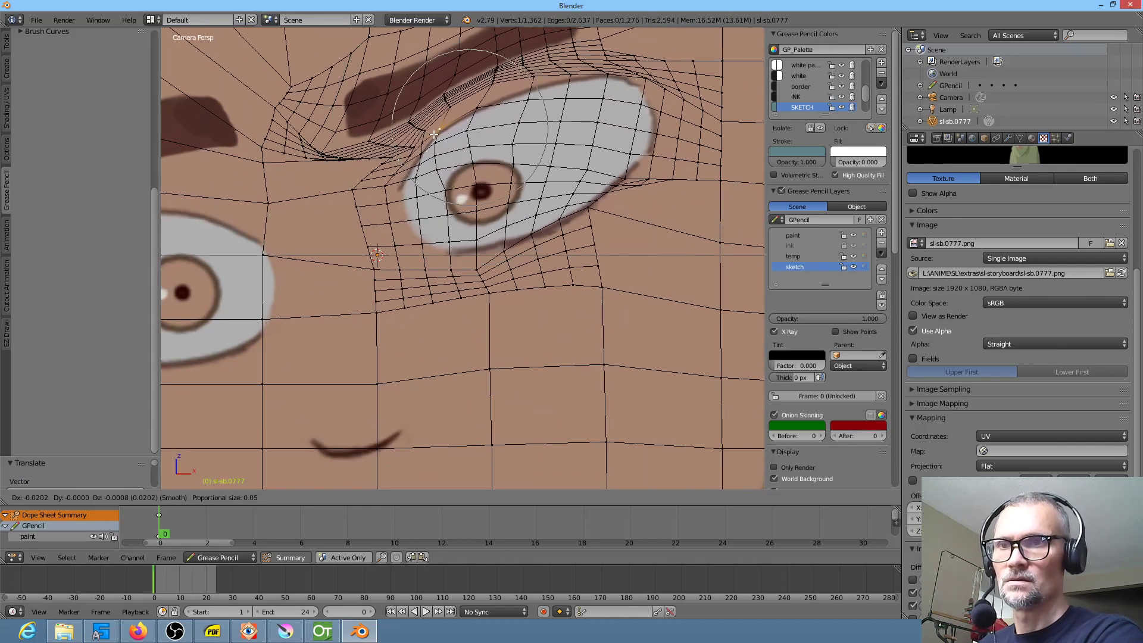
{"action": "key", "text": "Tab"}
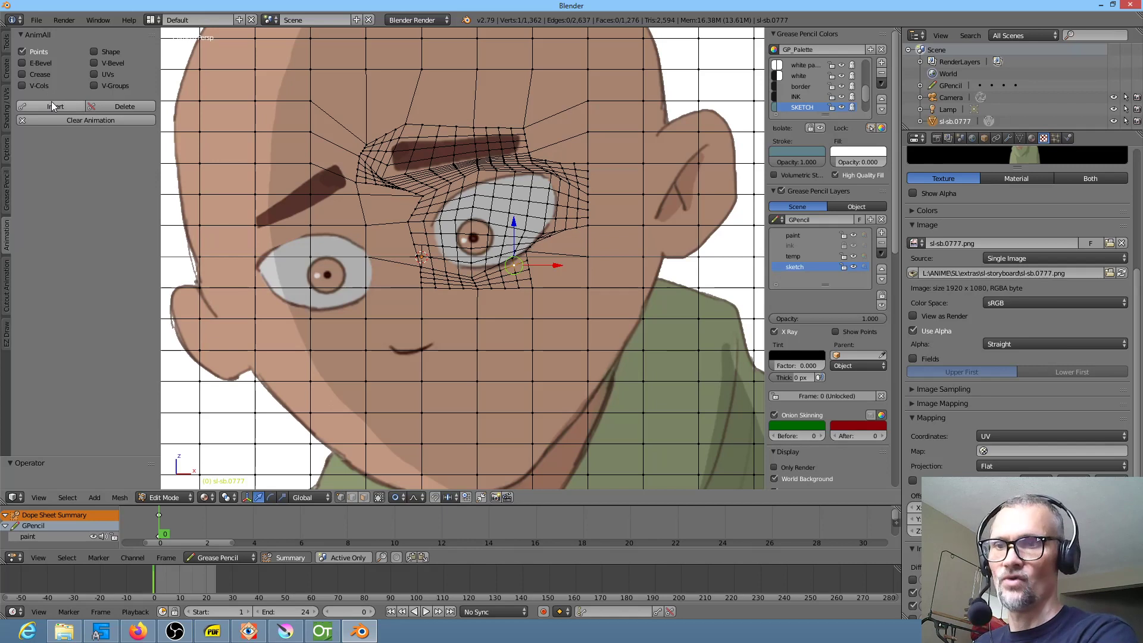
Key the initial mesh points with AnimAll, then squint the right eyelid and key it.
{"action": "left_click", "coordinate": [55, 106]}
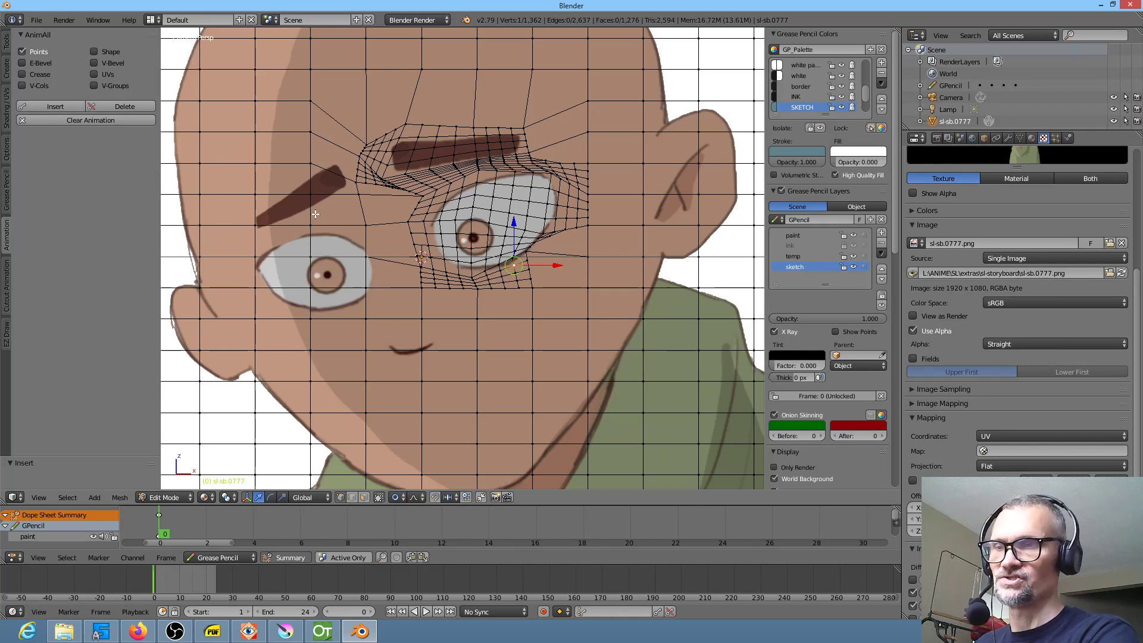
{"action": "mouse_move", "coordinate": [332, 538]}
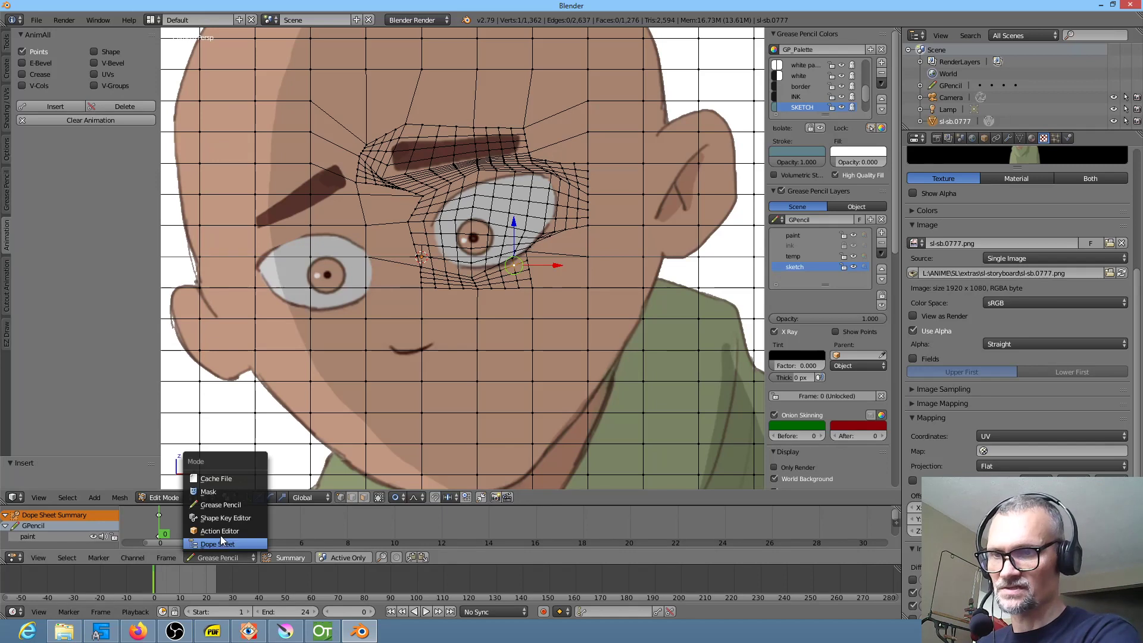
{"action": "left_click", "coordinate": [217, 543]}
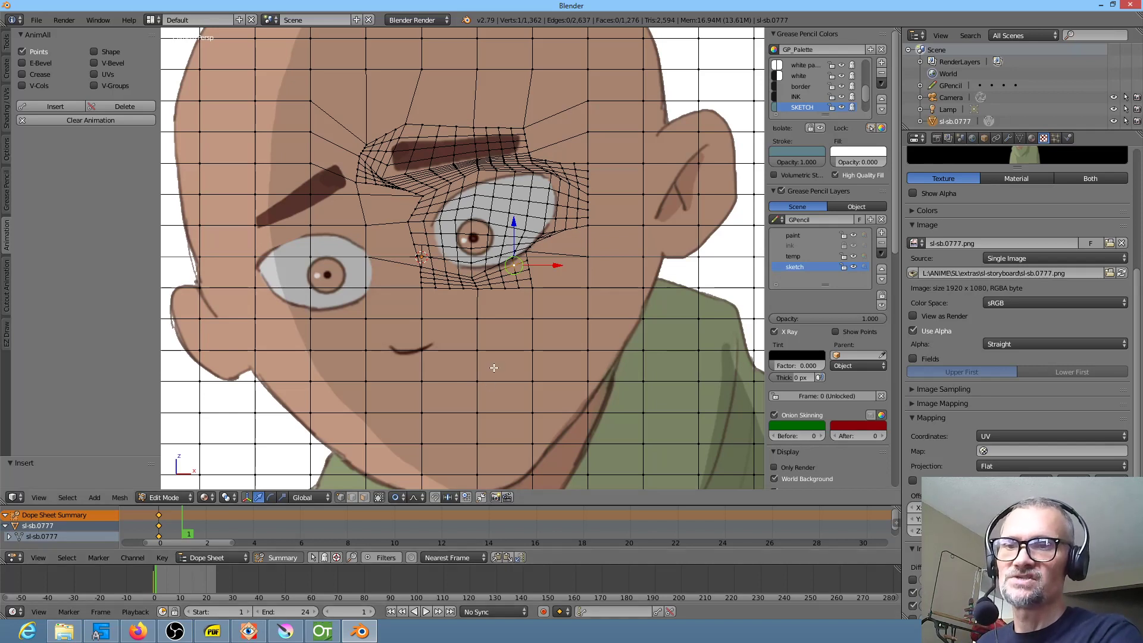
{"action": "mouse_move", "coordinate": [465, 280]}
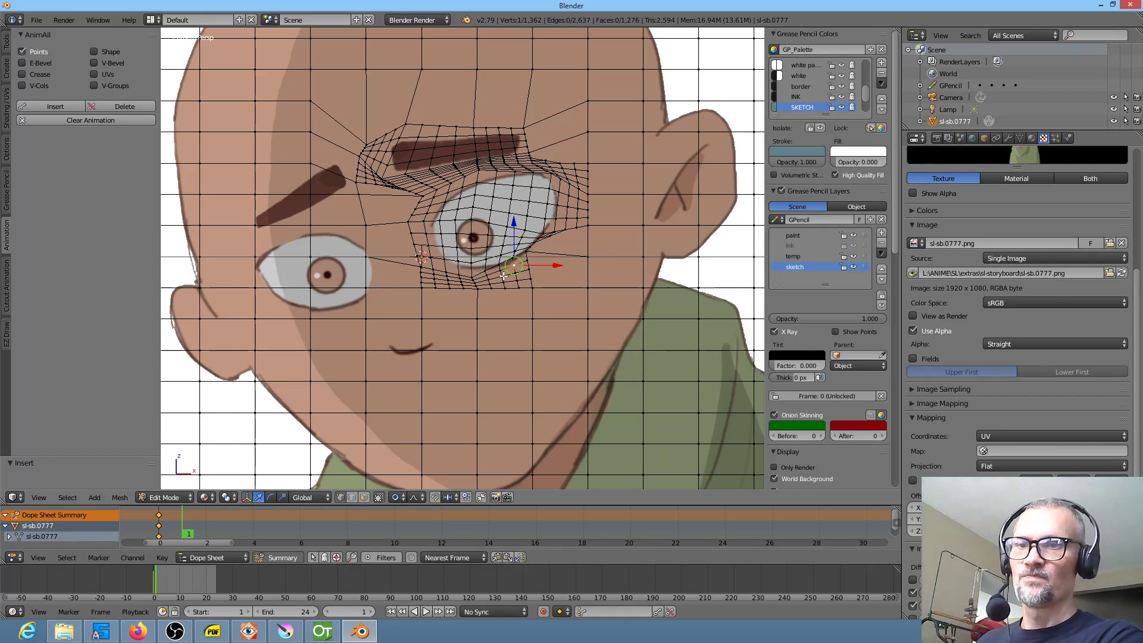
{"action": "mouse_move", "coordinate": [528, 274]}
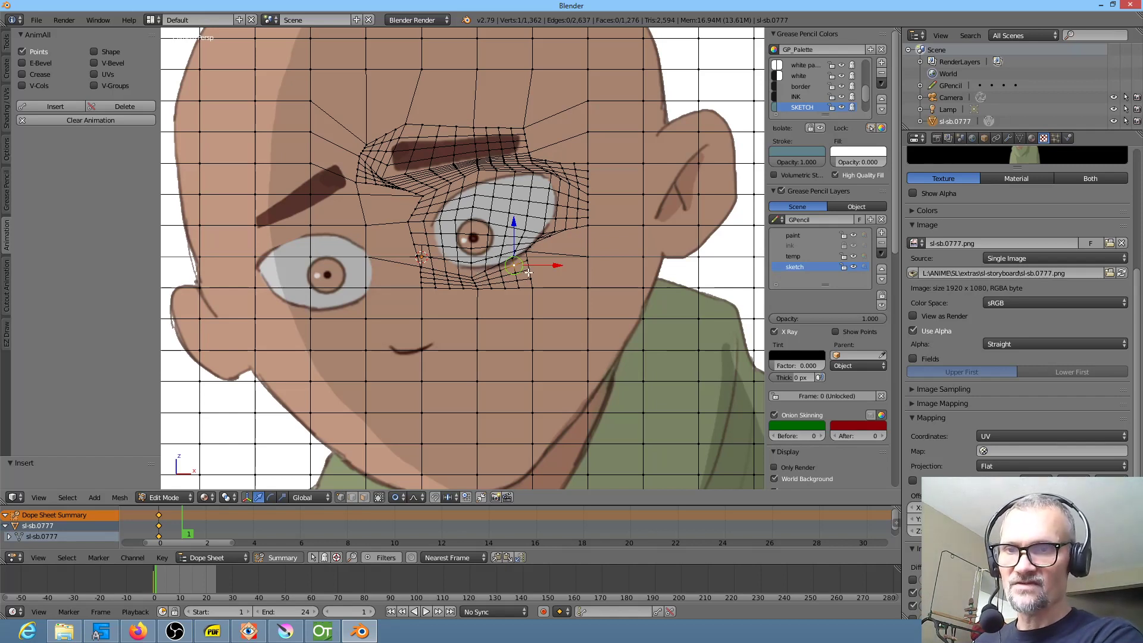
{"action": "left_click", "coordinate": [514, 266]}
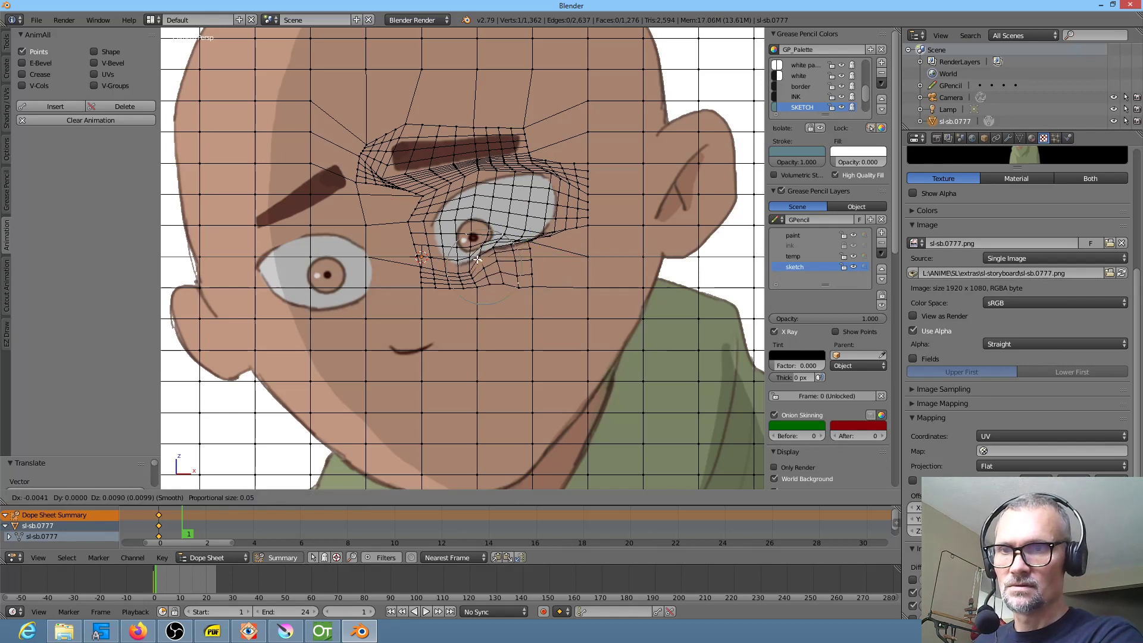
{"action": "mouse_move", "coordinate": [480, 262]}
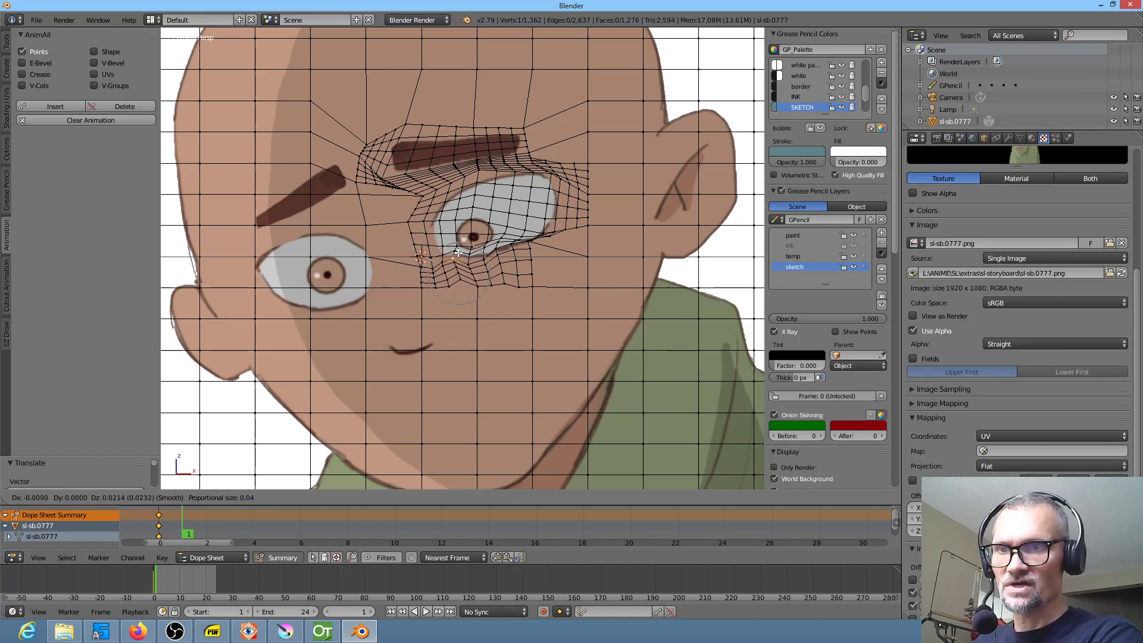
{"action": "key", "text": "Tab"}
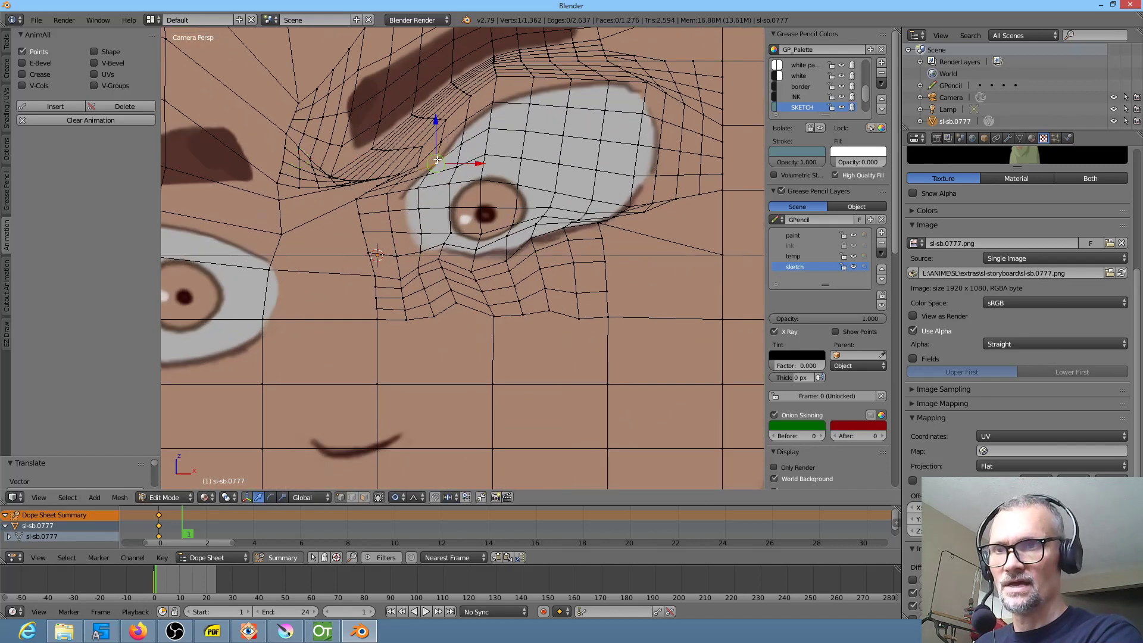
{"action": "left_click_drag", "start_coordinate": [437, 160], "coordinate": [425, 153]}
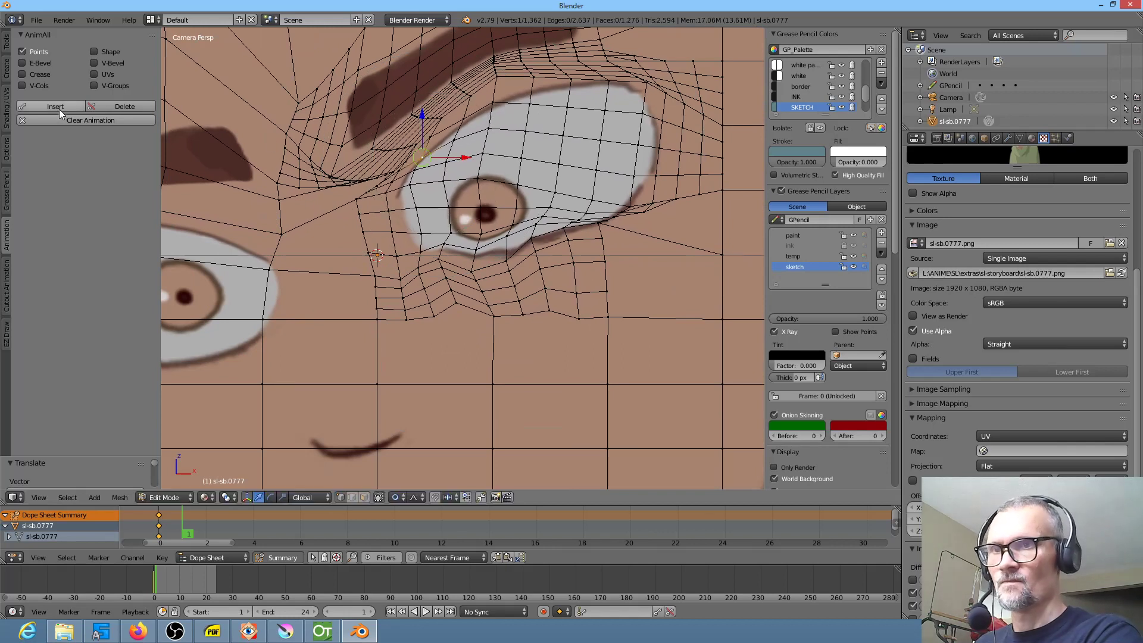
{"action": "left_click", "coordinate": [55, 106]}
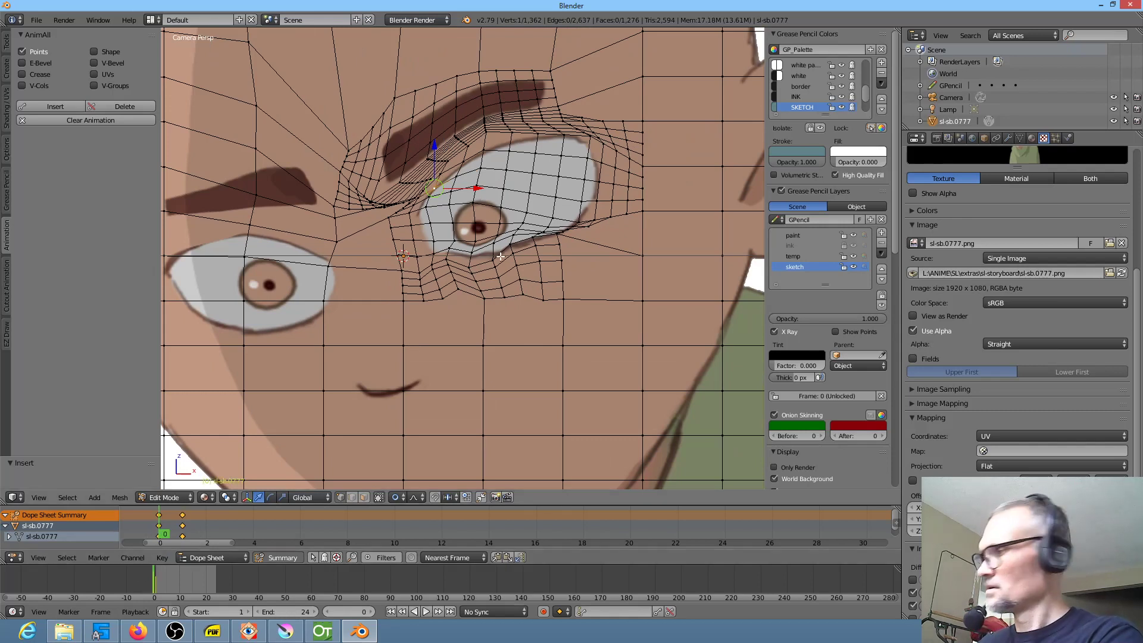
On frame 2, select the head mesh and rotate it into a tilted pose.
{"action": "key", "text": "Tab"}
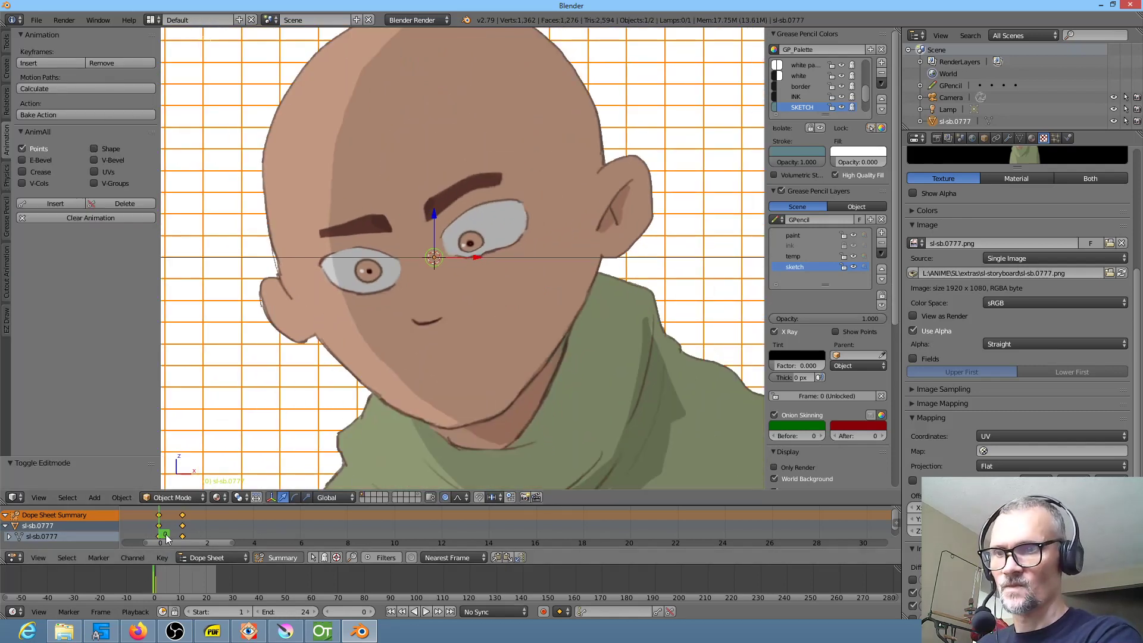
{"action": "left_click", "coordinate": [188, 534]}
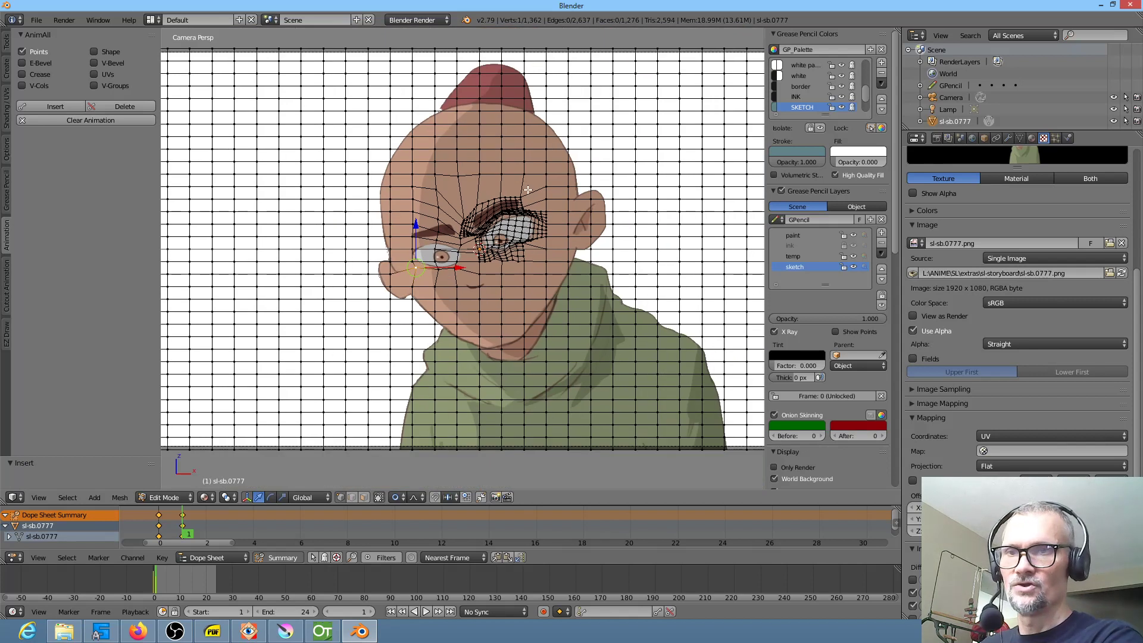
{"action": "mouse_move", "coordinate": [682, 173]}
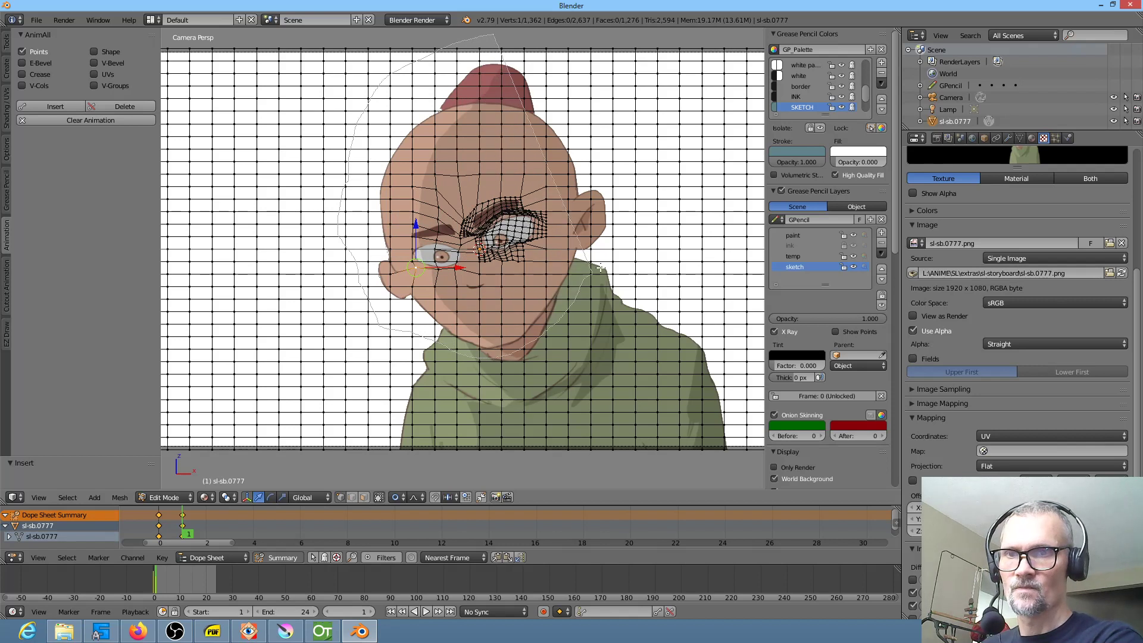
{"action": "key", "text": "a"}
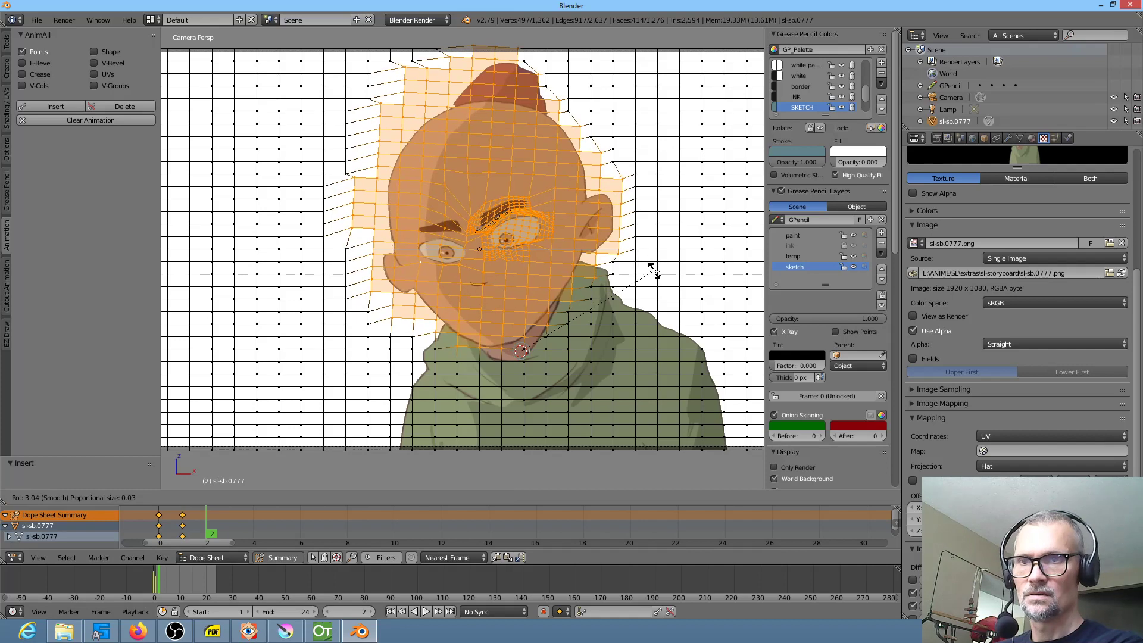
{"action": "mouse_move", "coordinate": [654, 302]}
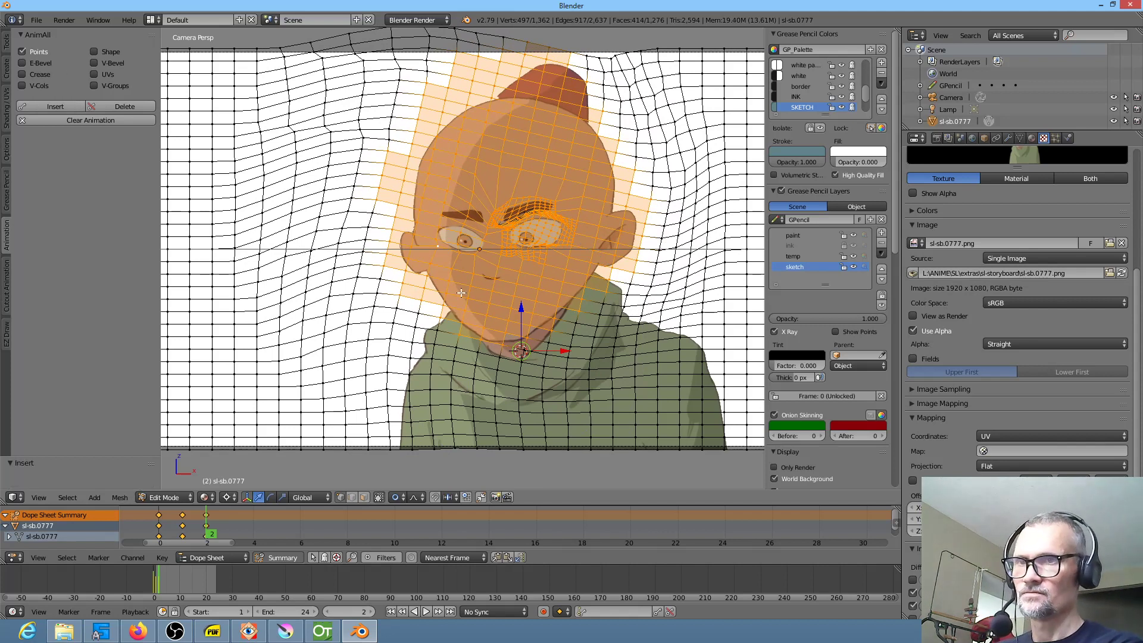
{"action": "key", "text": "Tab"}
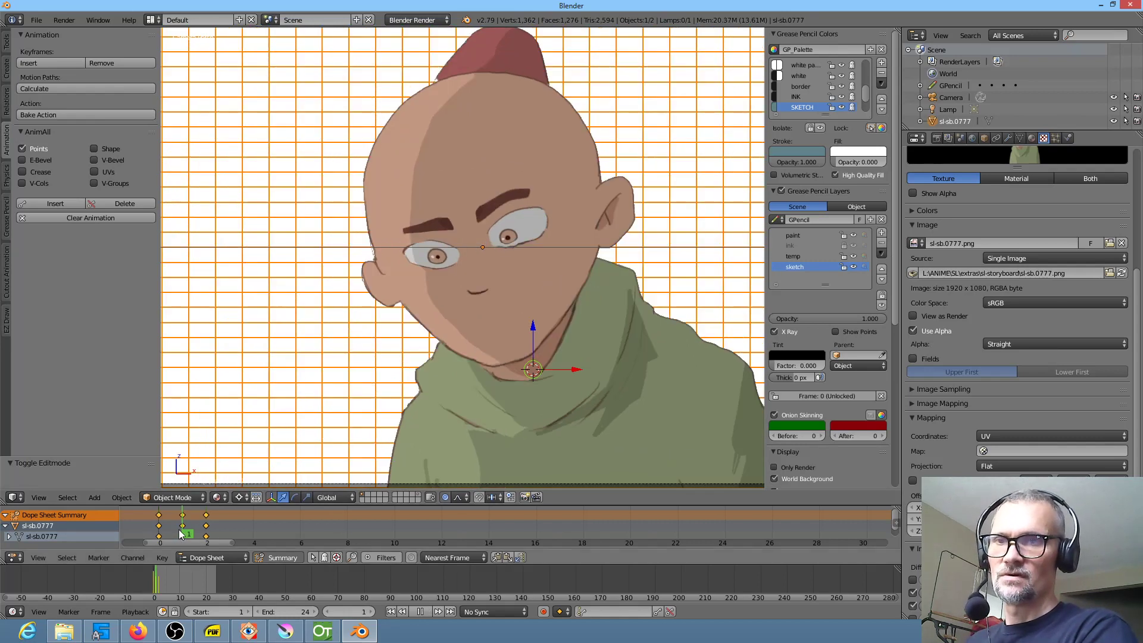
Return to the first frame and delete mesh points, scrambling the image plane.
{"action": "left_click", "coordinate": [165, 525]}
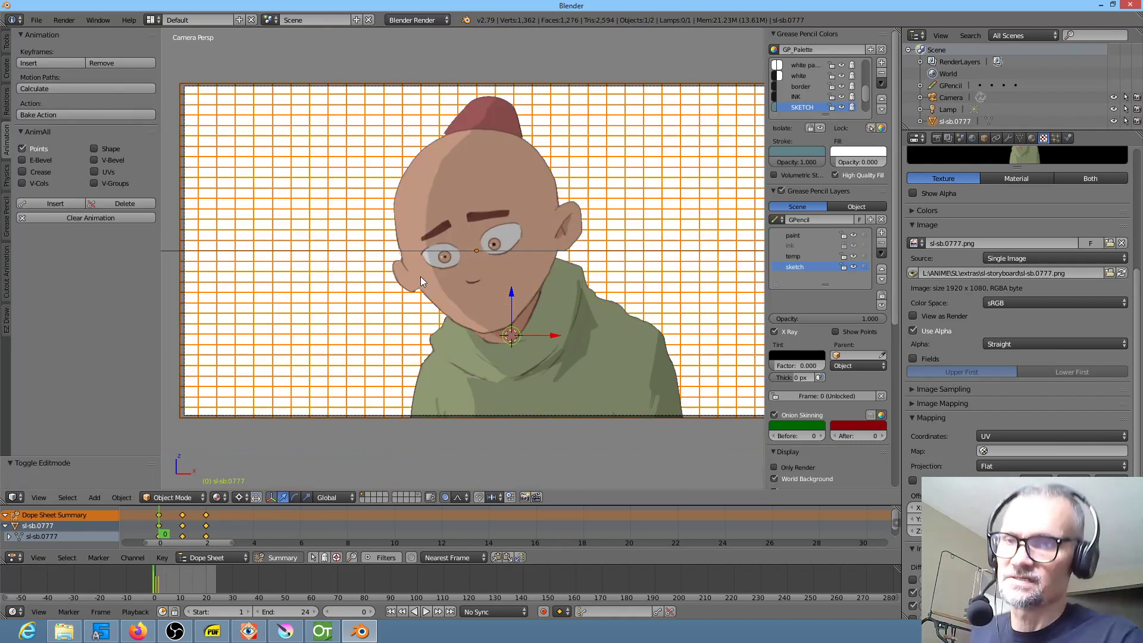
{"action": "scroll", "scroll_direction": "down", "scroll_amount": 3}
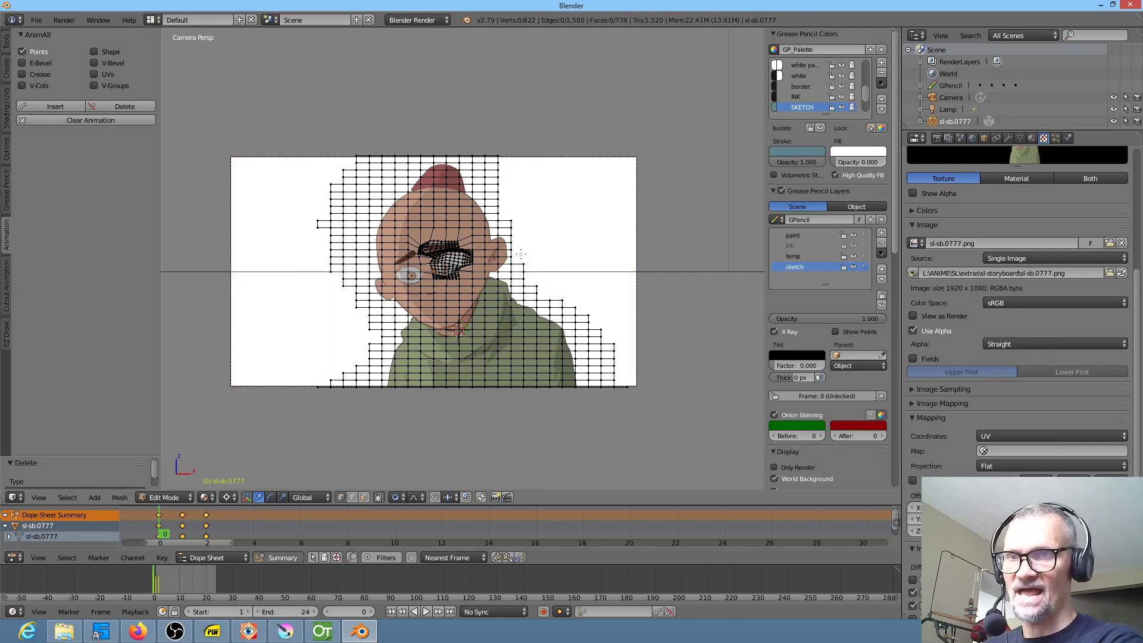
{"action": "key", "text": "Tab"}
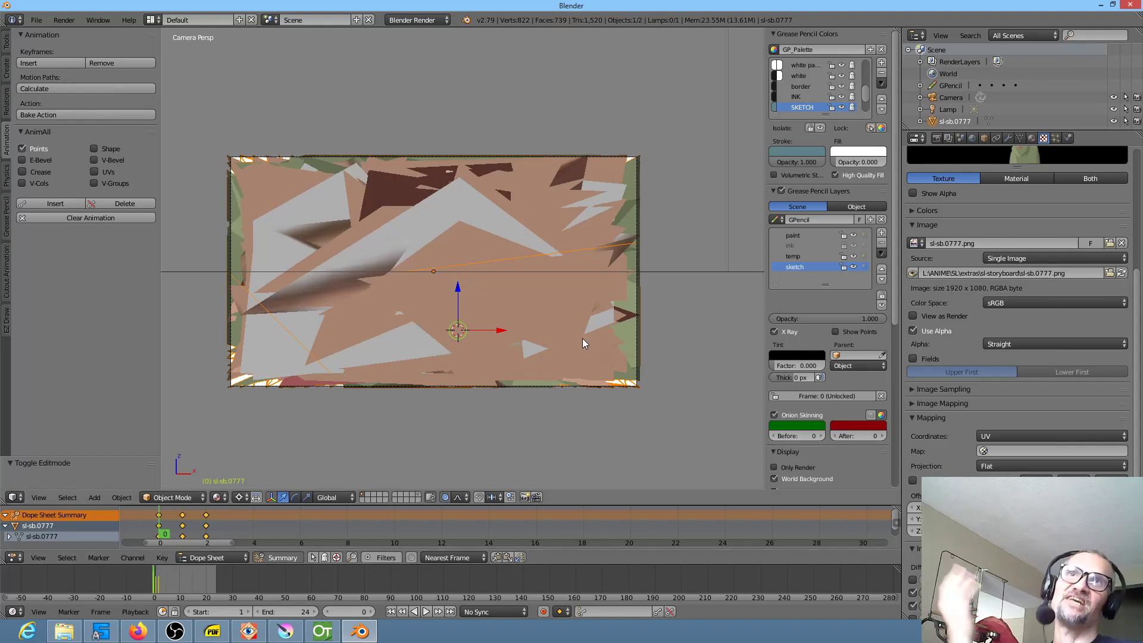
{"action": "mouse_move", "coordinate": [459, 247]}
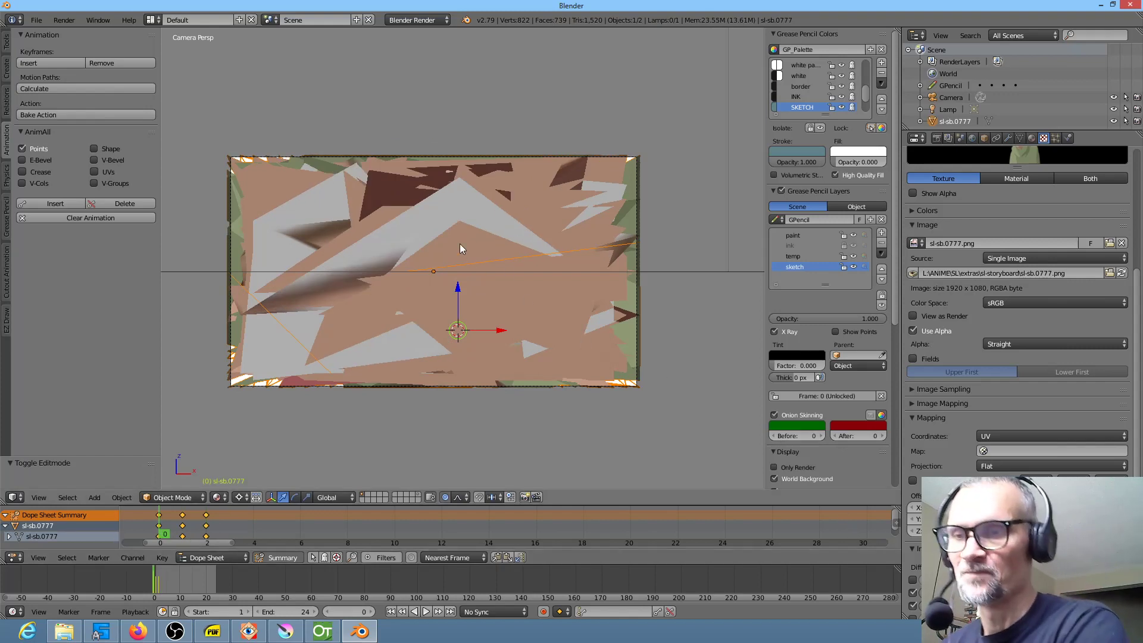
{"action": "left_click", "coordinate": [36, 20]}
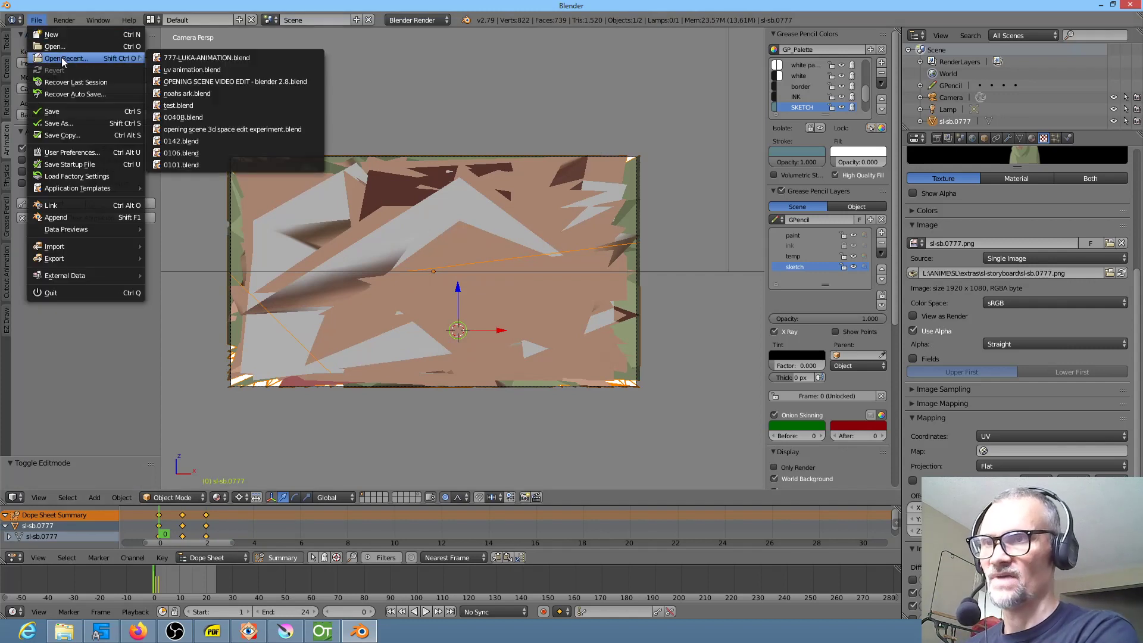
{"action": "left_click", "coordinate": [206, 57]}
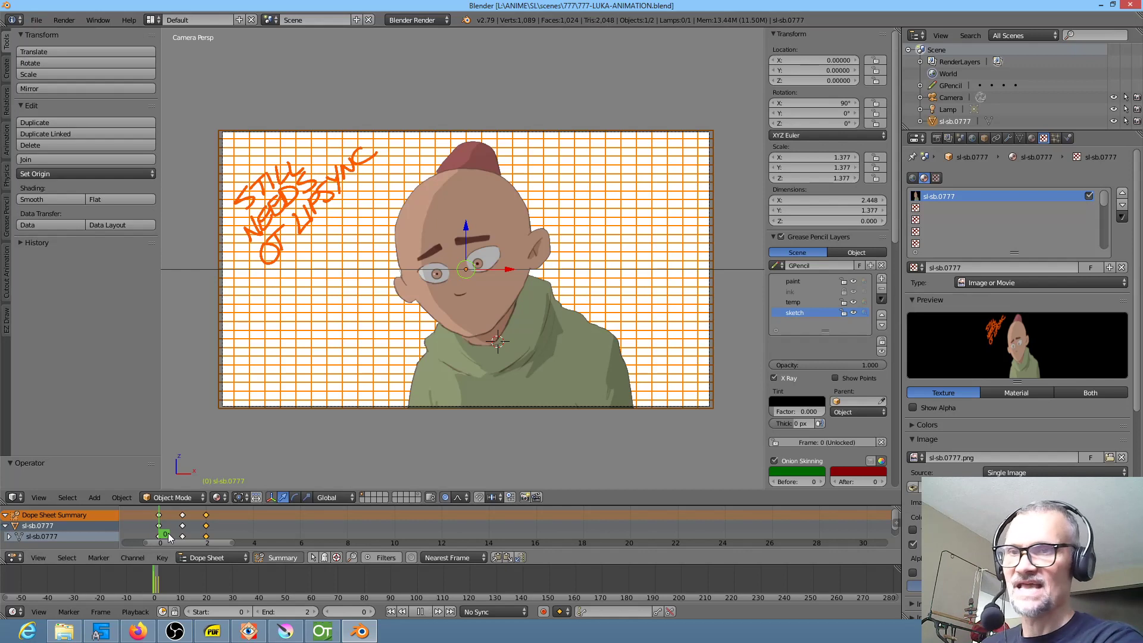
{"action": "left_click", "coordinate": [211, 533]}
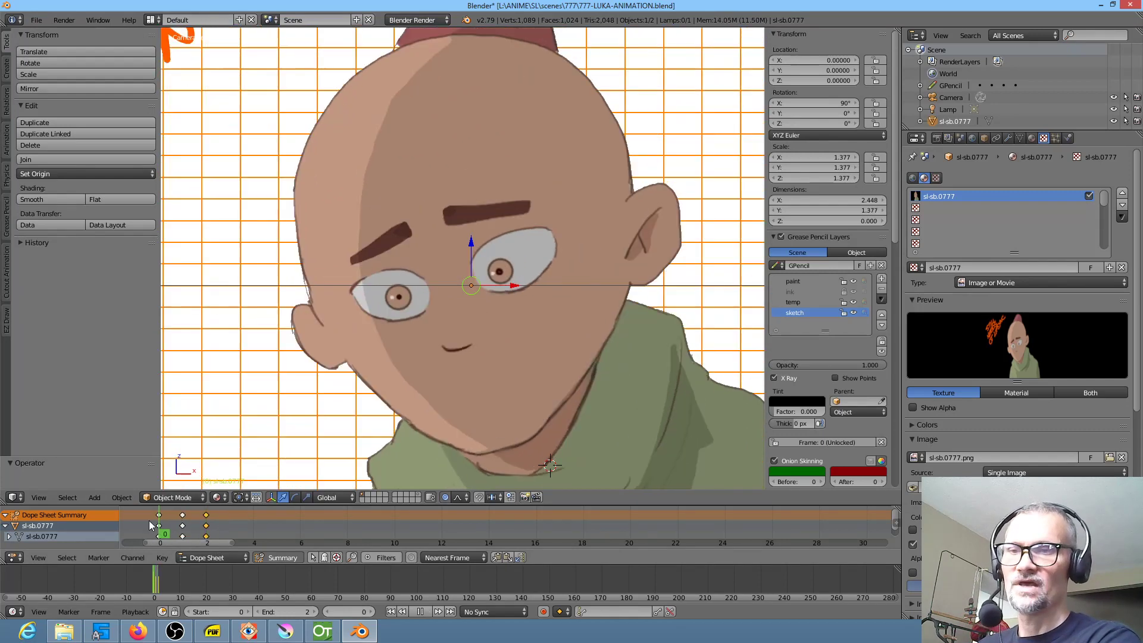
{"action": "mouse_move", "coordinate": [484, 361]}
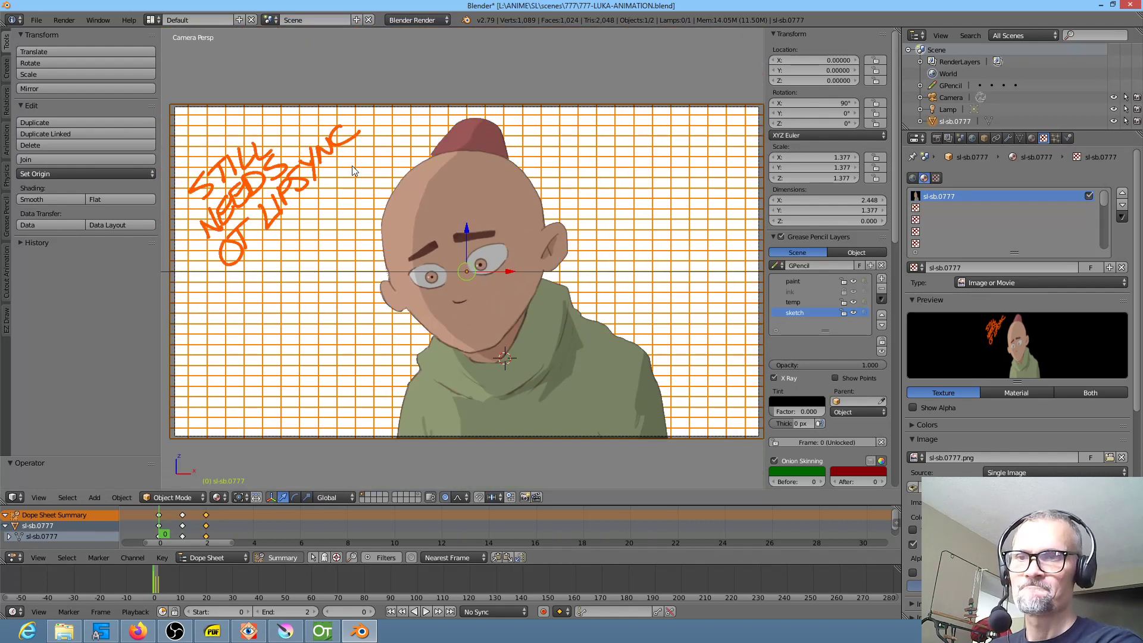
{"action": "mouse_move", "coordinate": [371, 343]}
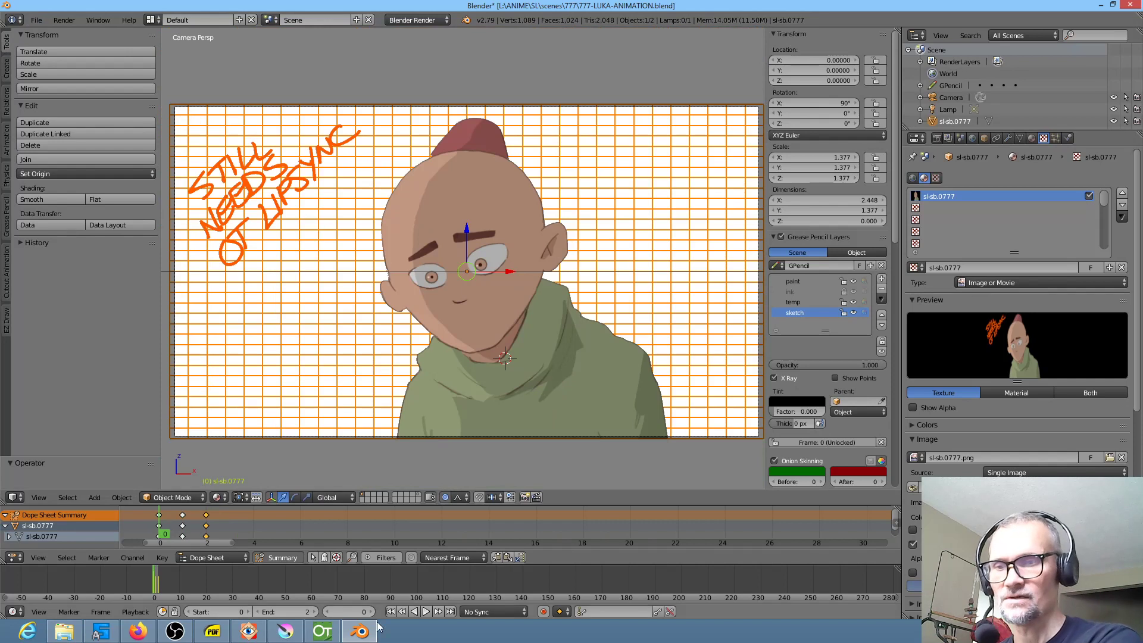
Select the luka cell in Col3 and view drawings 0002 and 0000 in the Level Strip.
{"action": "left_click", "coordinate": [322, 631]}
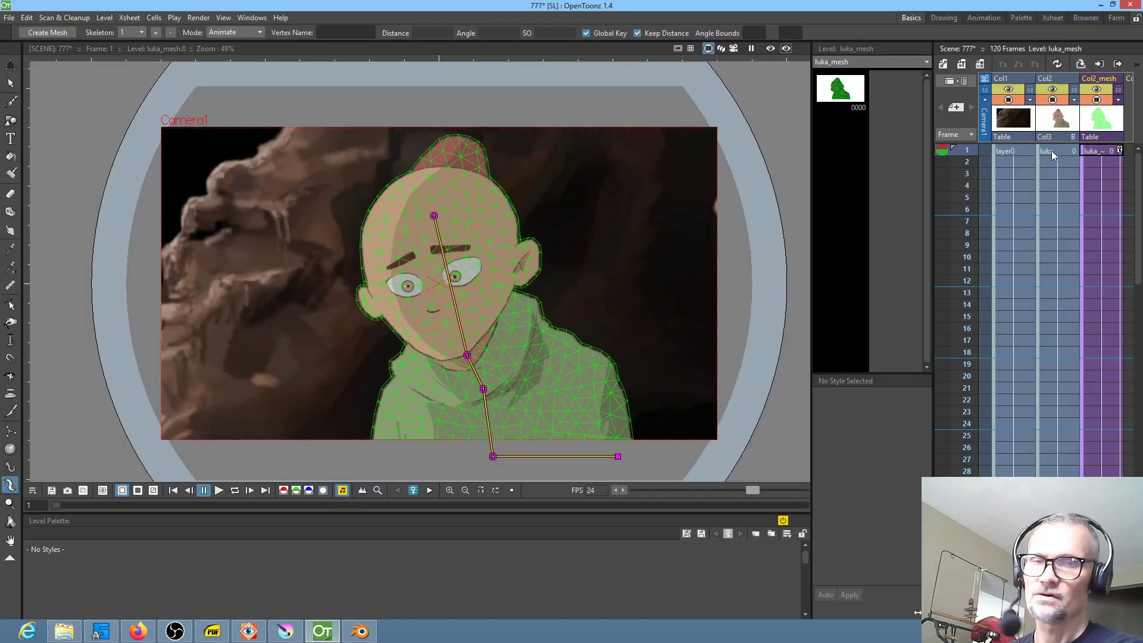
{"action": "left_click", "coordinate": [1050, 150]}
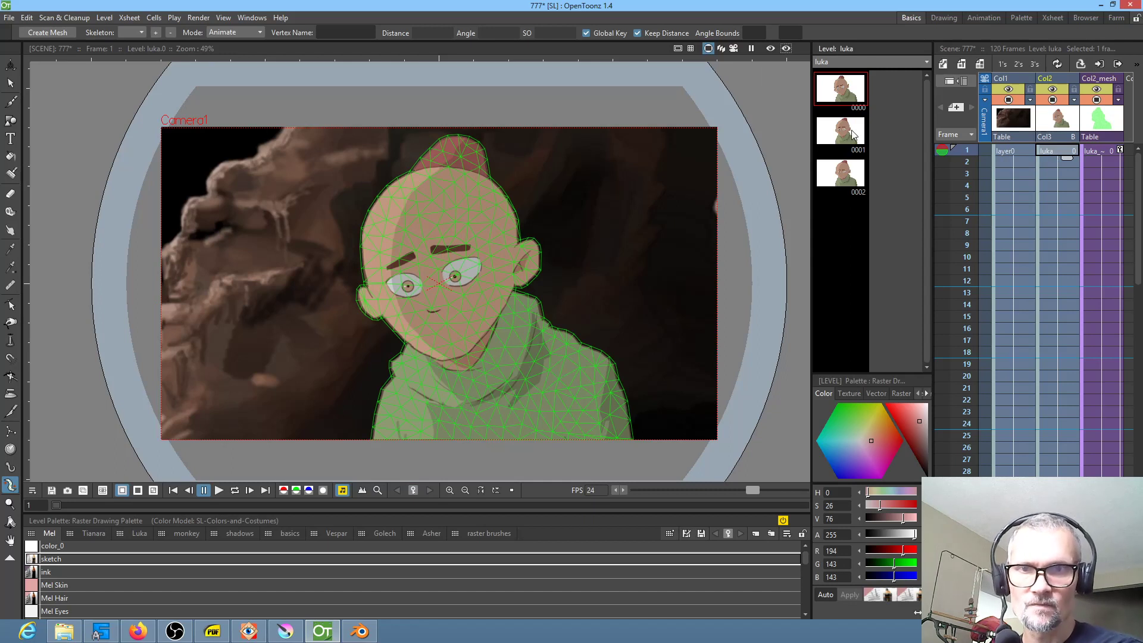
{"action": "left_click", "coordinate": [840, 175]}
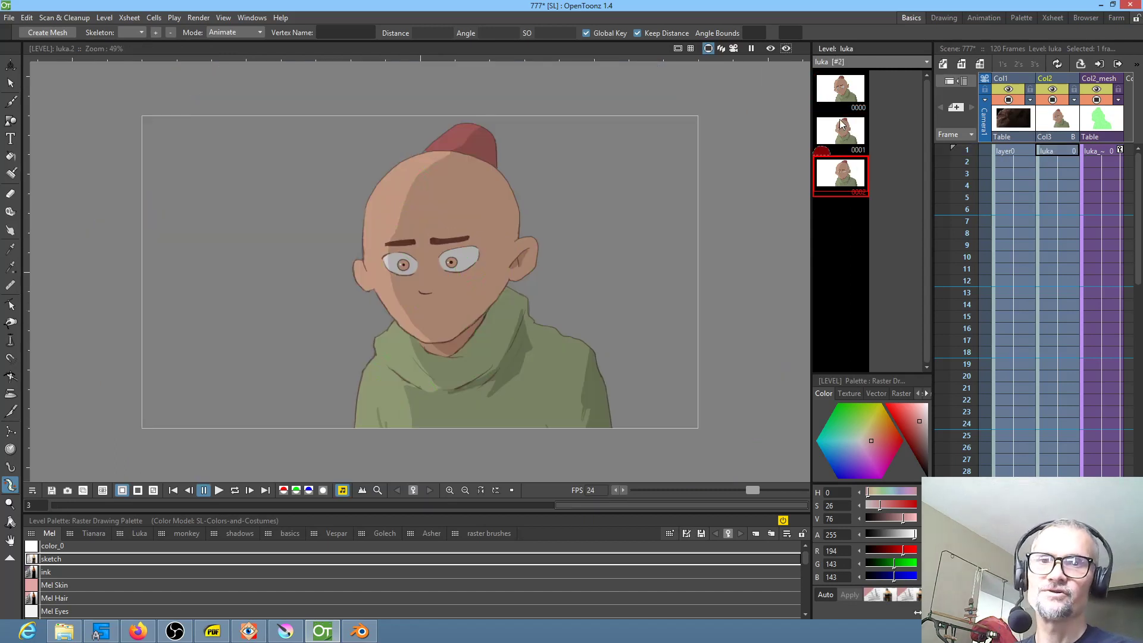
{"action": "left_click", "coordinate": [840, 89]}
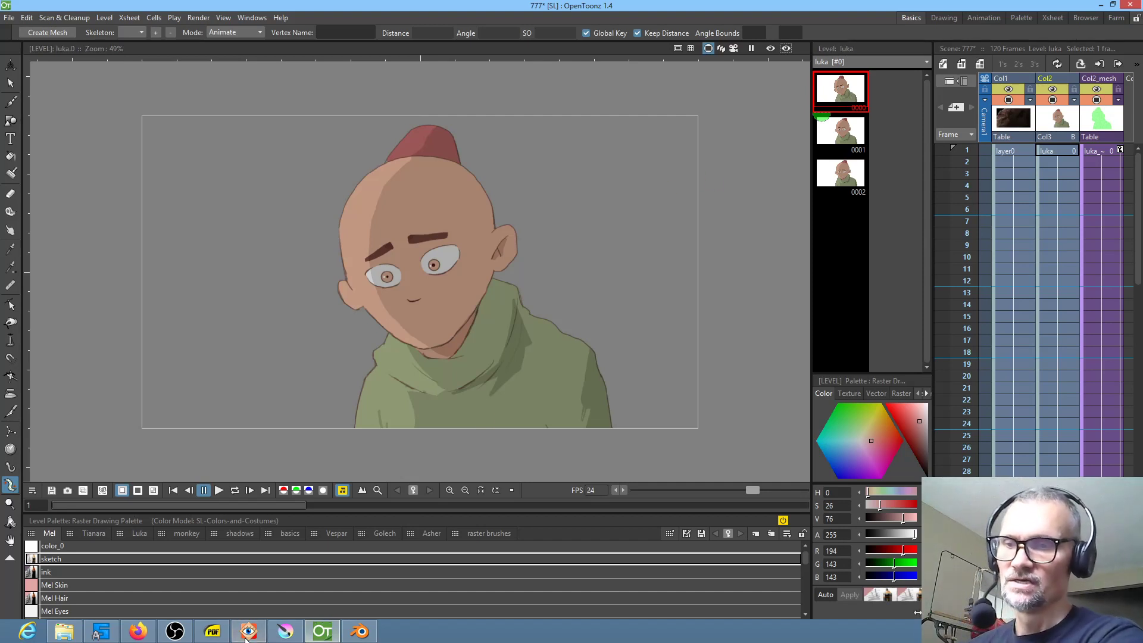
Open scenes/777/luka-animation and flip between the luka_000x frames, ending on luka_0002.png.
{"action": "left_click", "coordinate": [248, 630]}
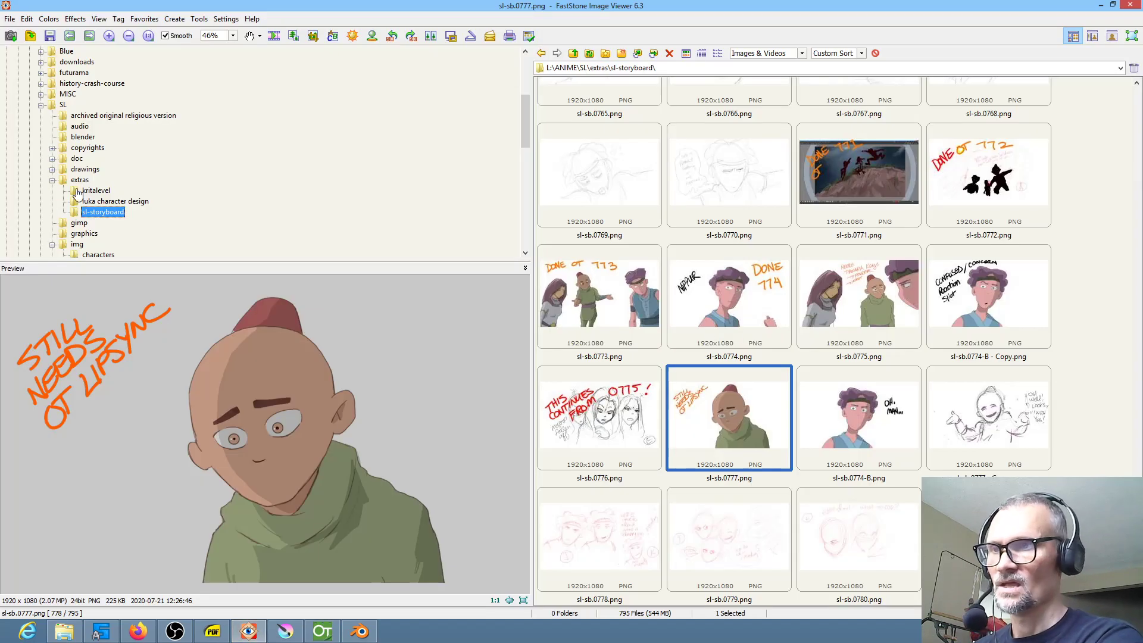
{"action": "mouse_move", "coordinate": [82, 137]}
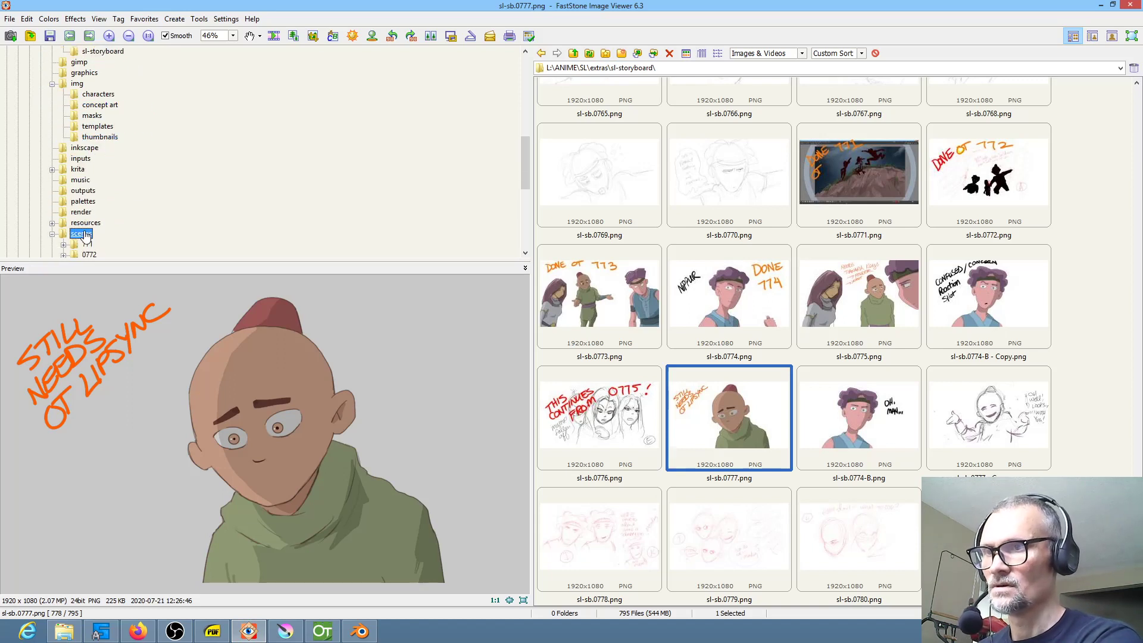
{"action": "left_click", "coordinate": [81, 233]}
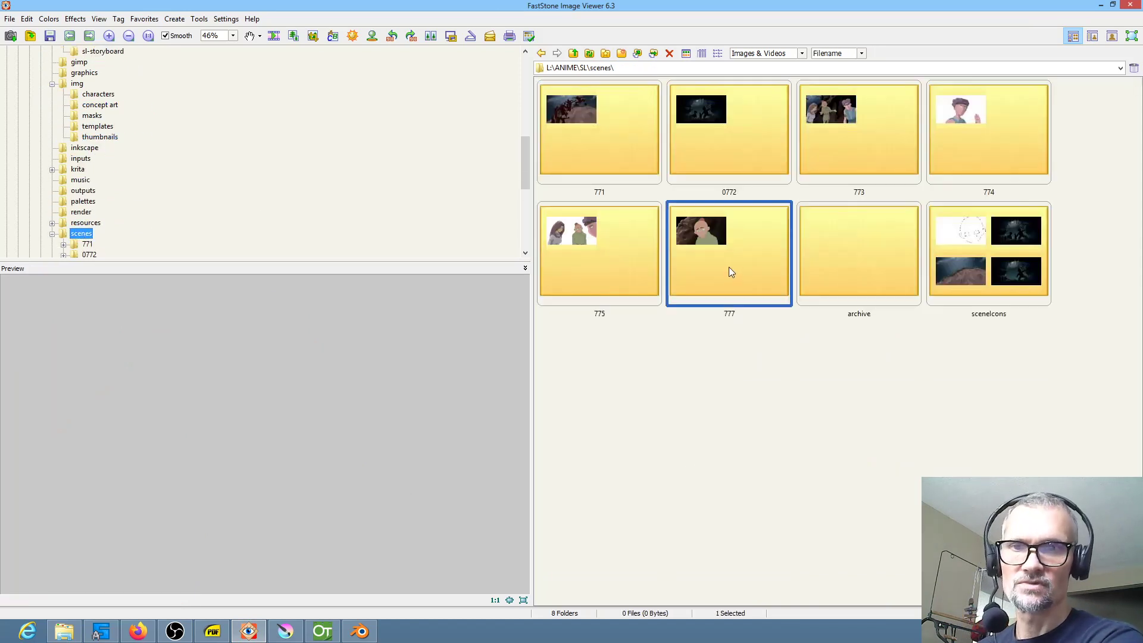
{"action": "double_click", "coordinate": [729, 251]}
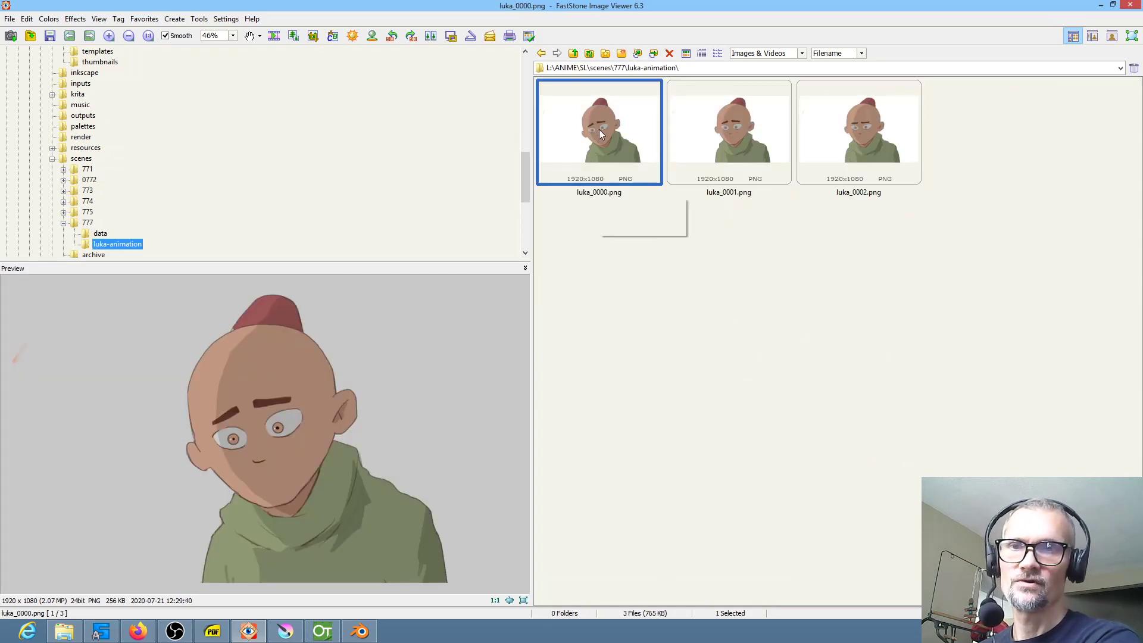
{"action": "mouse_move", "coordinate": [741, 137]}
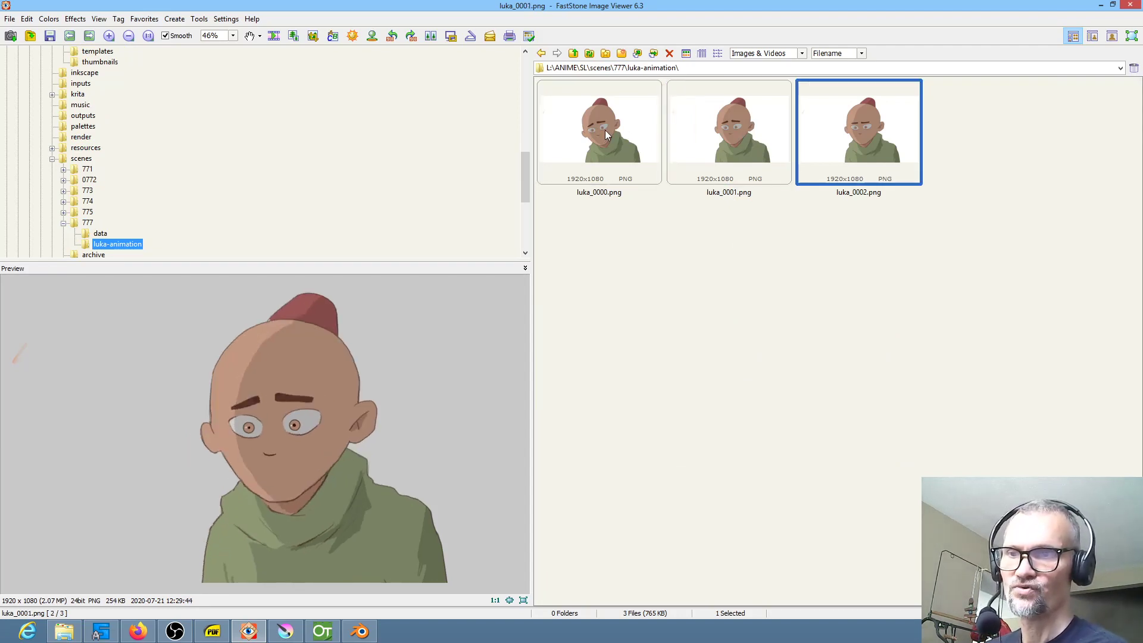
{"action": "left_click", "coordinate": [598, 131]}
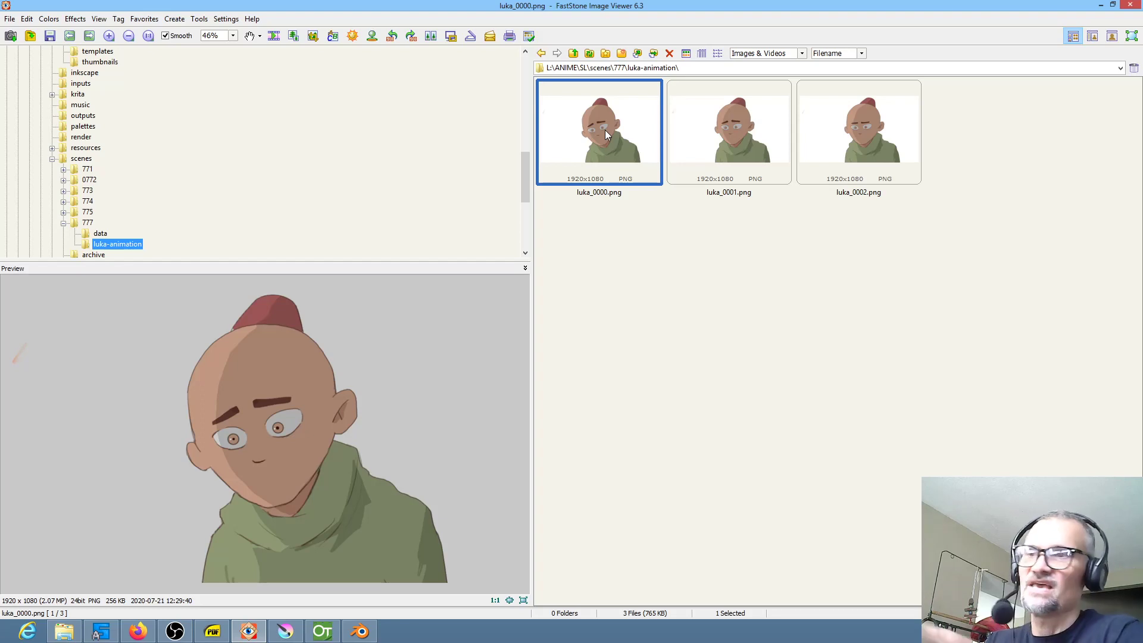
{"action": "left_click", "coordinate": [858, 131]}
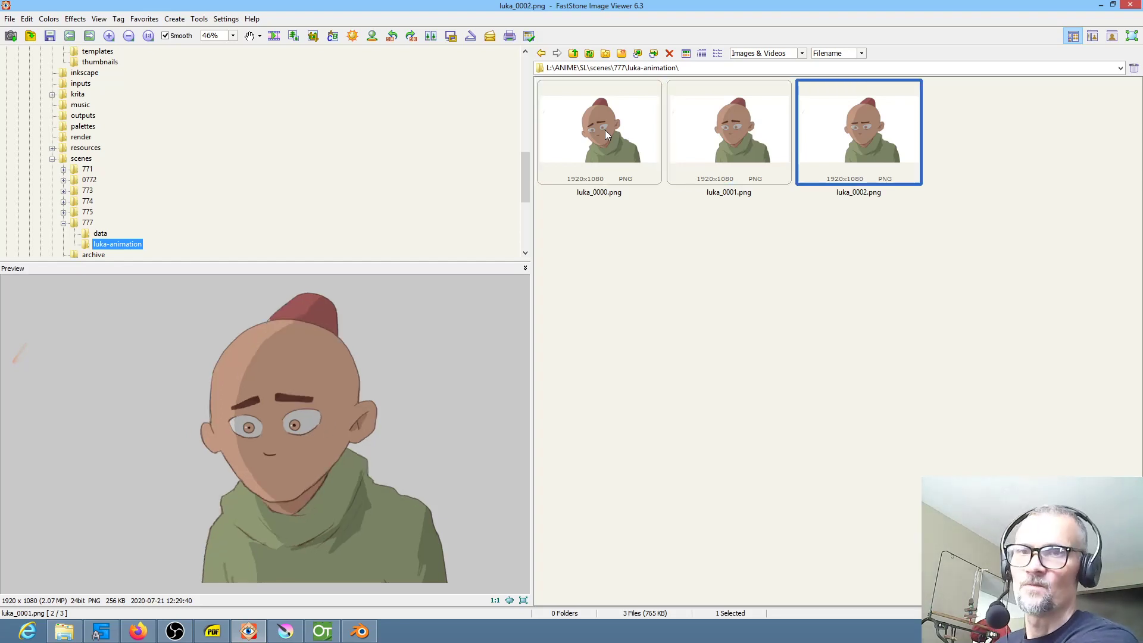
{"action": "left_click", "coordinate": [598, 131]}
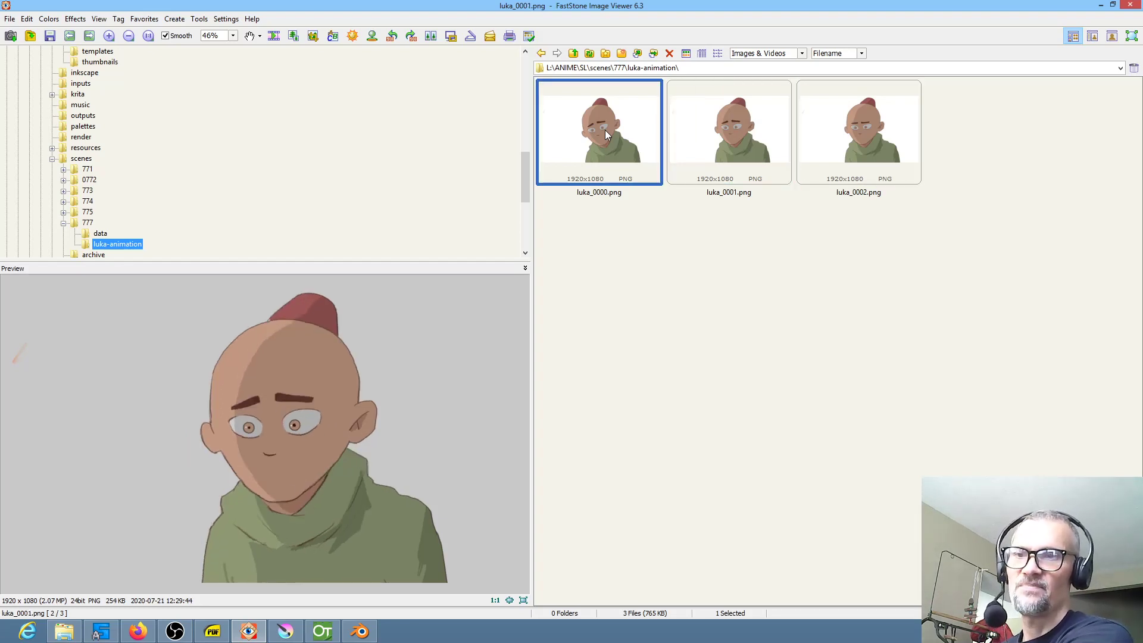
{"action": "left_click", "coordinate": [858, 131]}
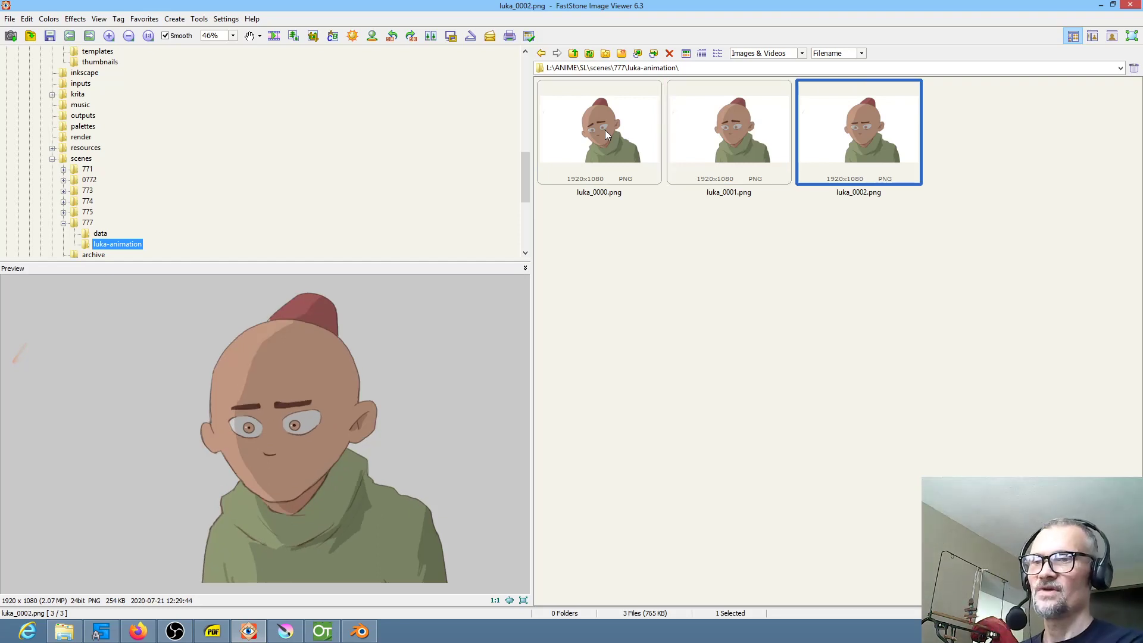
{"action": "mouse_move", "coordinate": [115, 607]}
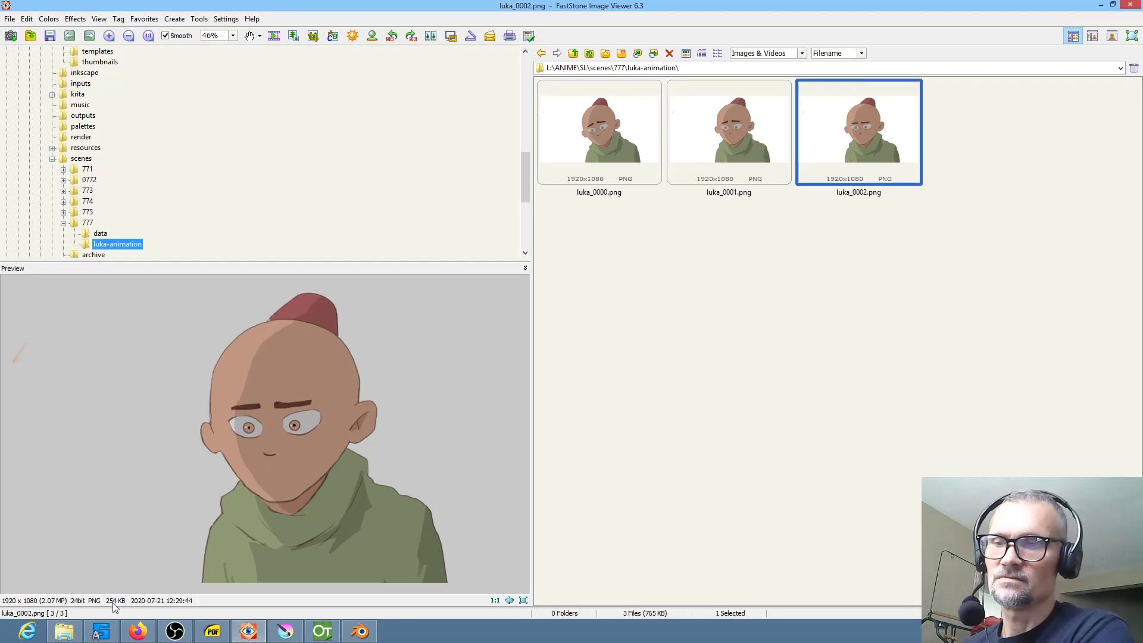
{"action": "mouse_move", "coordinate": [311, 623]}
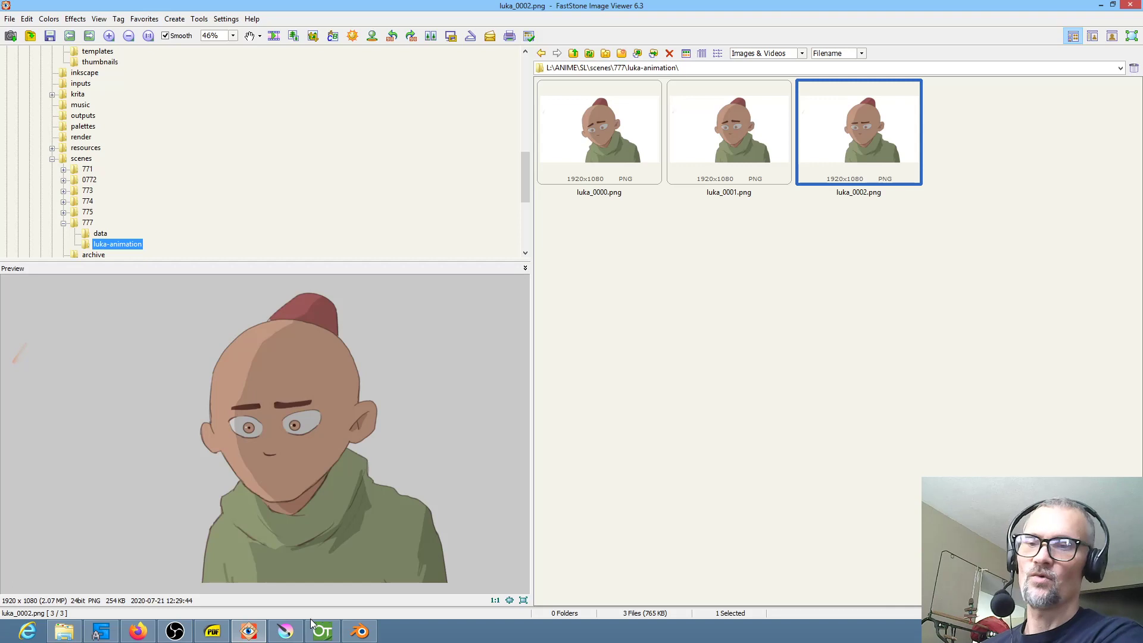
{"action": "mouse_move", "coordinate": [322, 630]}
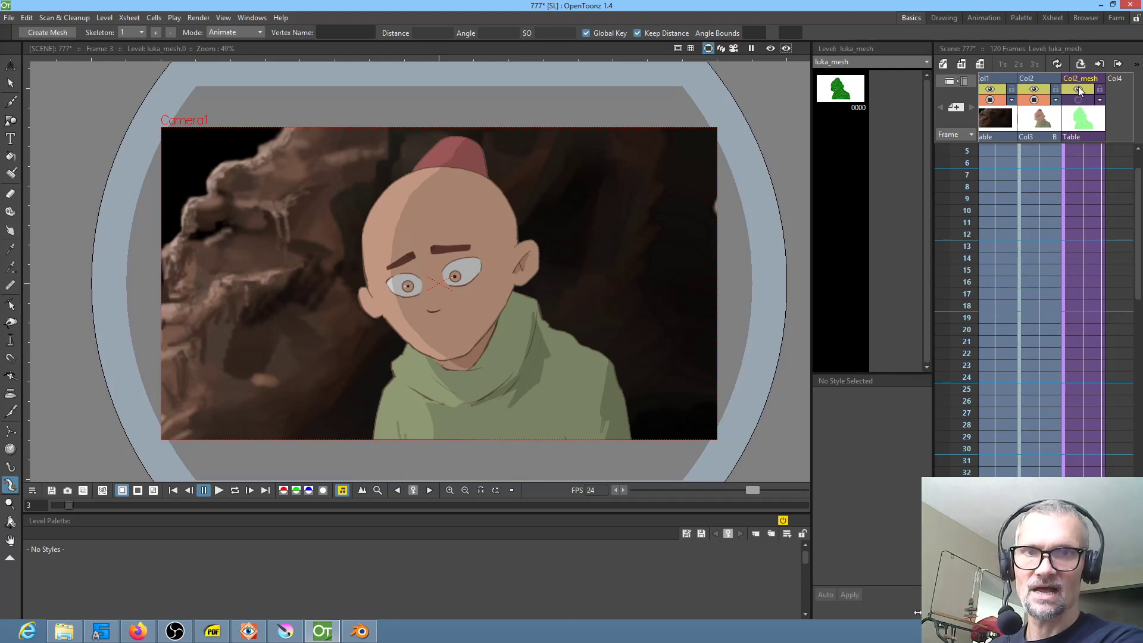
Toggle the Col2_mesh column preview and inspect Xsheet cells around frames 35–37.
{"action": "left_click", "coordinate": [1078, 90]}
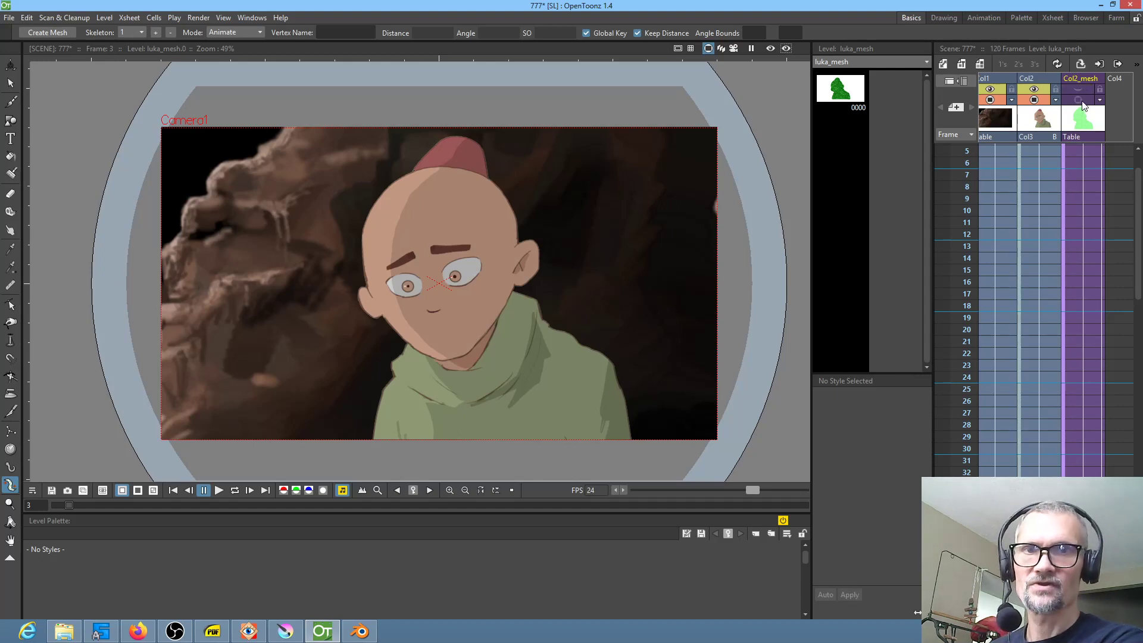
{"action": "left_click", "coordinate": [966, 151]}
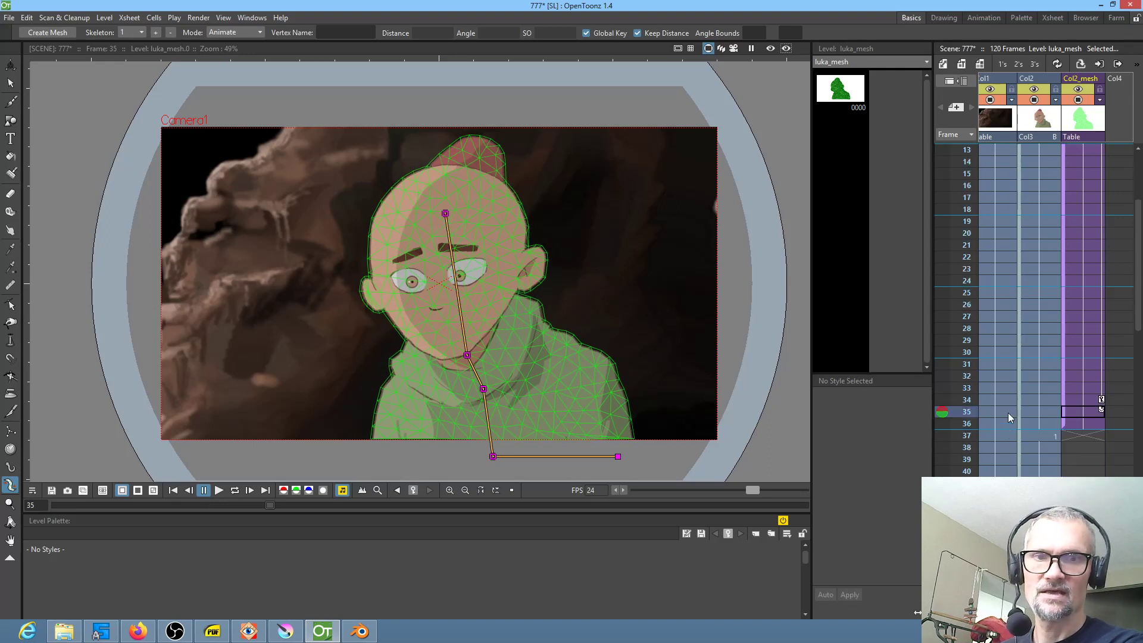
{"action": "mouse_move", "coordinate": [1085, 428]}
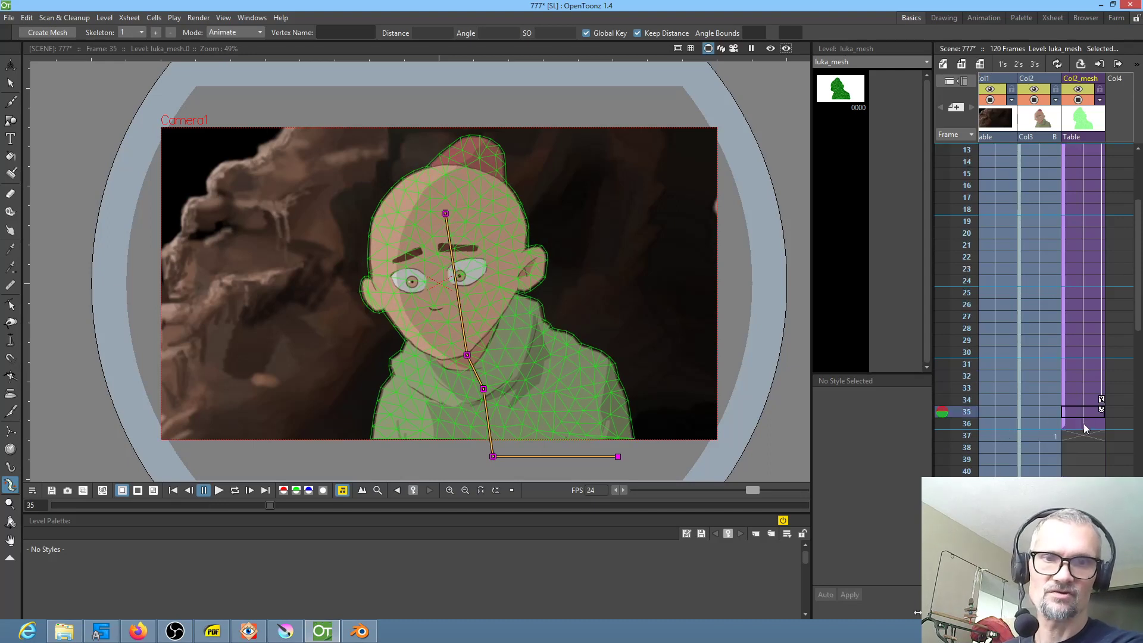
{"action": "left_click", "coordinate": [968, 423]}
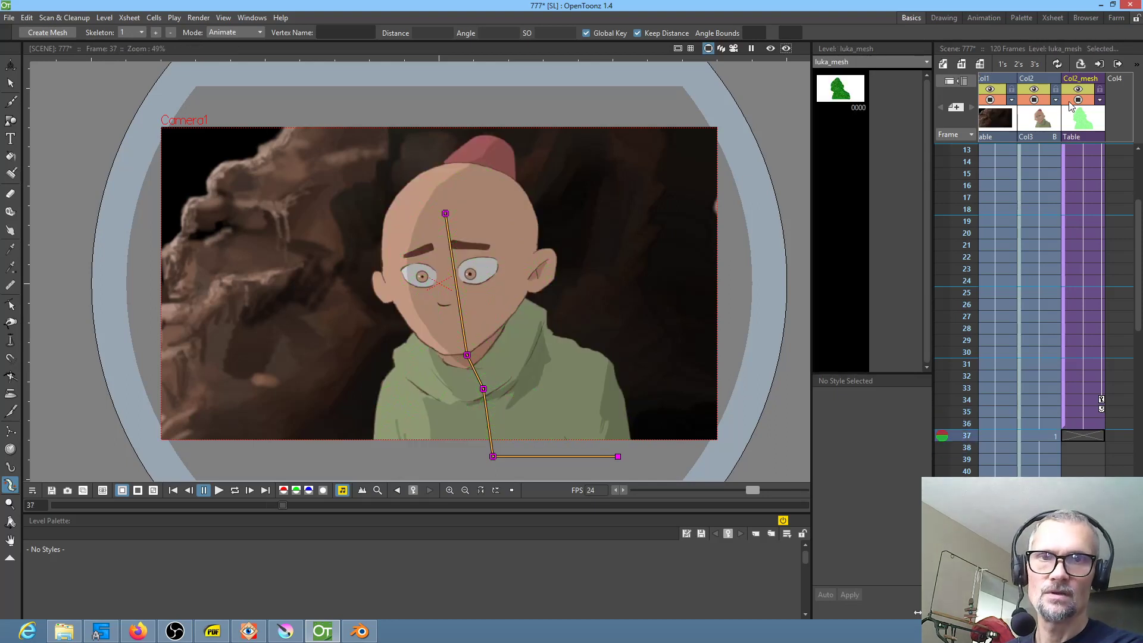
{"action": "left_click", "coordinate": [1039, 423]}
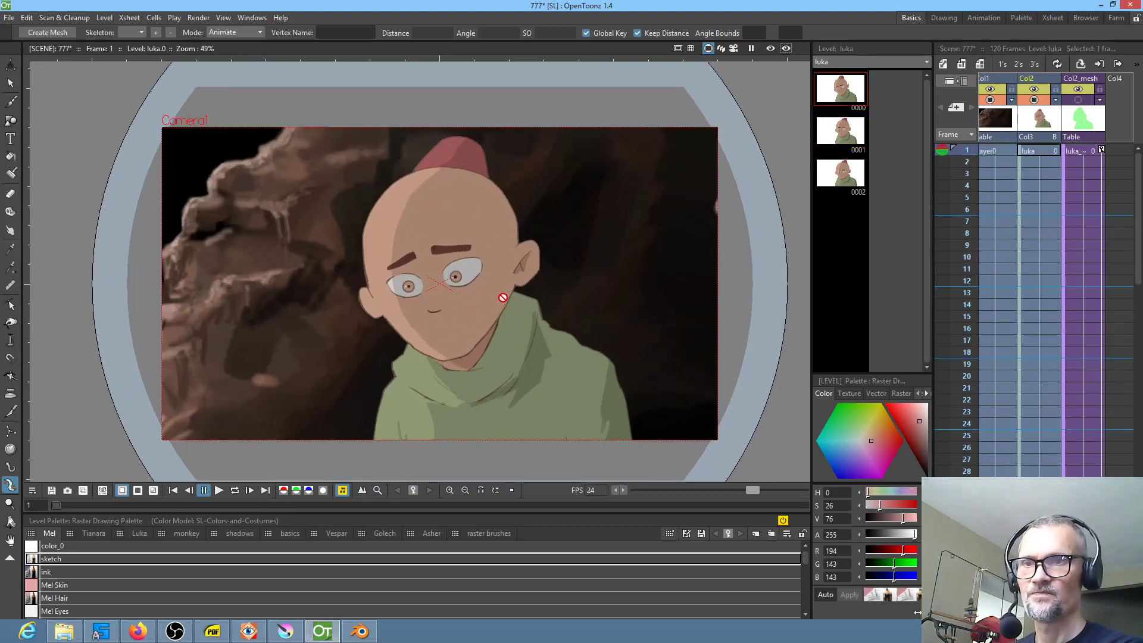
{"action": "left_click", "coordinate": [218, 490]}
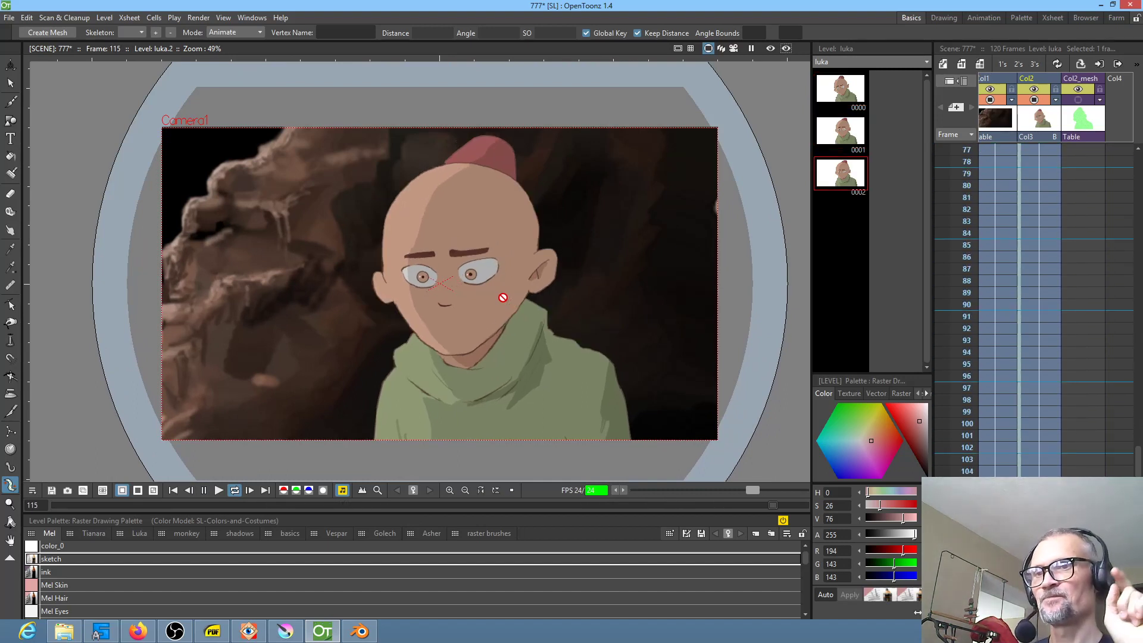
{"action": "left_click", "coordinate": [840, 131]}
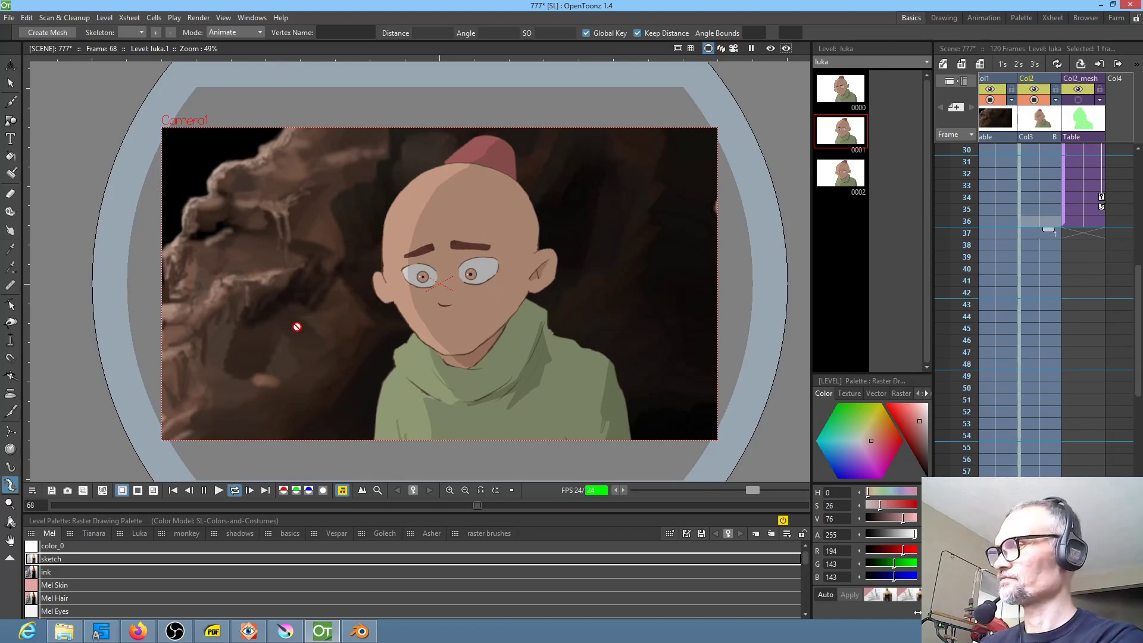
{"action": "left_click", "coordinate": [219, 490]}
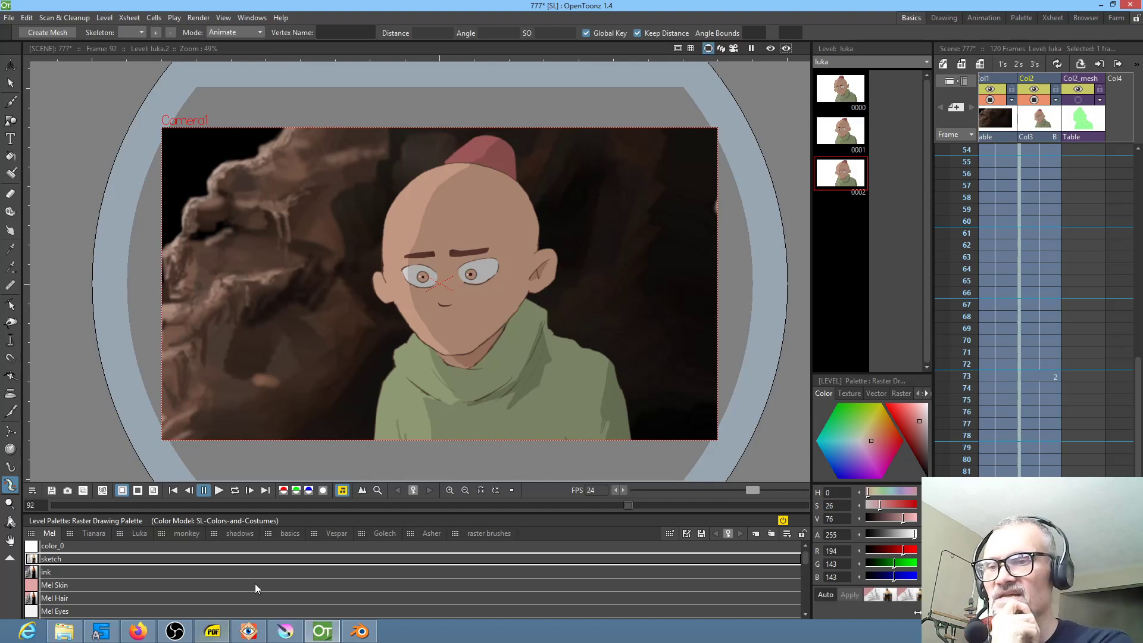
Browse to scenes/777 and preview mergedimage.png showing Luka over the cave.
{"action": "left_click", "coordinate": [248, 631]}
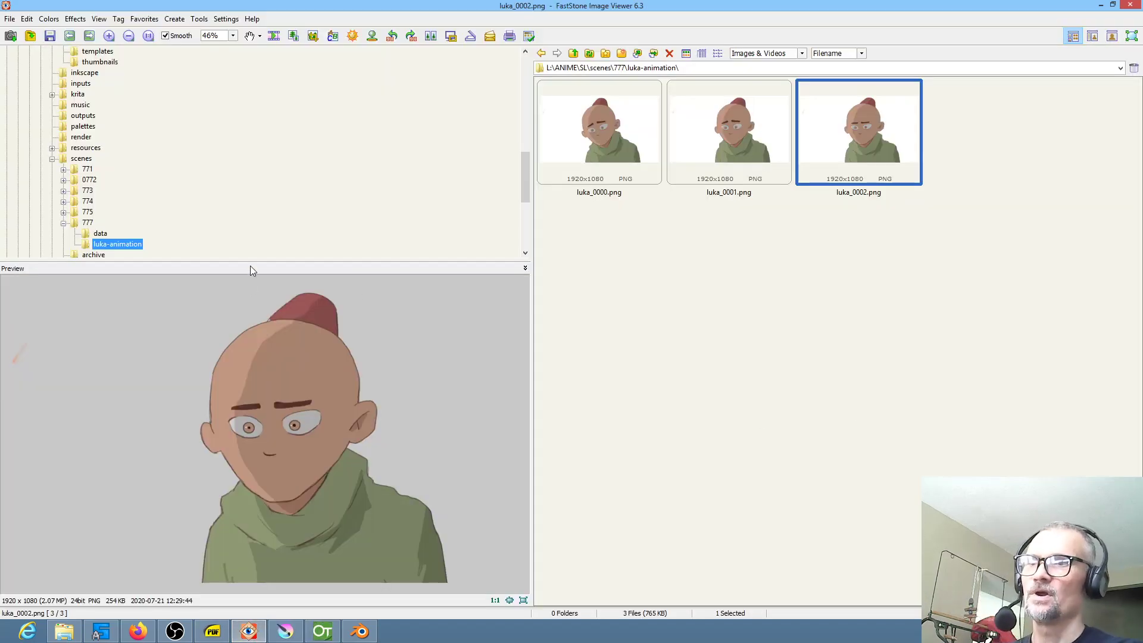
{"action": "mouse_move", "coordinate": [443, 409]}
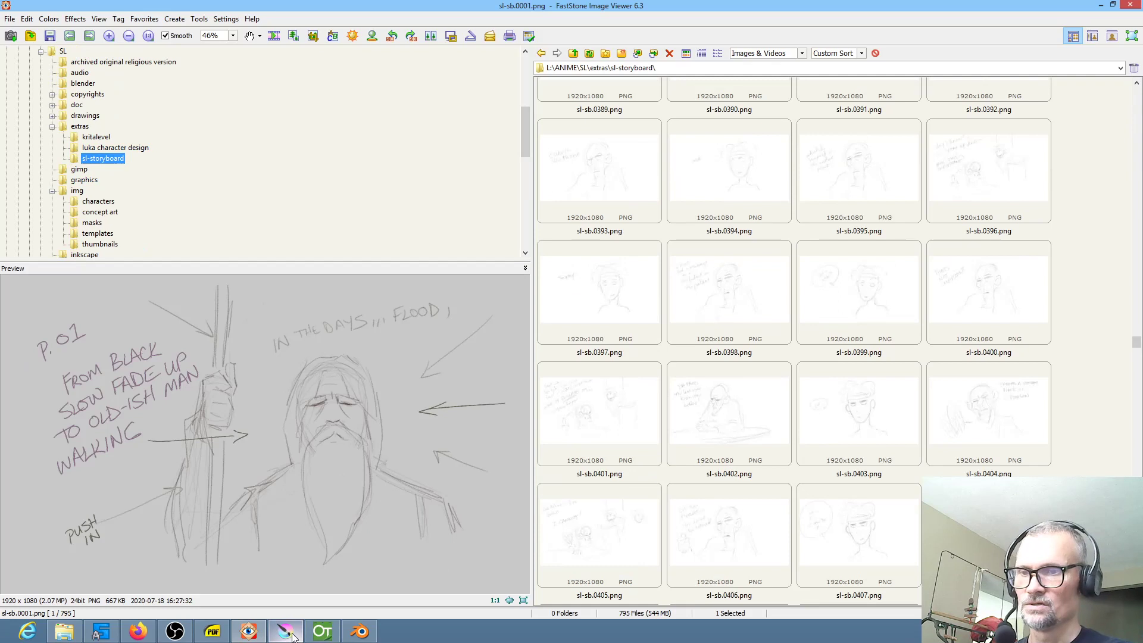
{"action": "left_click", "coordinate": [285, 630]}
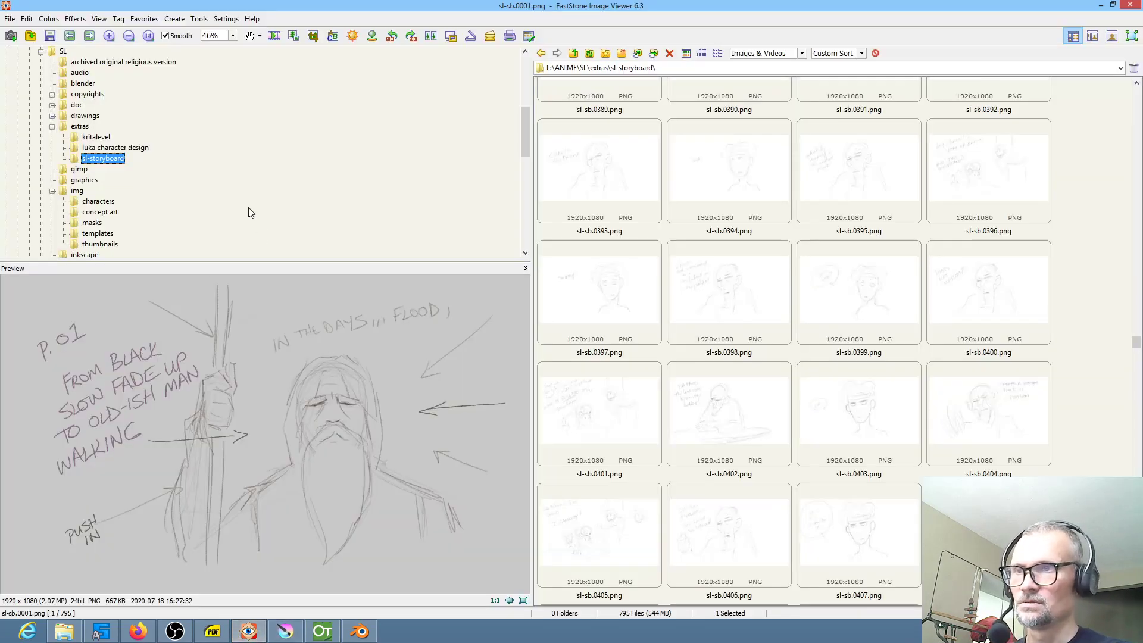
{"action": "scroll", "scroll_direction": "down", "scroll_amount": 3}
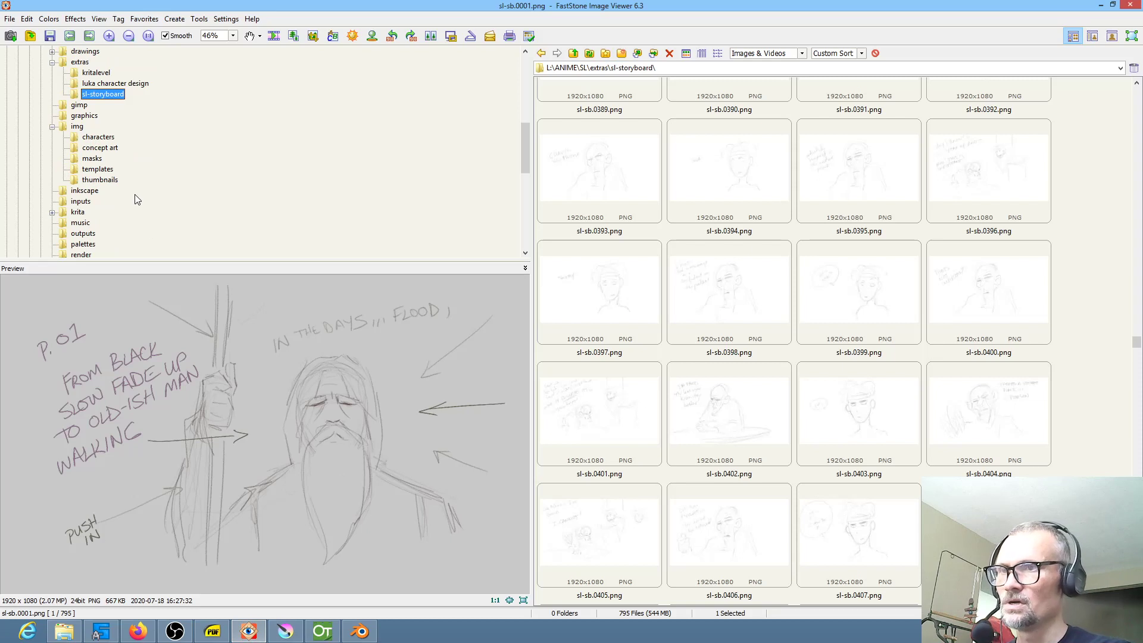
{"action": "scroll", "scroll_direction": "up", "scroll_amount": 3}
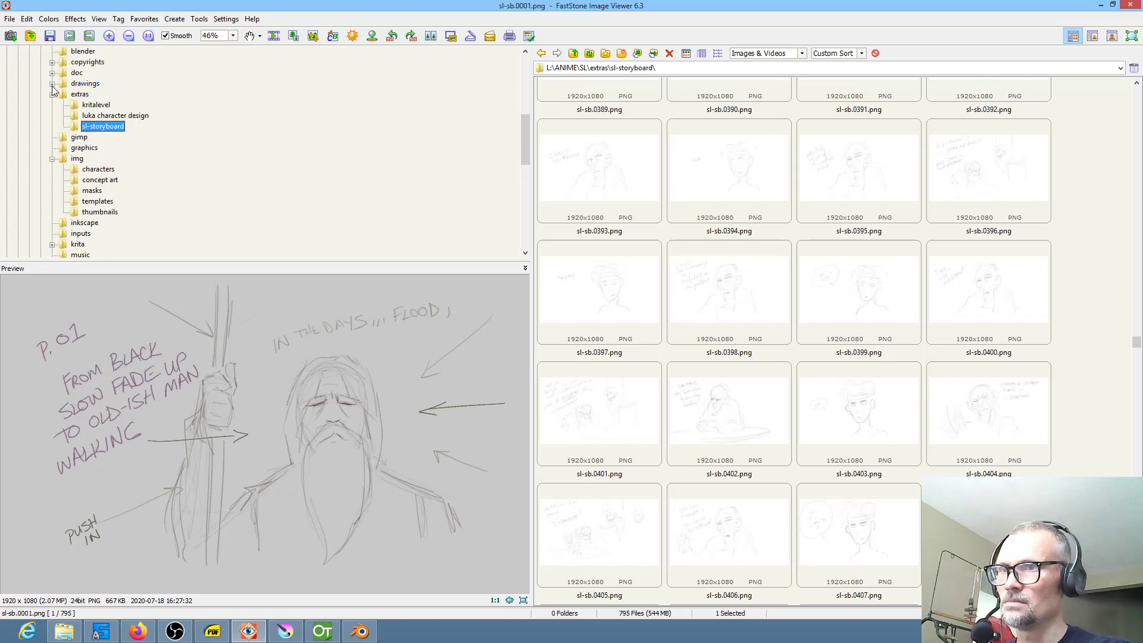
{"action": "scroll", "scroll_direction": "down", "scroll_amount": 3}
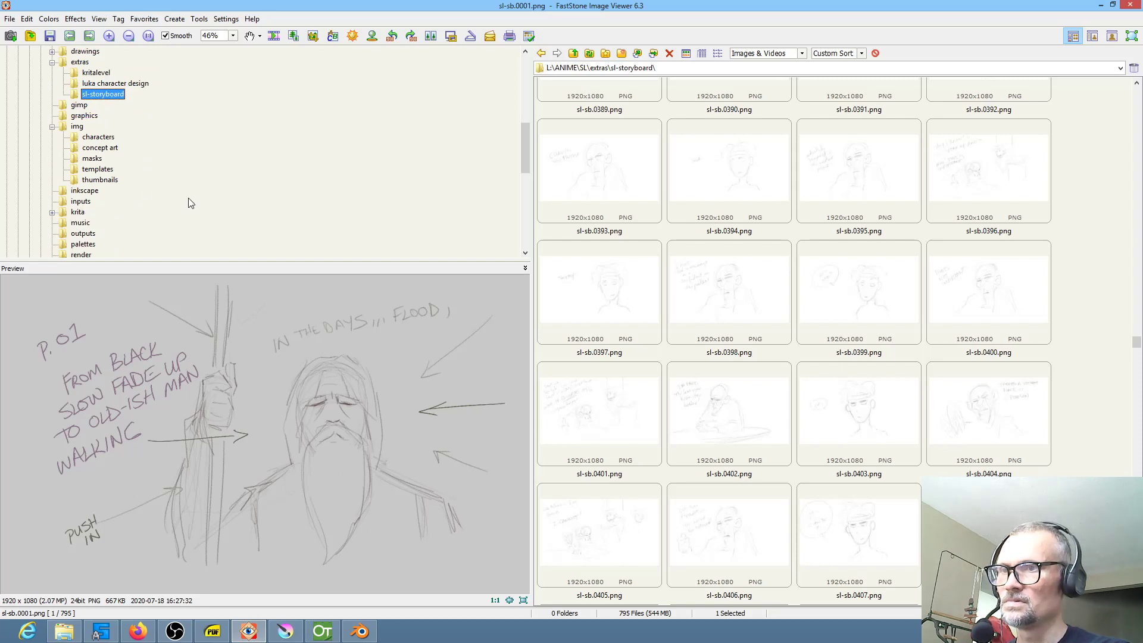
{"action": "left_click", "coordinate": [88, 243]}
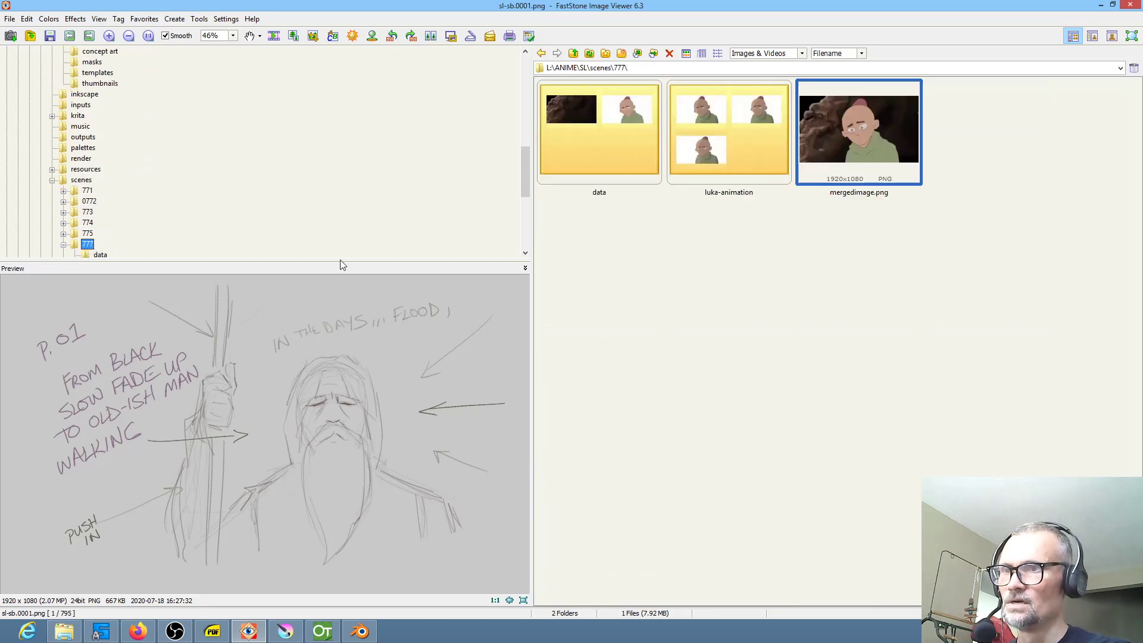
{"action": "left_click", "coordinate": [858, 131]}
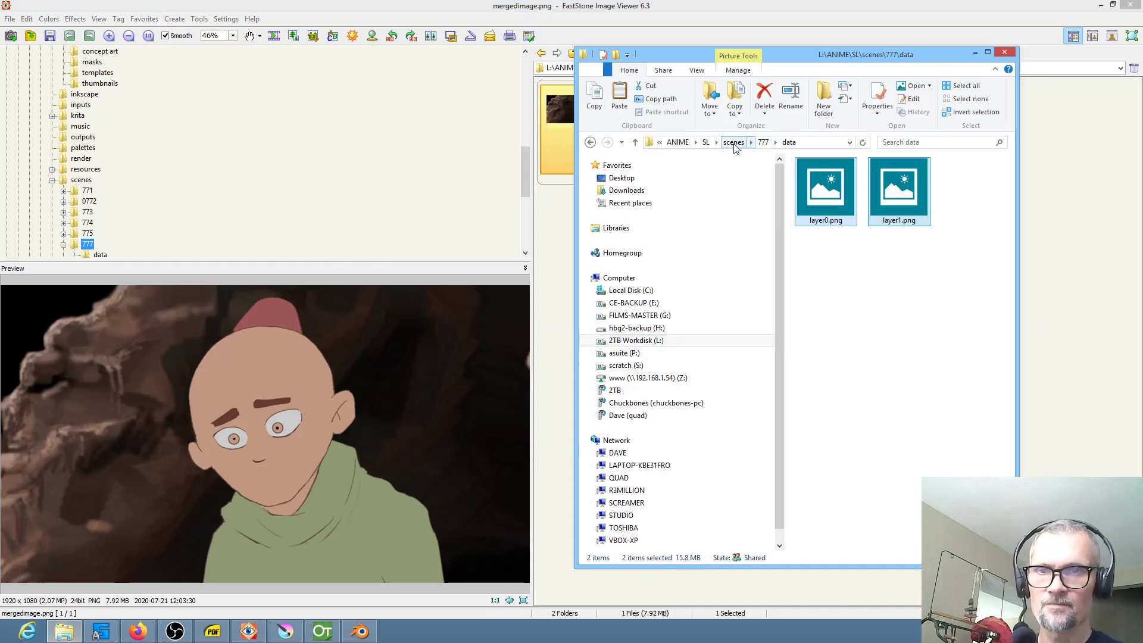
Move up from 777/data to the scenes folder and scroll its scene files.
{"action": "left_click", "coordinate": [733, 142]}
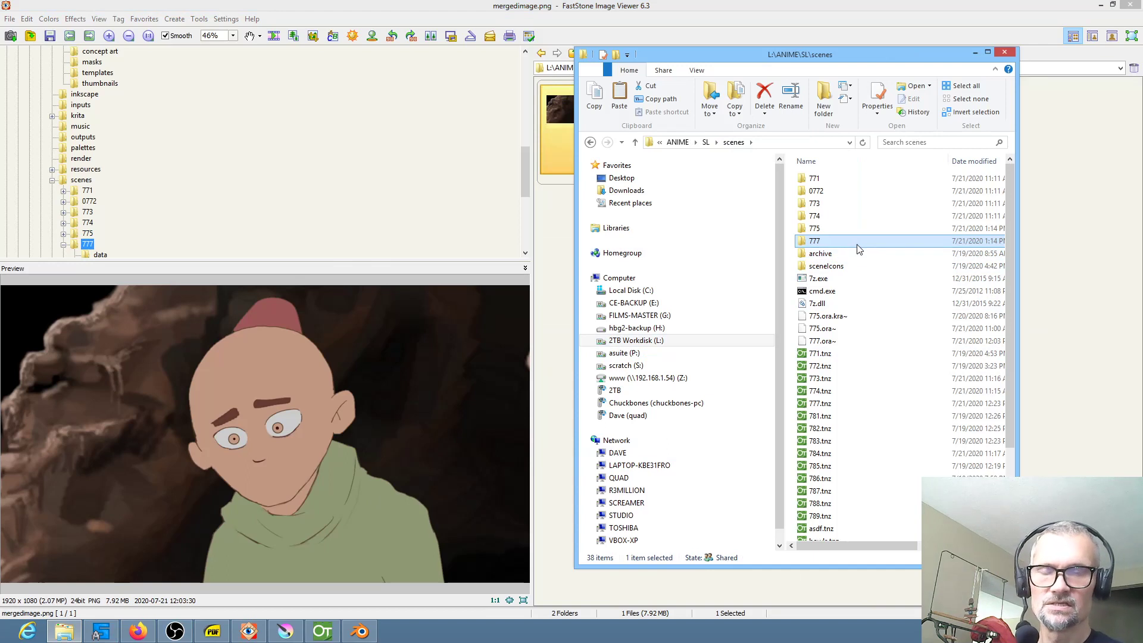
{"action": "scroll", "scroll_direction": "down", "scroll_amount": 3}
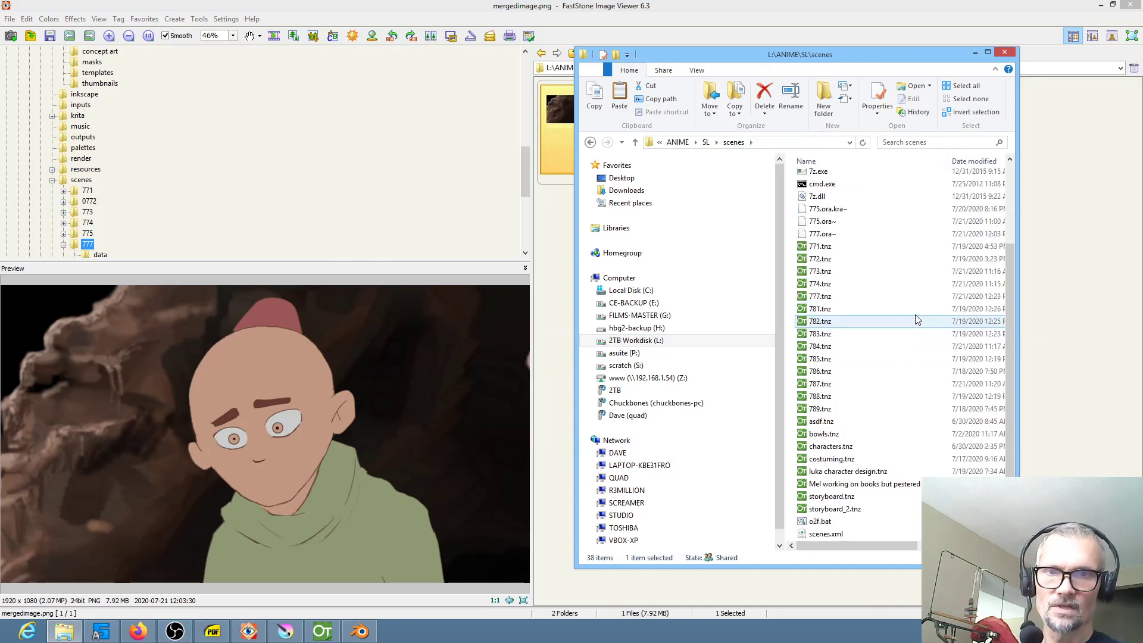
{"action": "left_click", "coordinate": [827, 208]}
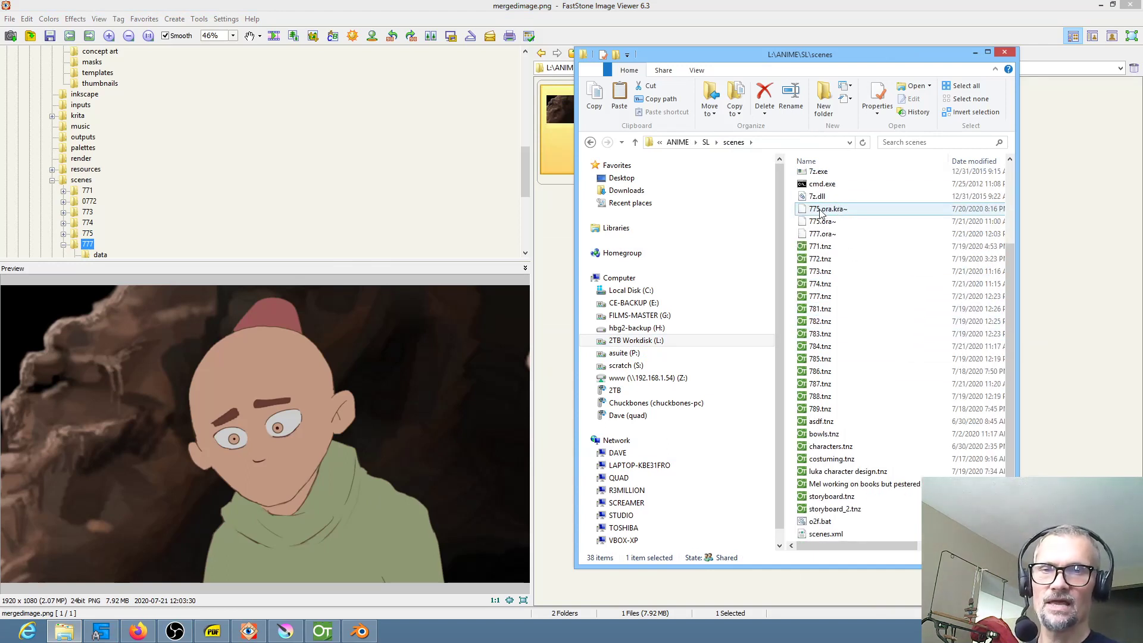
{"action": "mouse_move", "coordinate": [835, 212]}
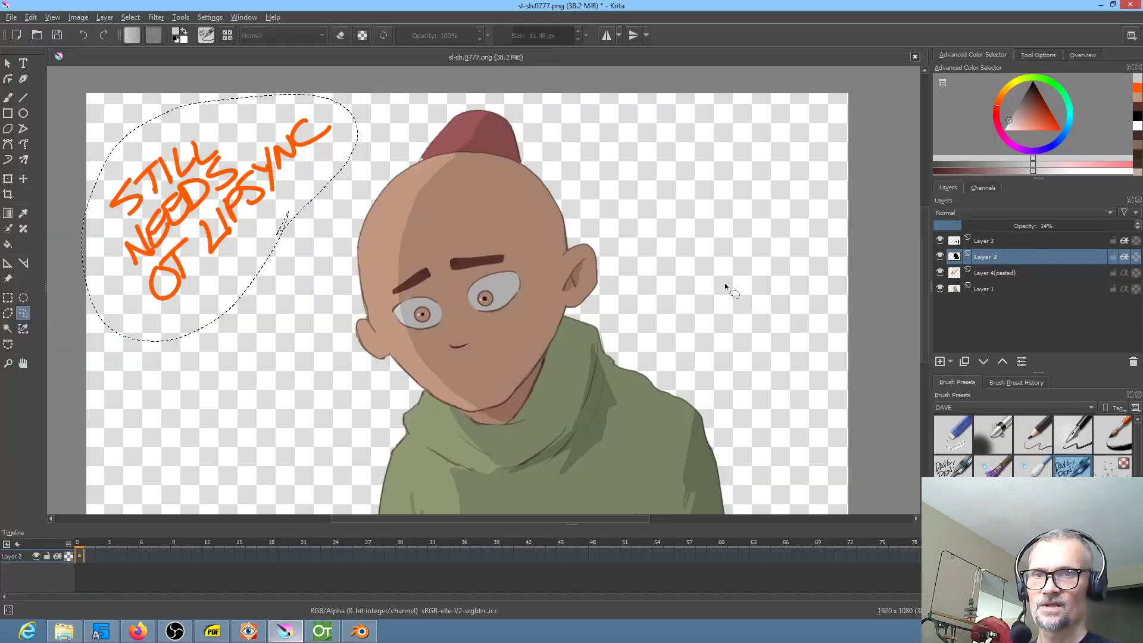
{"action": "mouse_move", "coordinate": [554, 371]}
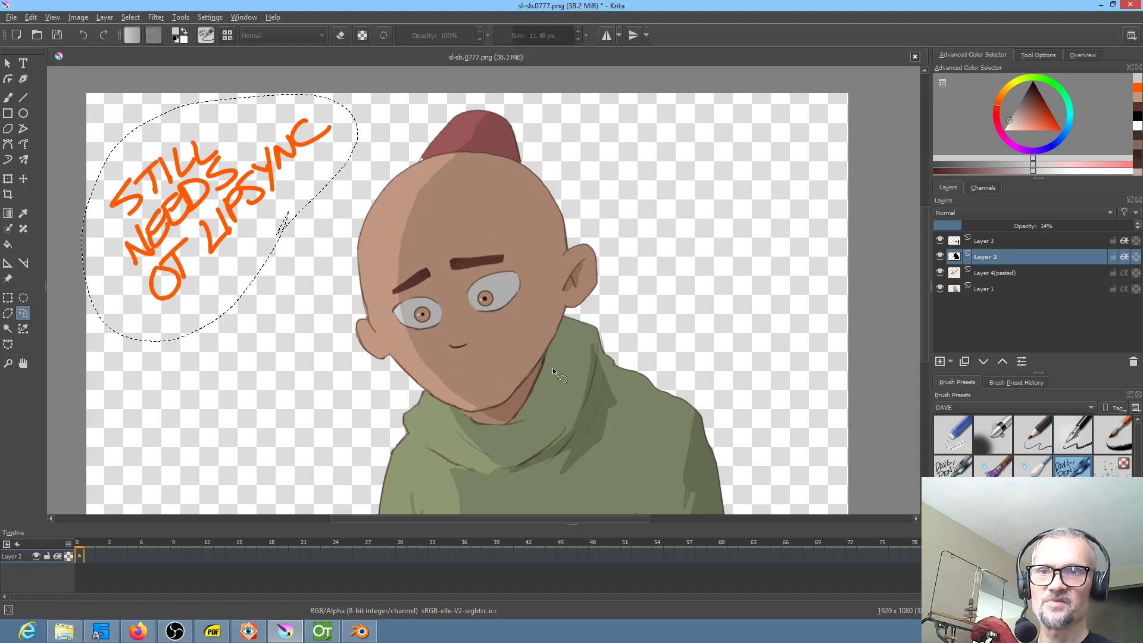
{"action": "mouse_move", "coordinate": [474, 339]}
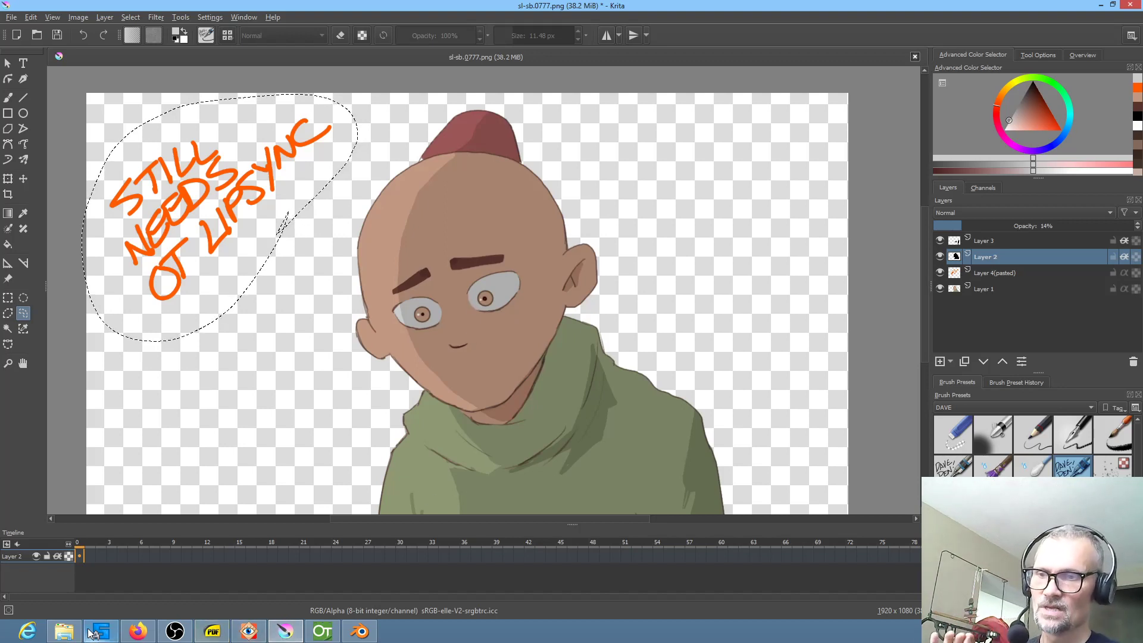
{"action": "left_click", "coordinate": [100, 630]}
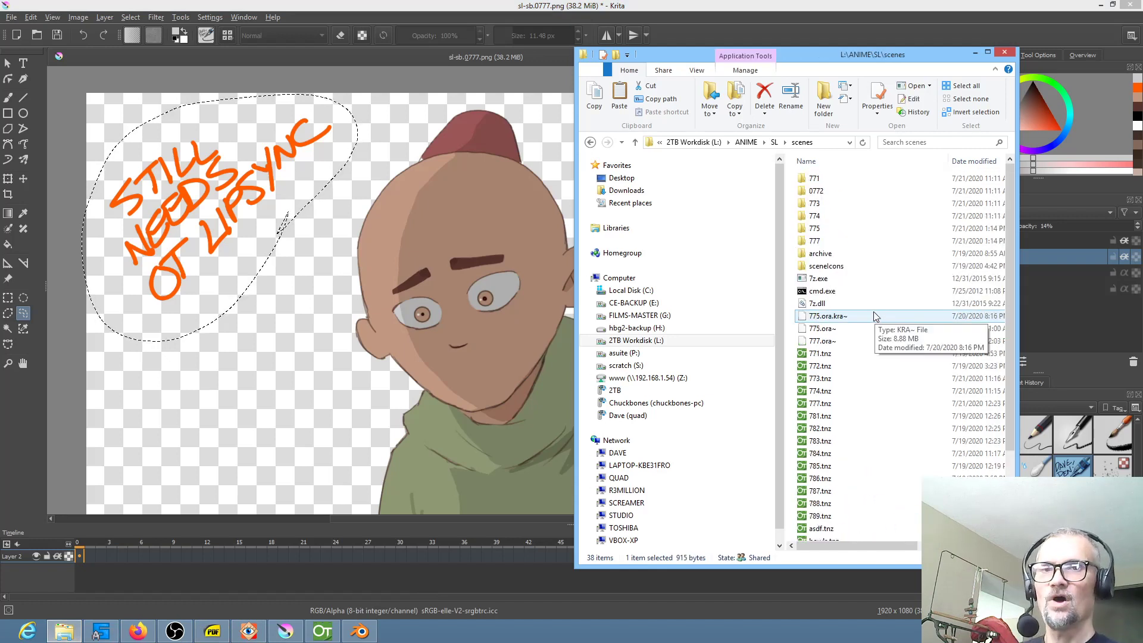
Open the 777 data folder and preview layer0.png, the cave background.
{"action": "double_click", "coordinate": [815, 240]}
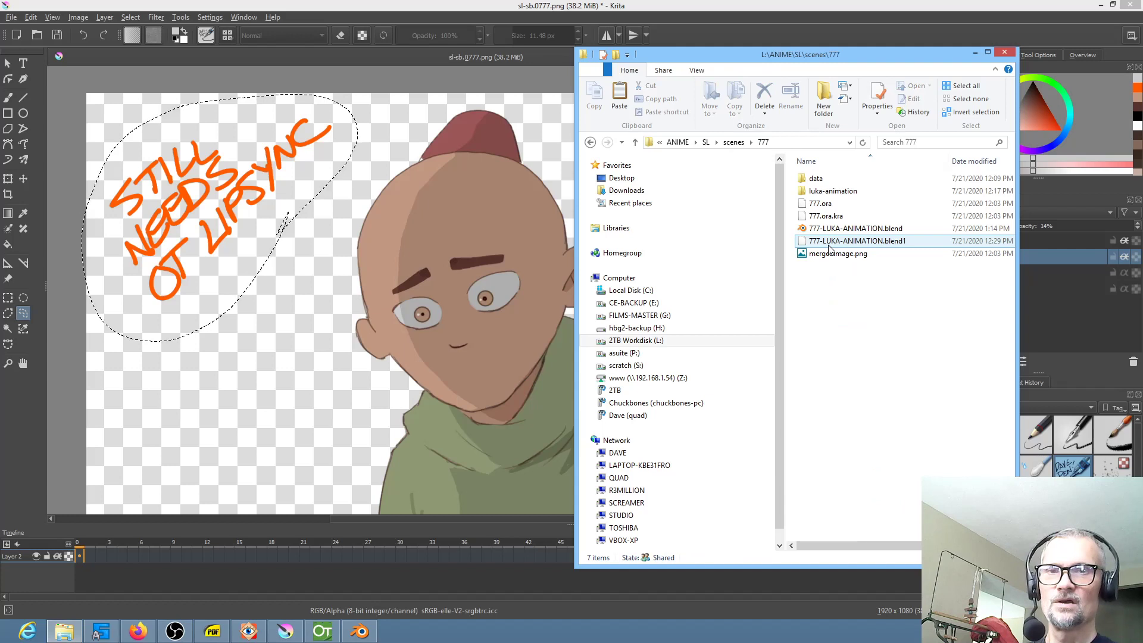
{"action": "left_click", "coordinate": [816, 179]}
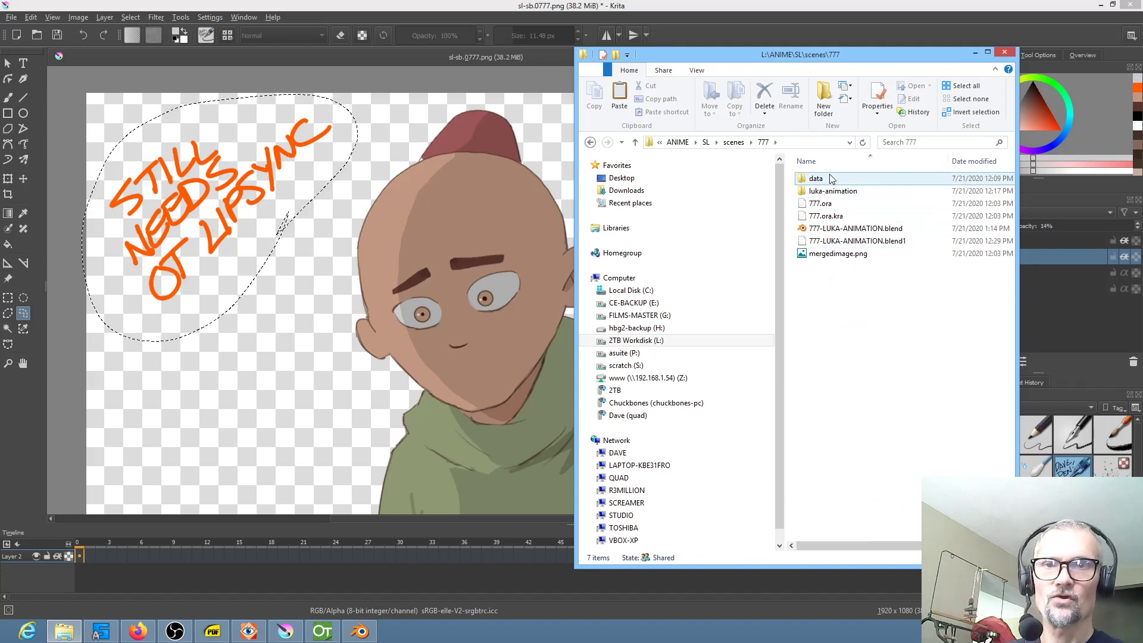
{"action": "double_click", "coordinate": [816, 179]}
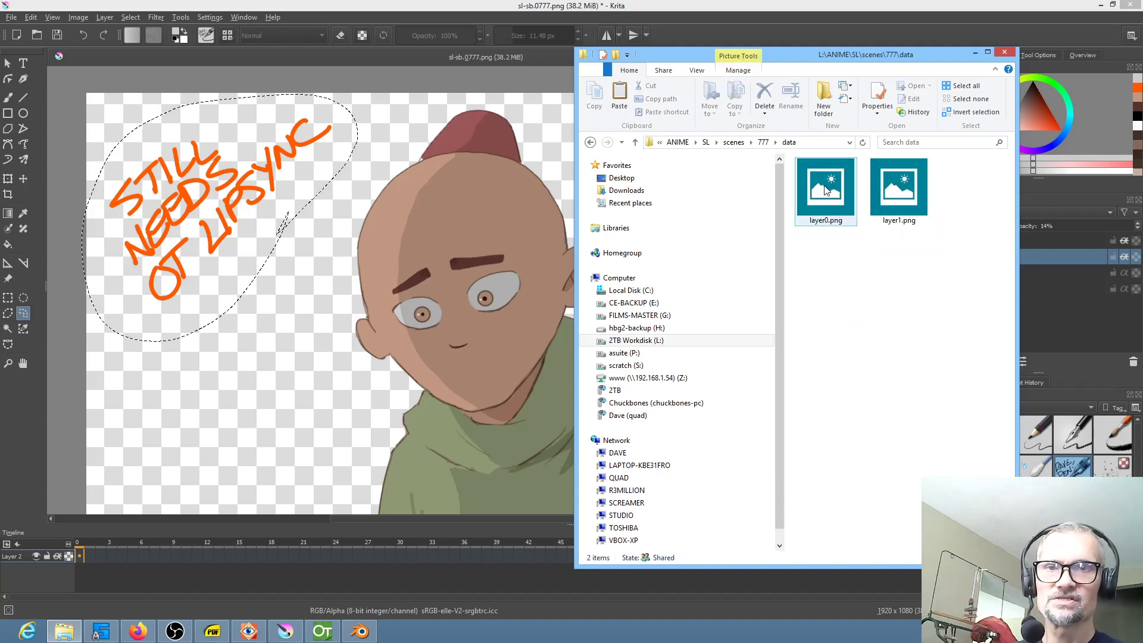
{"action": "right_click", "coordinate": [825, 187]}
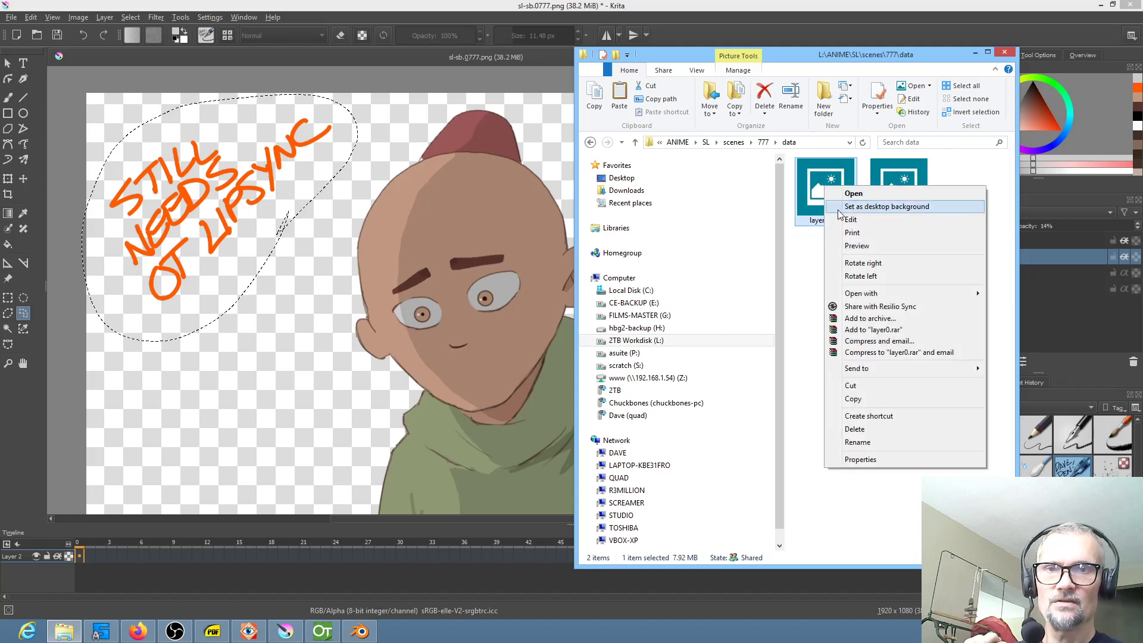
{"action": "left_click", "coordinate": [854, 193]}
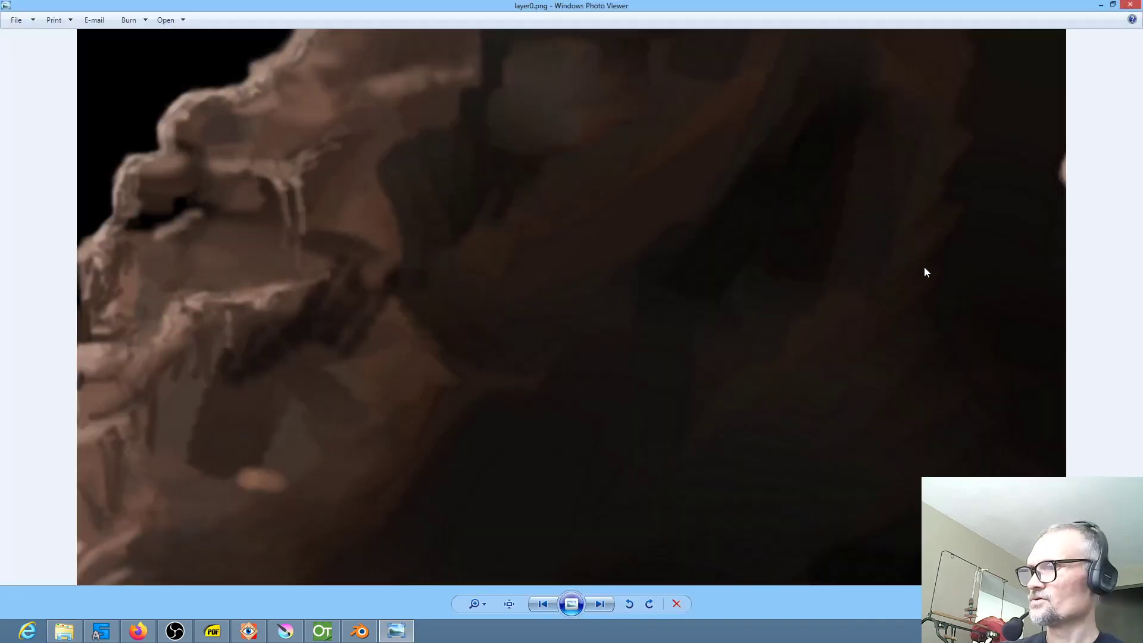
{"action": "mouse_move", "coordinate": [986, 331]}
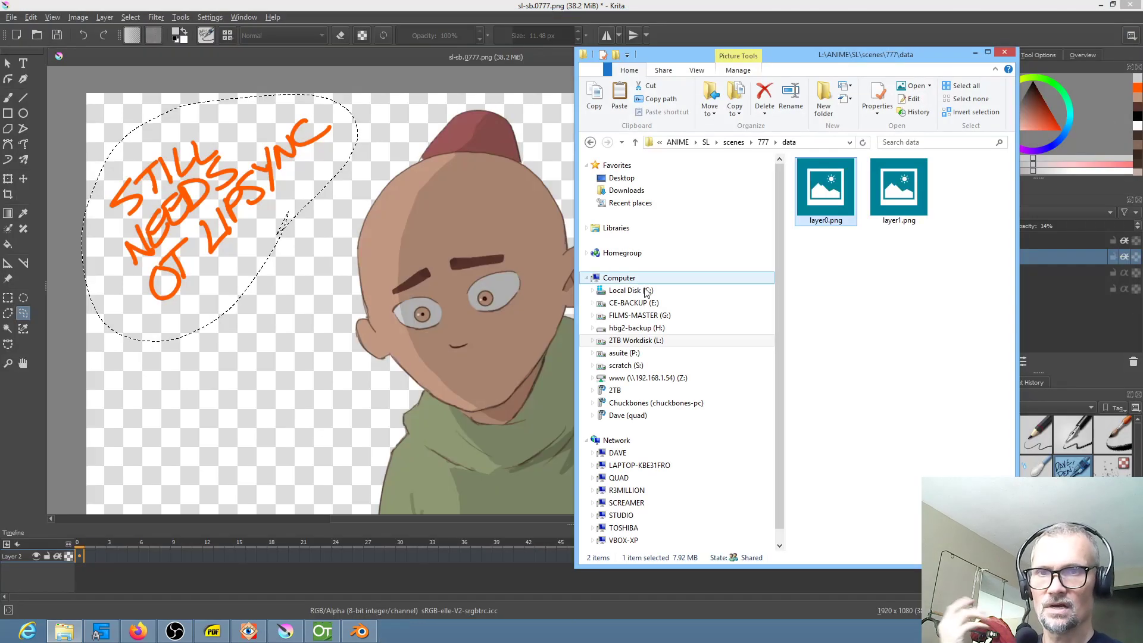
Go back to the 777 scene folder and select the 777.ora file.
{"action": "left_click", "coordinate": [612, 143]}
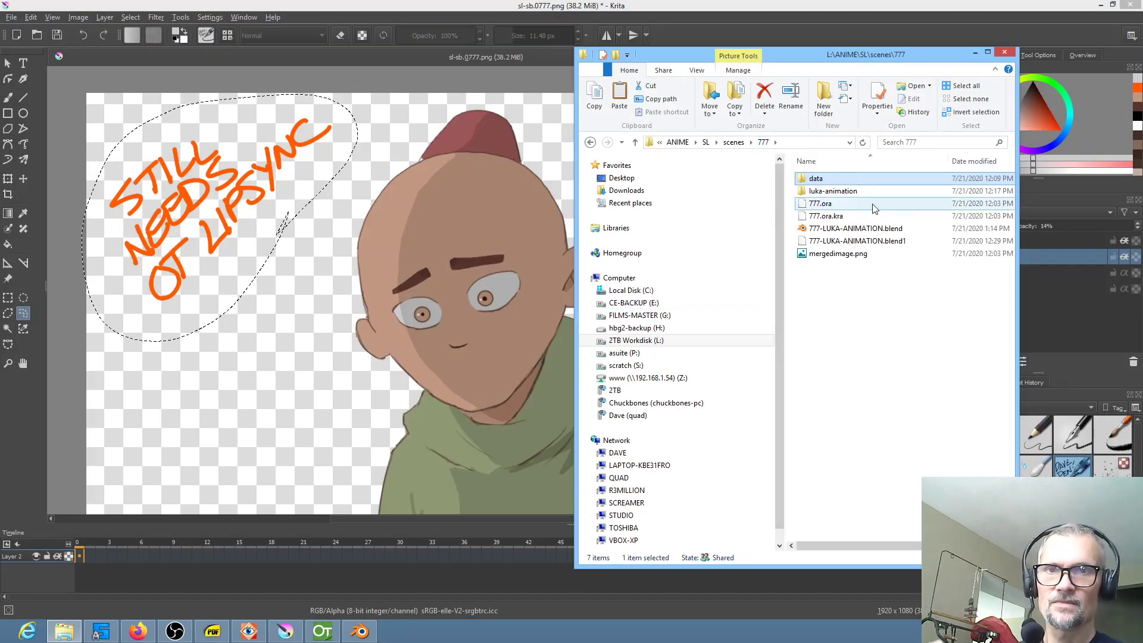
{"action": "mouse_move", "coordinate": [834, 190]}
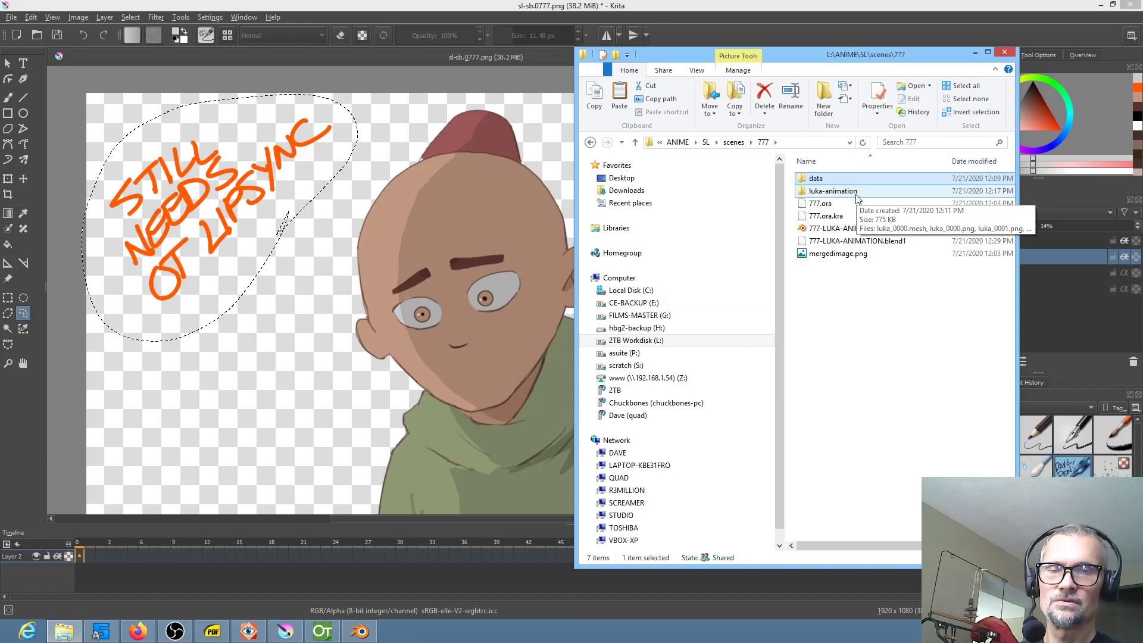
{"action": "left_click", "coordinate": [822, 204]}
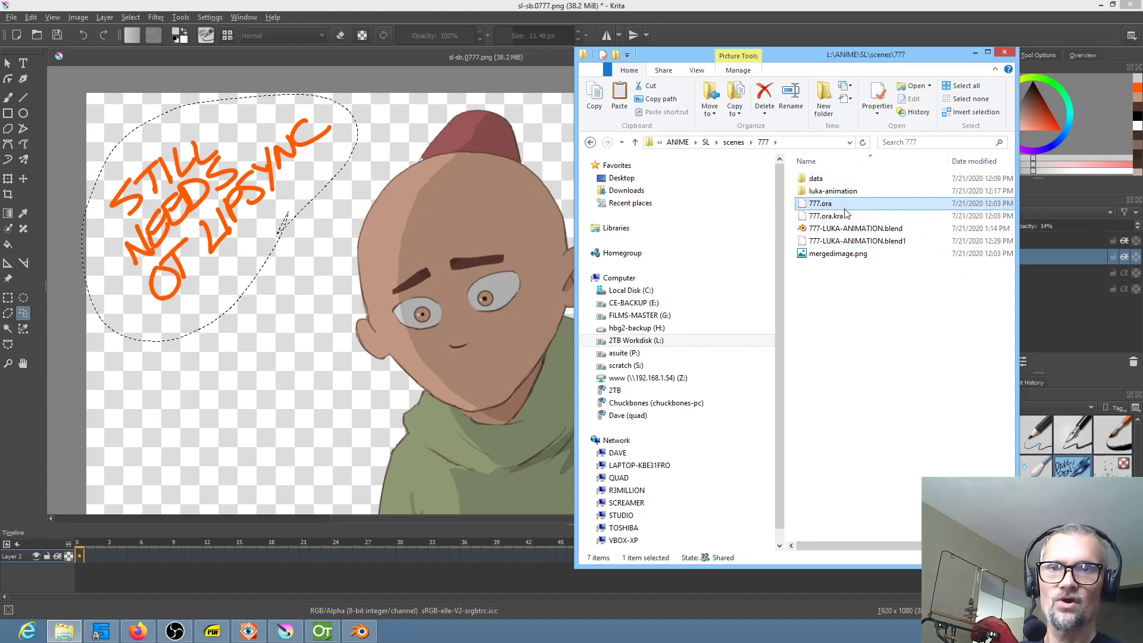
{"action": "left_click", "coordinate": [827, 216]}
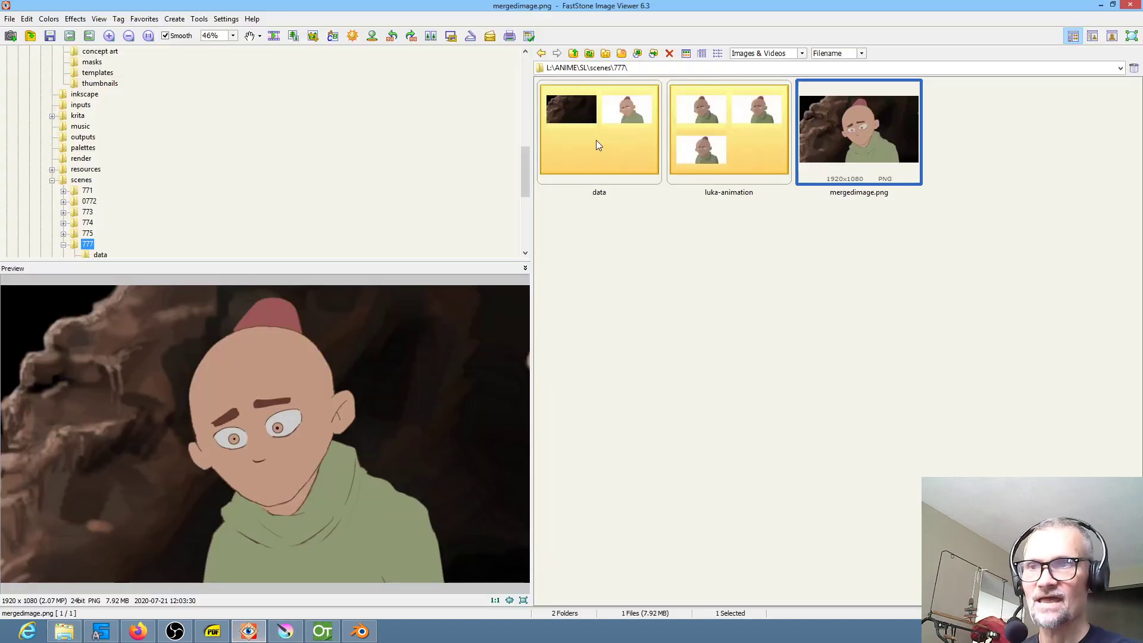
{"action": "mouse_move", "coordinate": [515, 173]}
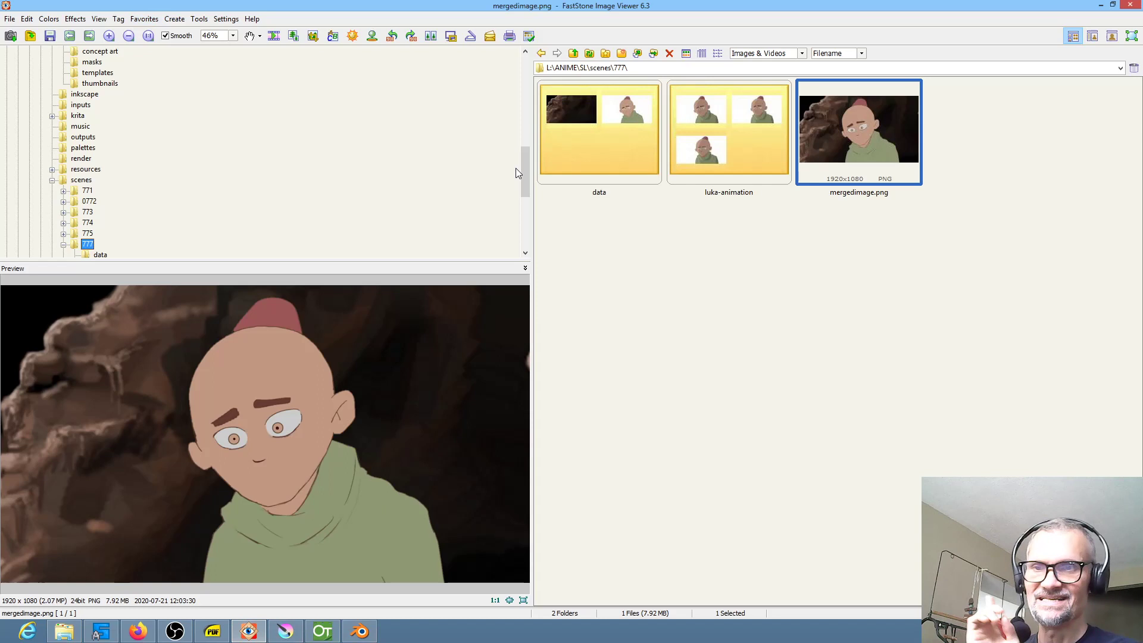
Open extras/sl-storyboard, preview sl-sb.0001.png, and scroll thumbnails to frames 0761–0777.
{"action": "scroll", "scroll_direction": "up", "scroll_amount": 3}
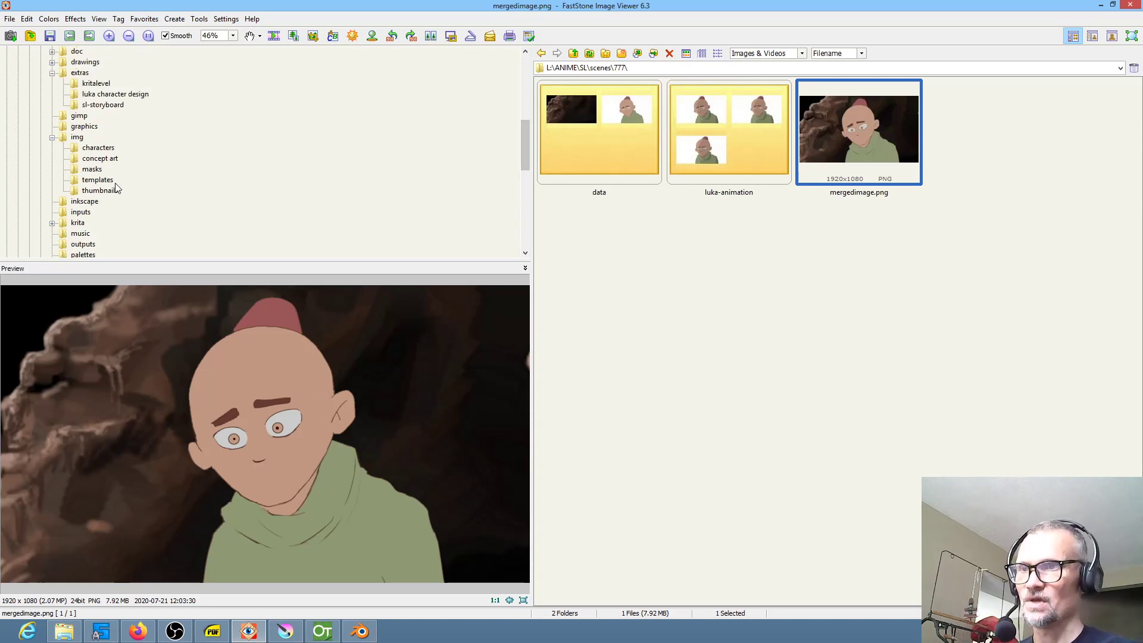
{"action": "left_click", "coordinate": [103, 105]}
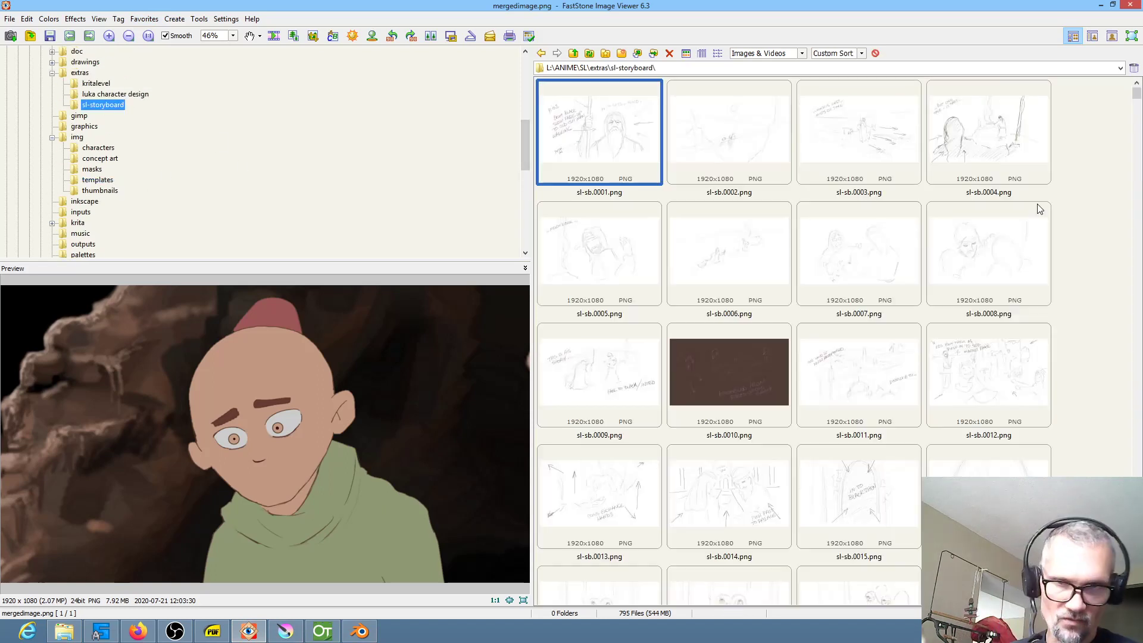
{"action": "left_click", "coordinate": [598, 131]}
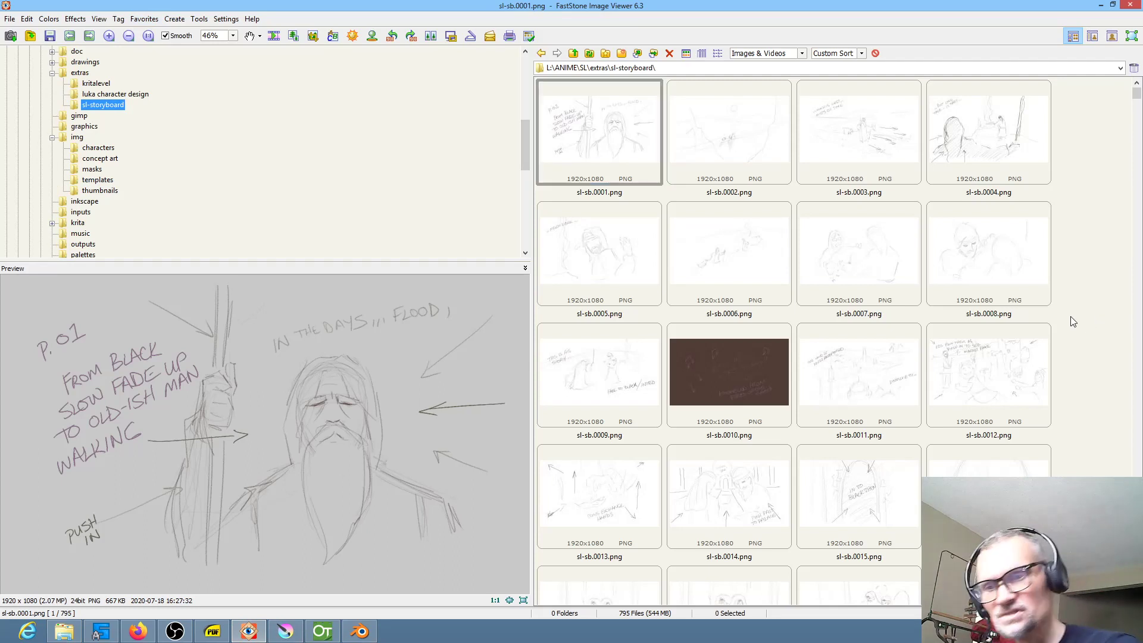
{"action": "scroll", "scroll_direction": "down", "scroll_amount": 3}
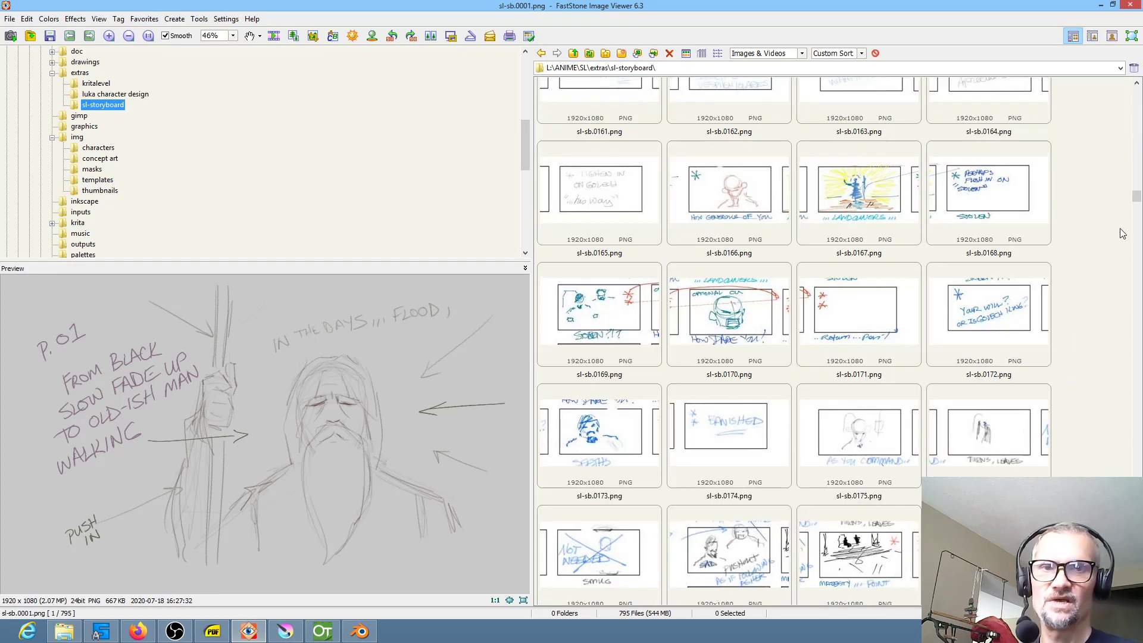
{"action": "scroll", "scroll_direction": "down", "scroll_amount": 3}
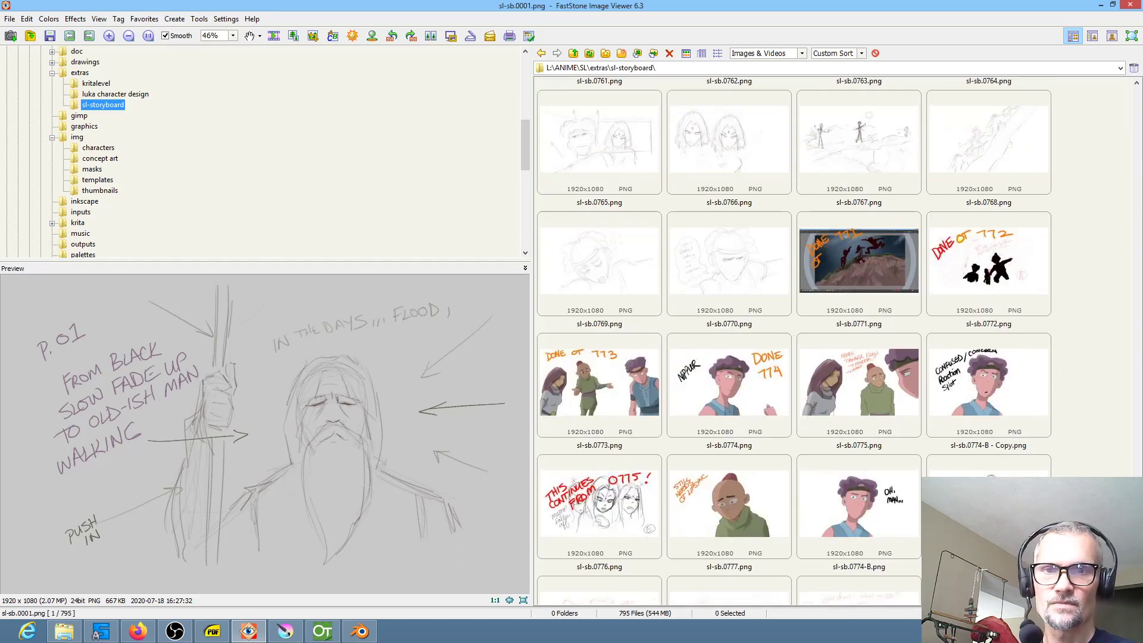
{"action": "mouse_move", "coordinate": [797, 371]}
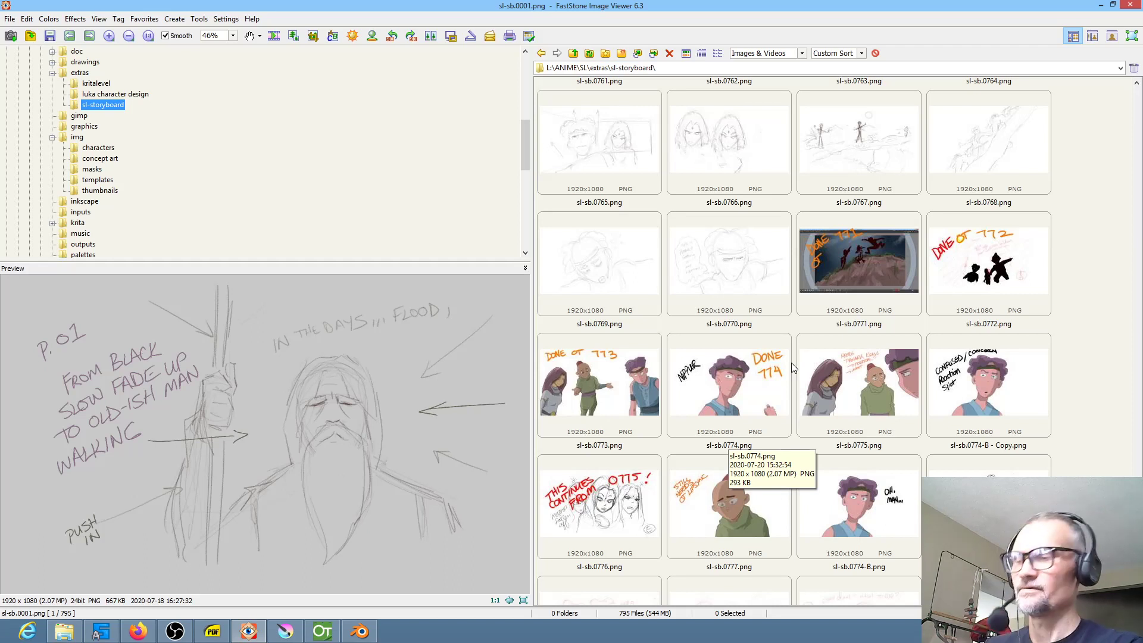
{"action": "mouse_move", "coordinate": [422, 634]}
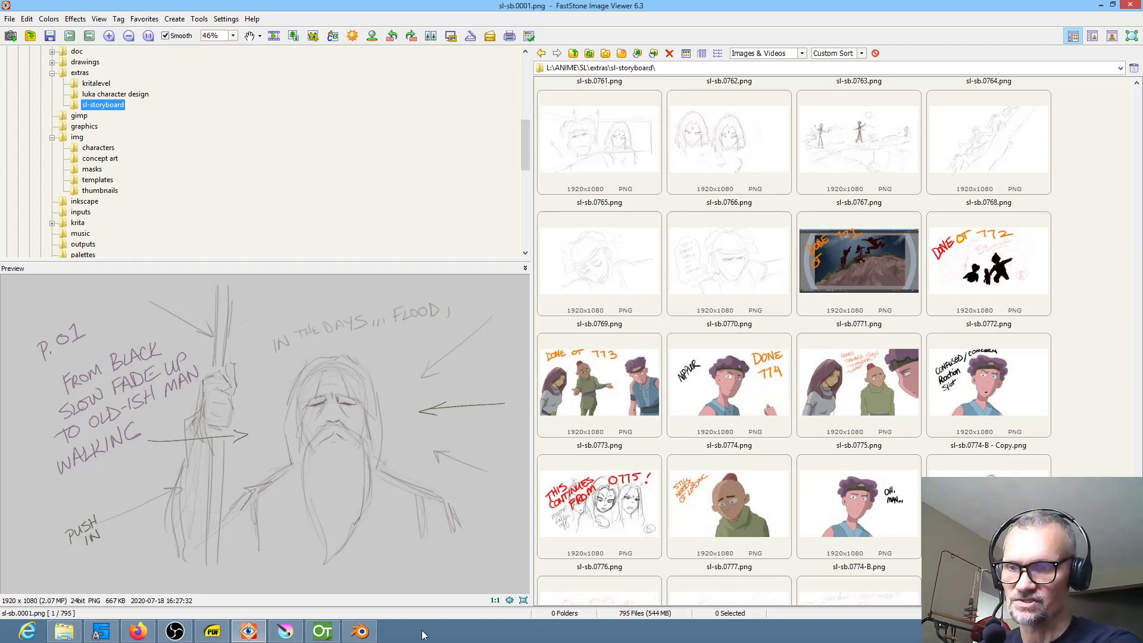
Switch via Blender to OpenToonz scene 777 and zoom in on Luka over the cave.
{"action": "left_click", "coordinate": [358, 630]}
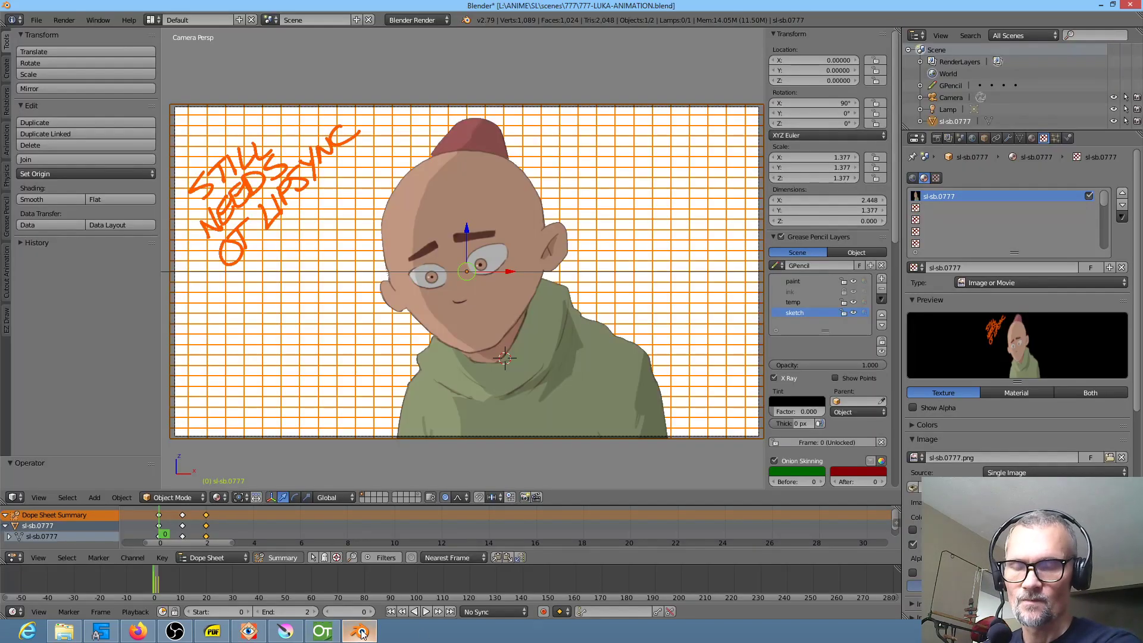
{"action": "left_click", "coordinate": [322, 631]}
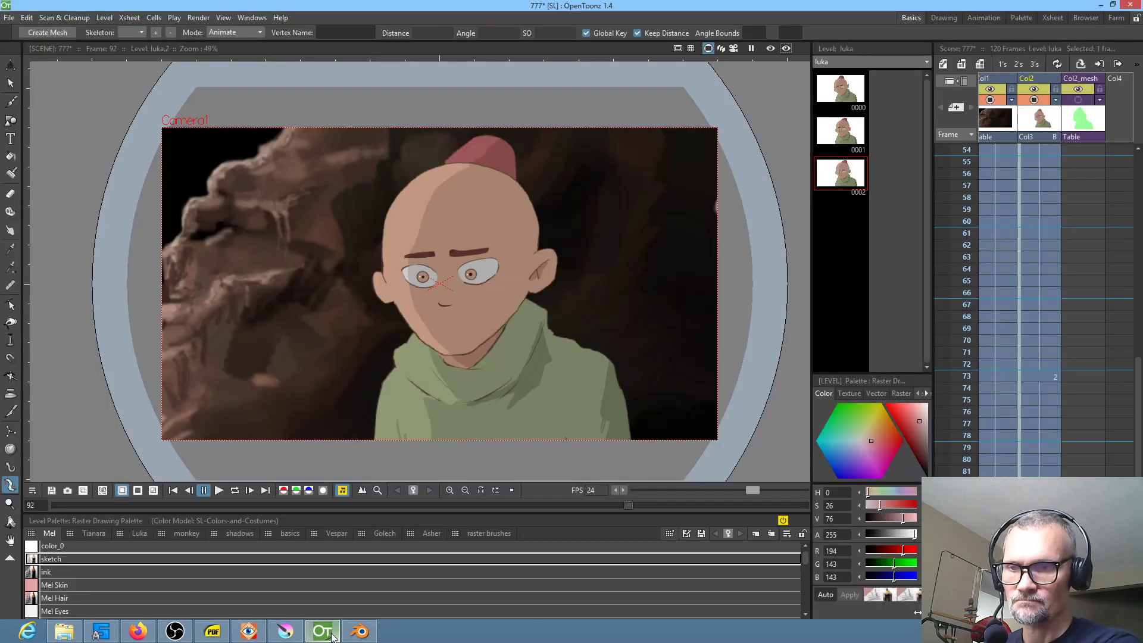
{"action": "scroll", "scroll_direction": "up", "scroll_amount": 3}
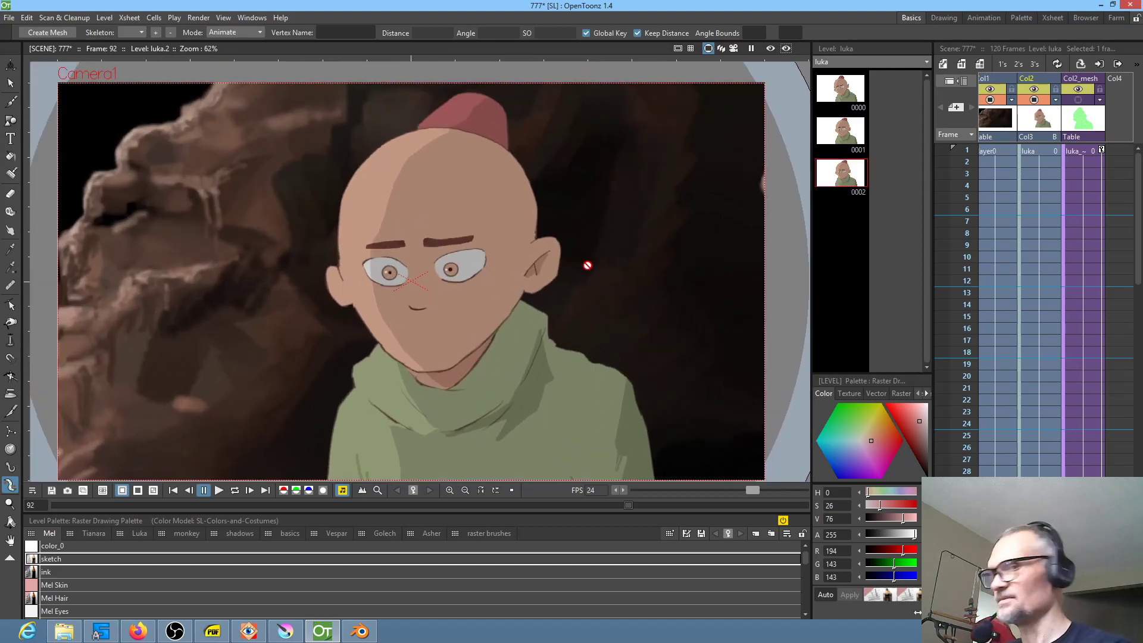
Preview the 'still needs lipsync', reaction, 'Oh, man...', DONE OT 772 and 773 frames.
{"action": "left_click", "coordinate": [249, 631]}
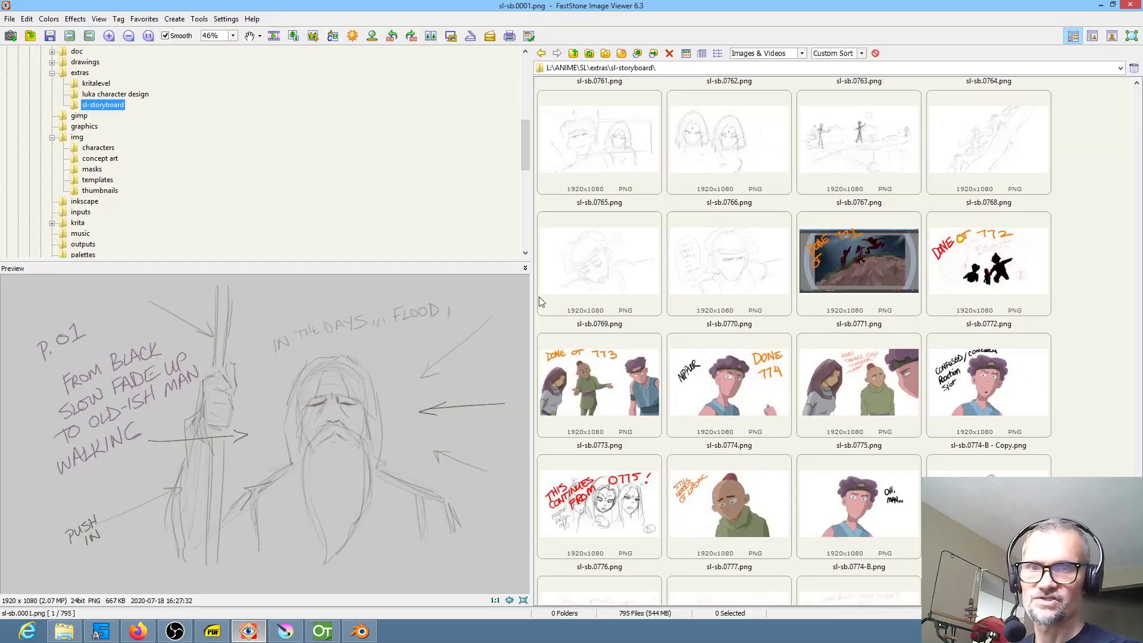
{"action": "mouse_move", "coordinate": [839, 478]}
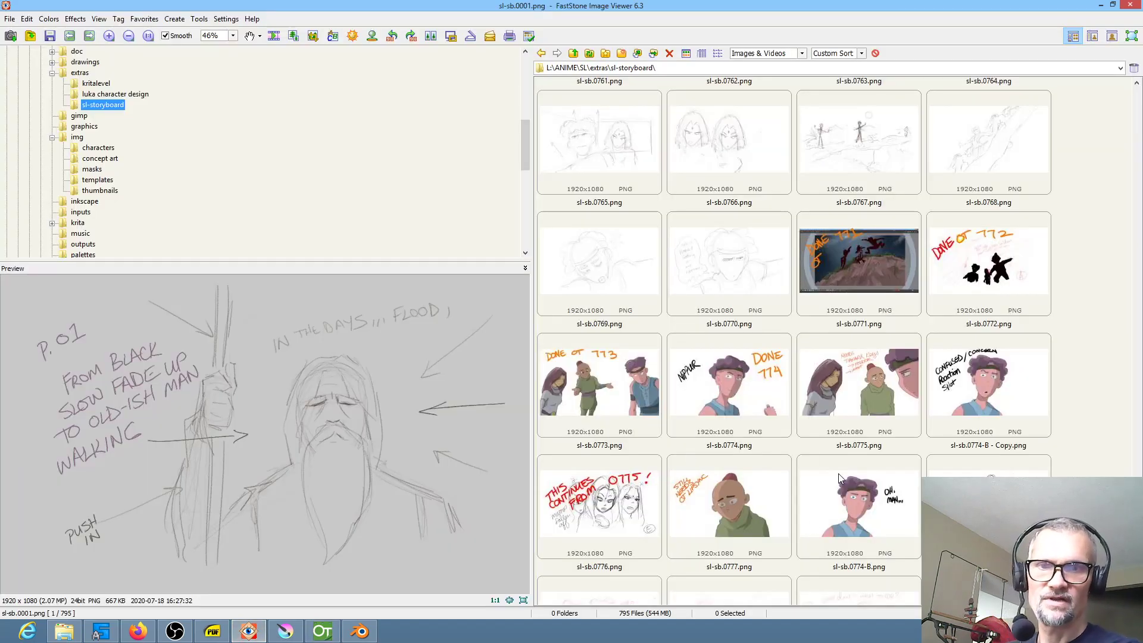
{"action": "left_click", "coordinate": [727, 507]}
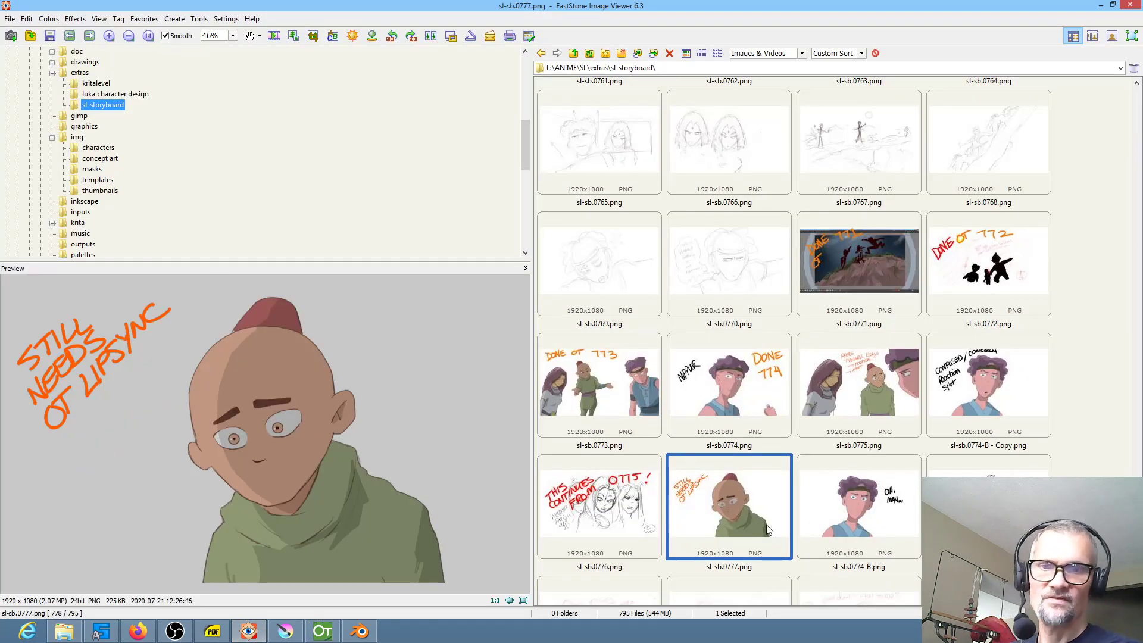
{"action": "mouse_move", "coordinate": [722, 478]}
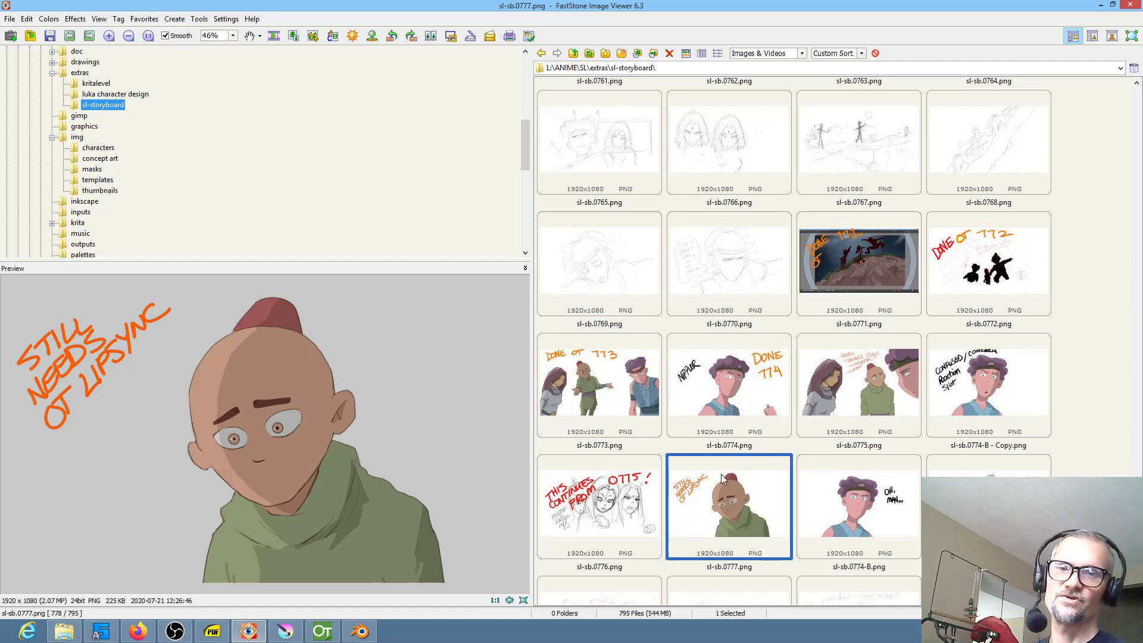
{"action": "mouse_move", "coordinate": [677, 388]}
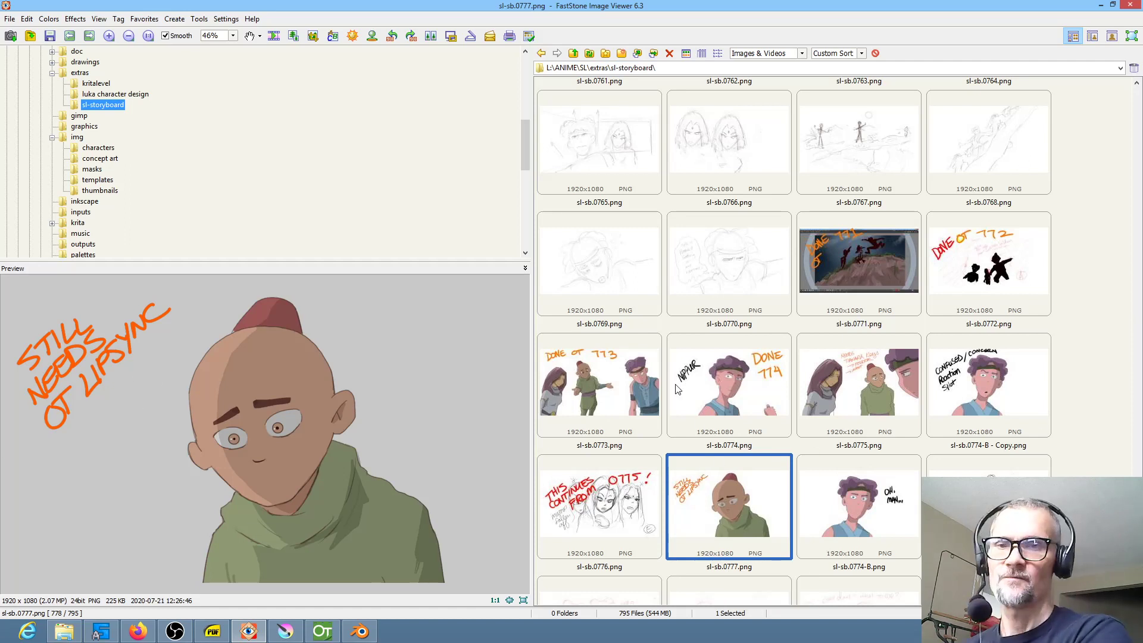
{"action": "left_click", "coordinate": [989, 385]}
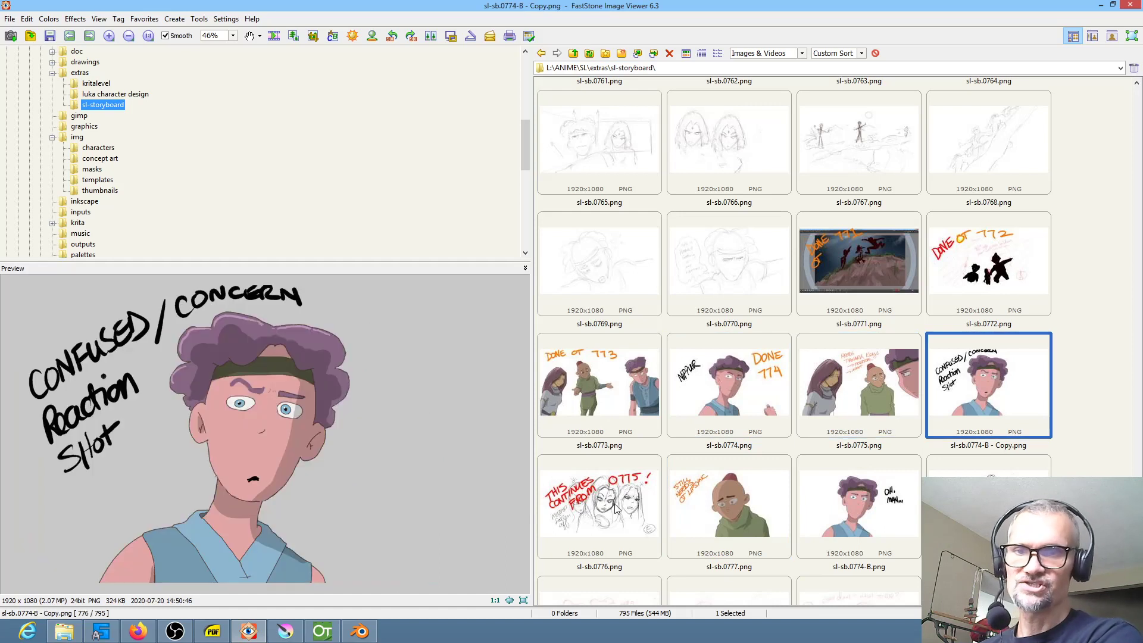
{"action": "left_click", "coordinate": [858, 506]}
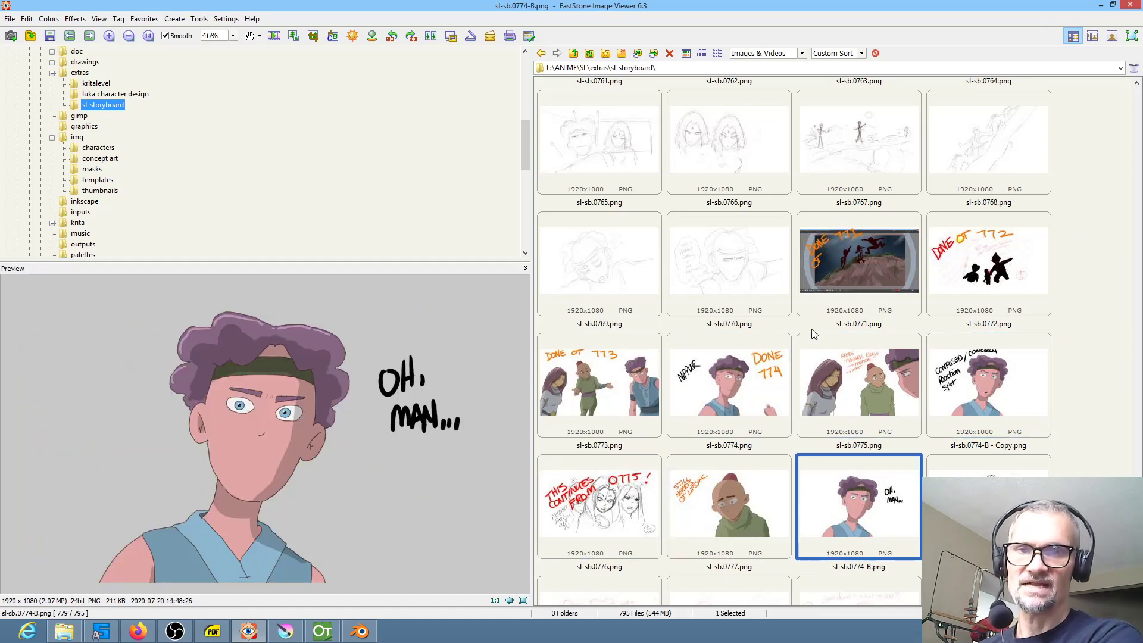
{"action": "left_click", "coordinate": [987, 262]}
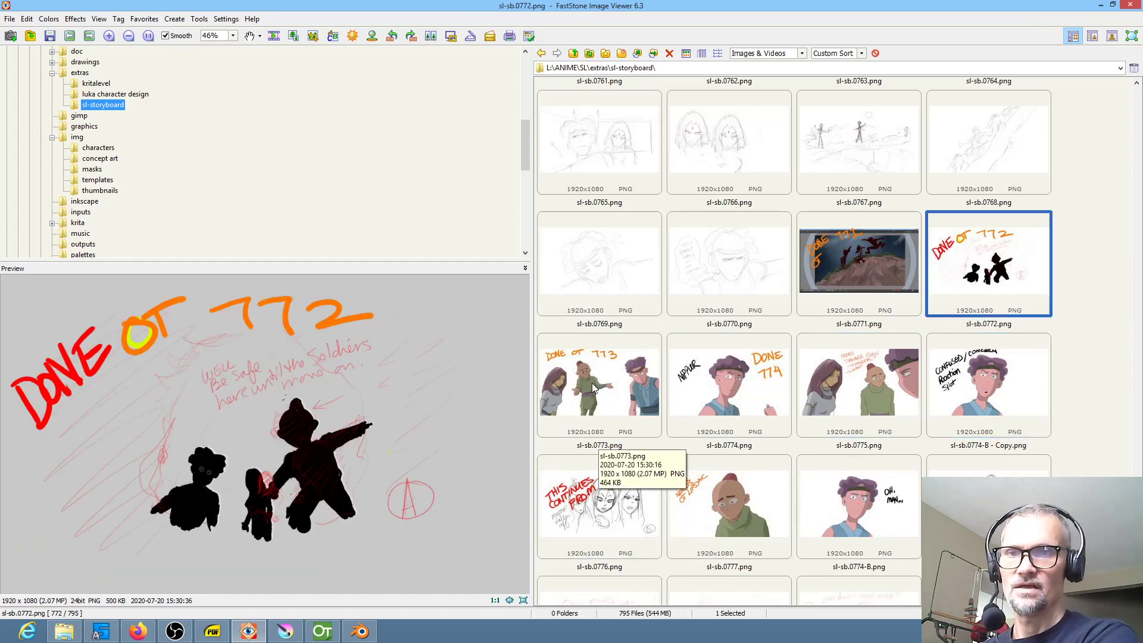
{"action": "left_click", "coordinate": [598, 377]}
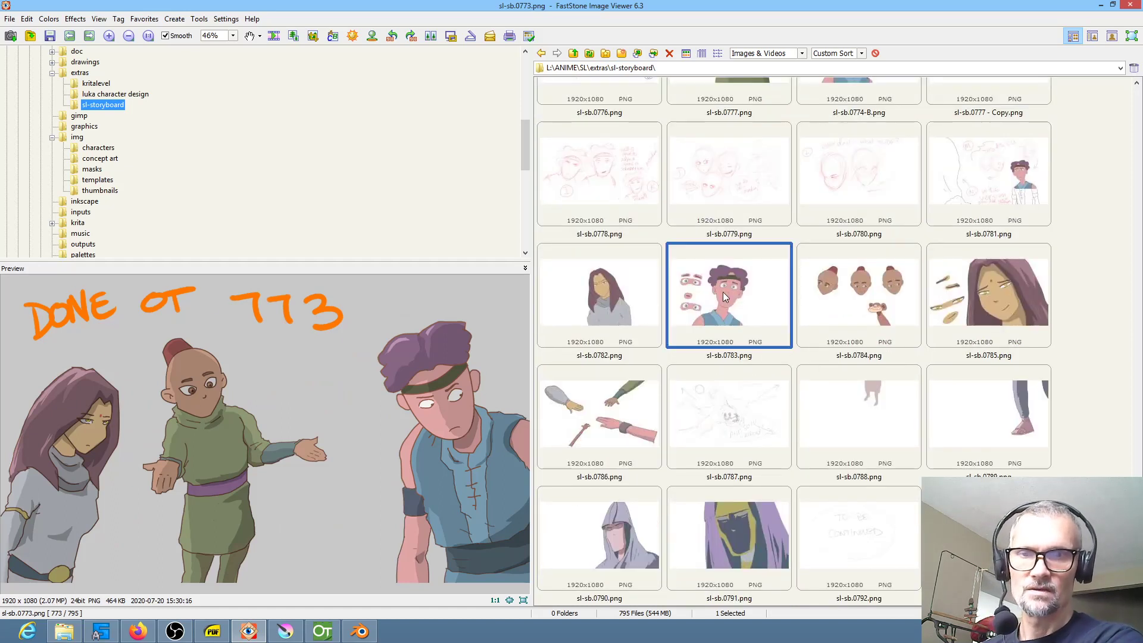
Preview the spare-eye, reaching-hands and grey-sweater frames, ending on DONE OT 771 cave-cliff shot.
{"action": "left_click", "coordinate": [987, 294]}
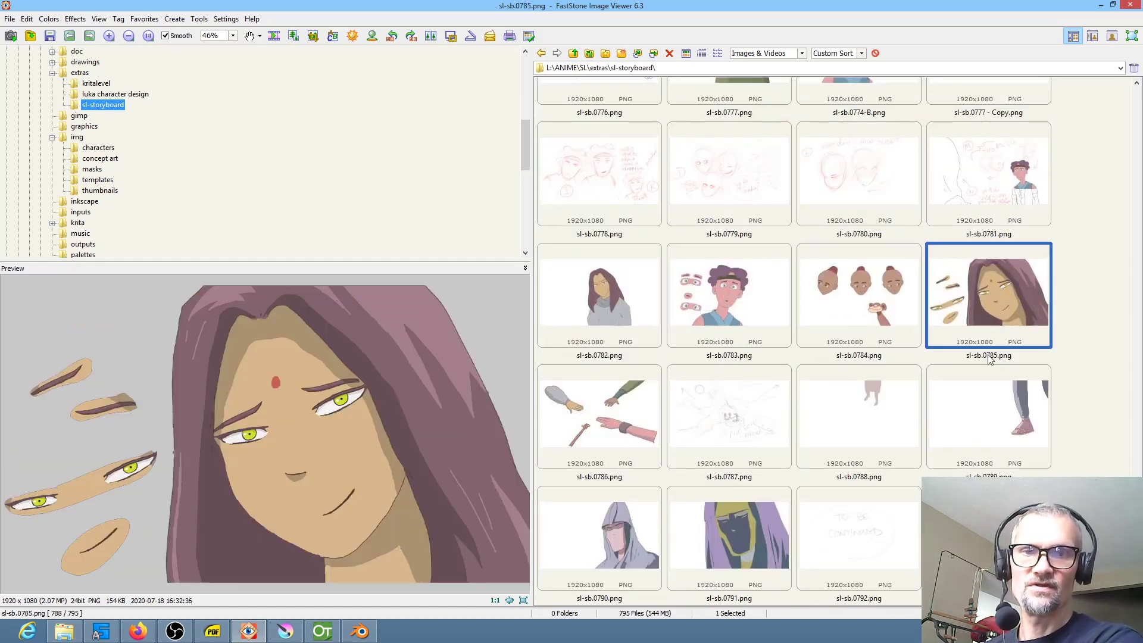
{"action": "left_click", "coordinate": [599, 416]}
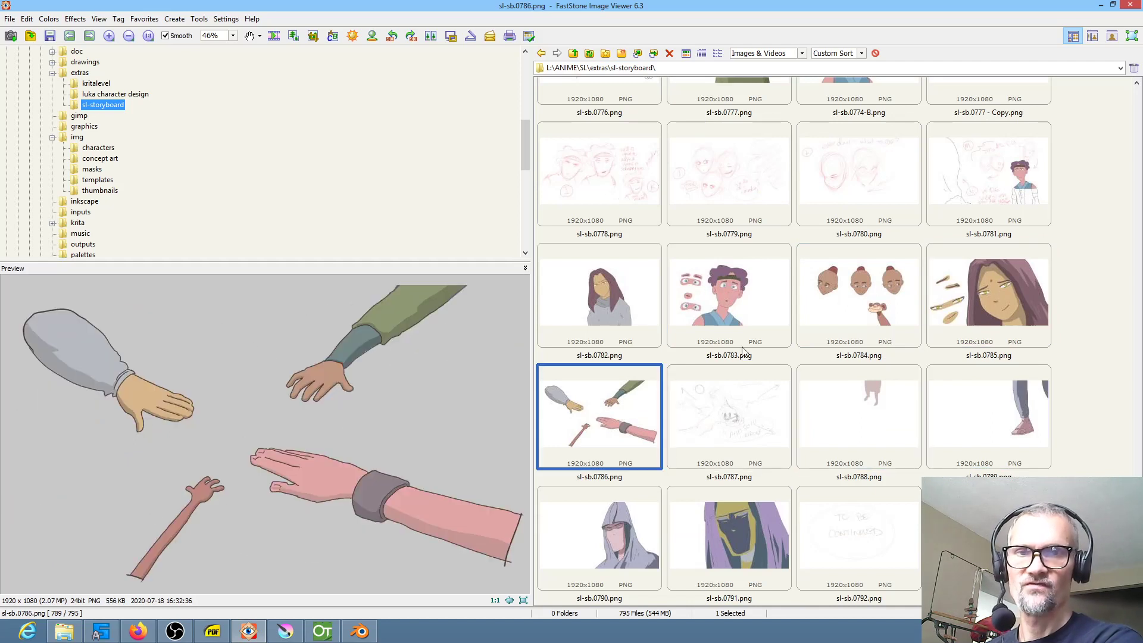
{"action": "left_click", "coordinate": [599, 295]}
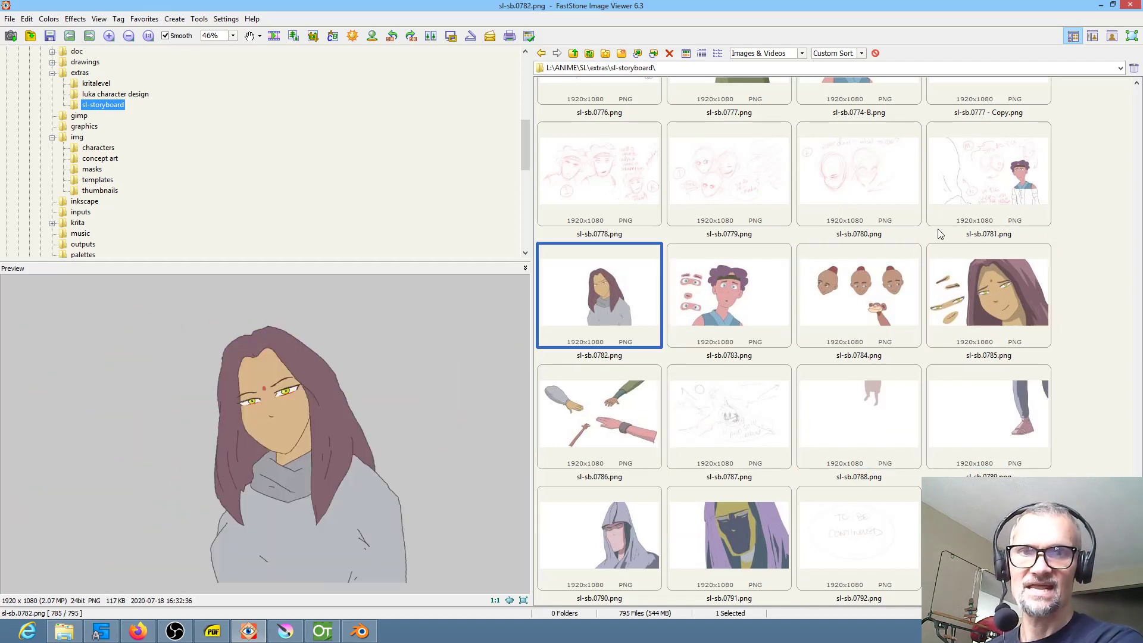
{"action": "mouse_move", "coordinate": [1024, 345]}
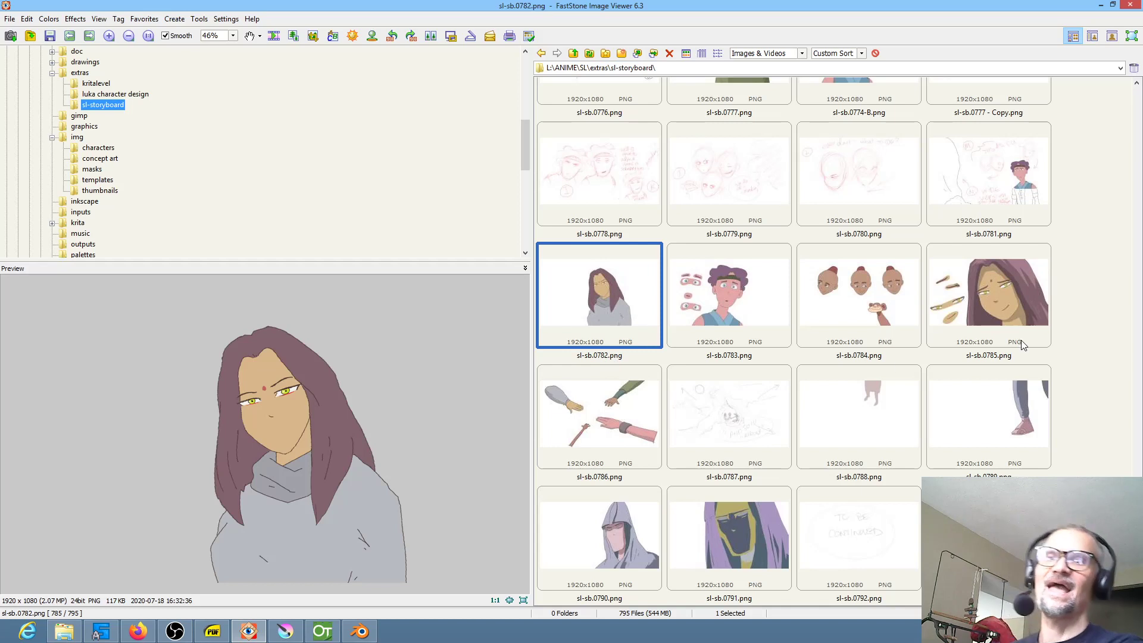
{"action": "mouse_move", "coordinate": [714, 284]}
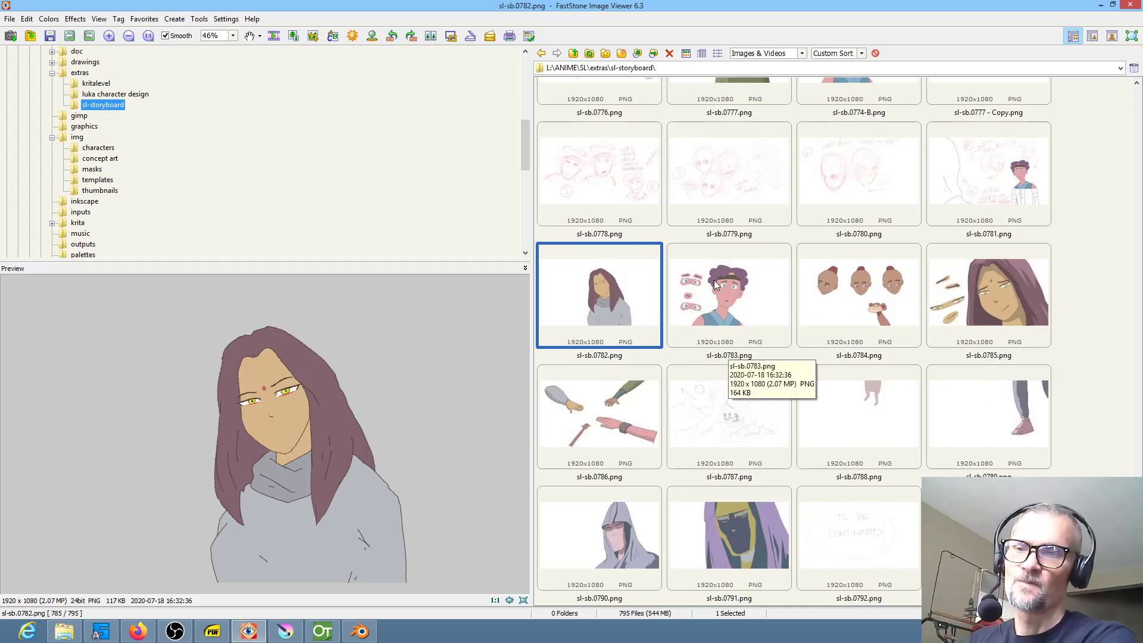
{"action": "mouse_move", "coordinate": [710, 290]}
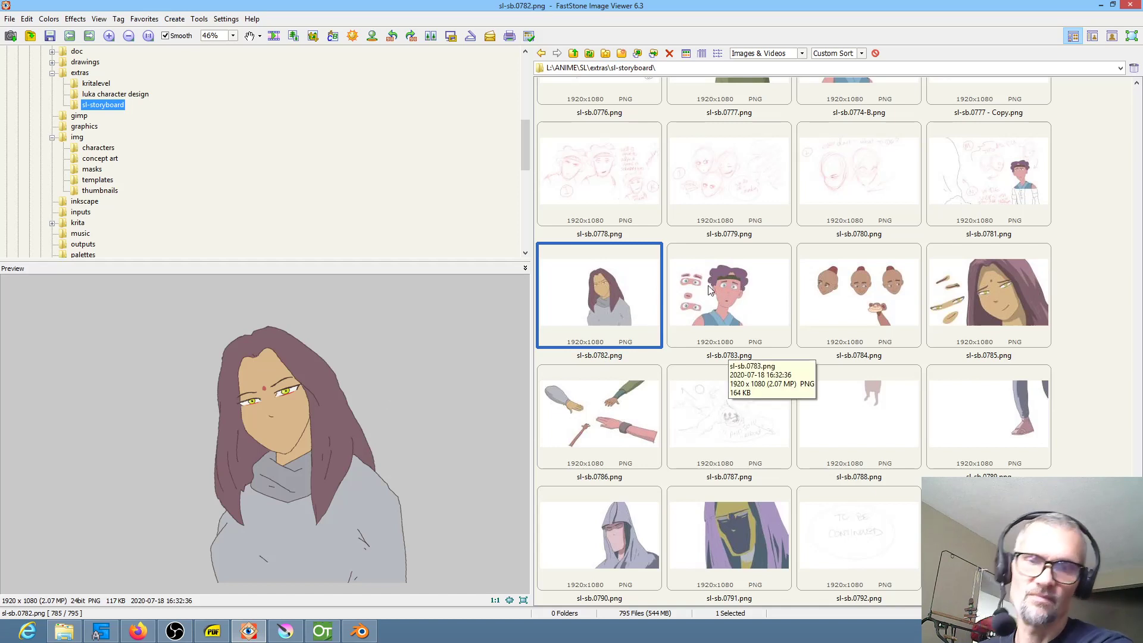
{"action": "mouse_move", "coordinate": [994, 275]}
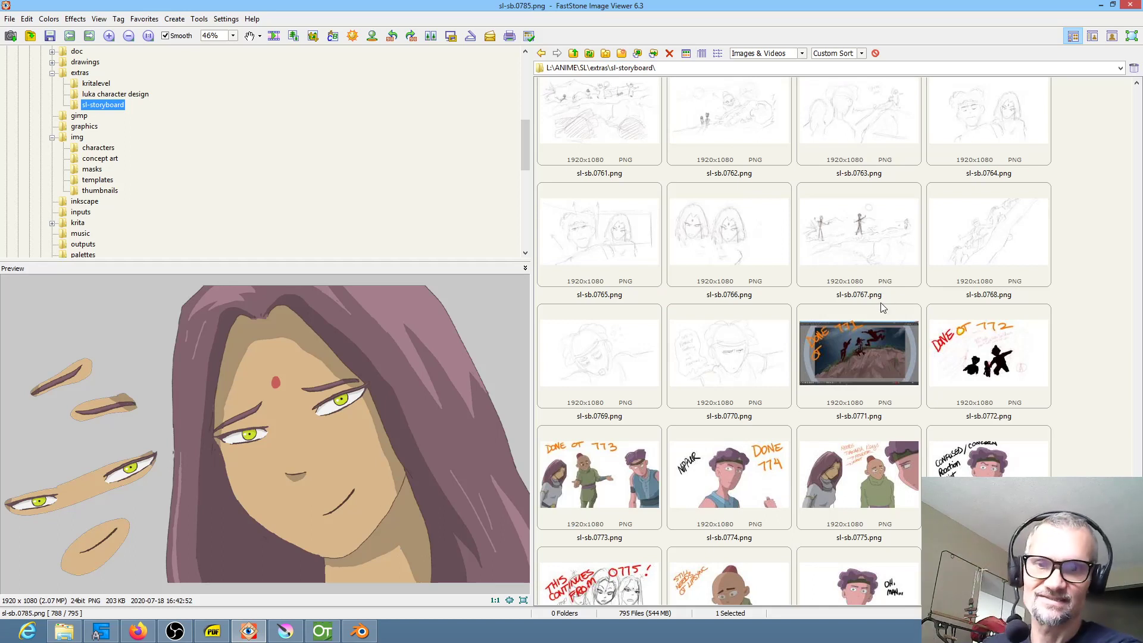
{"action": "mouse_move", "coordinate": [820, 350]}
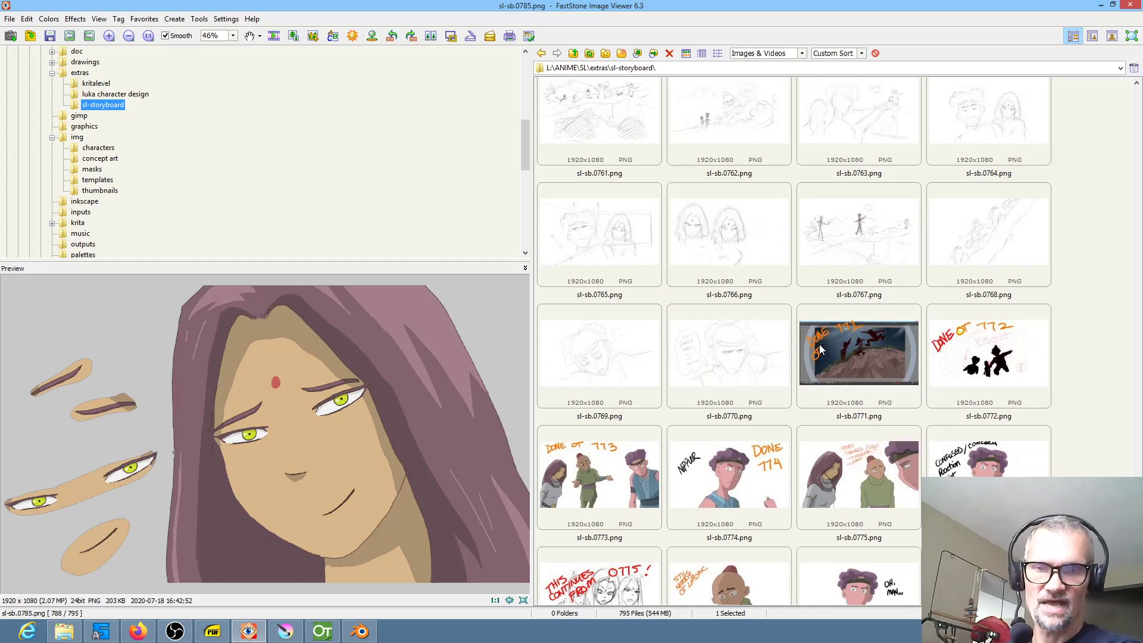
{"action": "left_click", "coordinate": [858, 356]}
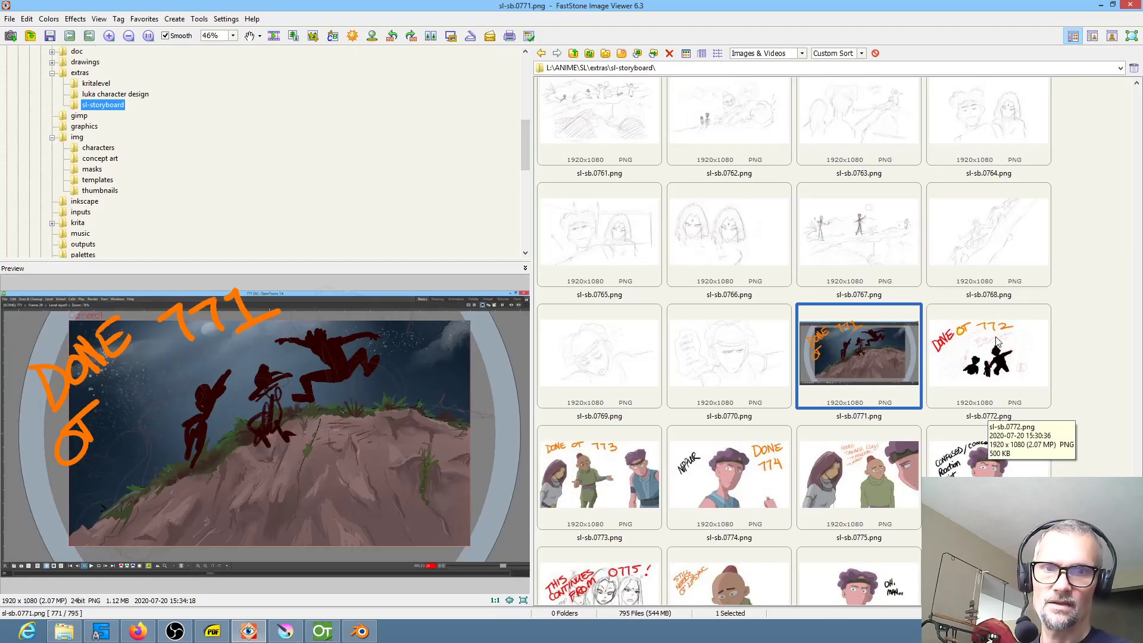
{"action": "scroll", "scroll_direction": "down", "scroll_amount": 3}
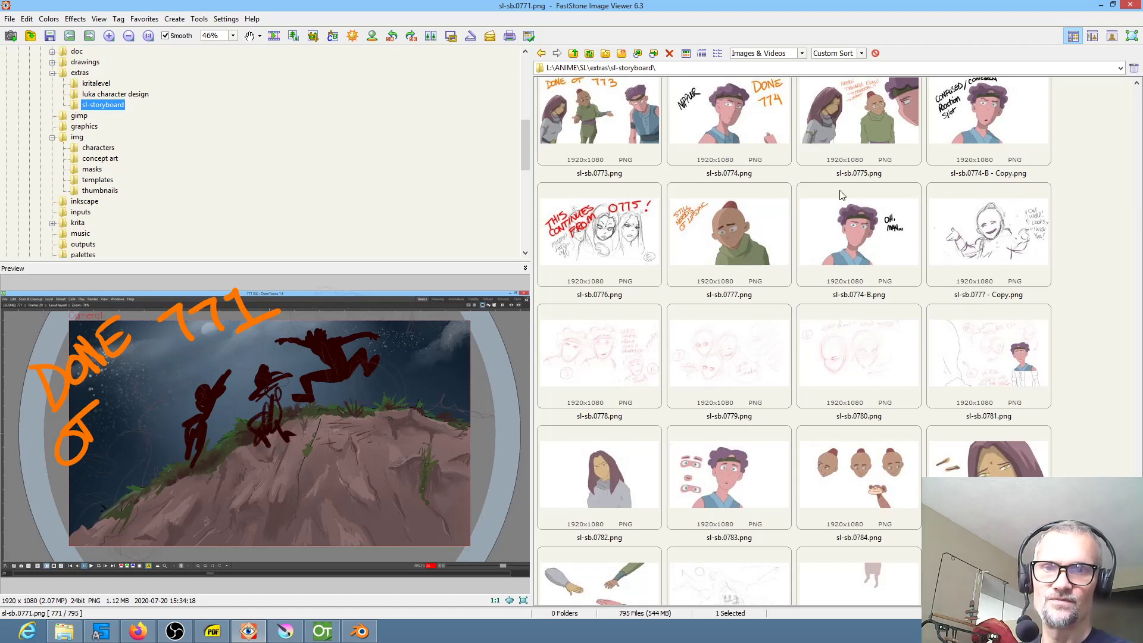
{"action": "mouse_move", "coordinate": [812, 513]}
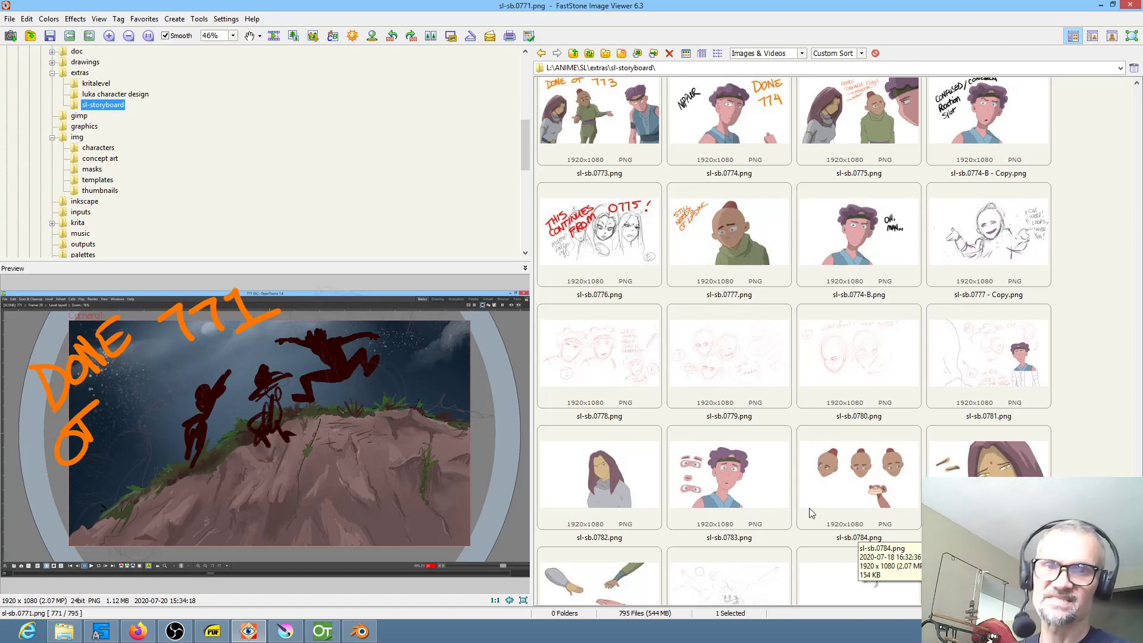
{"action": "mouse_move", "coordinate": [600, 275]}
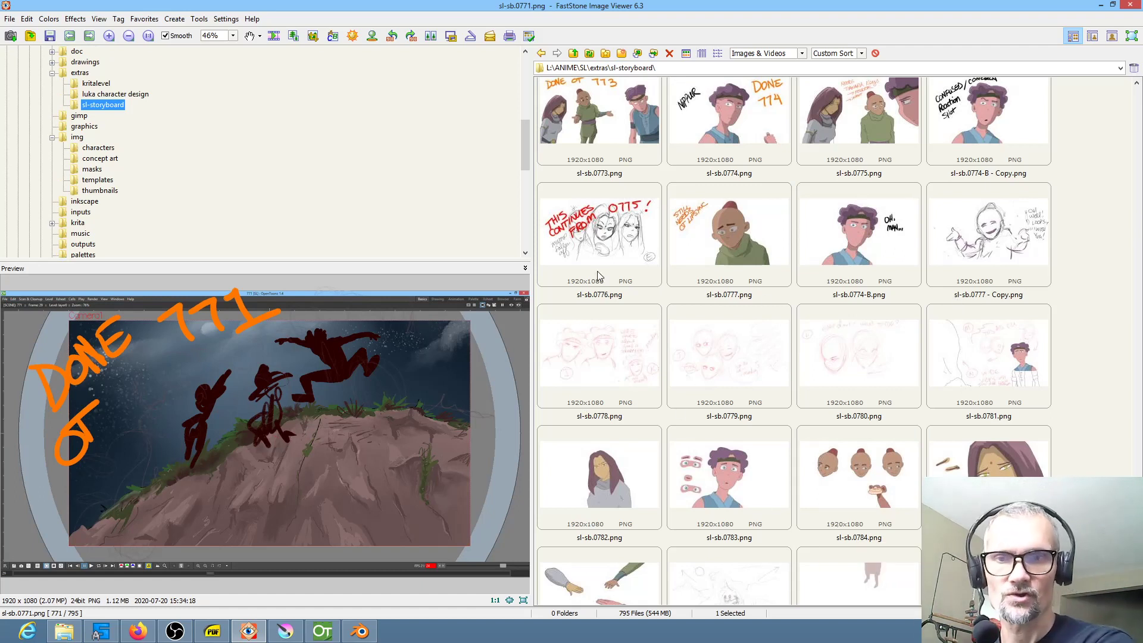
{"action": "scroll", "scroll_direction": "up", "scroll_amount": 3}
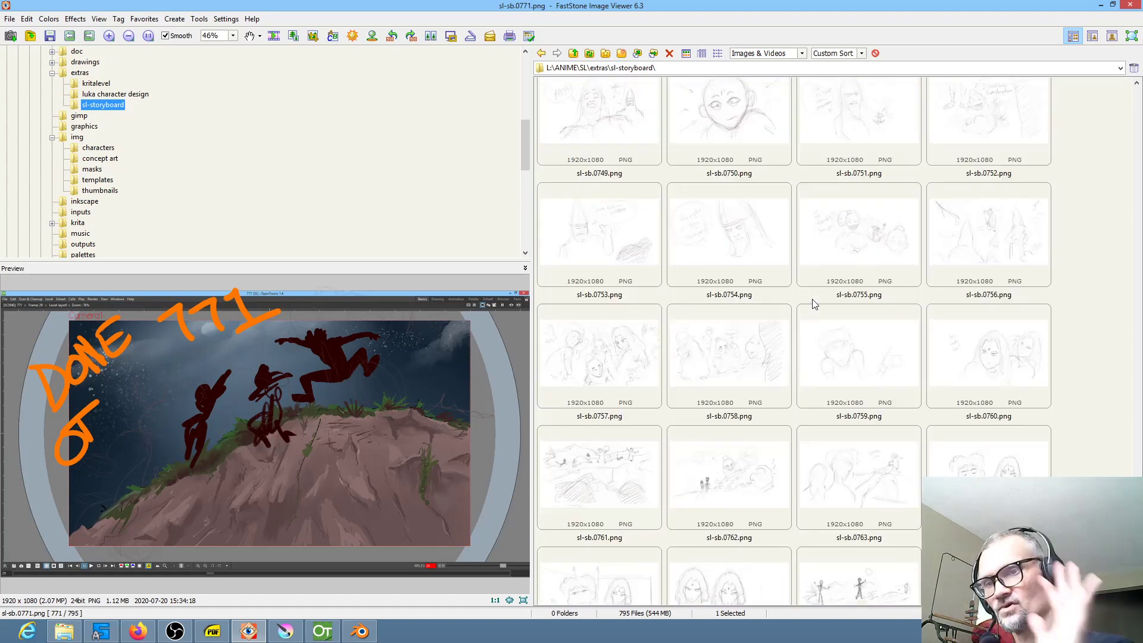